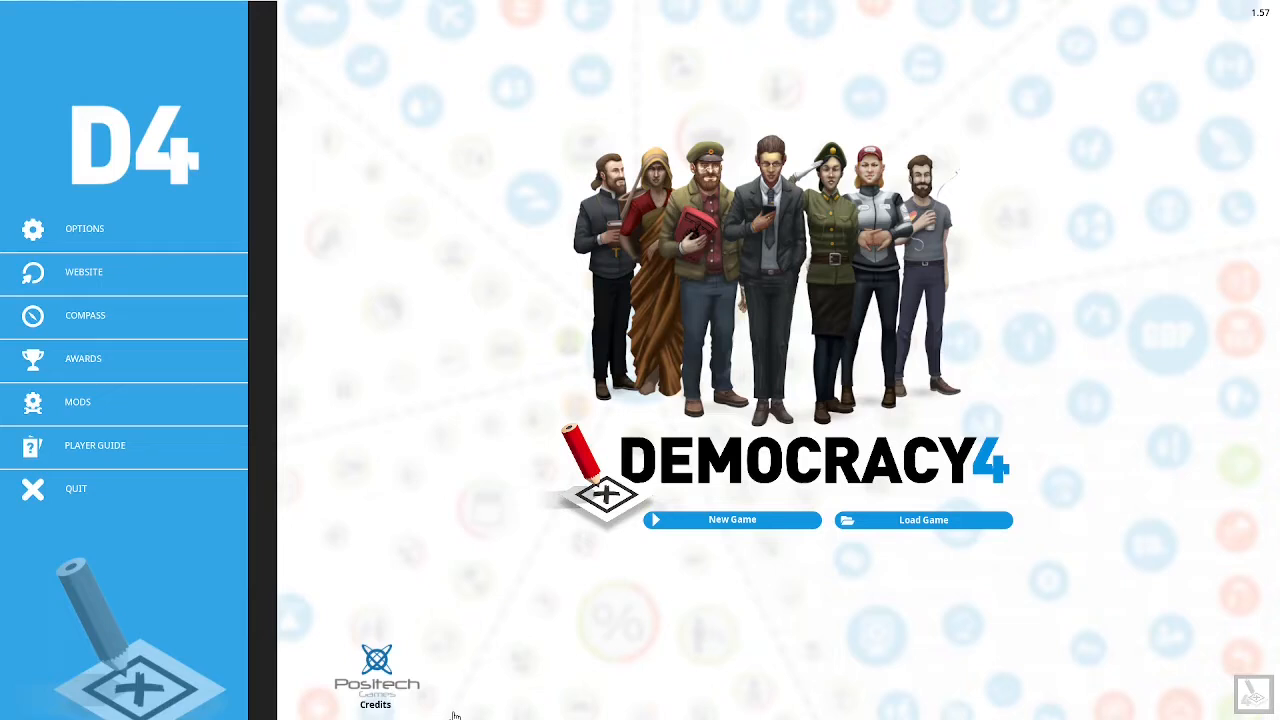
Start a new game and preview Spain's description and stats.
{"action": "left_click", "coordinate": [732, 519]}
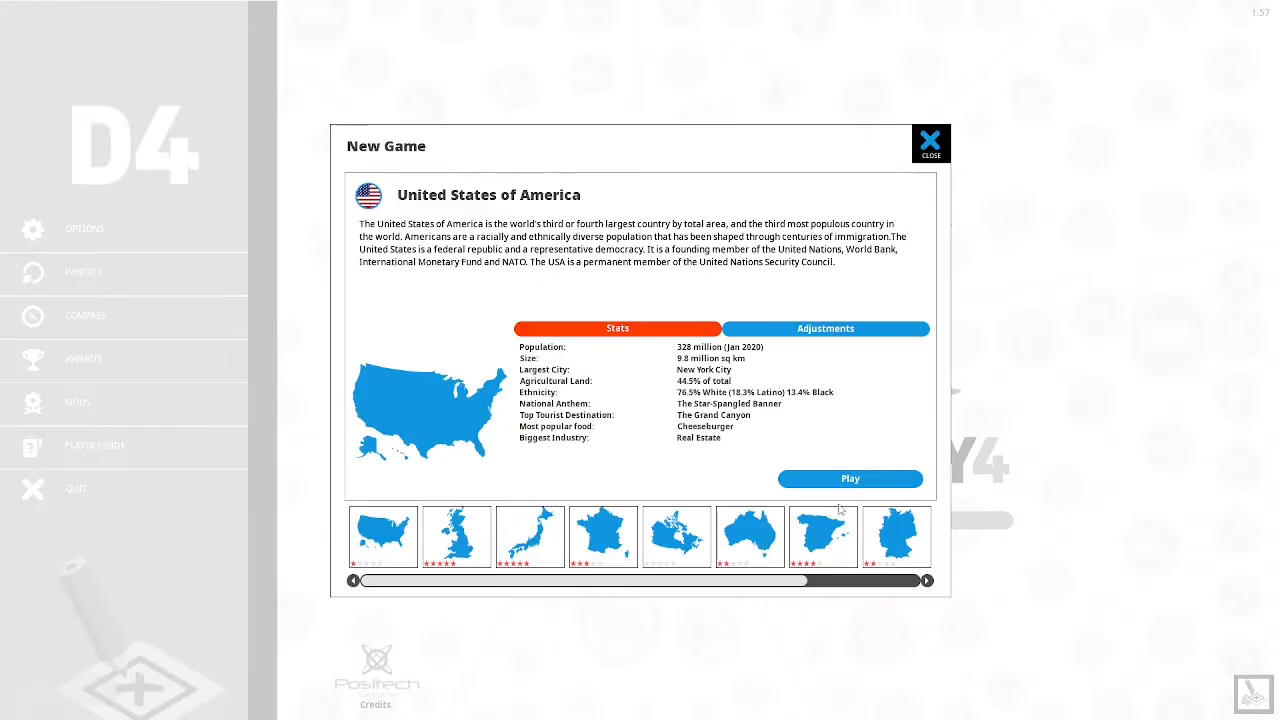
{"action": "left_click", "coordinate": [823, 537]}
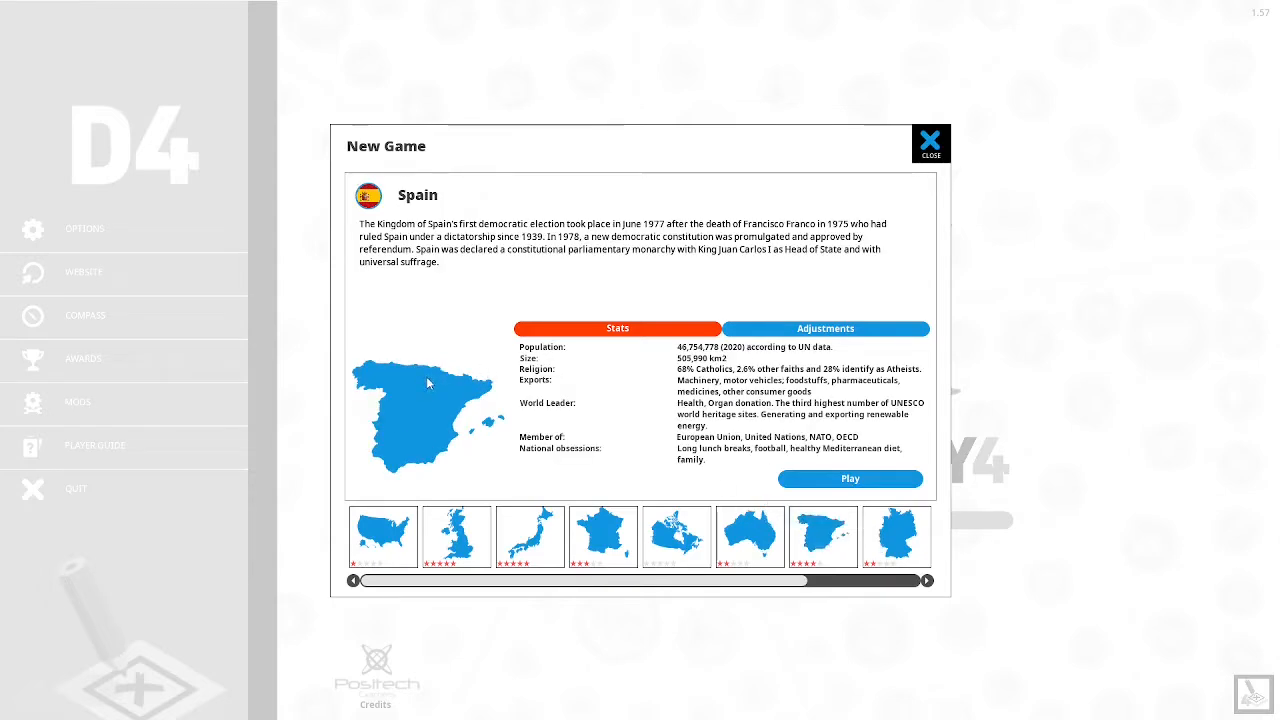
{"action": "mouse_move", "coordinate": [895, 536]}
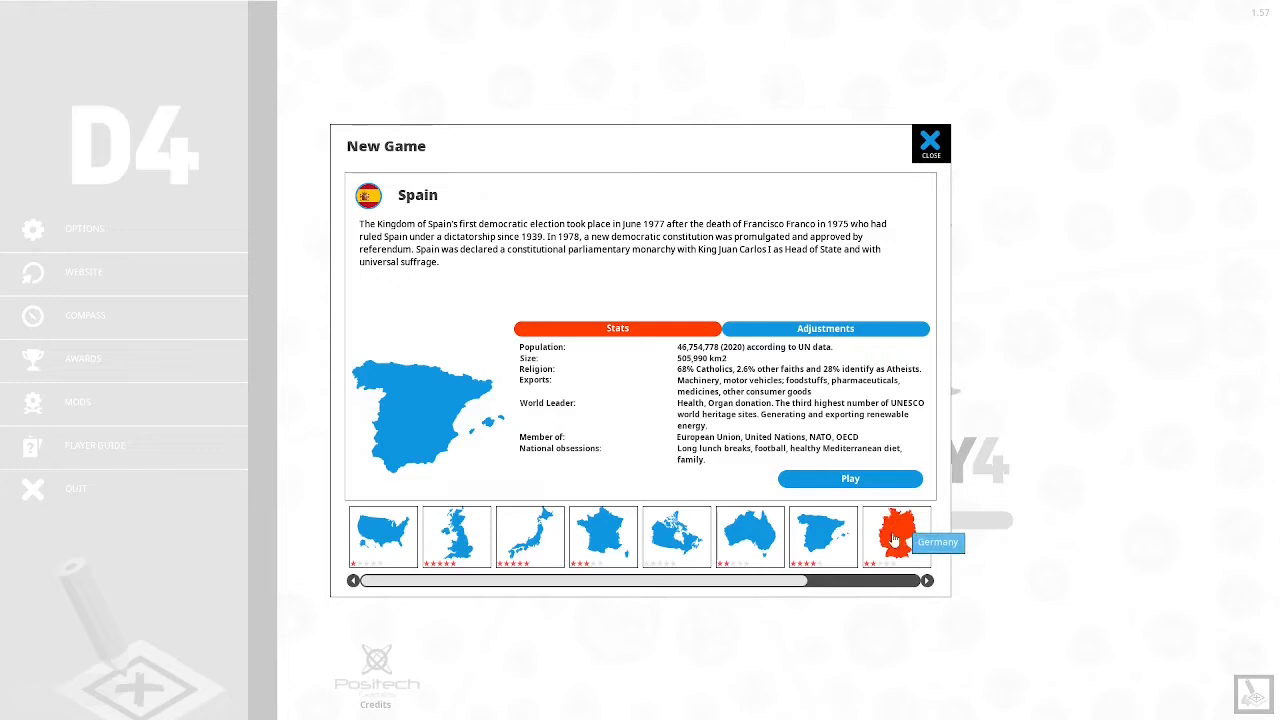
Select Germany from the end of the country strip.
{"action": "left_click", "coordinate": [895, 535]}
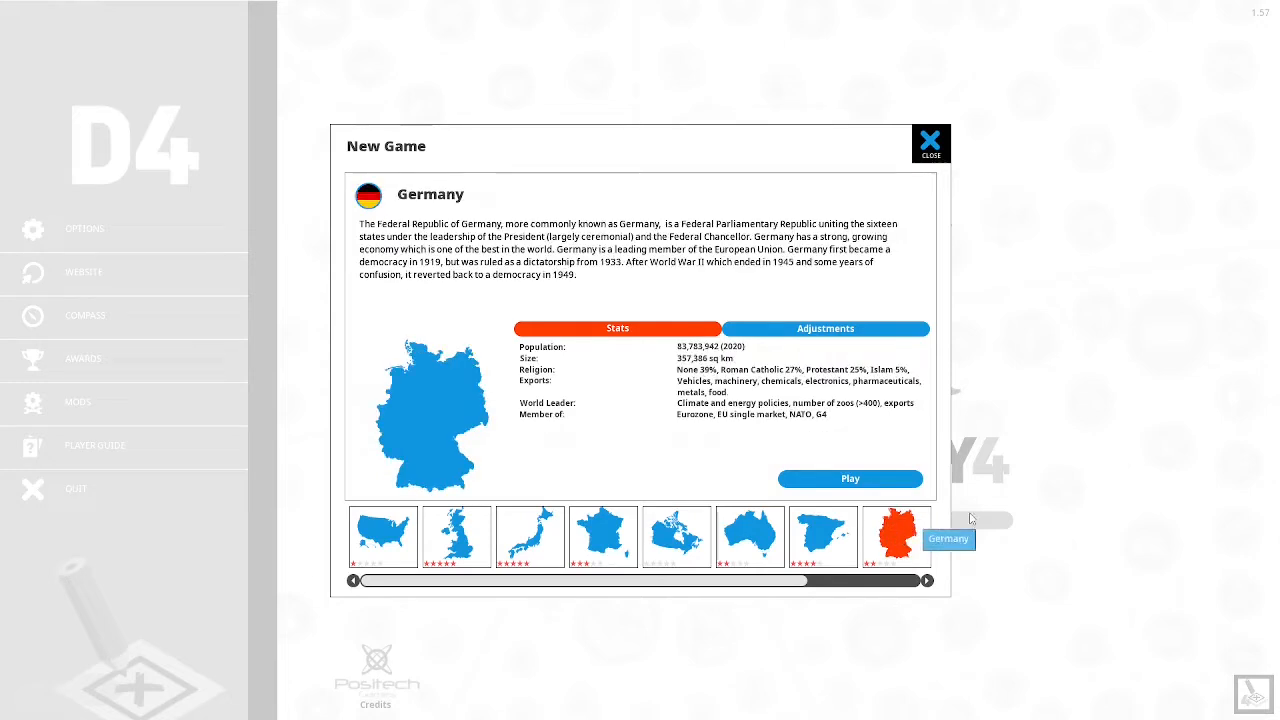
{"action": "mouse_move", "coordinate": [1067, 441]}
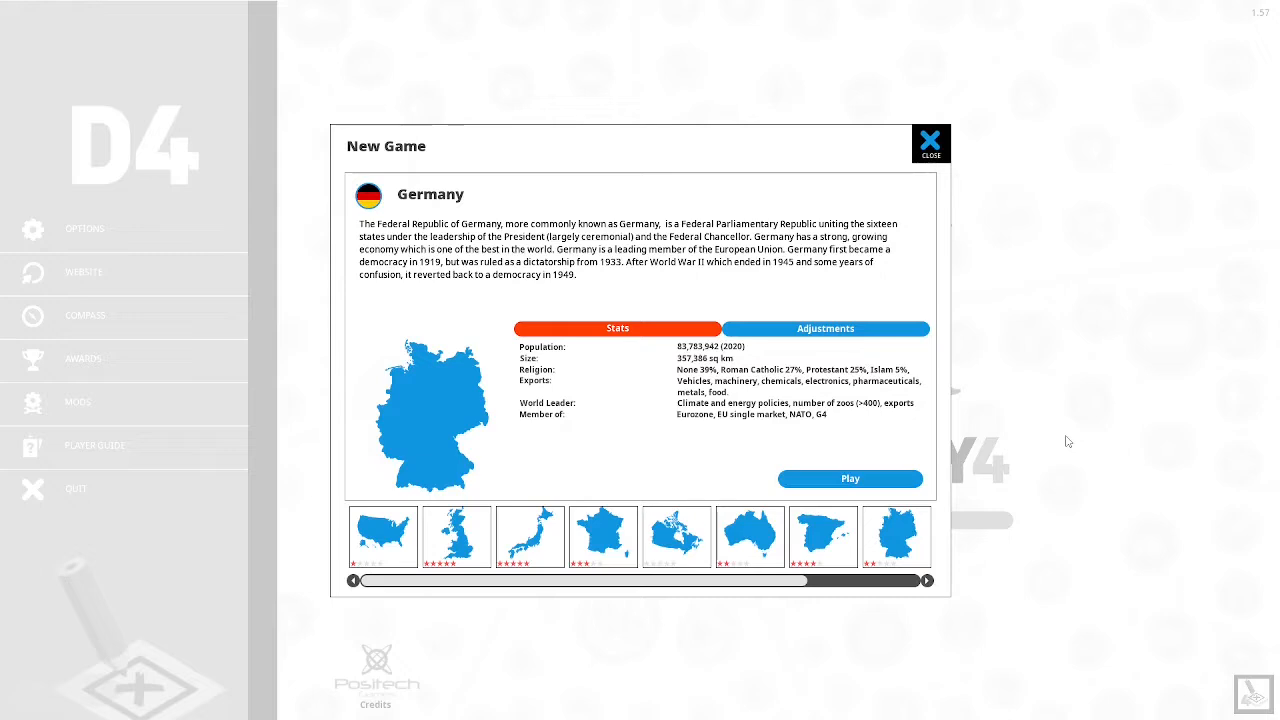
{"action": "mouse_move", "coordinate": [995, 465]}
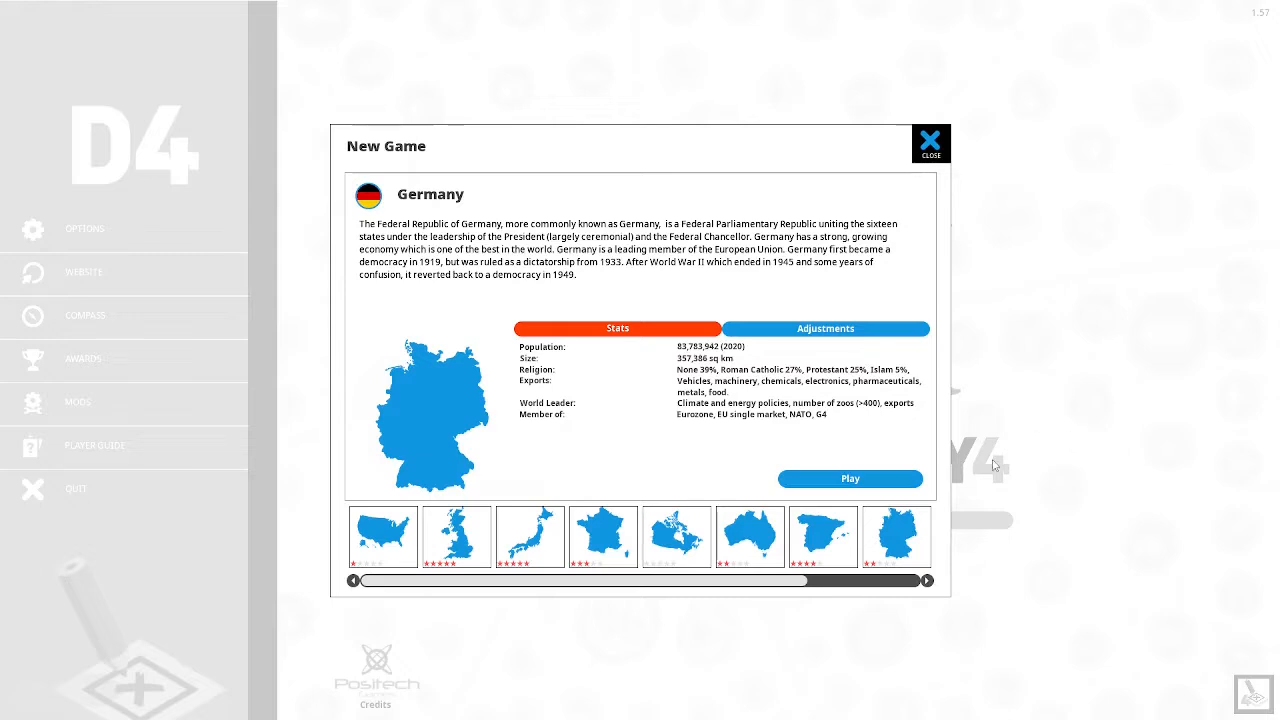
{"action": "mouse_move", "coordinate": [851, 478]}
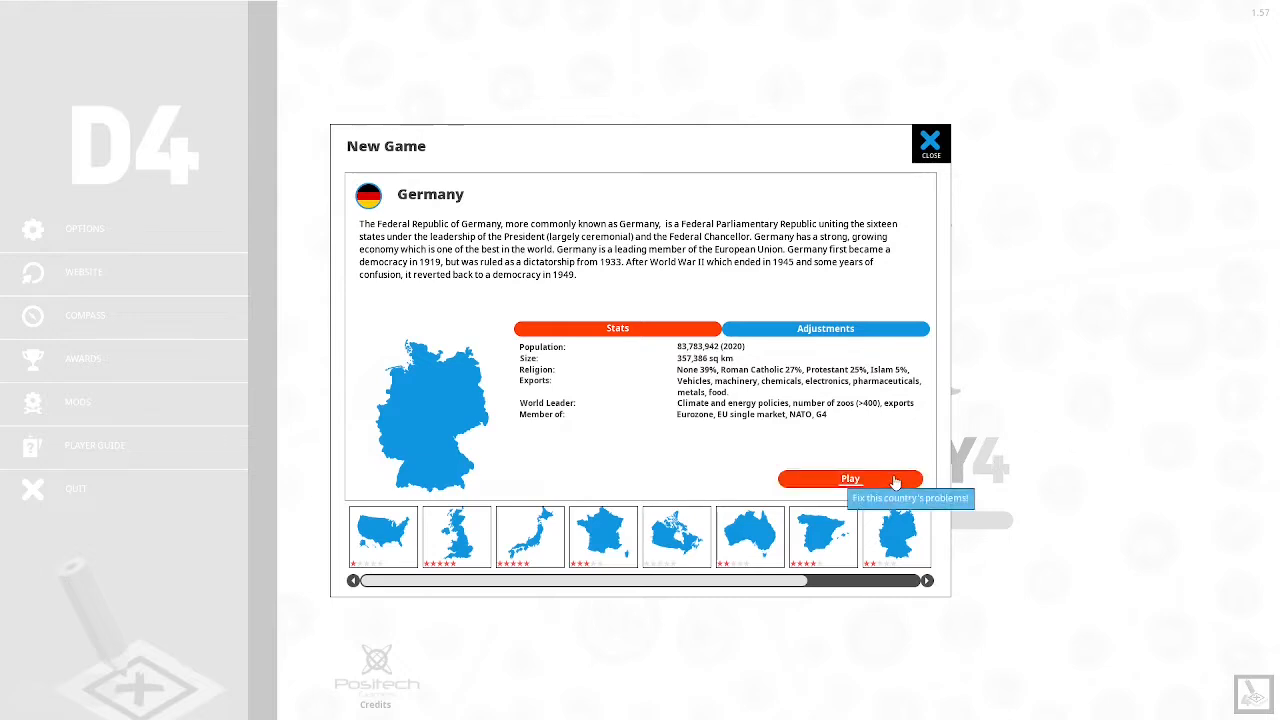
Open Germany's party setup and recolour The Revolutionary Capitalists green.
{"action": "left_click", "coordinate": [850, 478]}
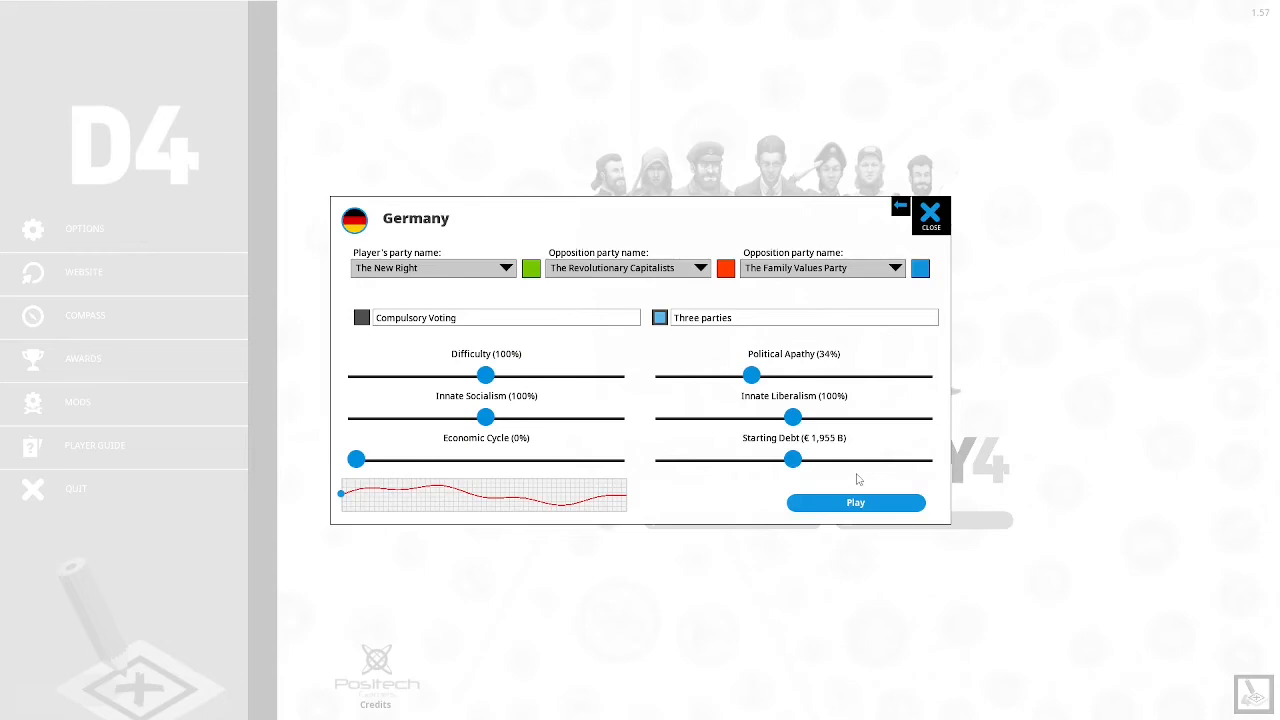
{"action": "mouse_move", "coordinate": [968, 379]}
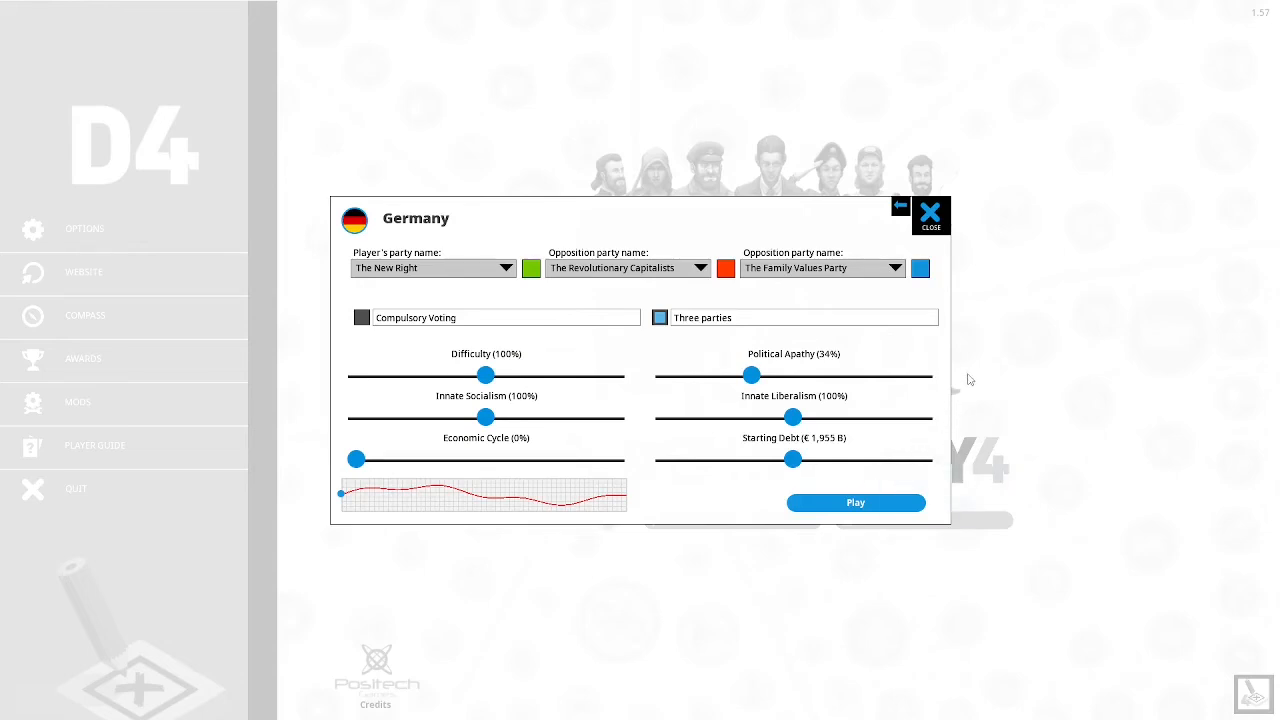
{"action": "left_click", "coordinate": [531, 268]}
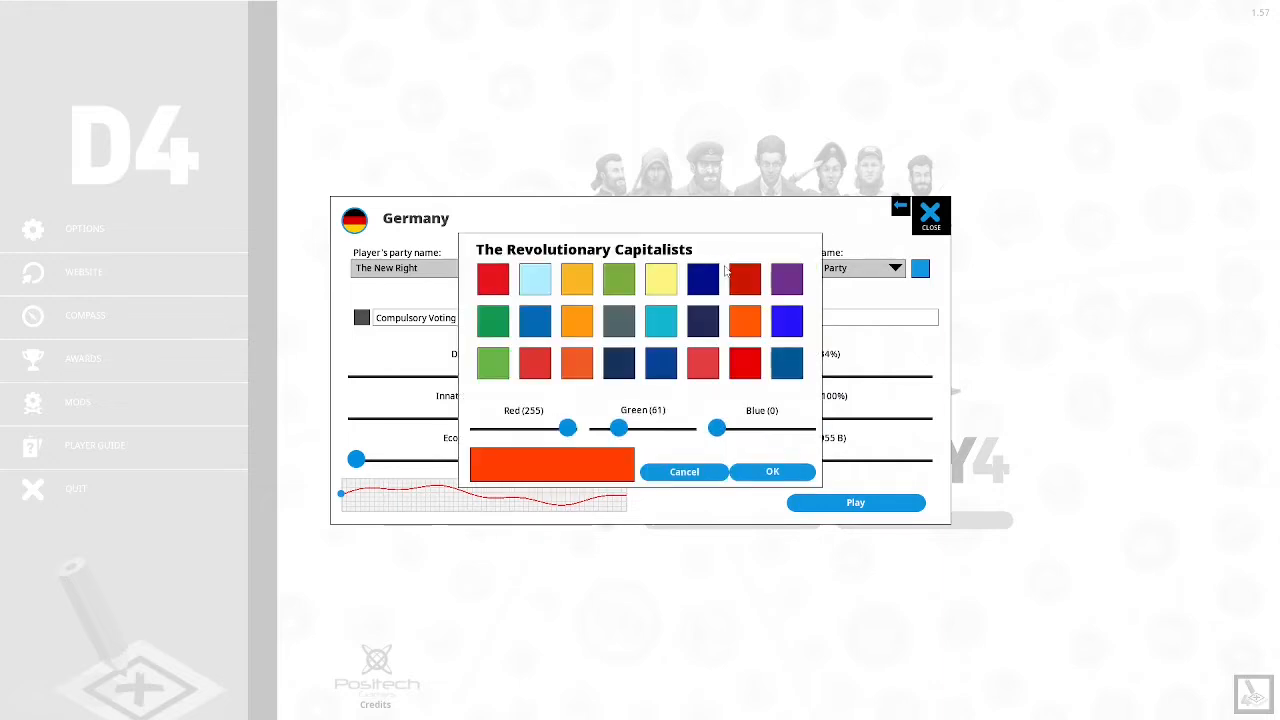
{"action": "left_click", "coordinate": [618, 278]}
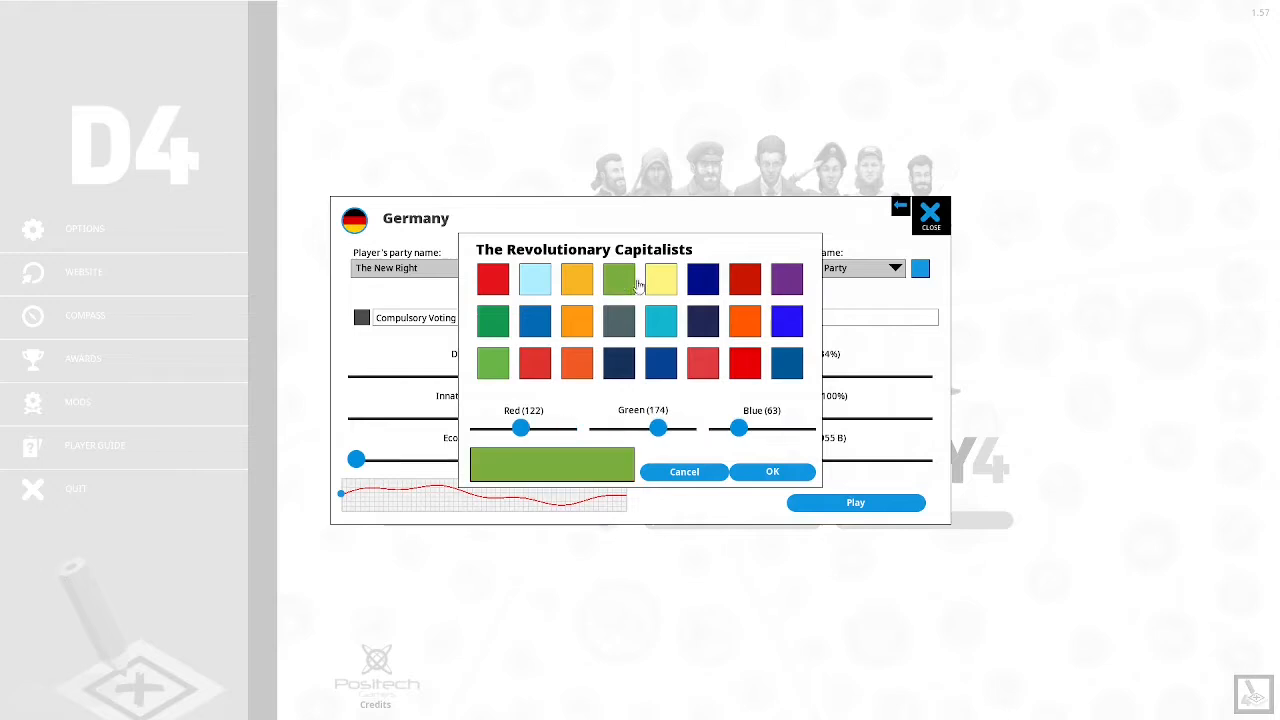
{"action": "left_click", "coordinate": [771, 471]}
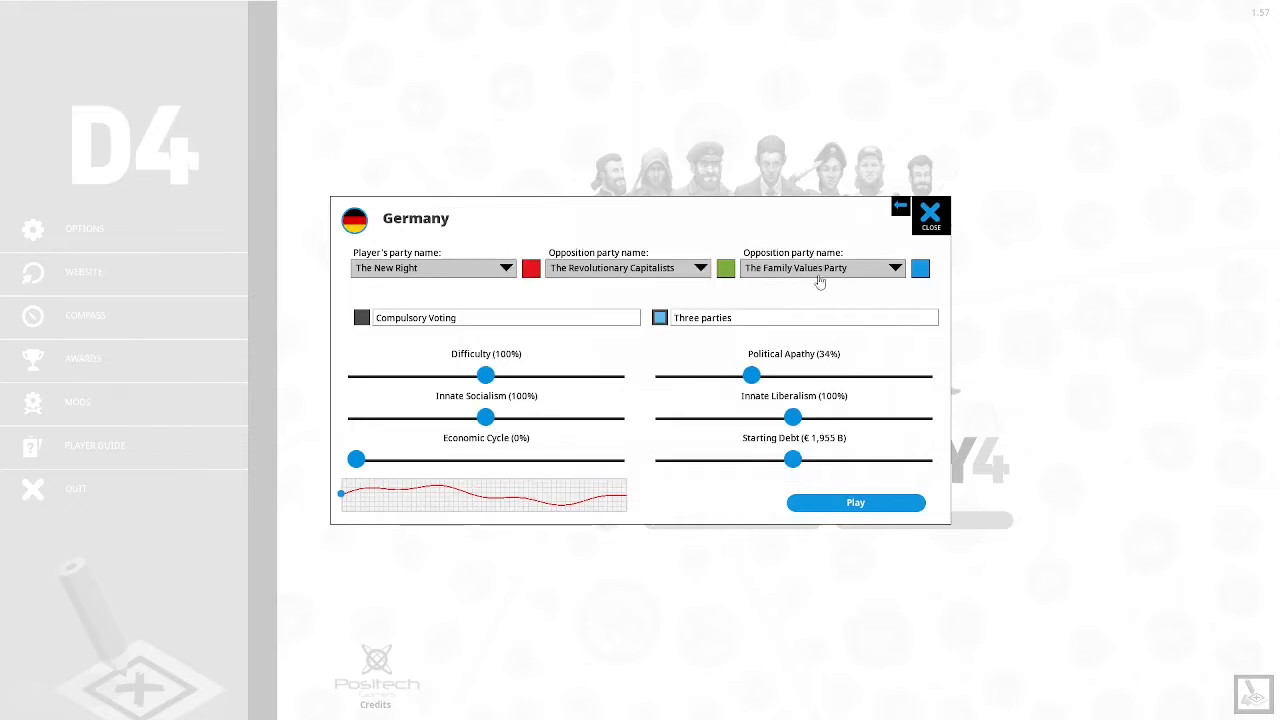
{"action": "mouse_move", "coordinate": [366, 283]}
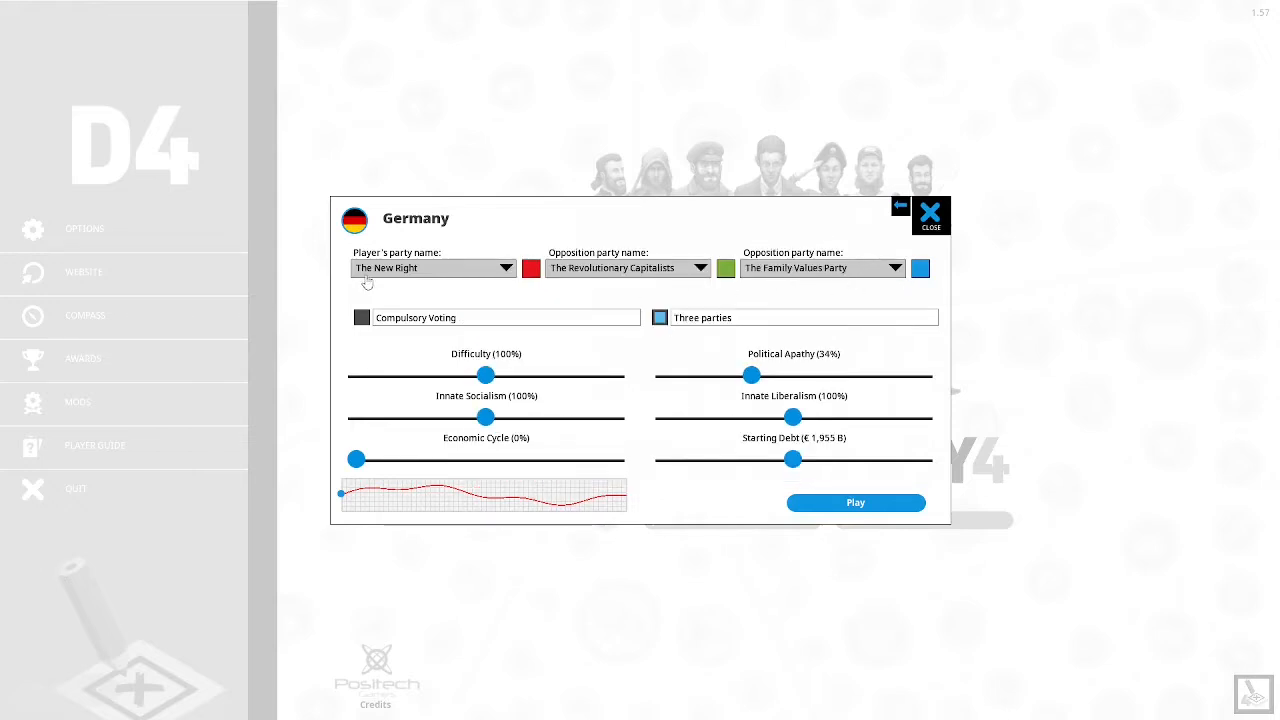
{"action": "mouse_move", "coordinate": [423, 277]}
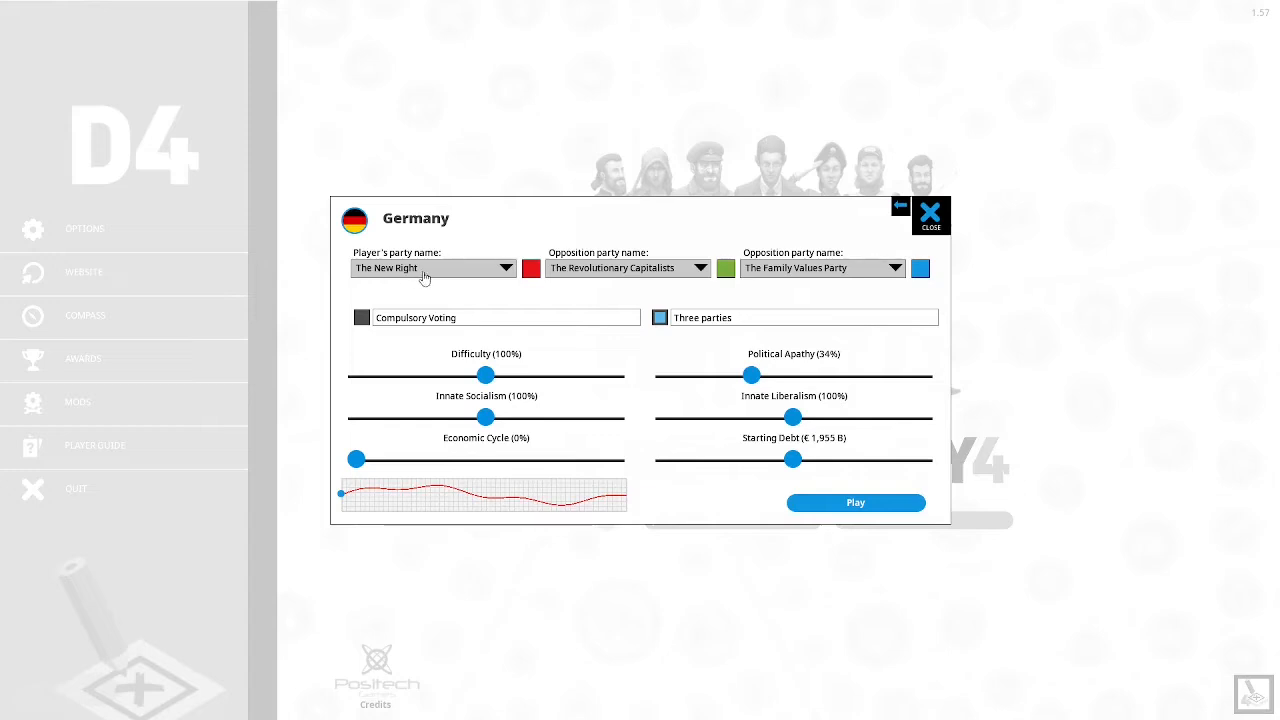
{"action": "mouse_move", "coordinate": [662, 281]}
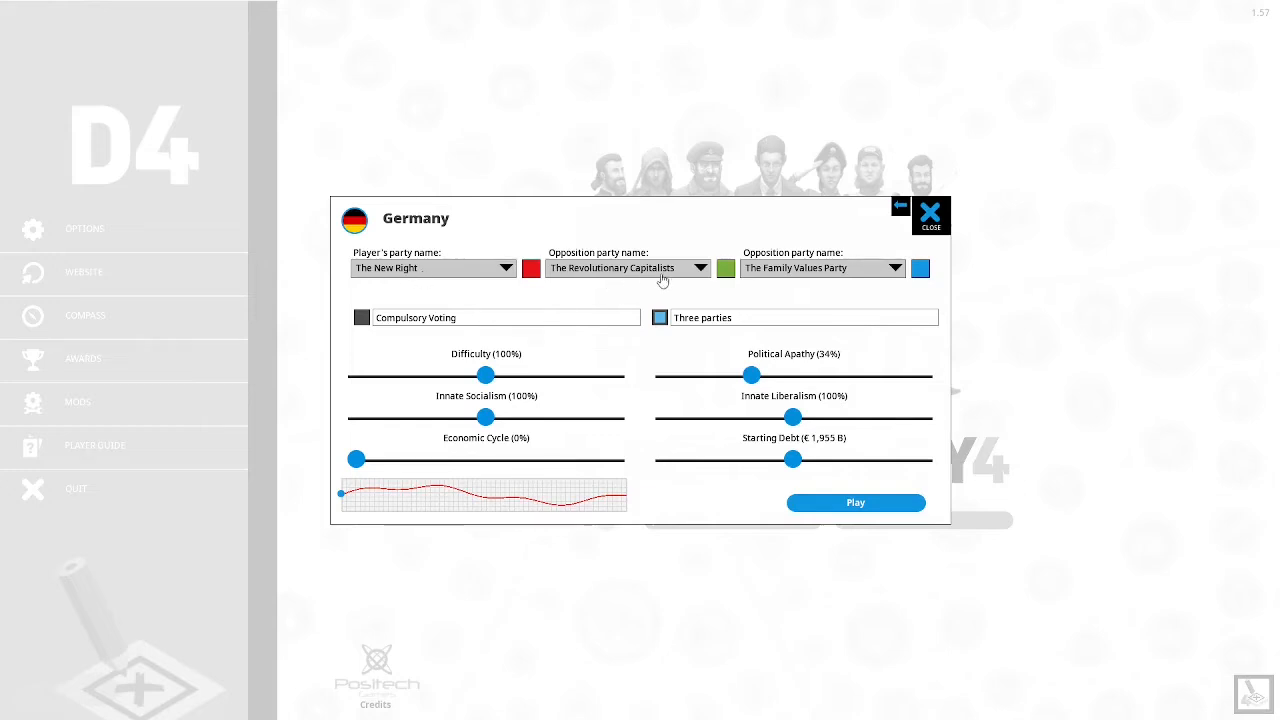
{"action": "mouse_move", "coordinate": [851, 287]}
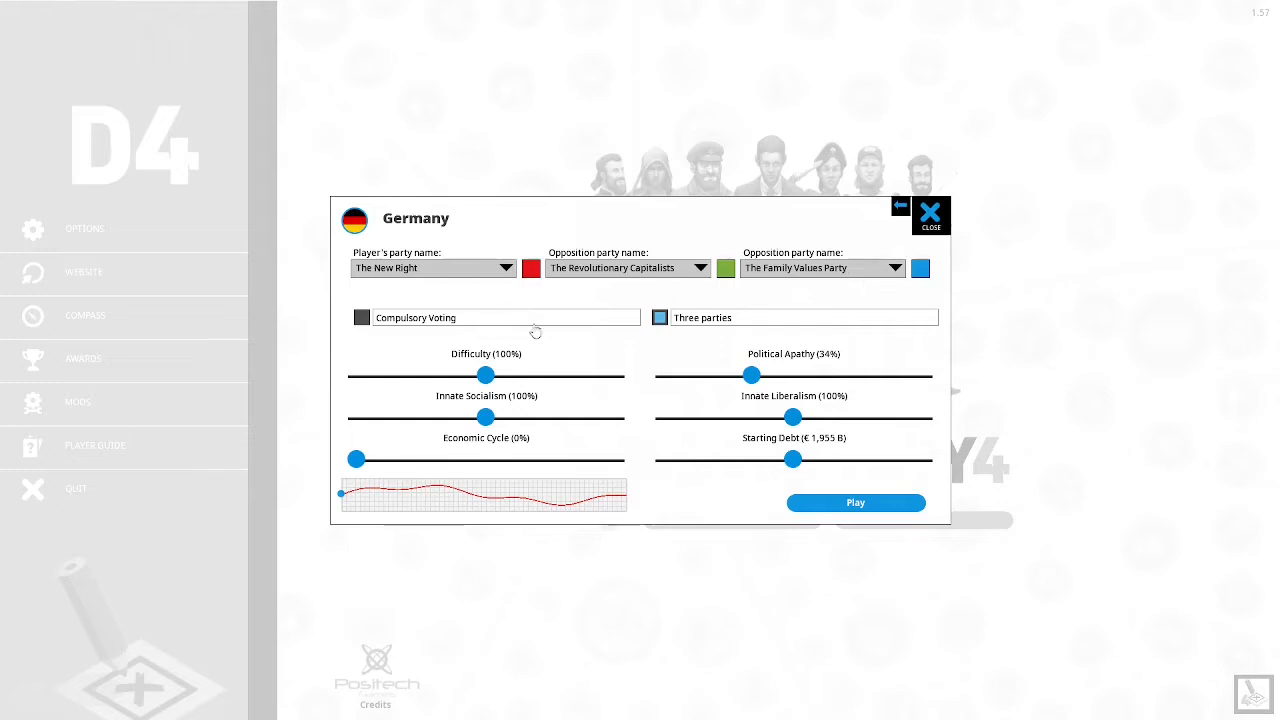
{"action": "mouse_move", "coordinate": [861, 424]}
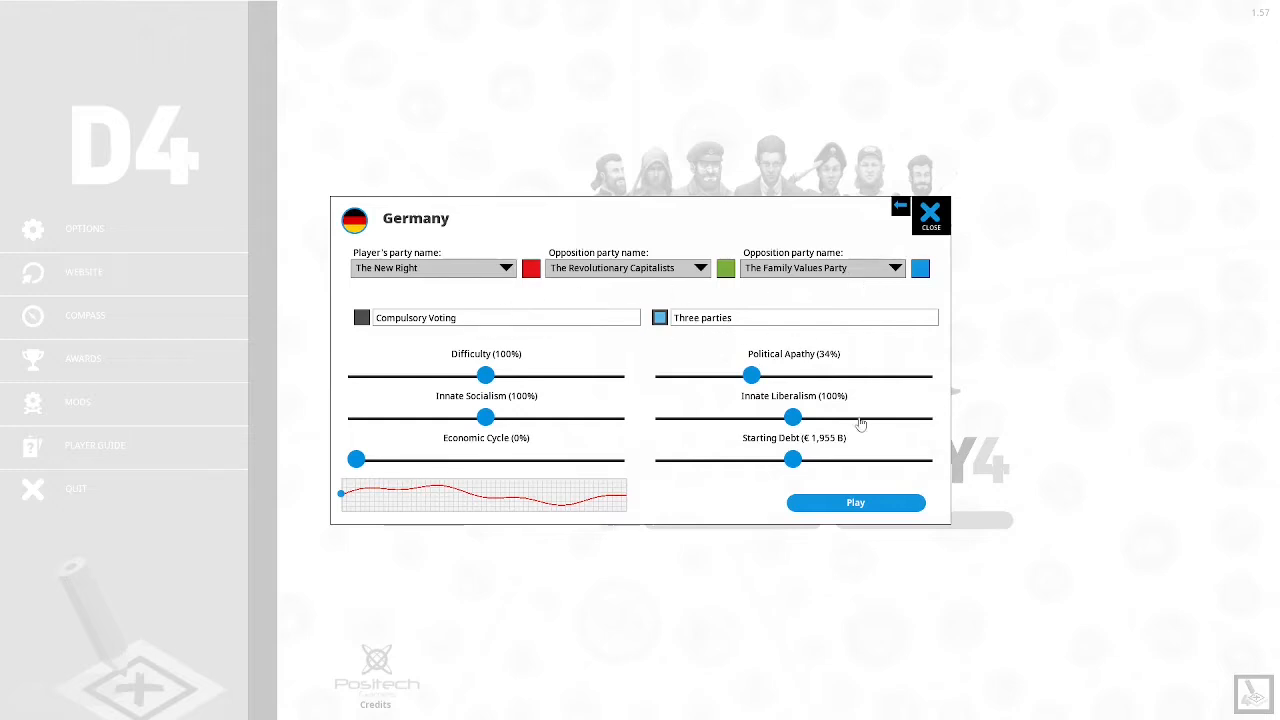
{"action": "mouse_move", "coordinate": [890, 508]}
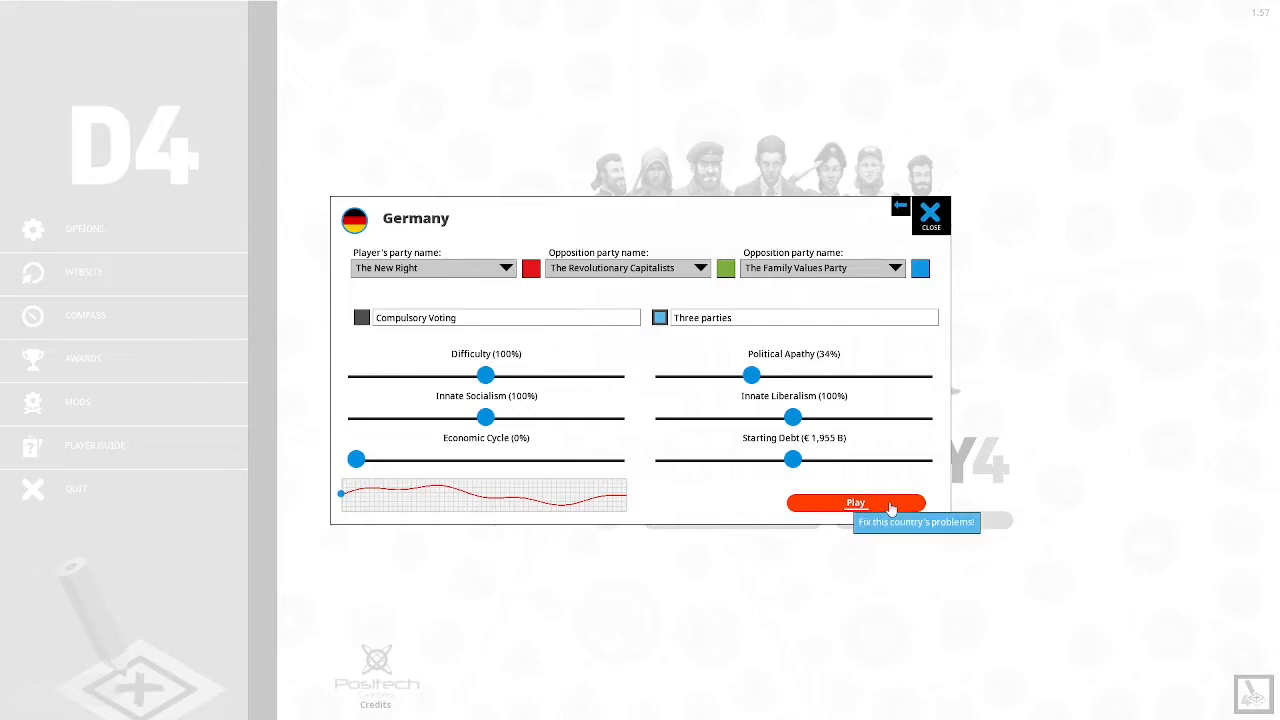
Launch the Germany game and reach the 10% majority election welcome.
{"action": "left_click", "coordinate": [855, 503]}
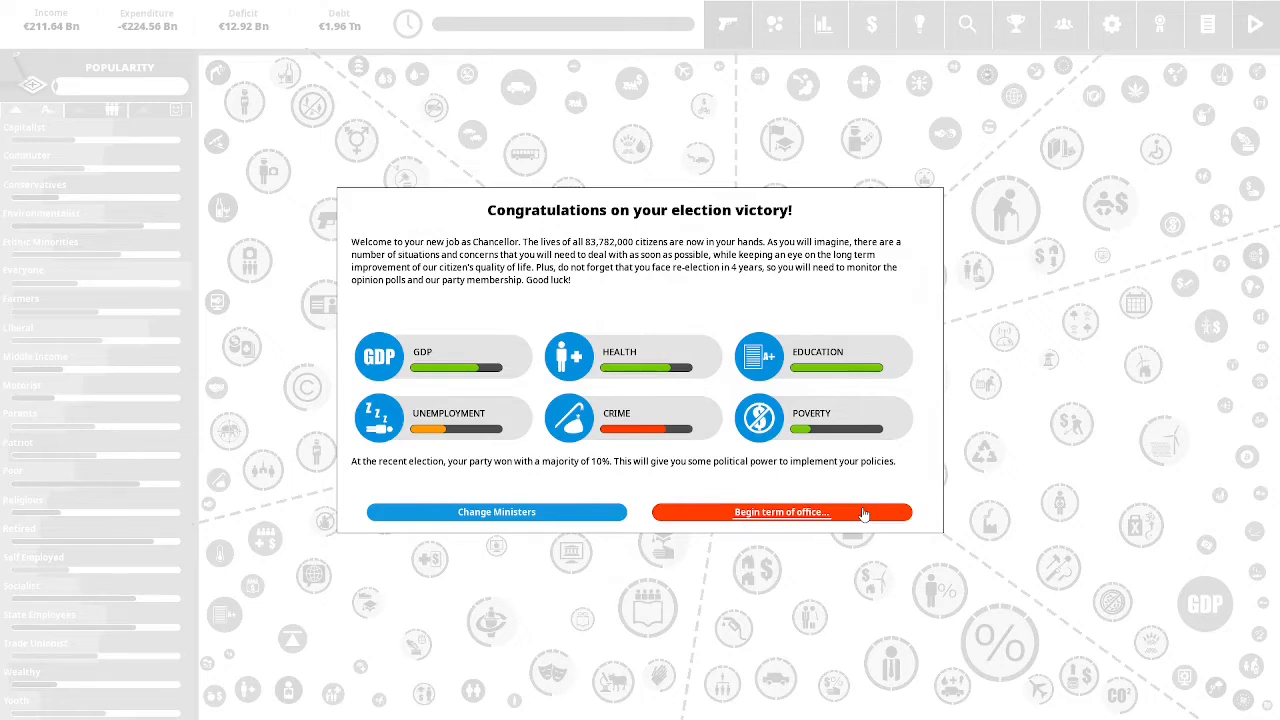
Begin the term of office and view Antisocial Behavior's causes and effects.
{"action": "left_click", "coordinate": [781, 512]}
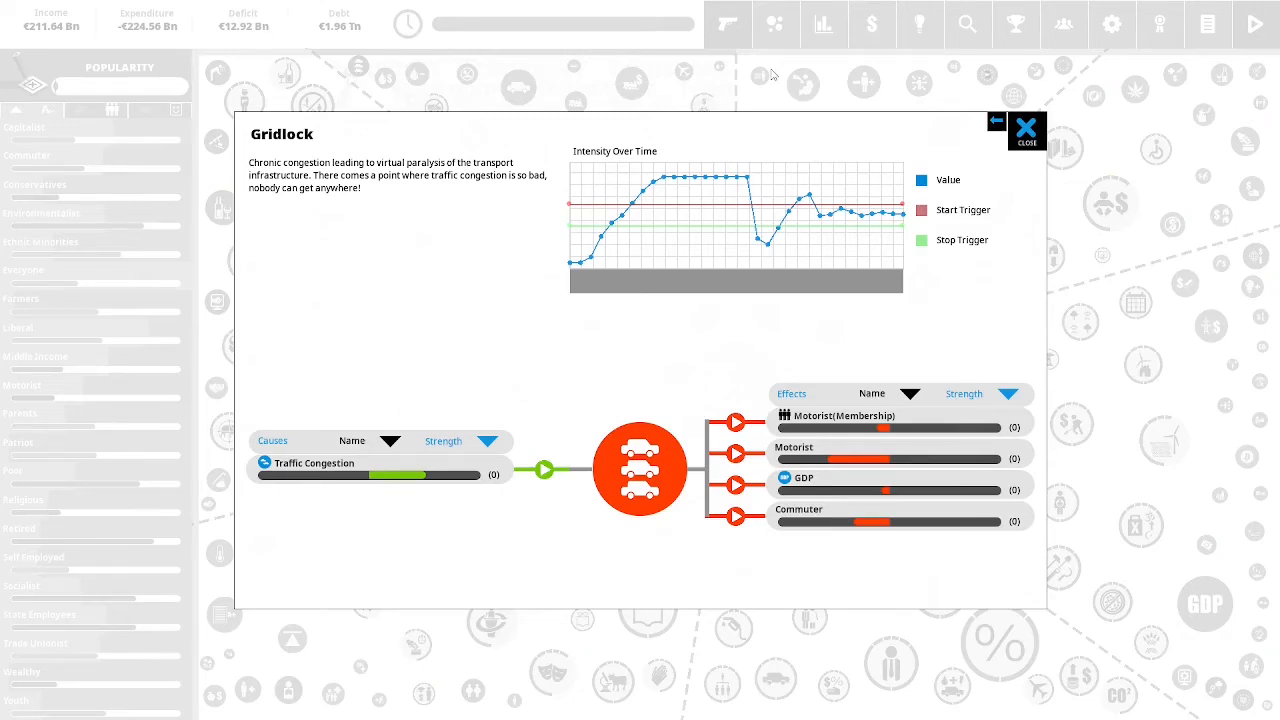
{"action": "left_click", "coordinate": [1026, 125]}
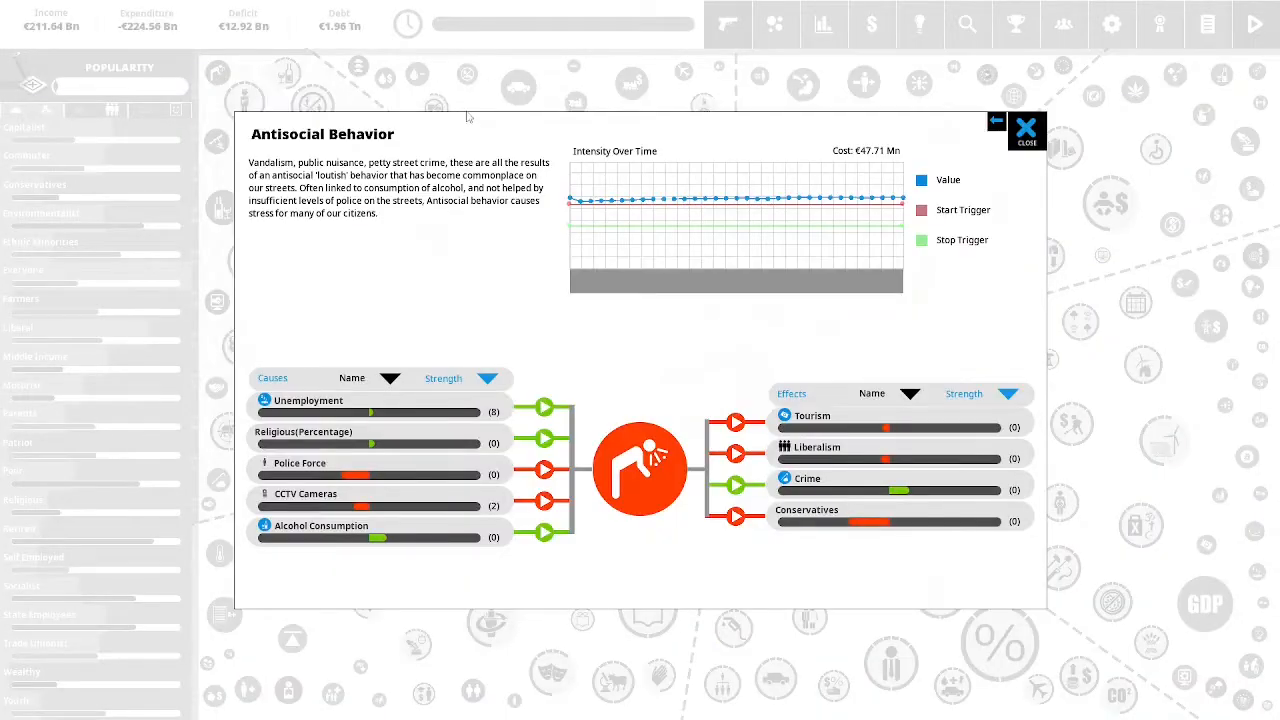
{"action": "mouse_move", "coordinate": [474, 120]}
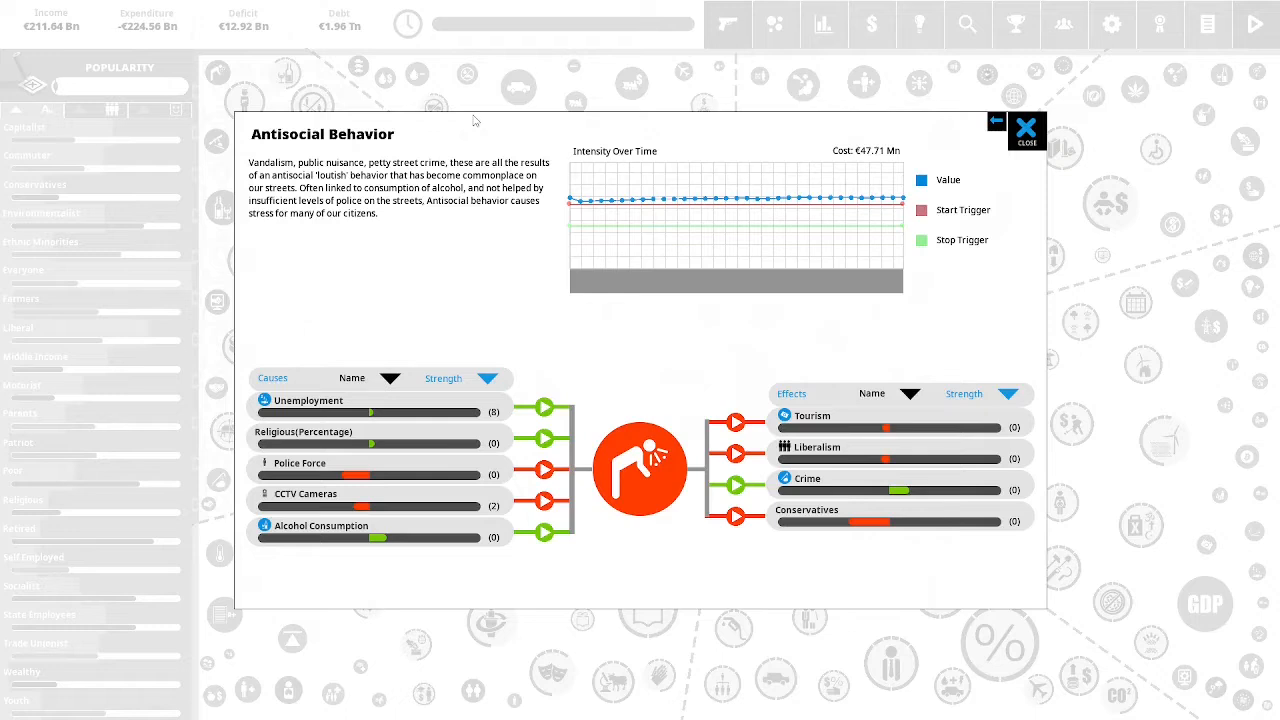
{"action": "mouse_move", "coordinate": [500, 128]}
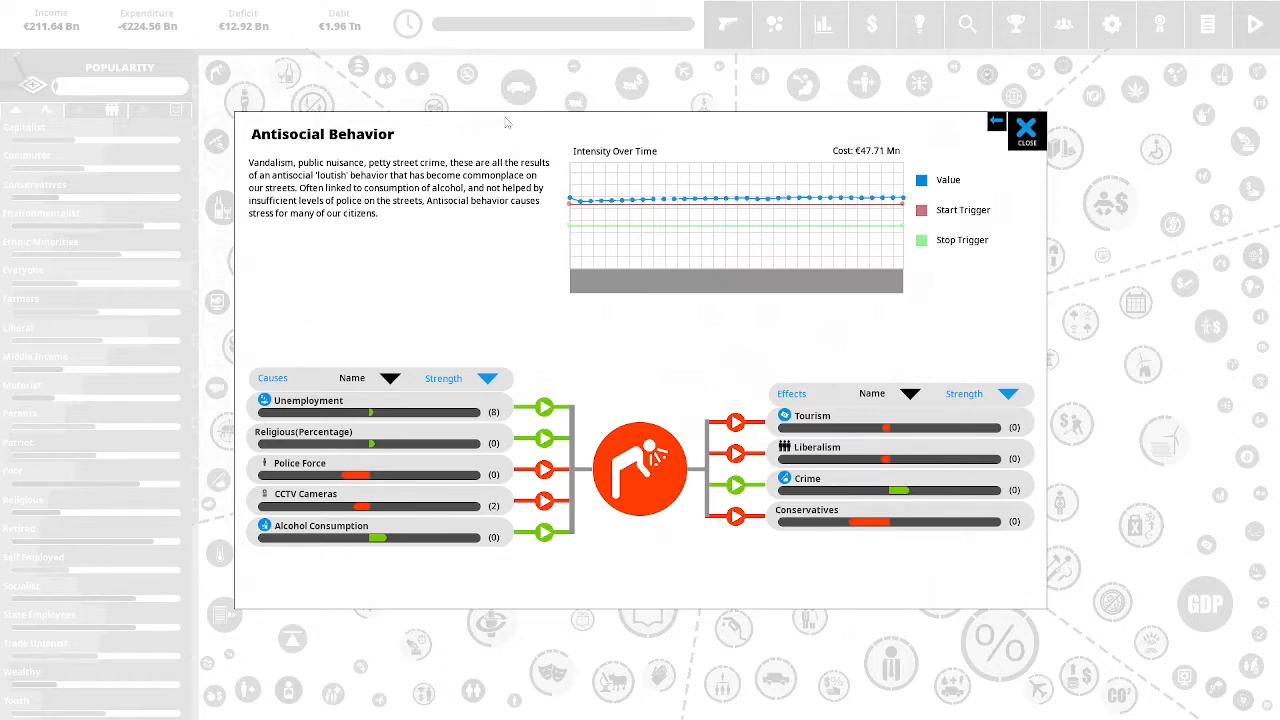
Swap Antisocial Behavior's details for the Organized Crime breakdown.
{"action": "left_click", "coordinate": [1025, 130]}
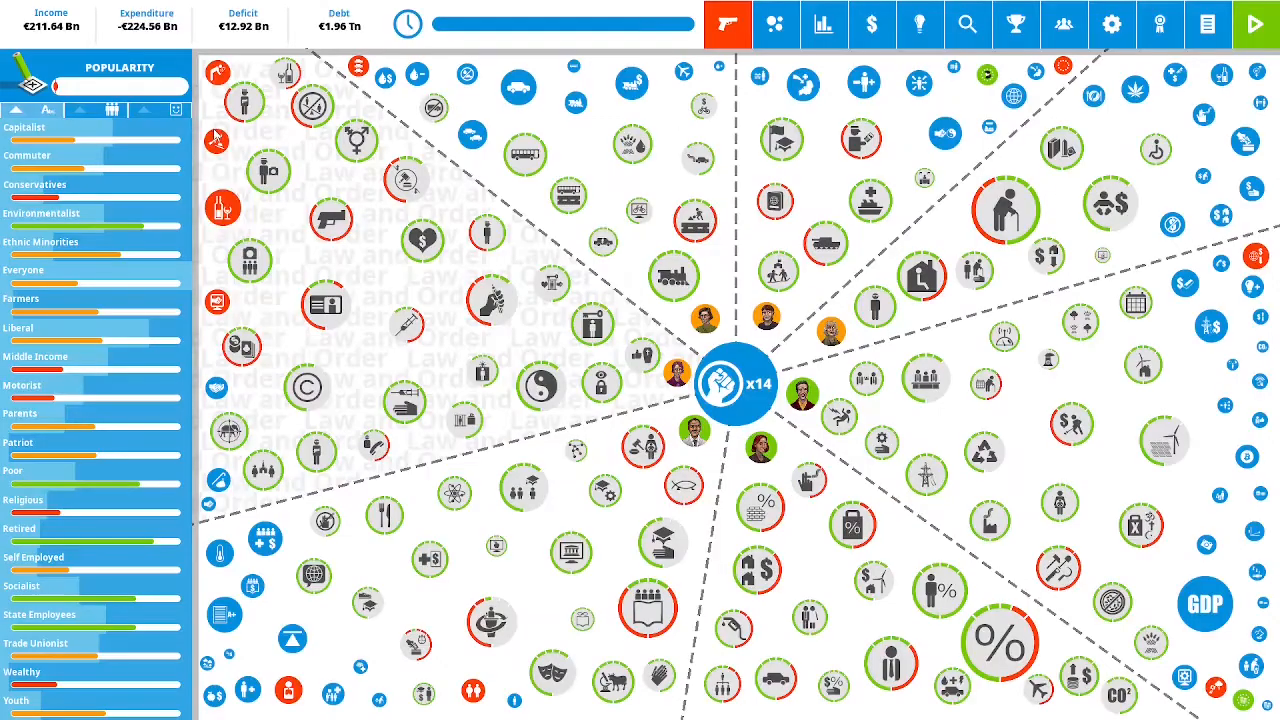
{"action": "left_click", "coordinate": [735, 383]}
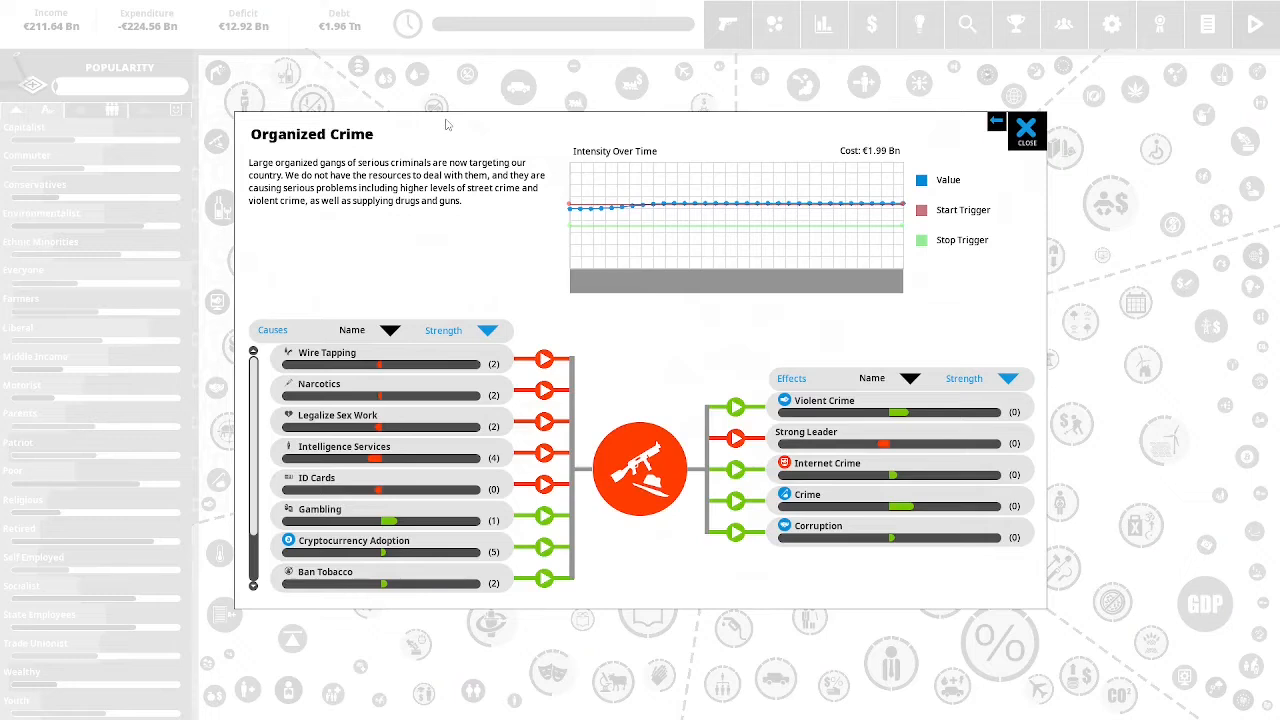
{"action": "mouse_move", "coordinate": [476, 130]}
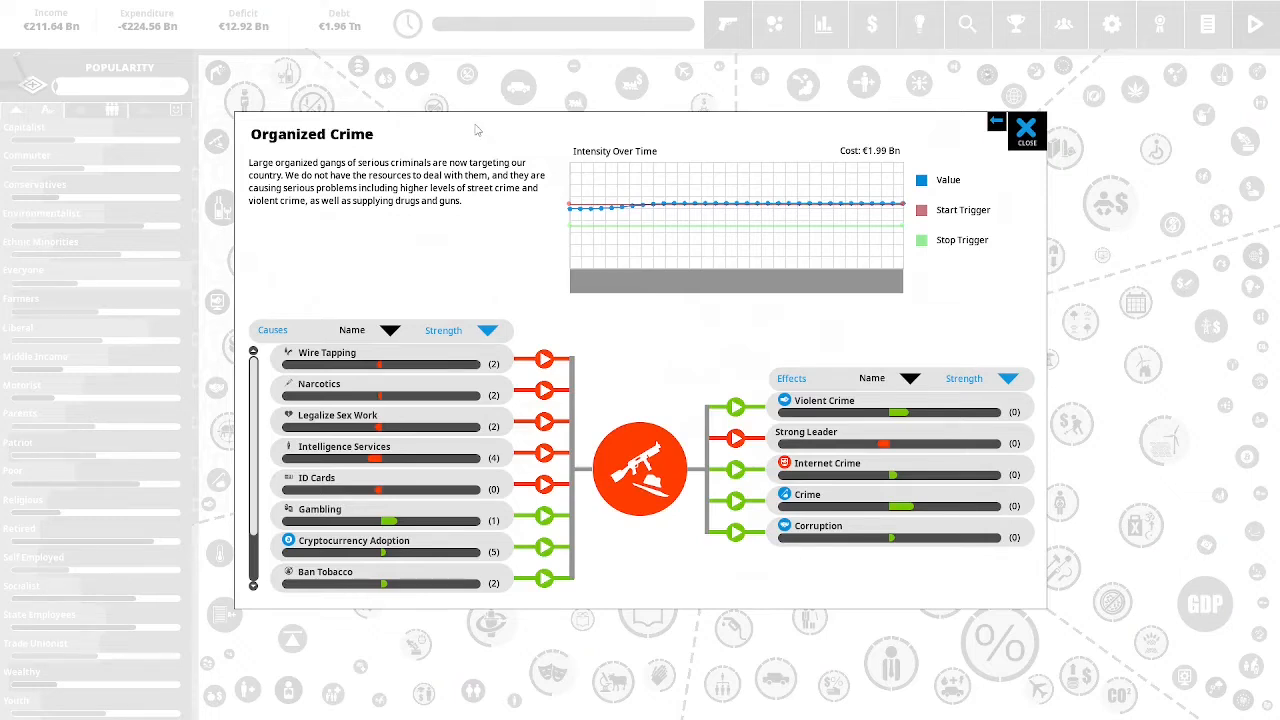
{"action": "mouse_move", "coordinate": [550, 138]}
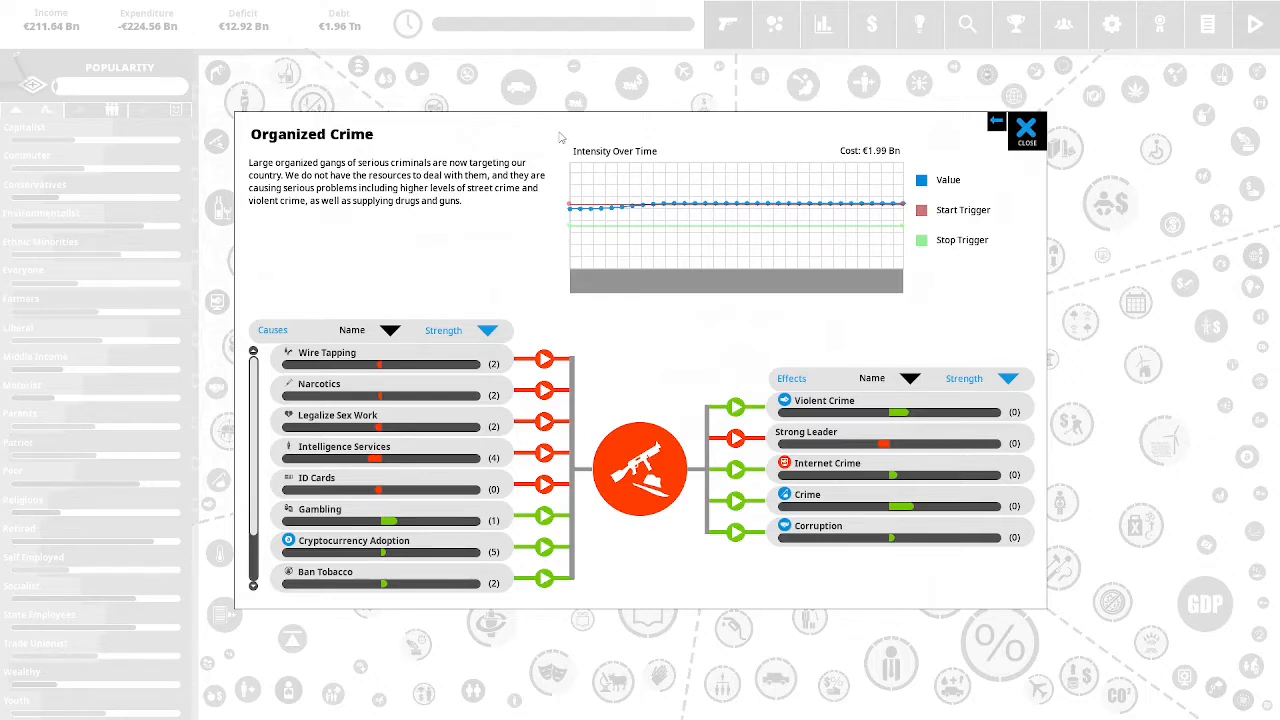
{"action": "mouse_move", "coordinate": [553, 139]}
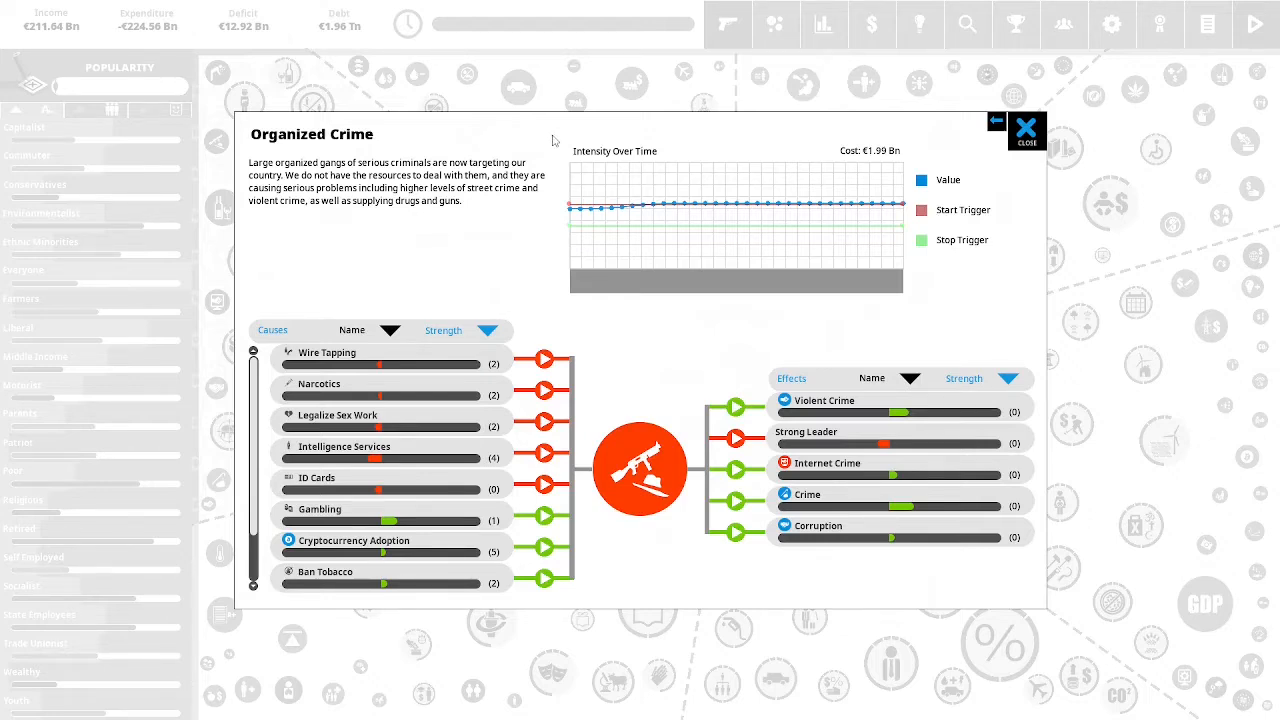
{"action": "mouse_move", "coordinate": [843, 134]}
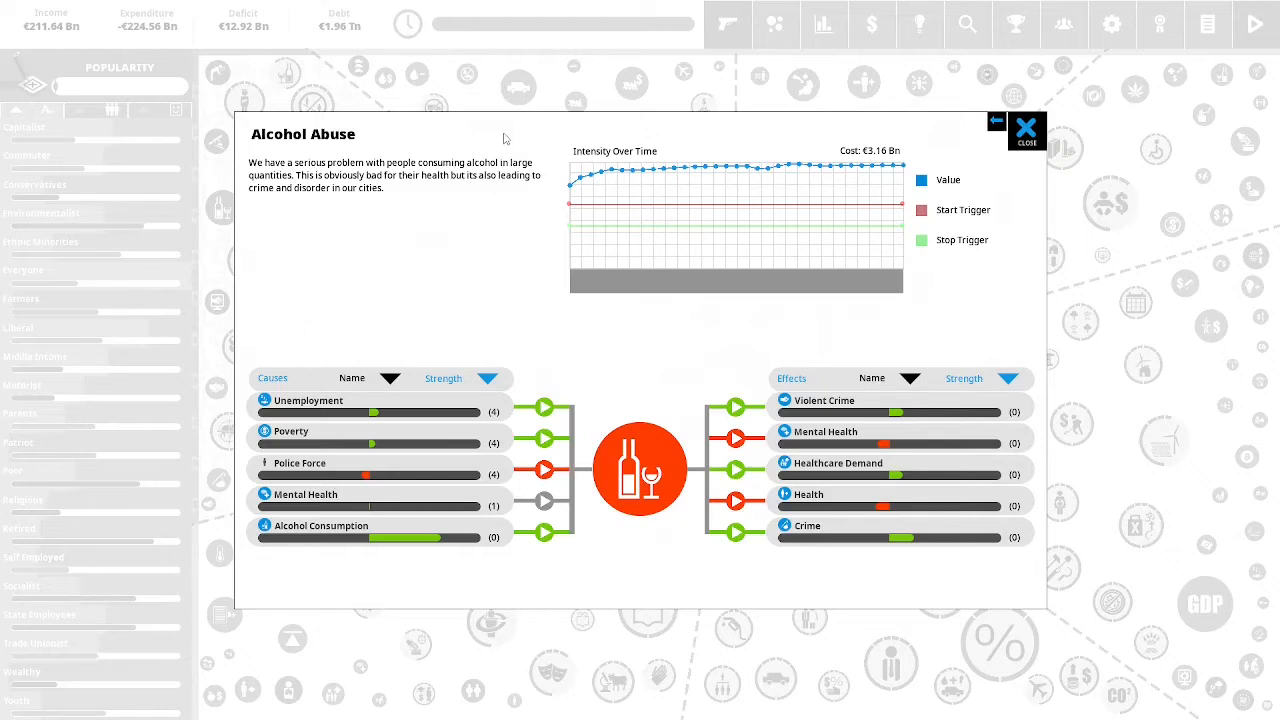
{"action": "mouse_move", "coordinate": [506, 160]}
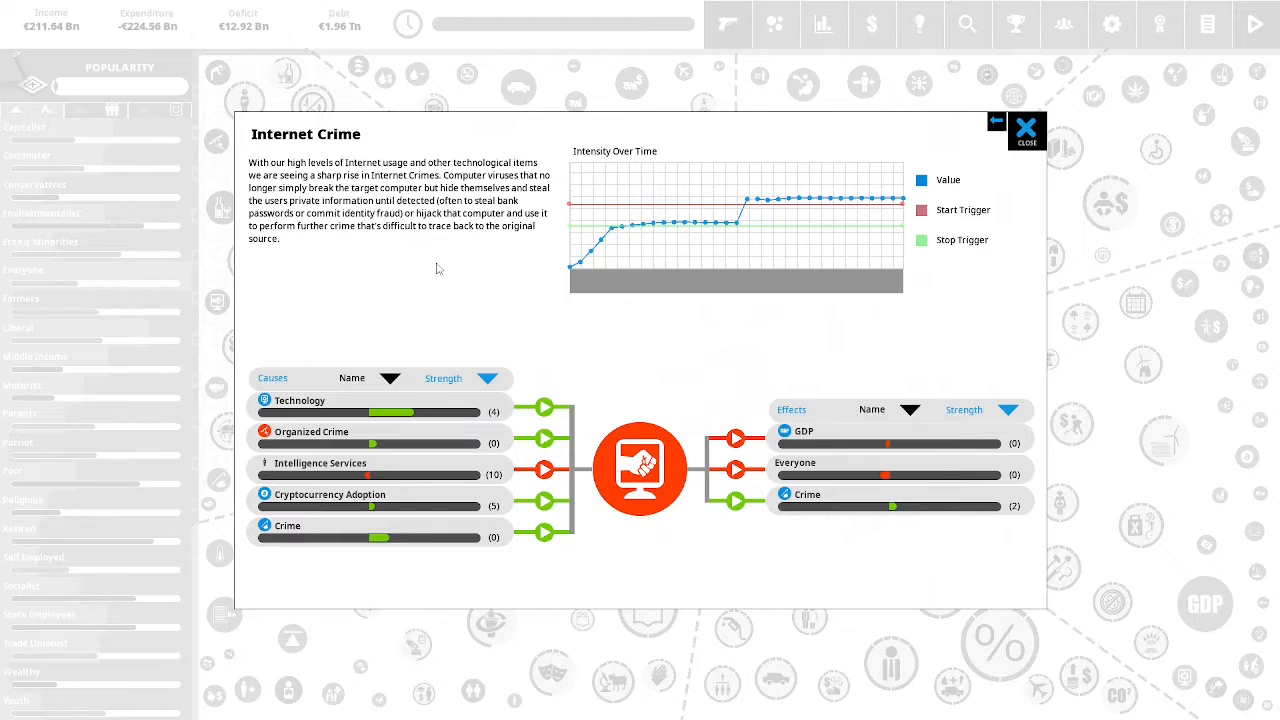
{"action": "mouse_move", "coordinate": [421, 267]}
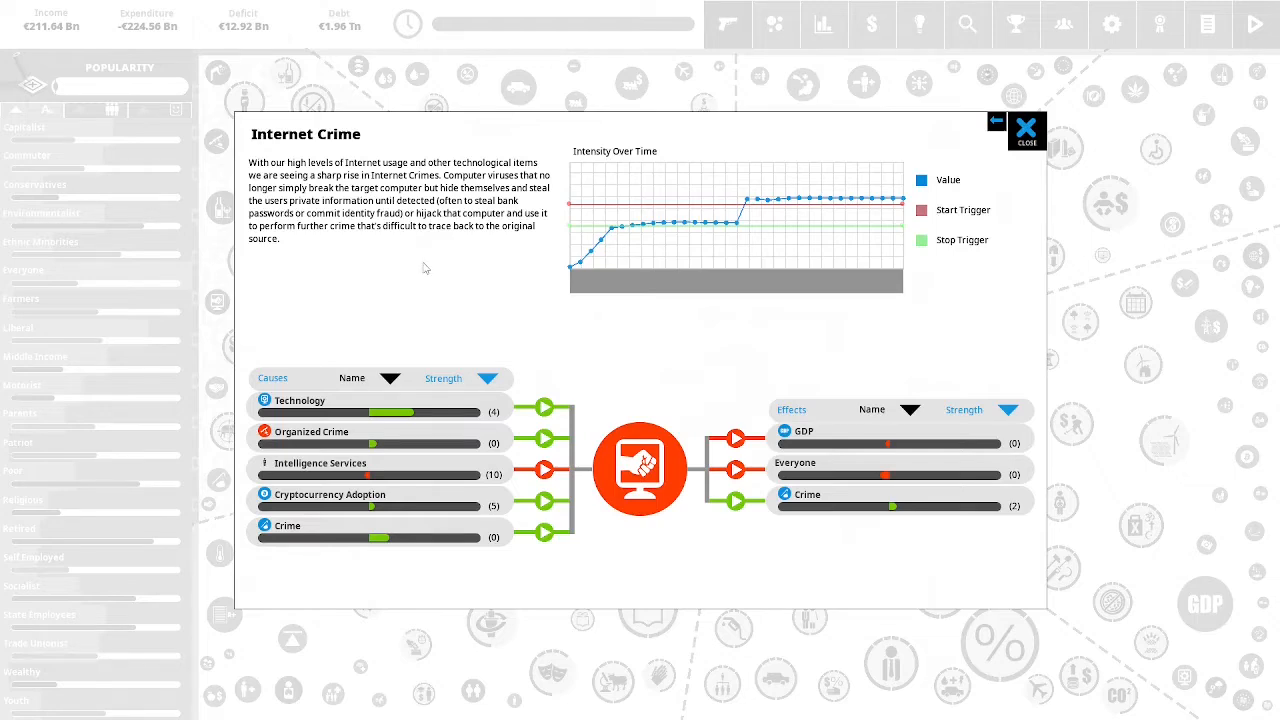
Browse Respiratory Disease, Environmental Protests and other situations, ending on EU Membership.
{"action": "left_click", "coordinate": [1026, 130]}
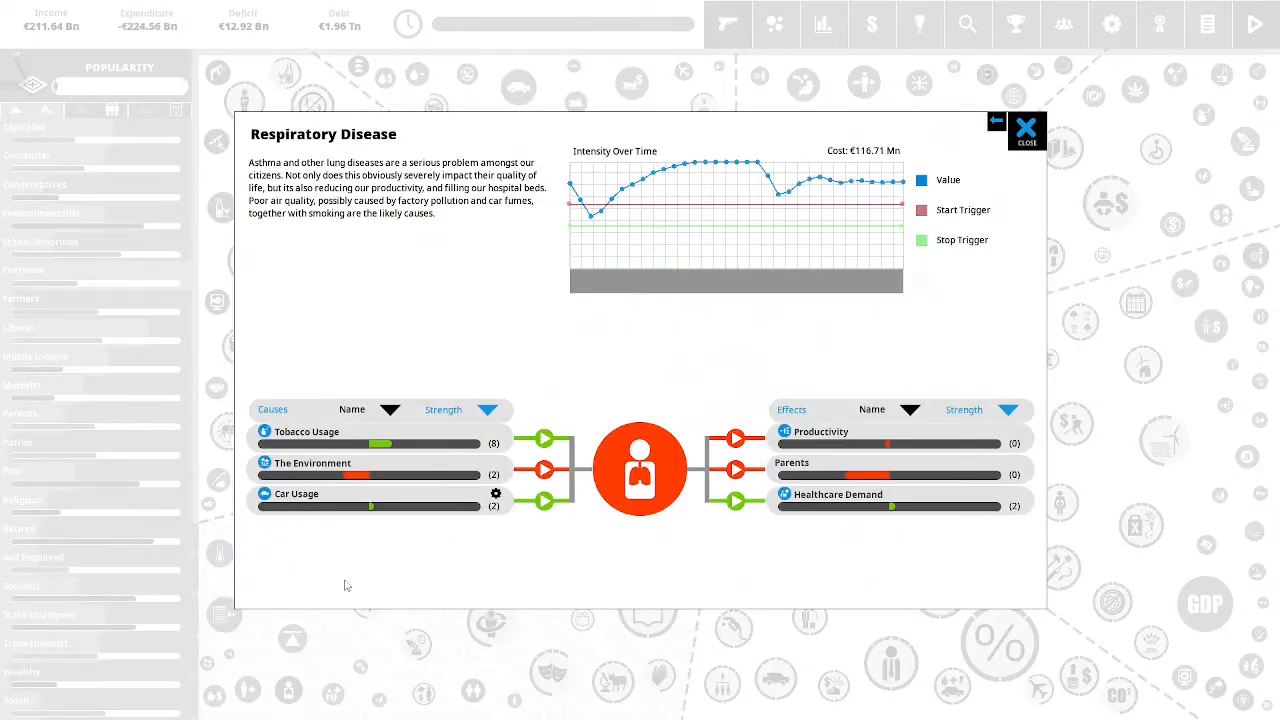
{"action": "mouse_move", "coordinate": [420, 351]}
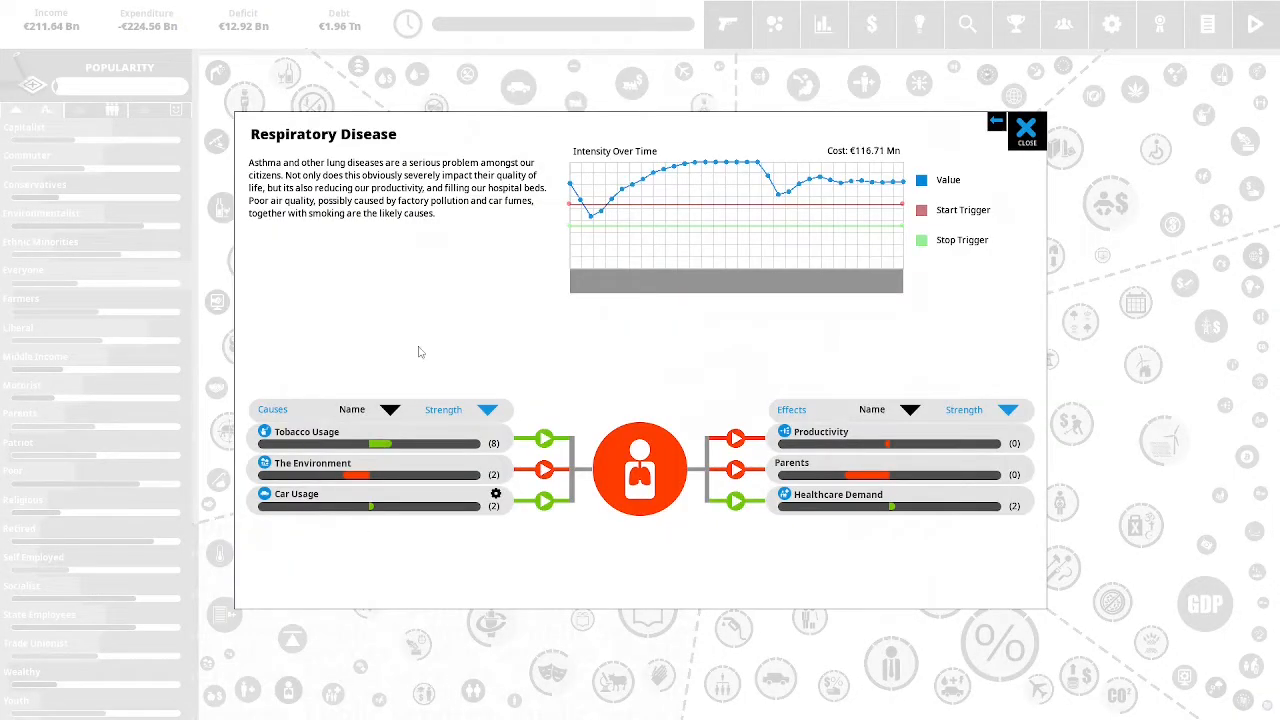
{"action": "mouse_move", "coordinate": [405, 284]}
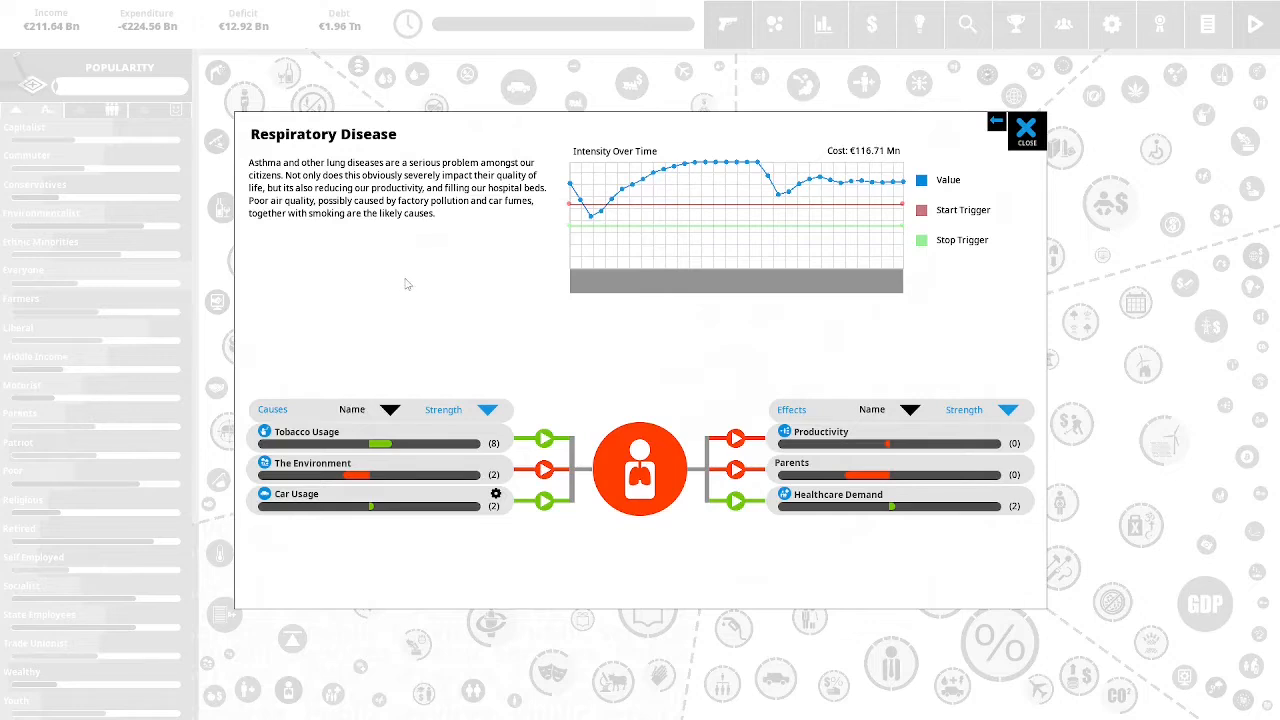
{"action": "mouse_move", "coordinate": [399, 277]}
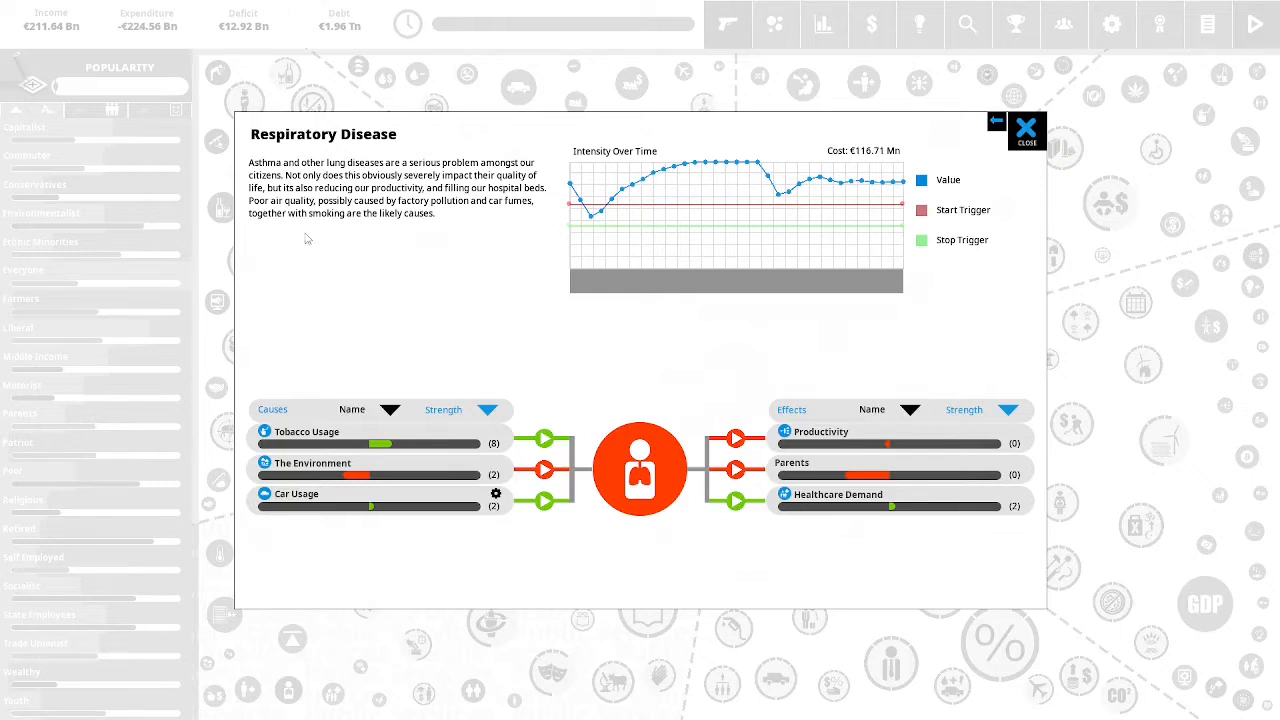
{"action": "mouse_move", "coordinate": [345, 232]}
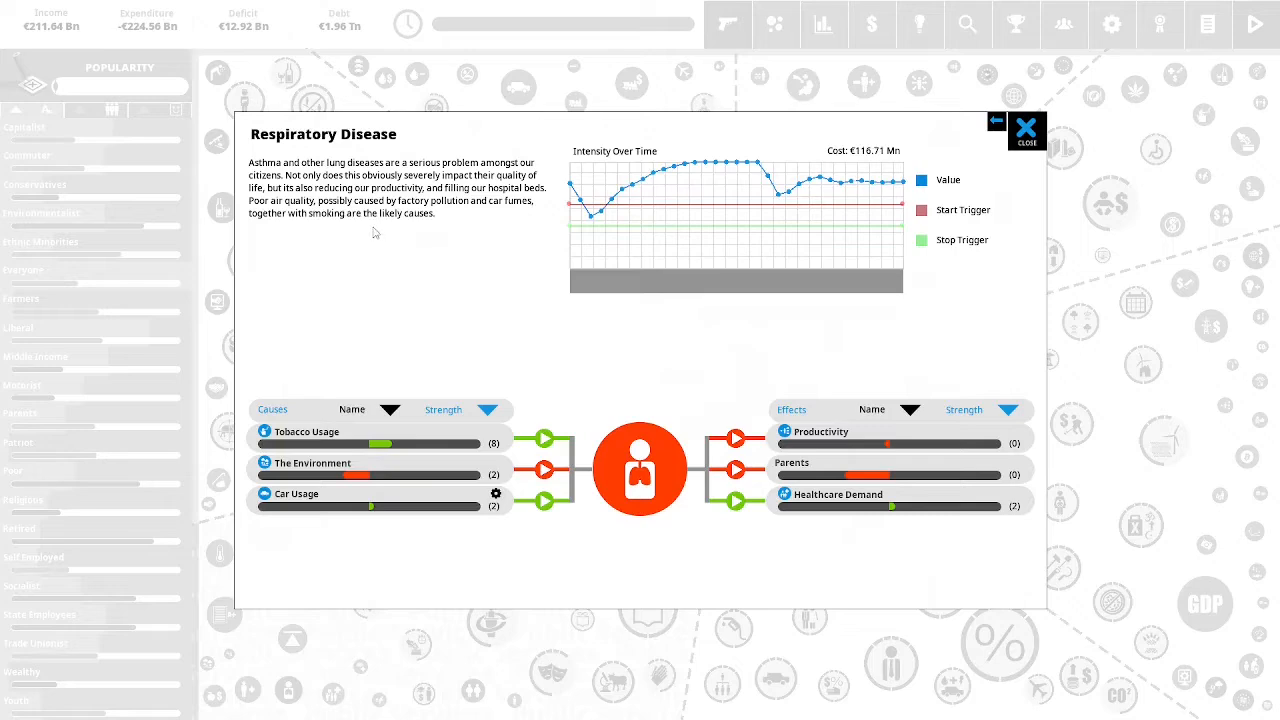
{"action": "mouse_move", "coordinate": [952, 172]}
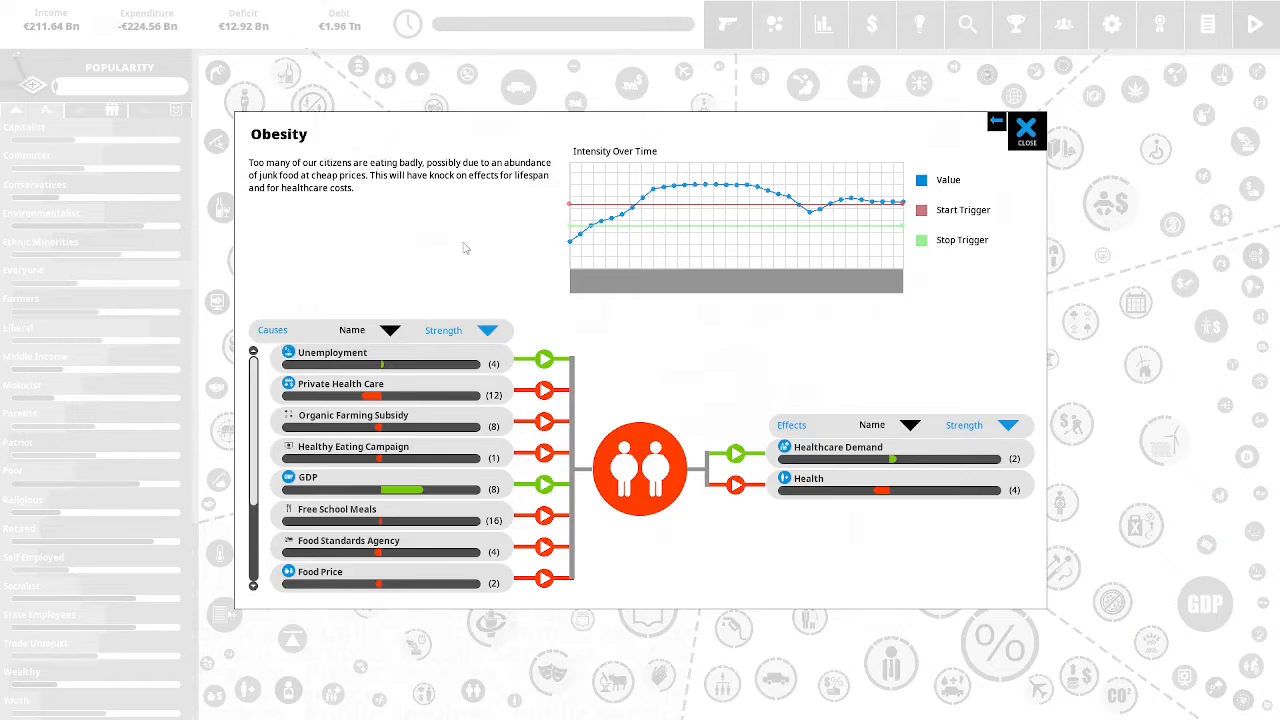
{"action": "mouse_move", "coordinate": [444, 240]}
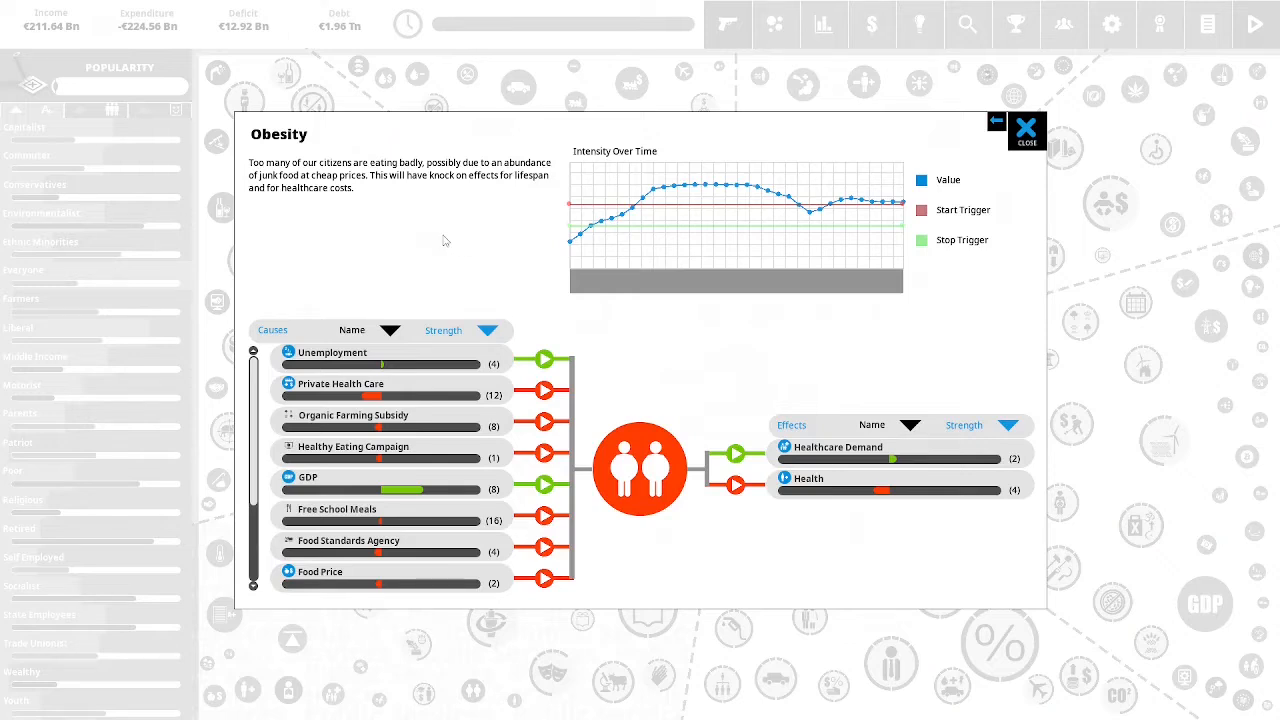
{"action": "mouse_move", "coordinate": [433, 235]}
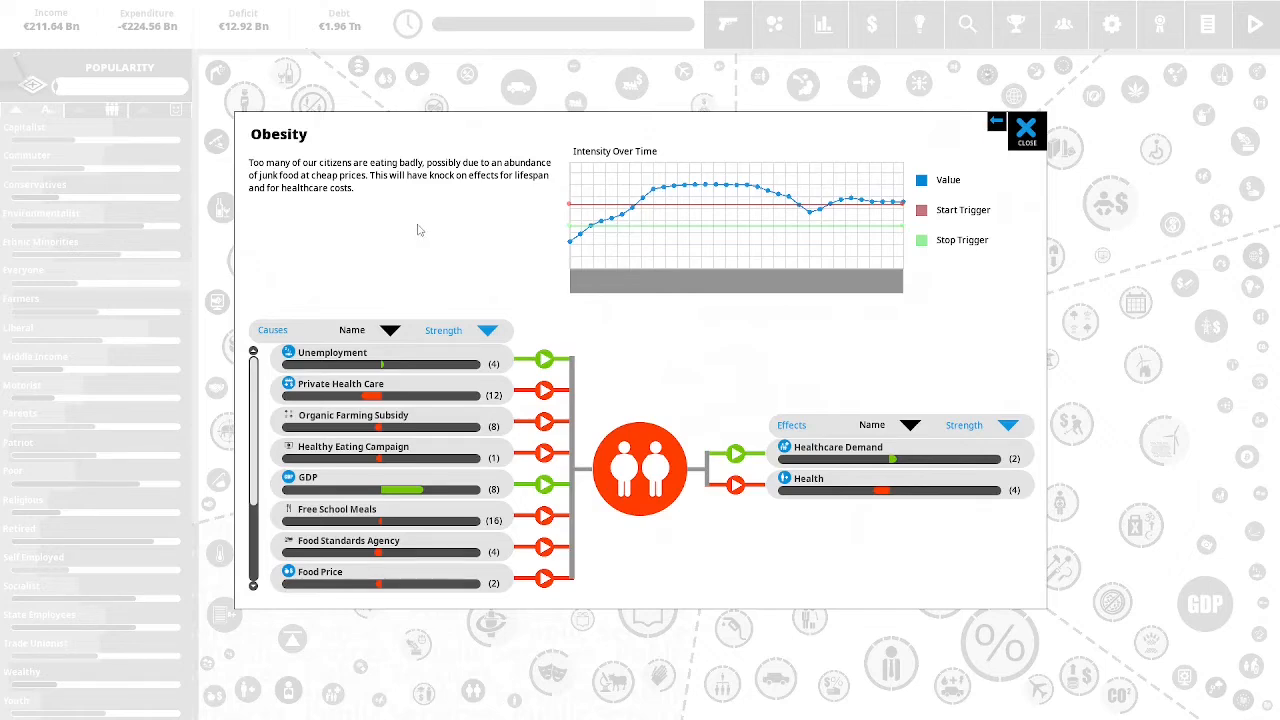
{"action": "left_click", "coordinate": [1025, 131]}
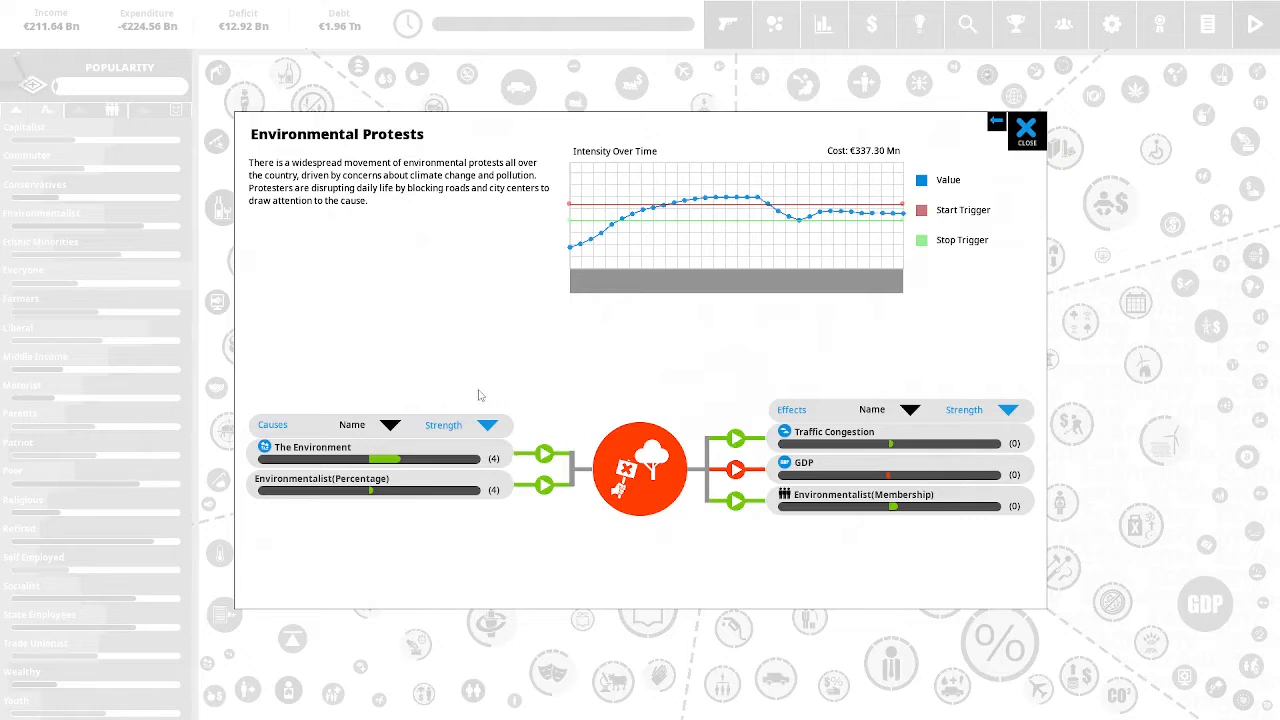
{"action": "mouse_move", "coordinate": [406, 333]}
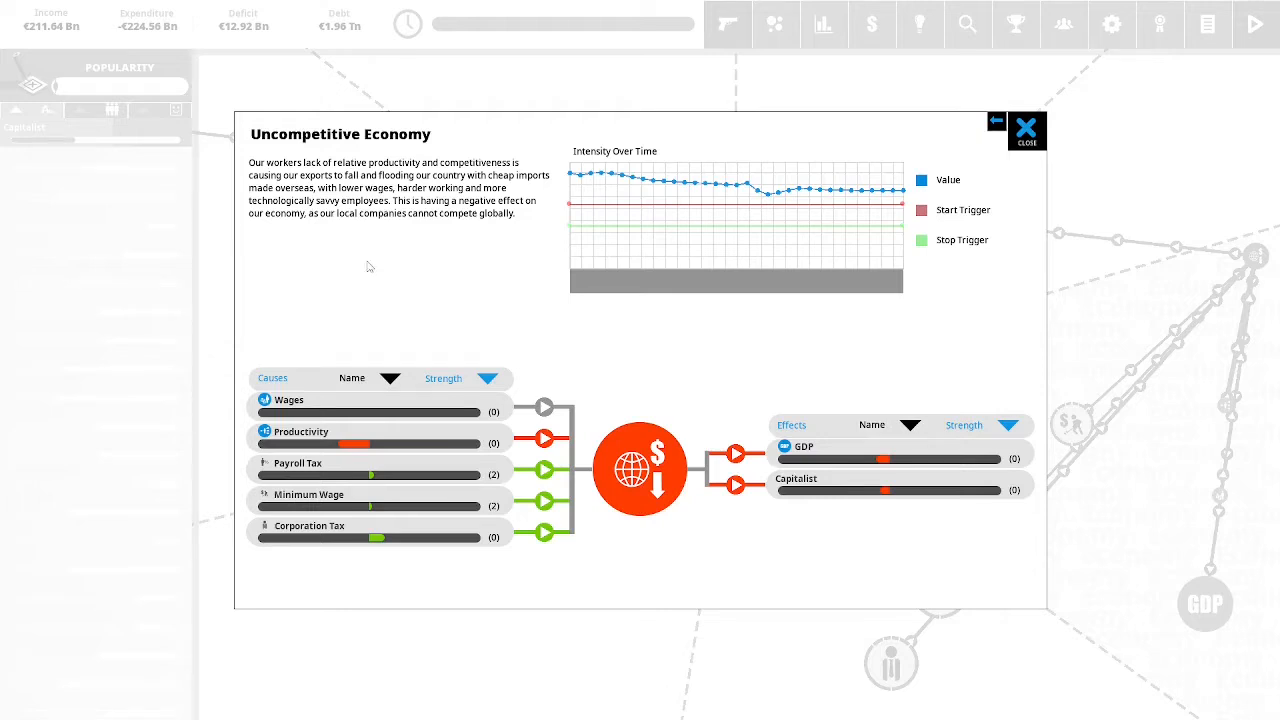
{"action": "mouse_move", "coordinate": [485, 258]}
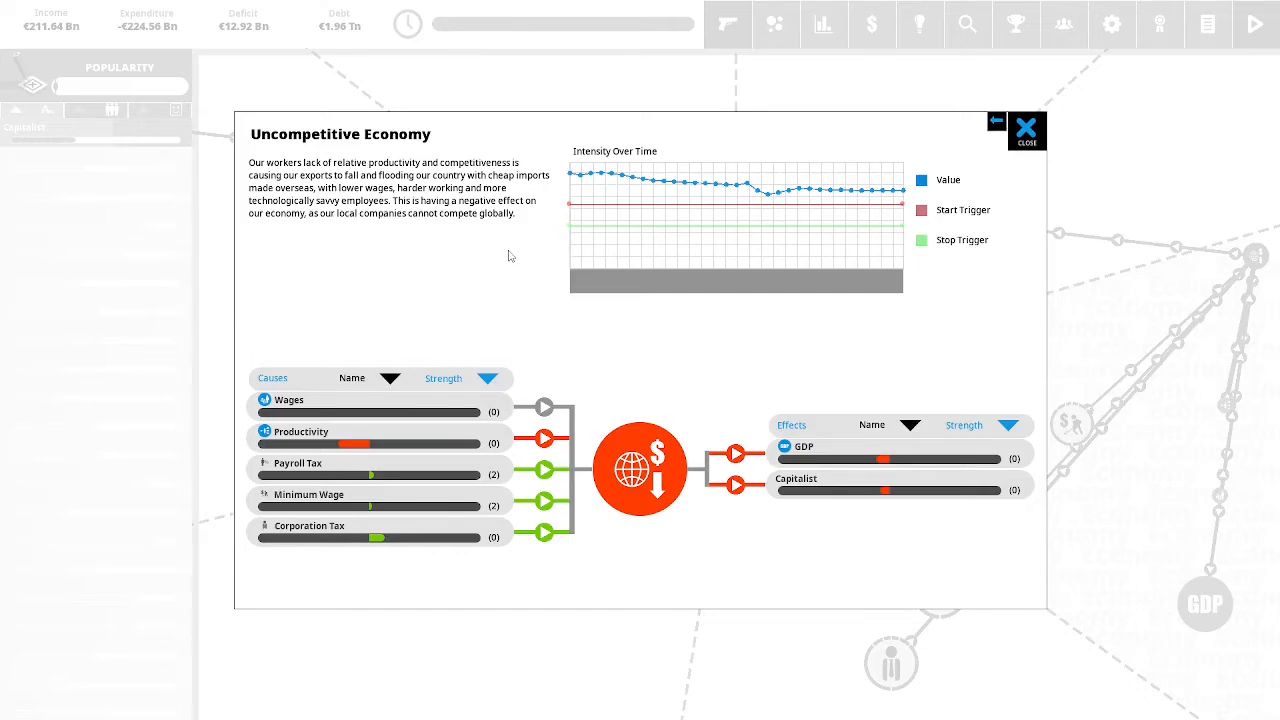
{"action": "left_click", "coordinate": [1026, 125]}
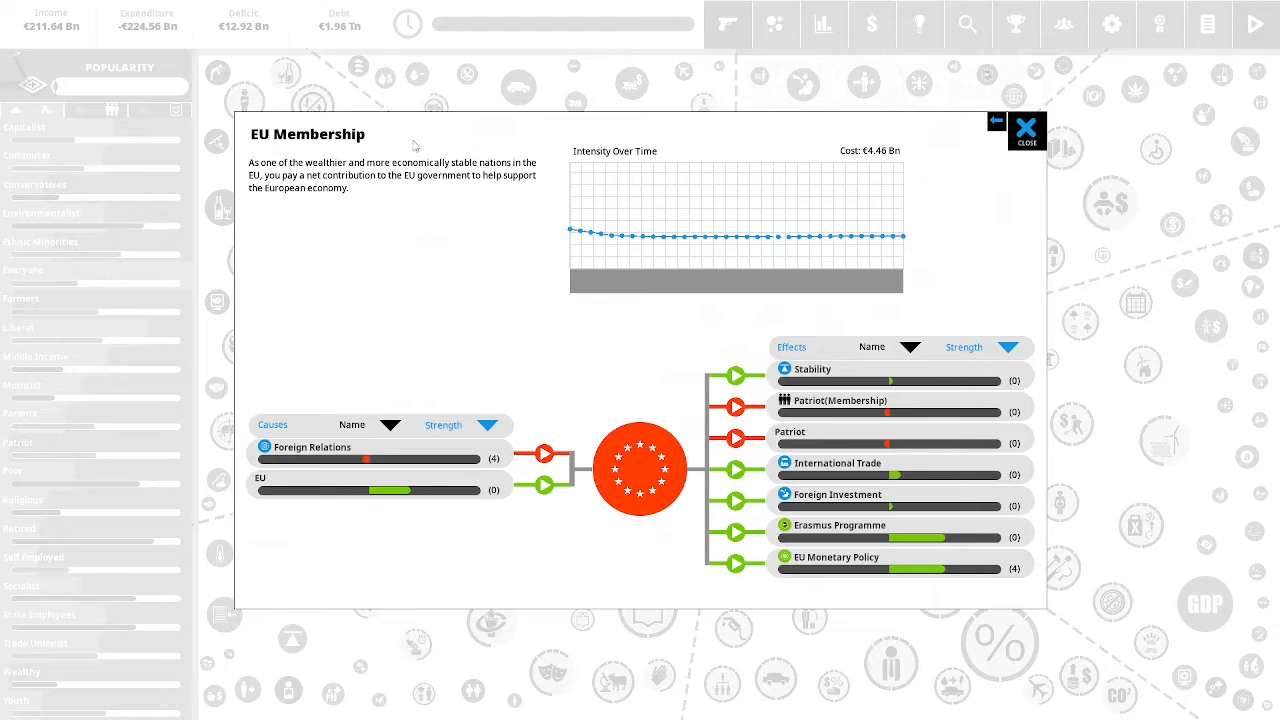
{"action": "mouse_move", "coordinate": [408, 233]}
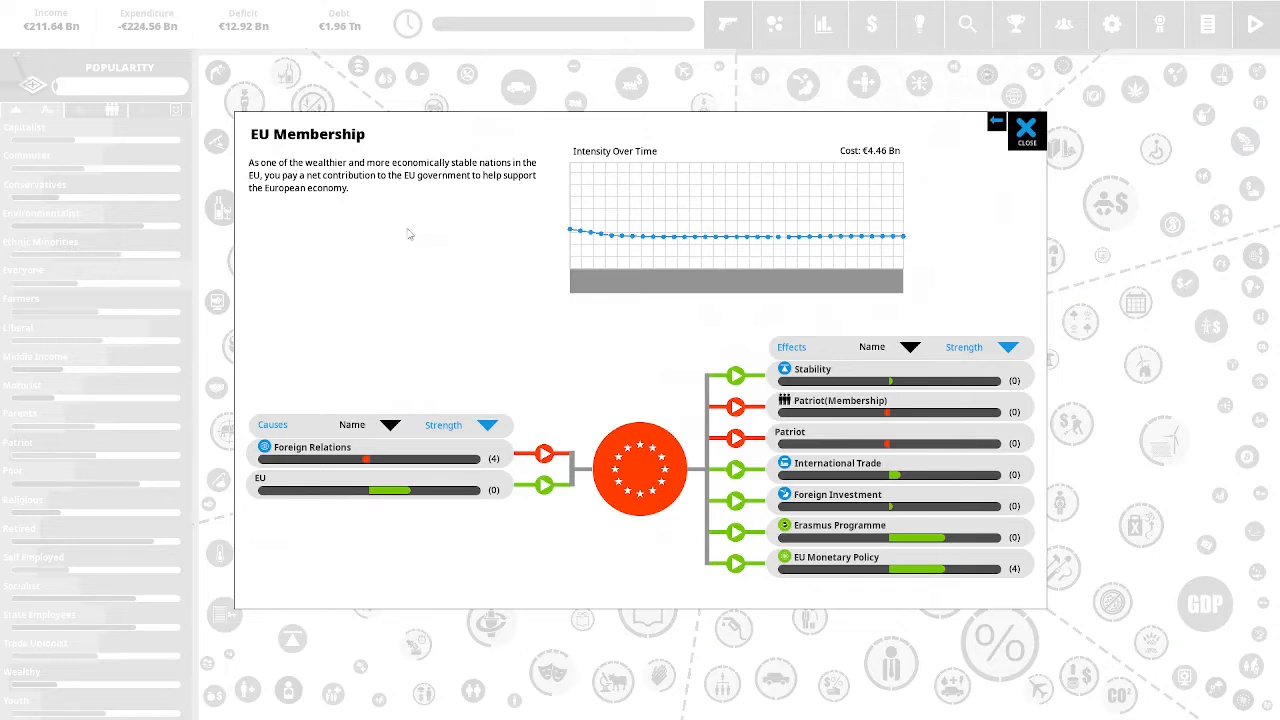
{"action": "mouse_move", "coordinate": [463, 214]}
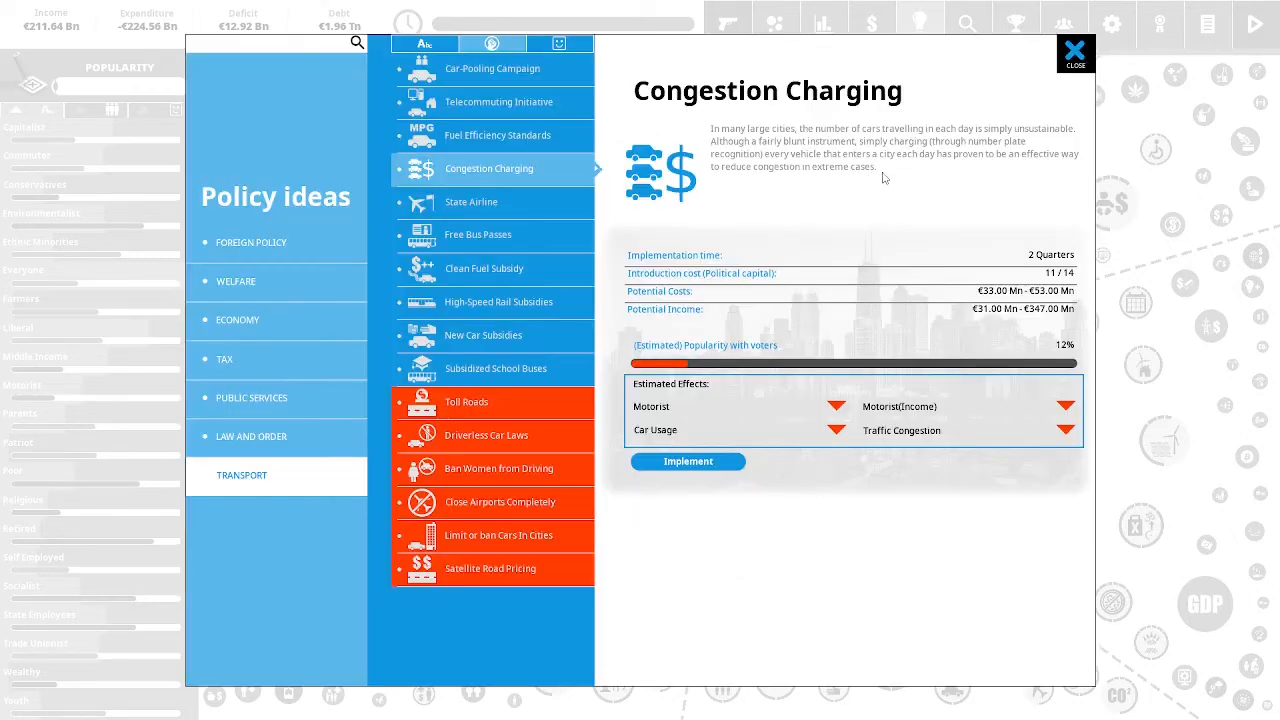
{"action": "mouse_move", "coordinate": [953, 175]}
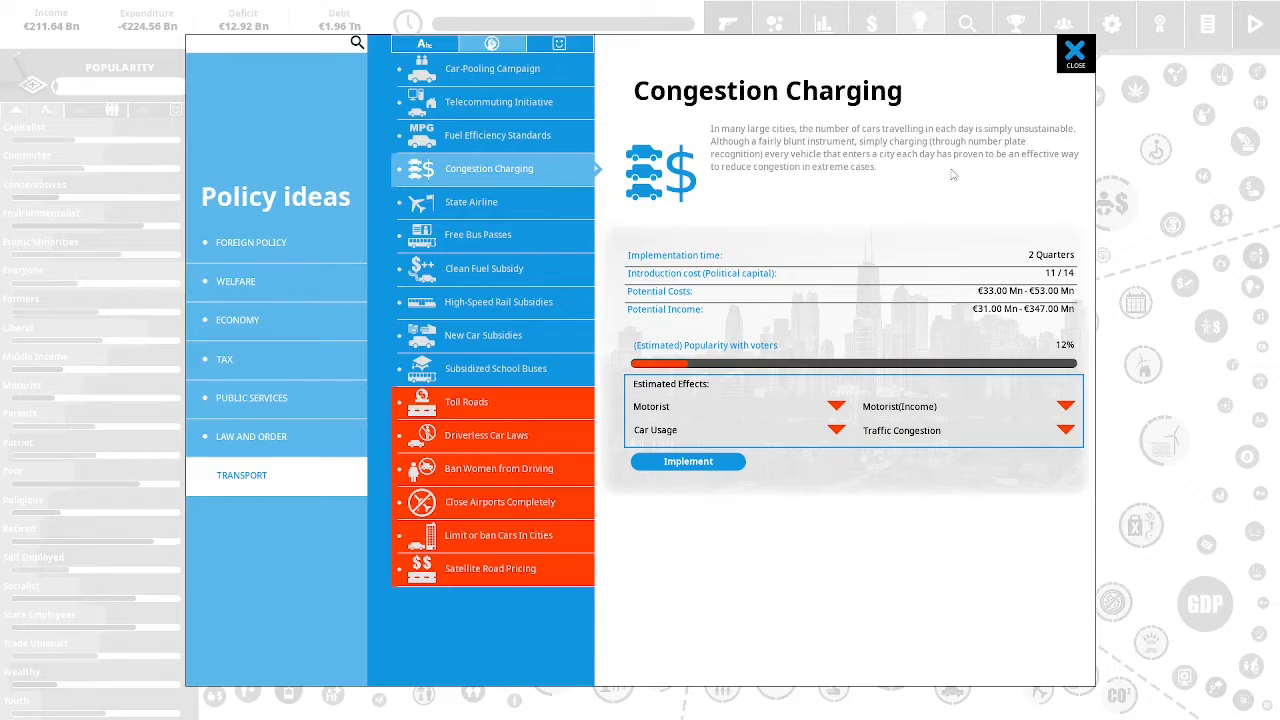
{"action": "mouse_move", "coordinate": [991, 176]}
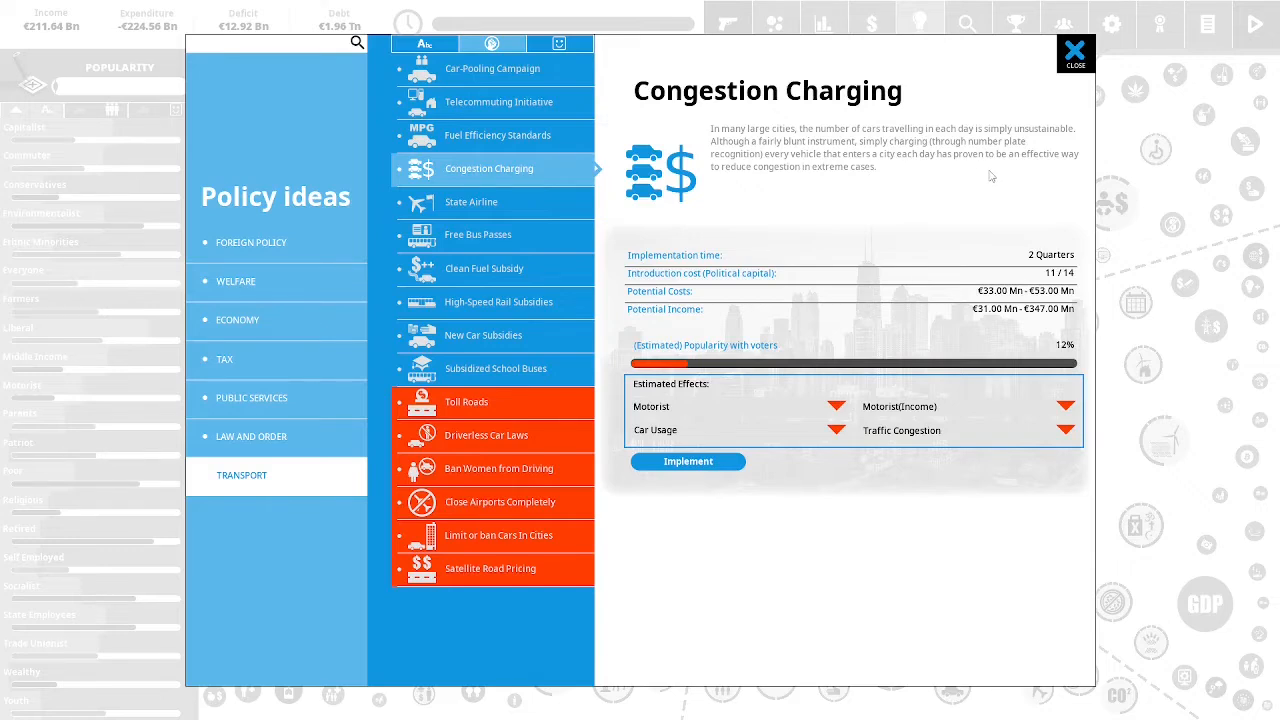
{"action": "mouse_move", "coordinate": [966, 177]}
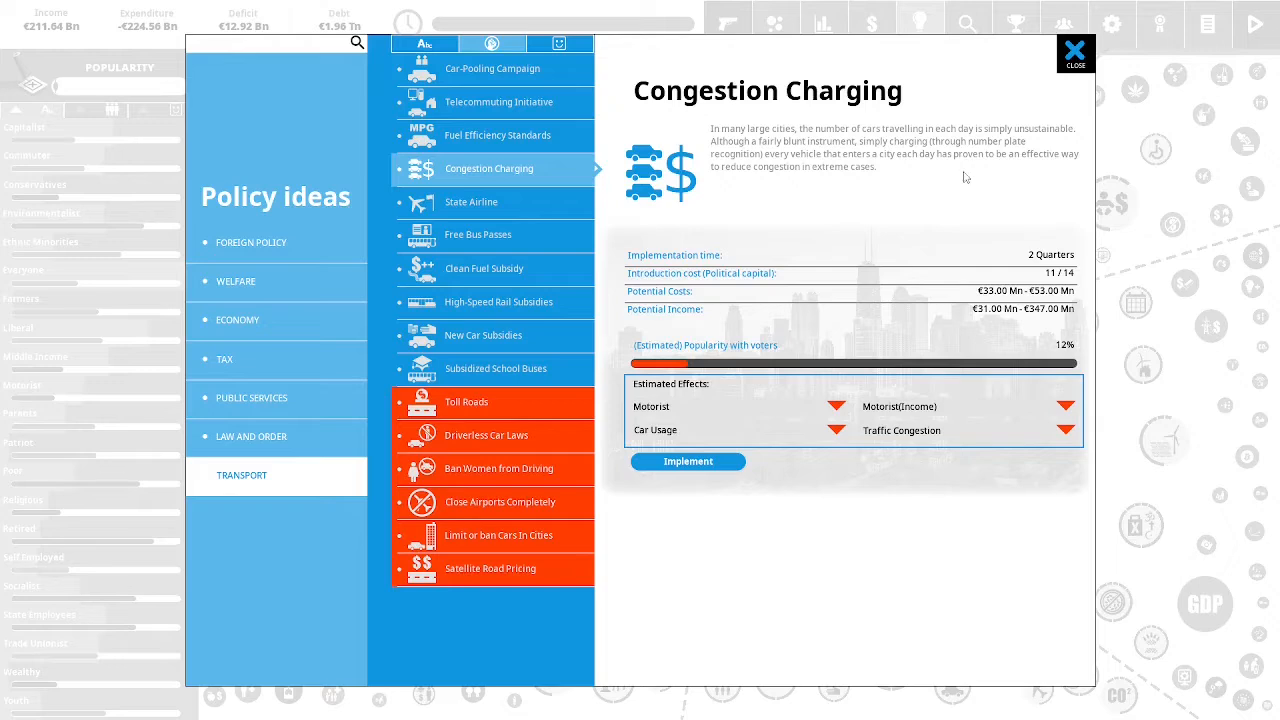
{"action": "mouse_move", "coordinate": [985, 177]}
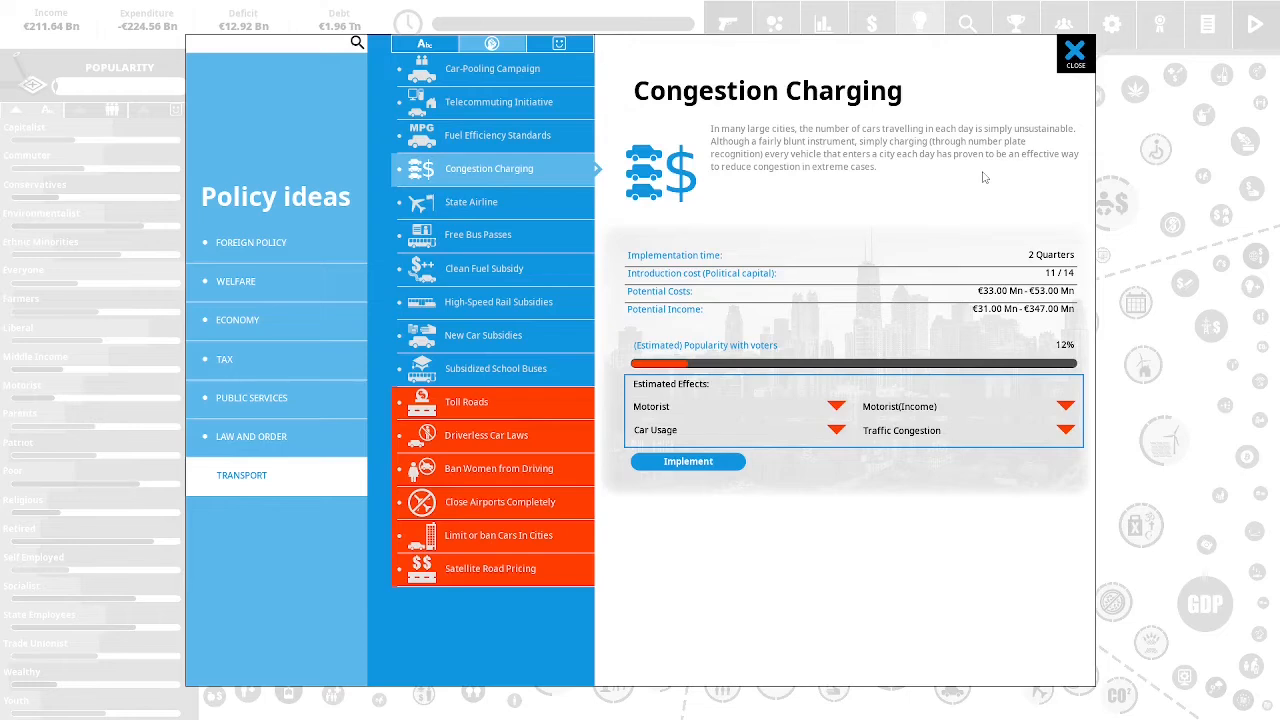
{"action": "mouse_move", "coordinate": [992, 188]}
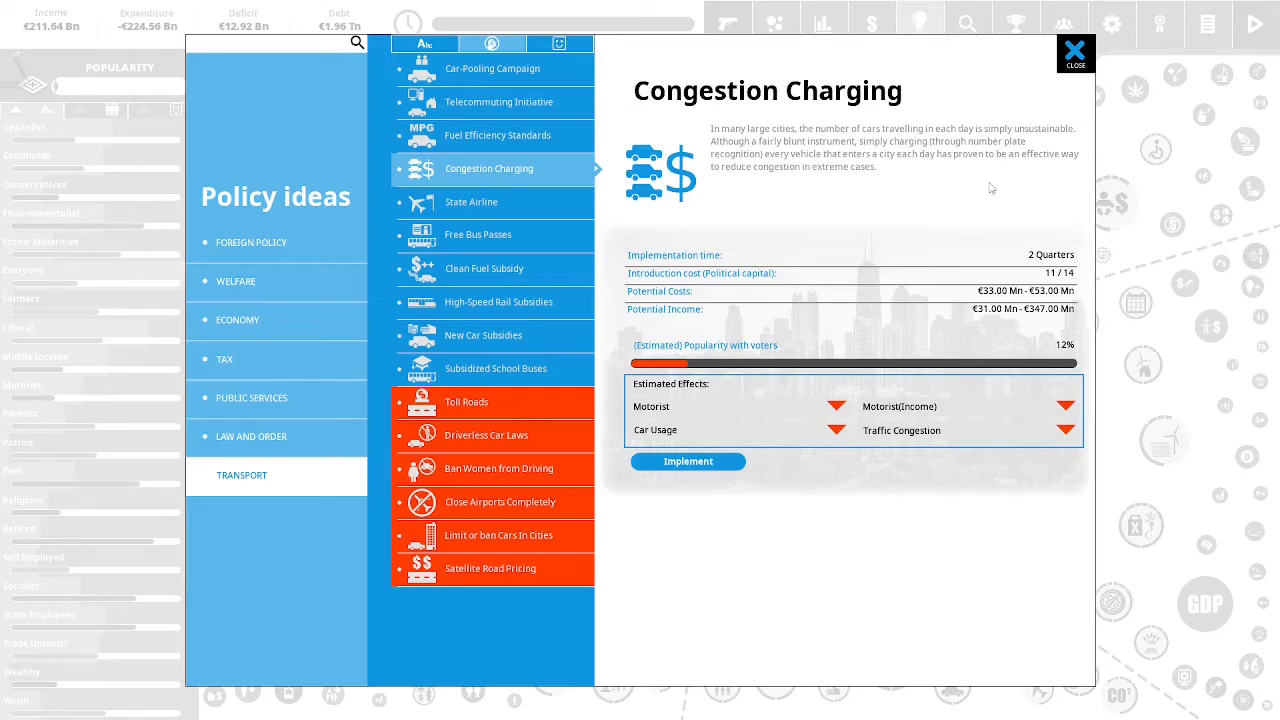
{"action": "mouse_move", "coordinate": [924, 311]}
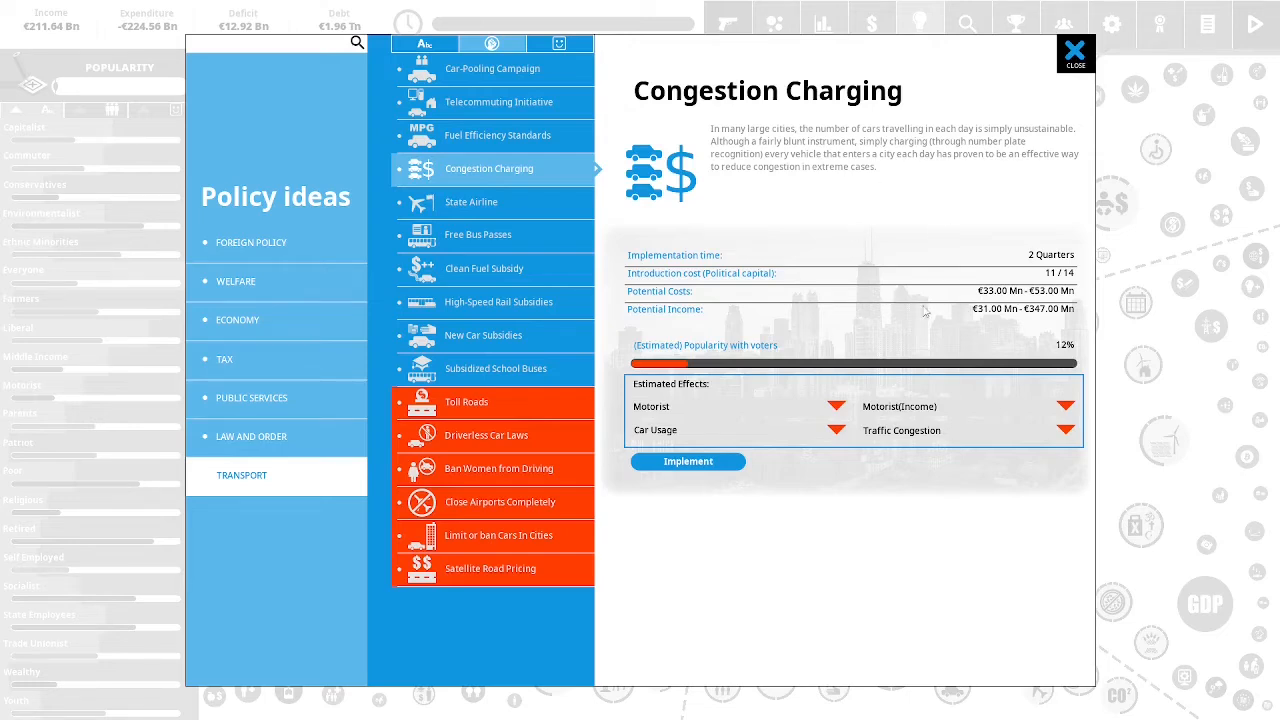
Implement Congestion Charging, preview another charge level, and return to the overview.
{"action": "left_click", "coordinate": [688, 461]}
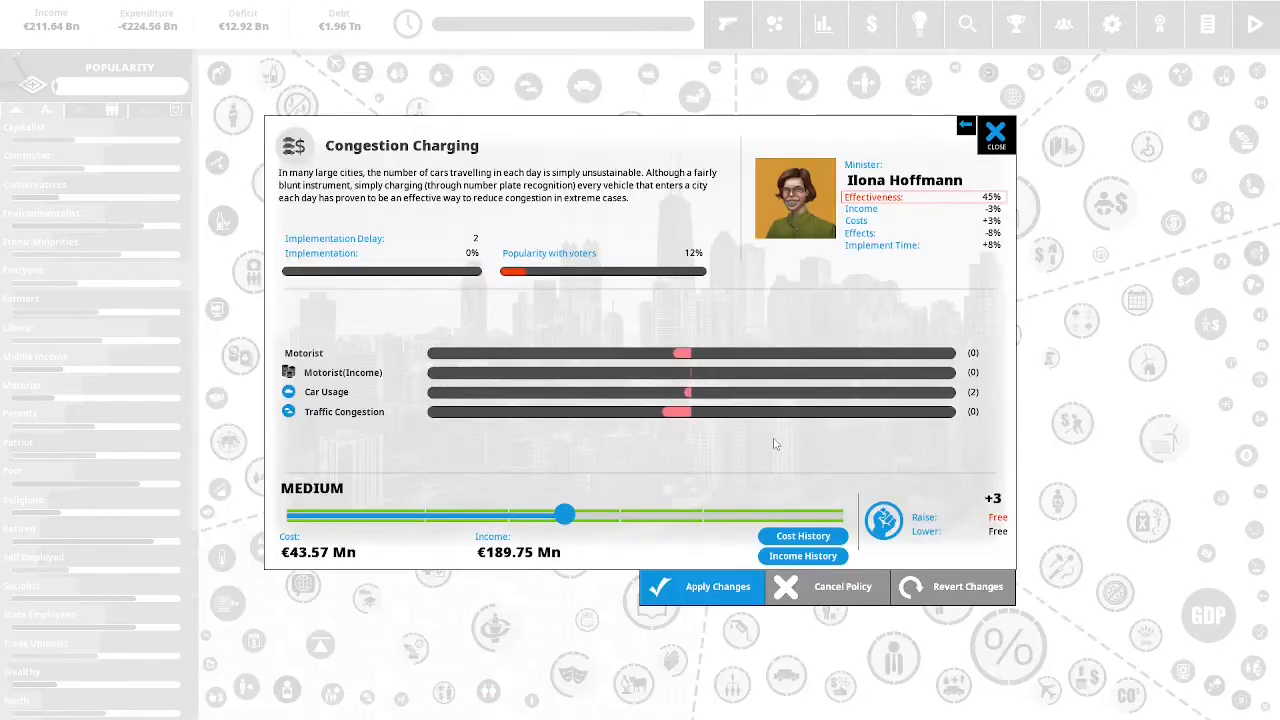
{"action": "left_click_drag", "start_coordinate": [565, 514], "coordinate": [615, 514]}
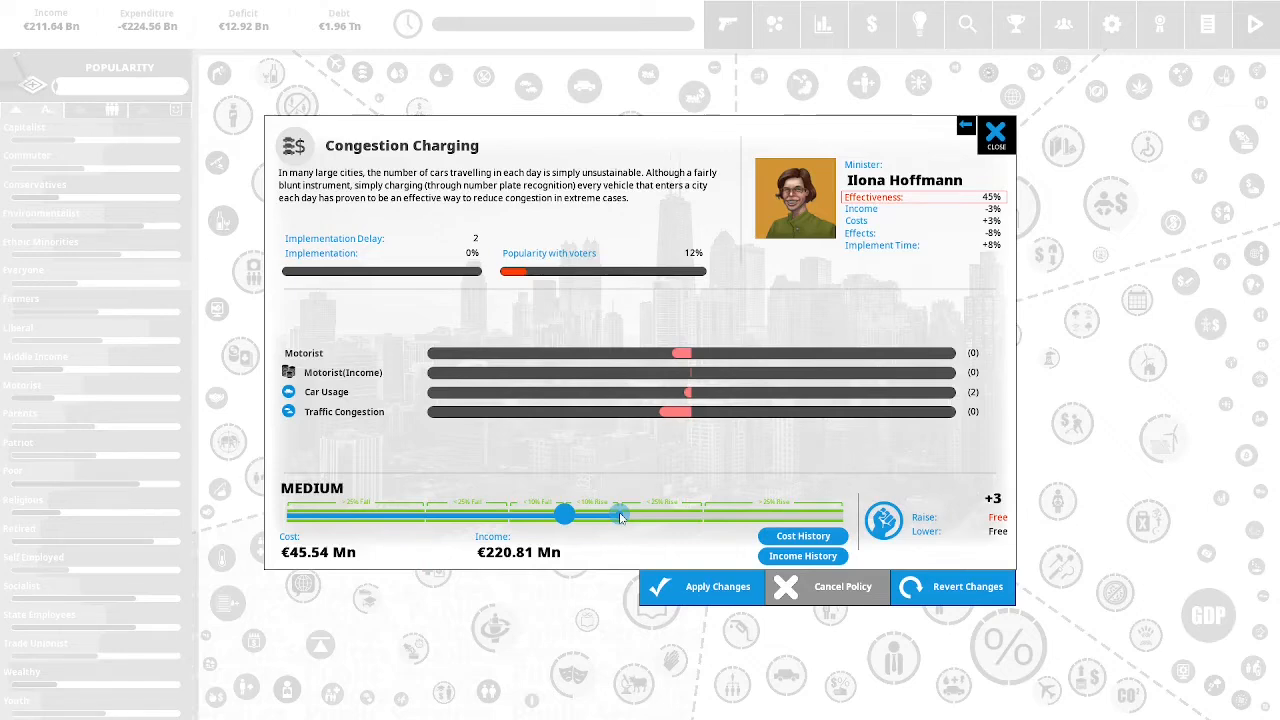
{"action": "left_click", "coordinate": [995, 135]}
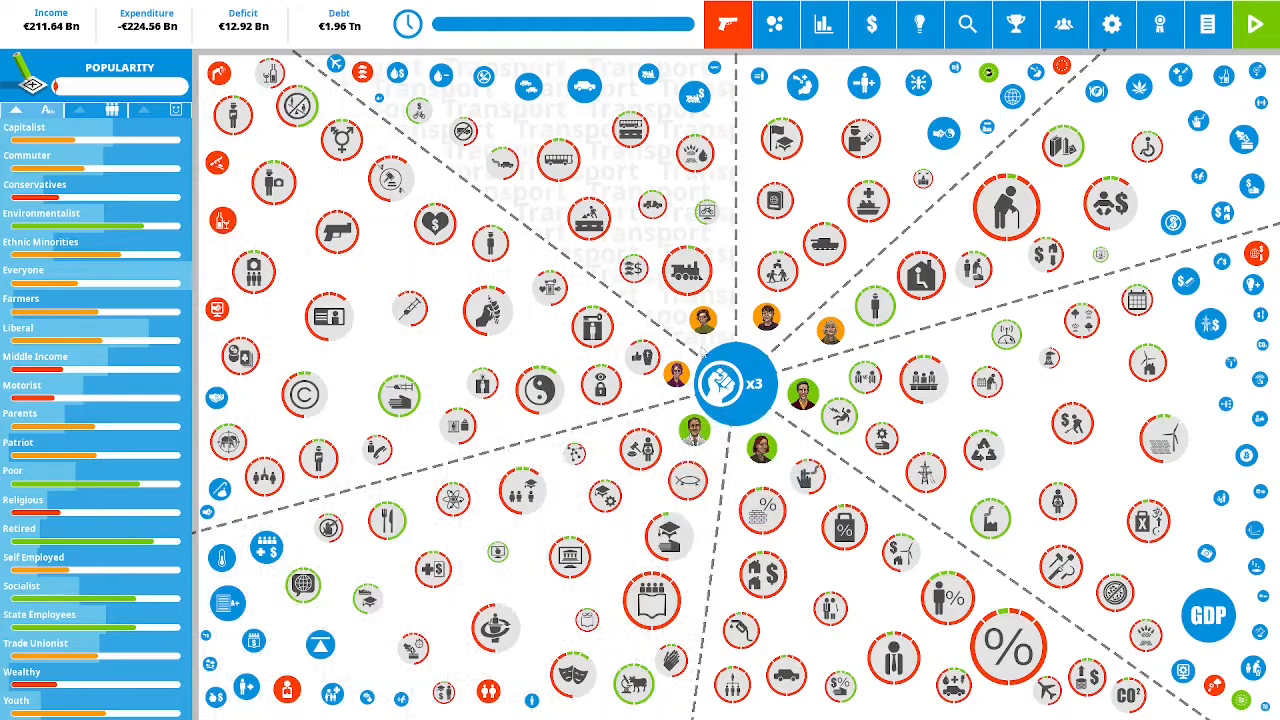
Apply the higher Armed Police level and confirm spending 3 political capital.
{"action": "left_click", "coordinate": [717, 385]}
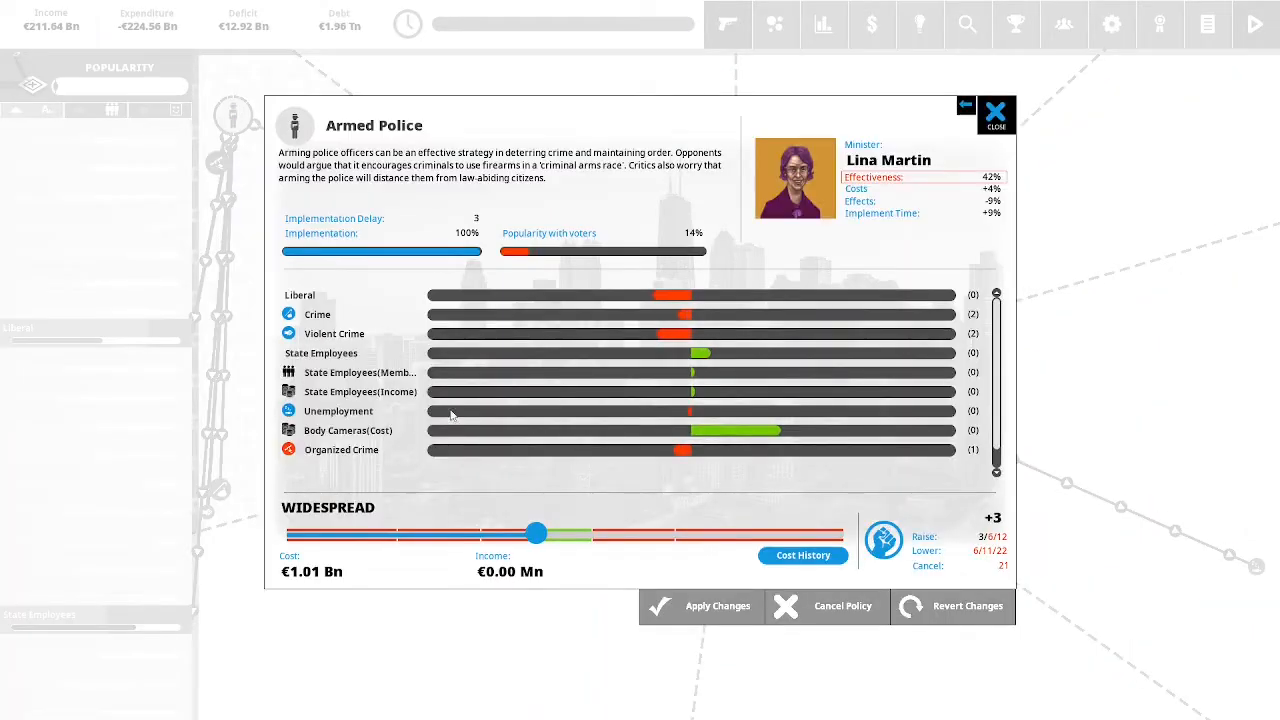
{"action": "mouse_move", "coordinate": [472, 213]}
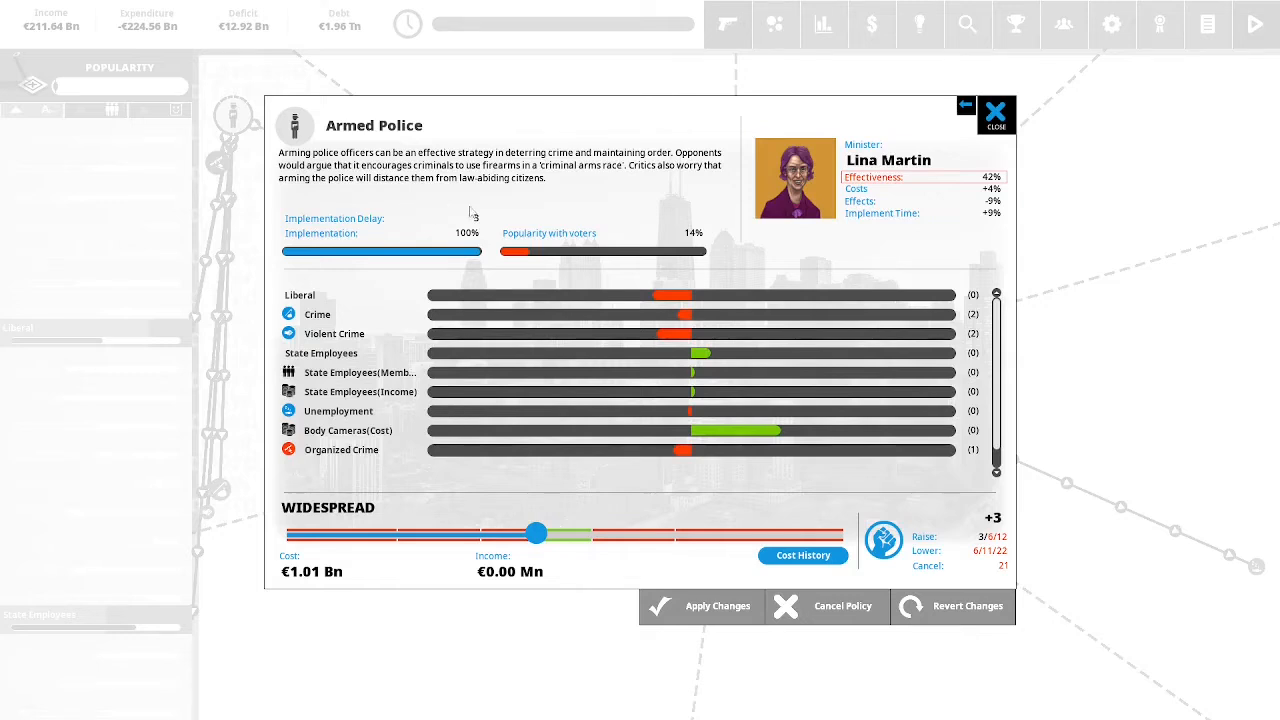
{"action": "mouse_move", "coordinate": [616, 210]}
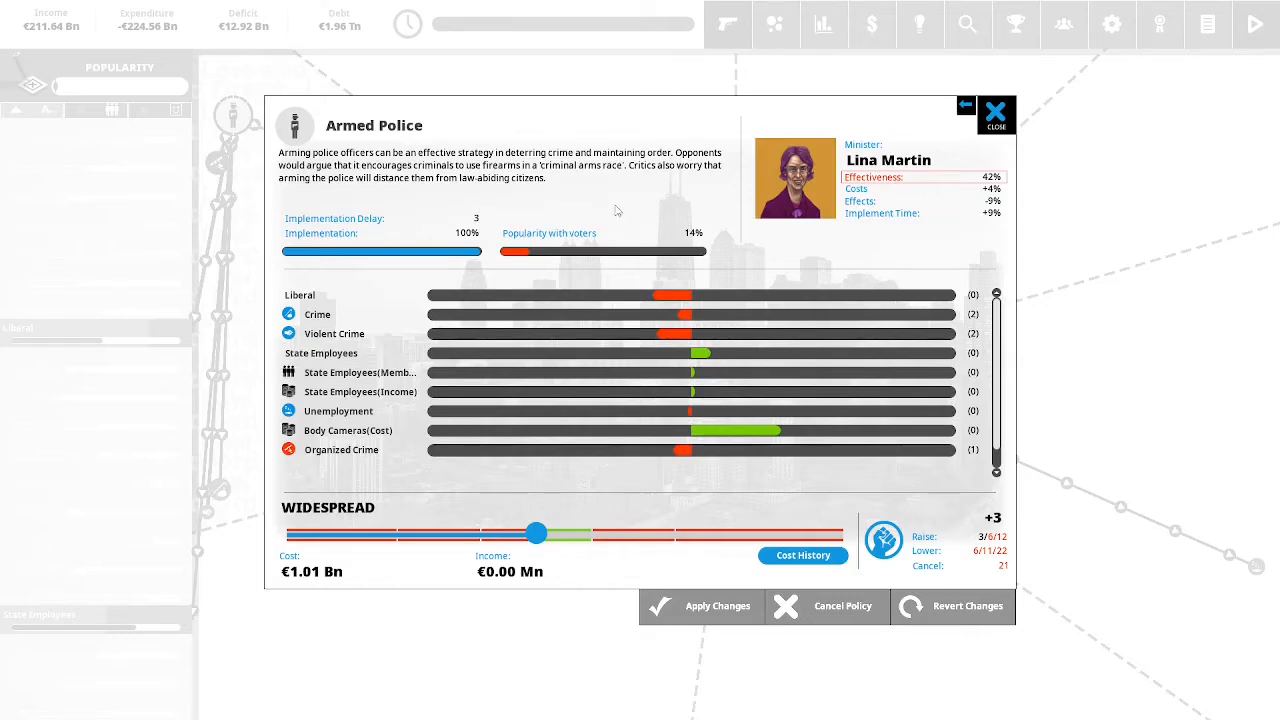
{"action": "mouse_move", "coordinate": [702, 200]}
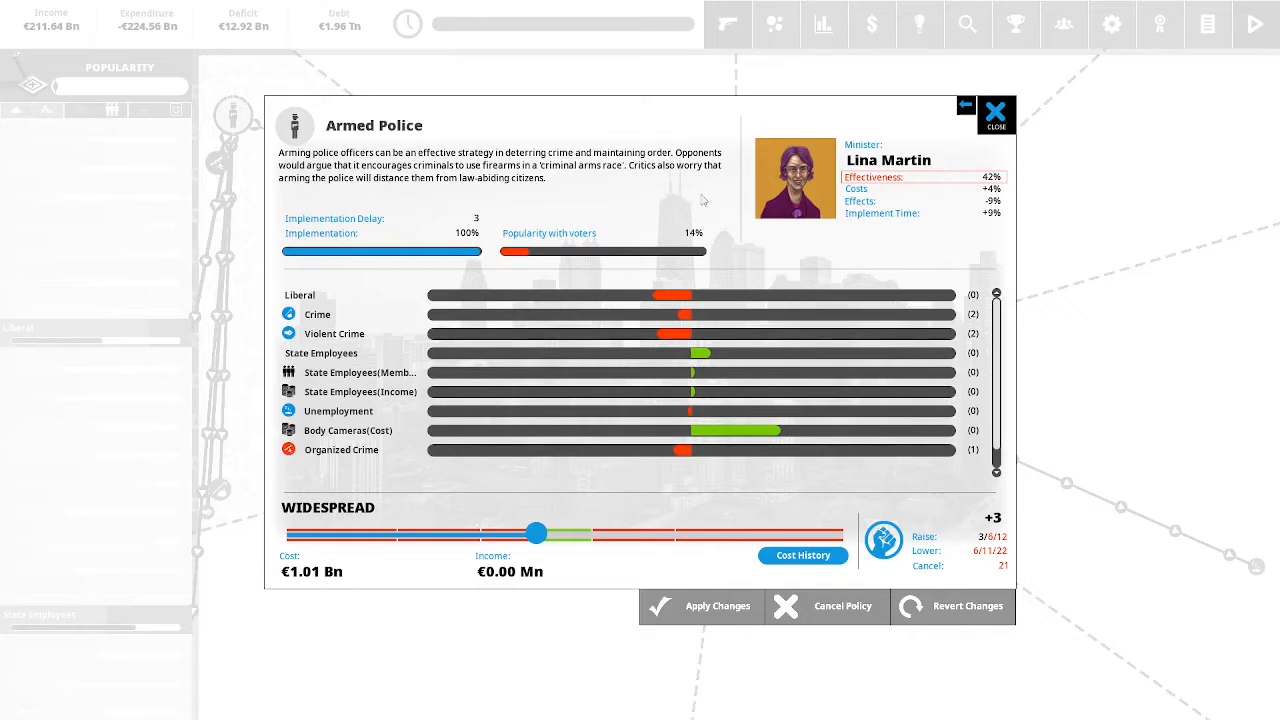
{"action": "mouse_move", "coordinate": [731, 200]}
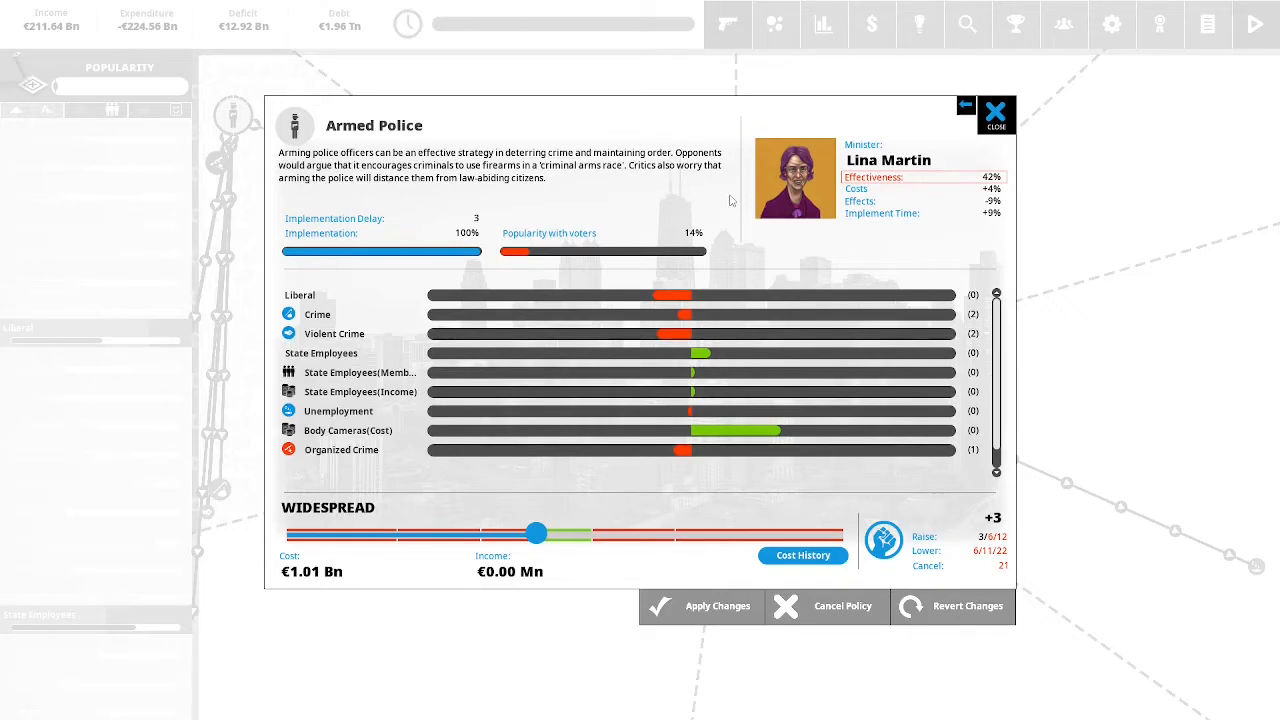
{"action": "mouse_move", "coordinate": [727, 201]}
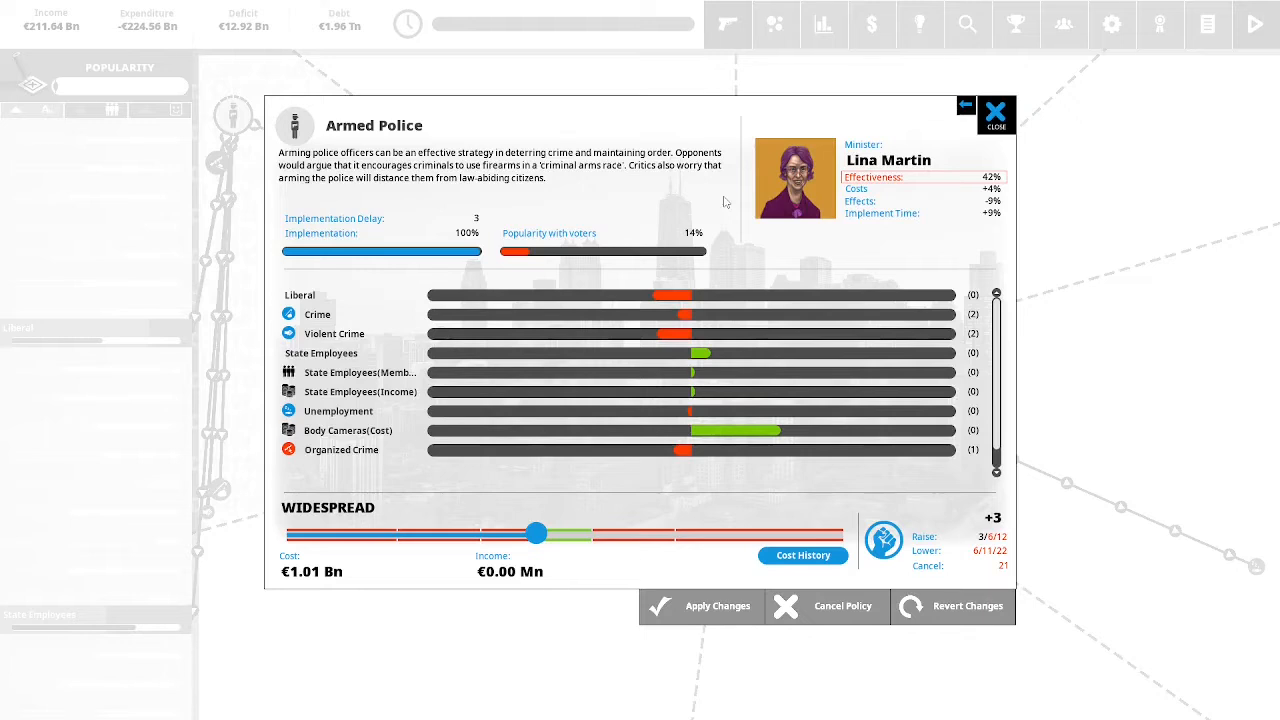
{"action": "mouse_move", "coordinate": [727, 202]}
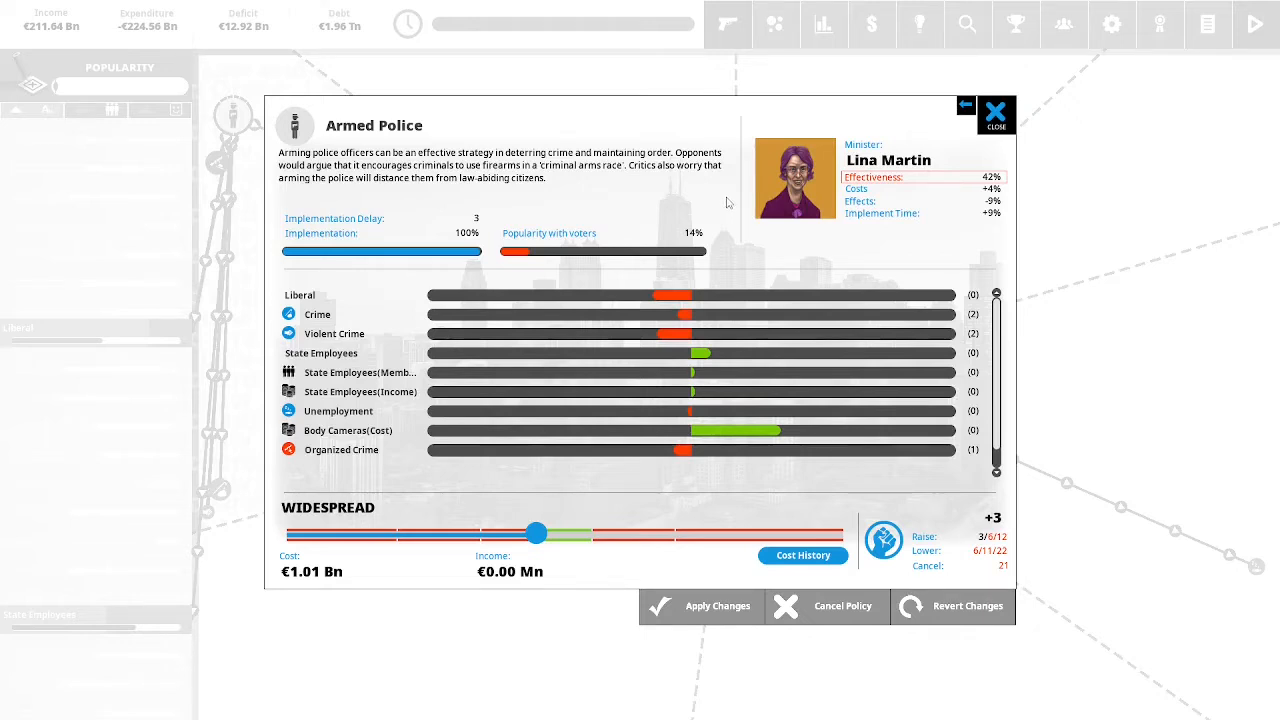
{"action": "mouse_move", "coordinate": [704, 382]}
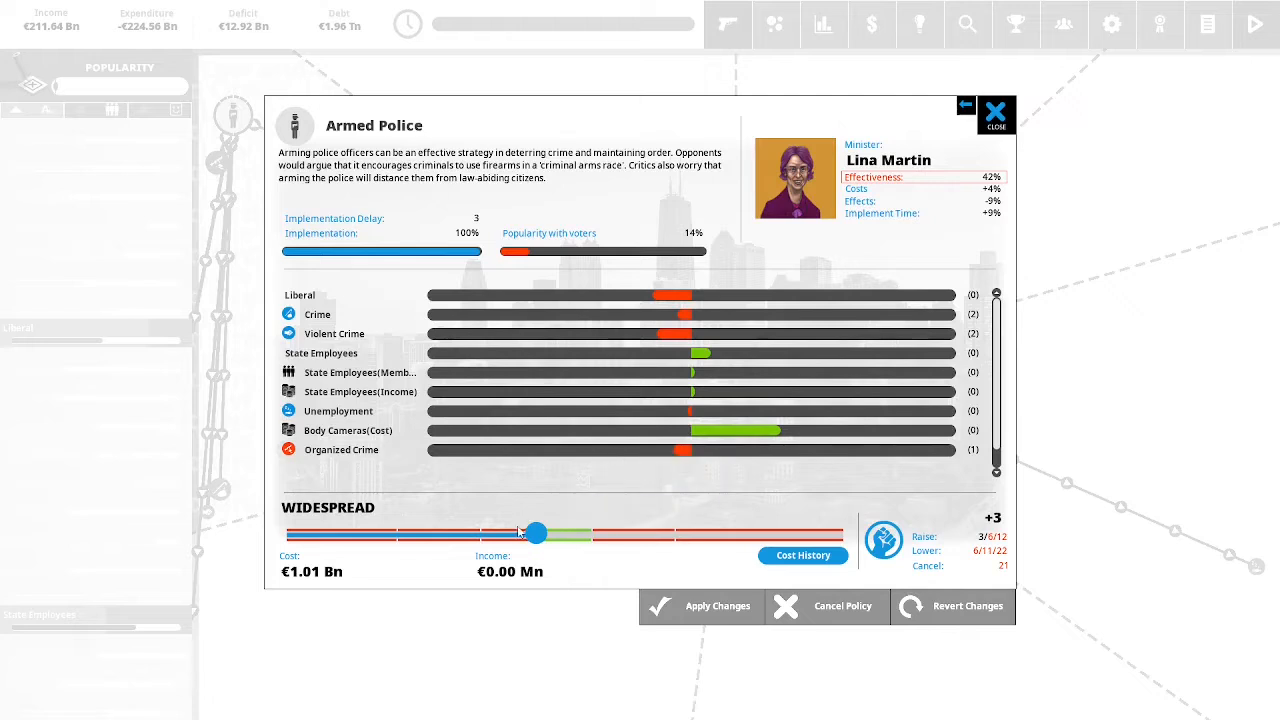
{"action": "mouse_move", "coordinate": [462, 472]}
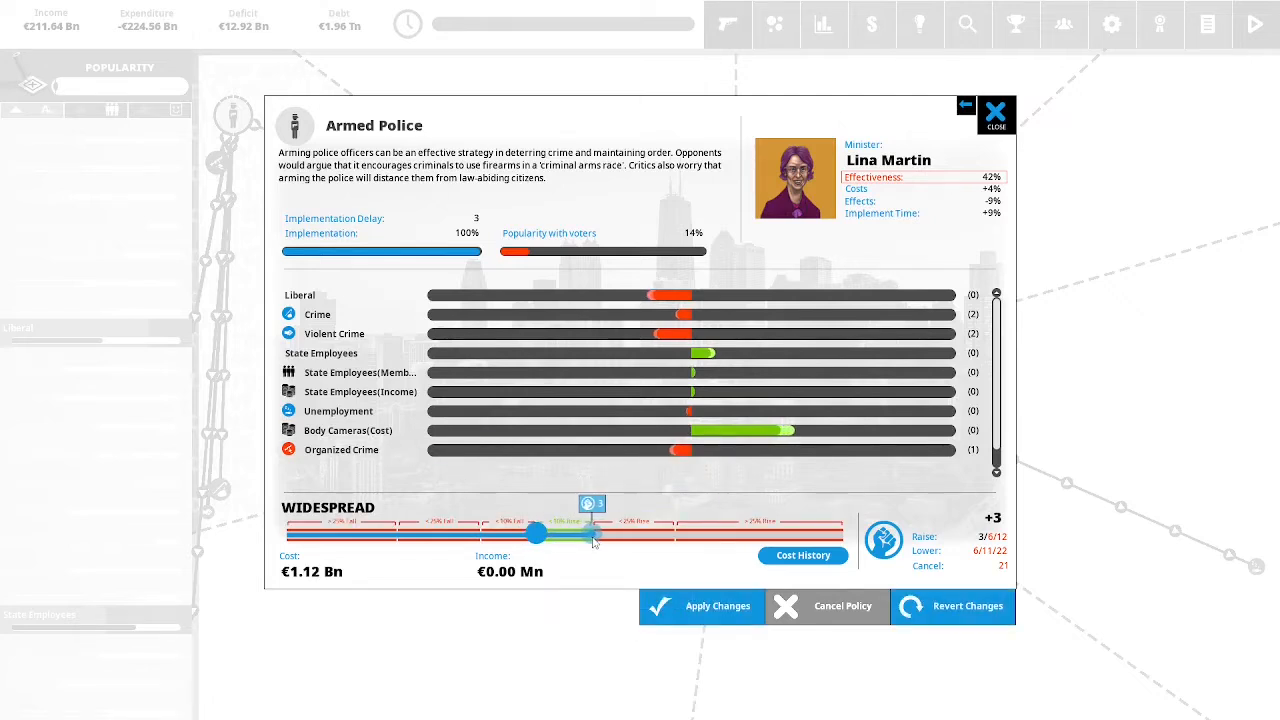
{"action": "left_click", "coordinate": [701, 606]}
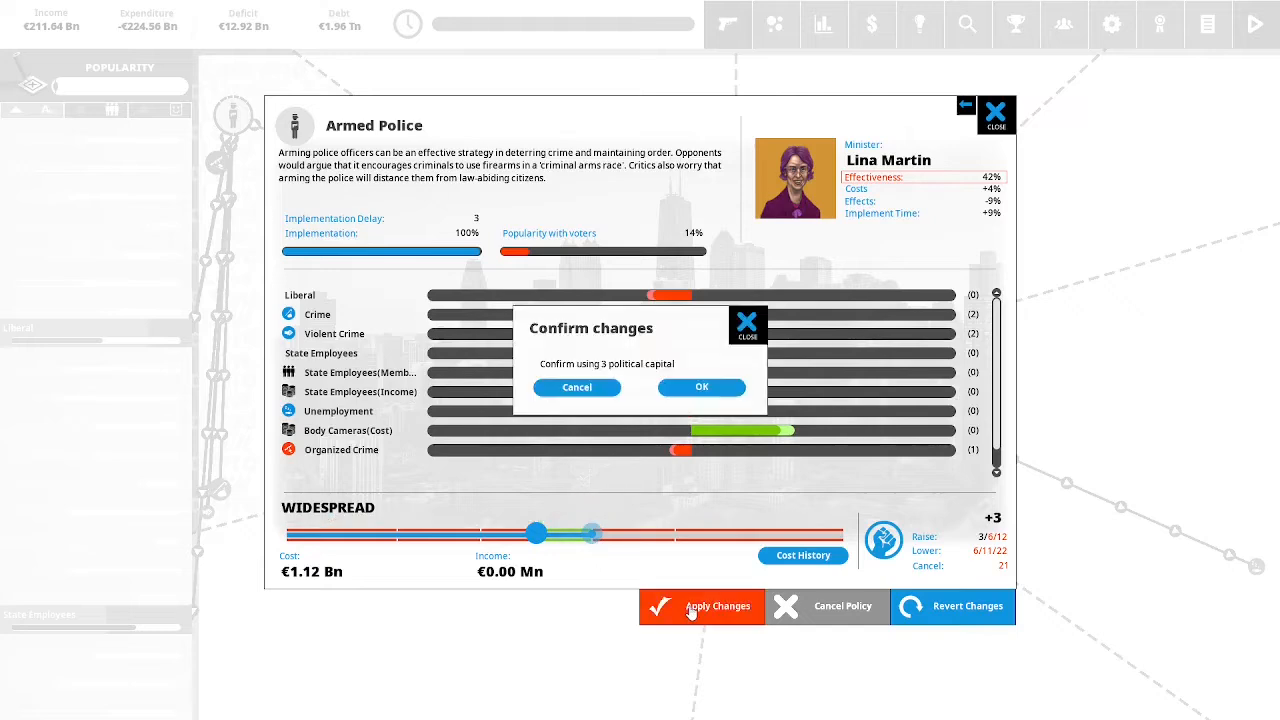
{"action": "left_click", "coordinate": [701, 387]}
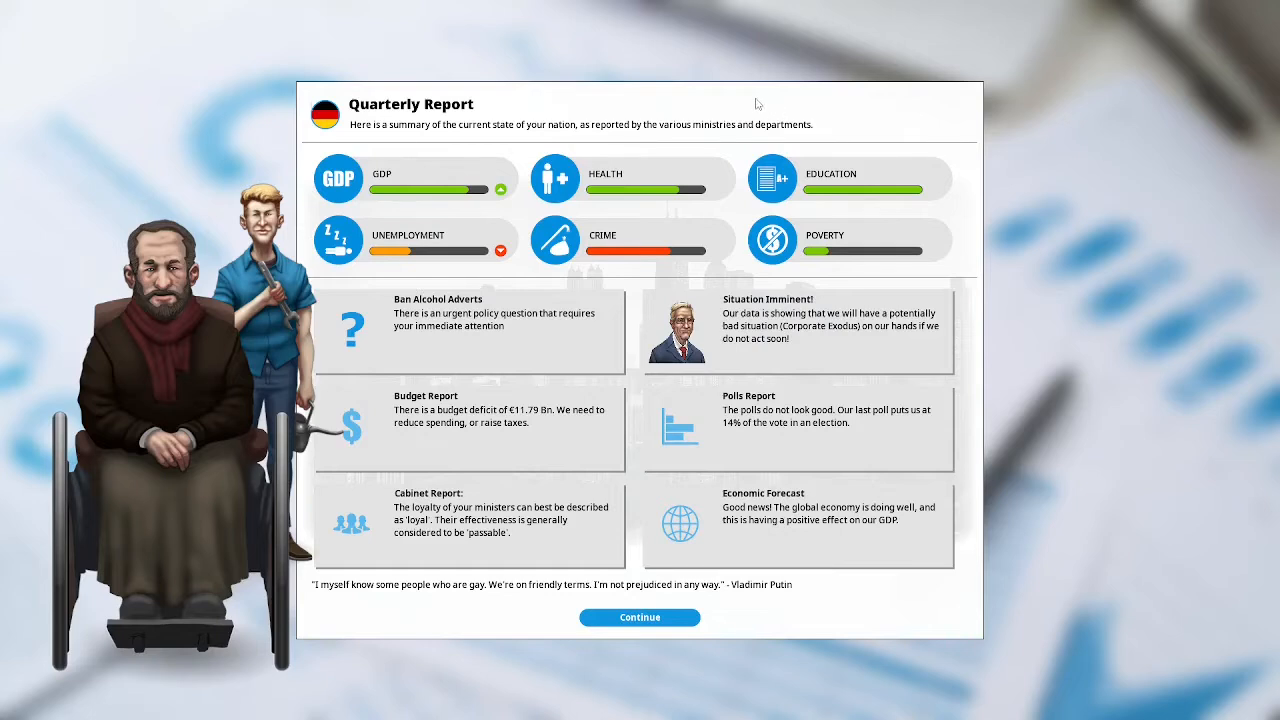
{"action": "mouse_move", "coordinate": [740, 100]}
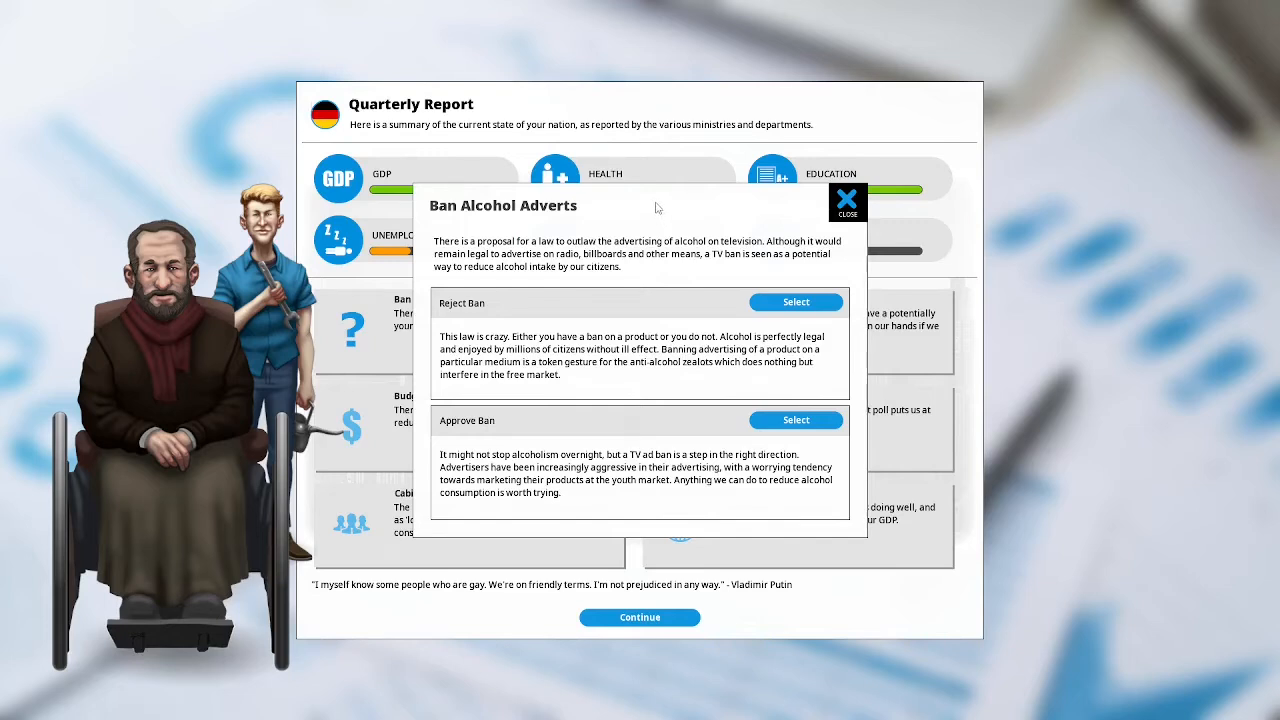
{"action": "mouse_move", "coordinate": [648, 204]}
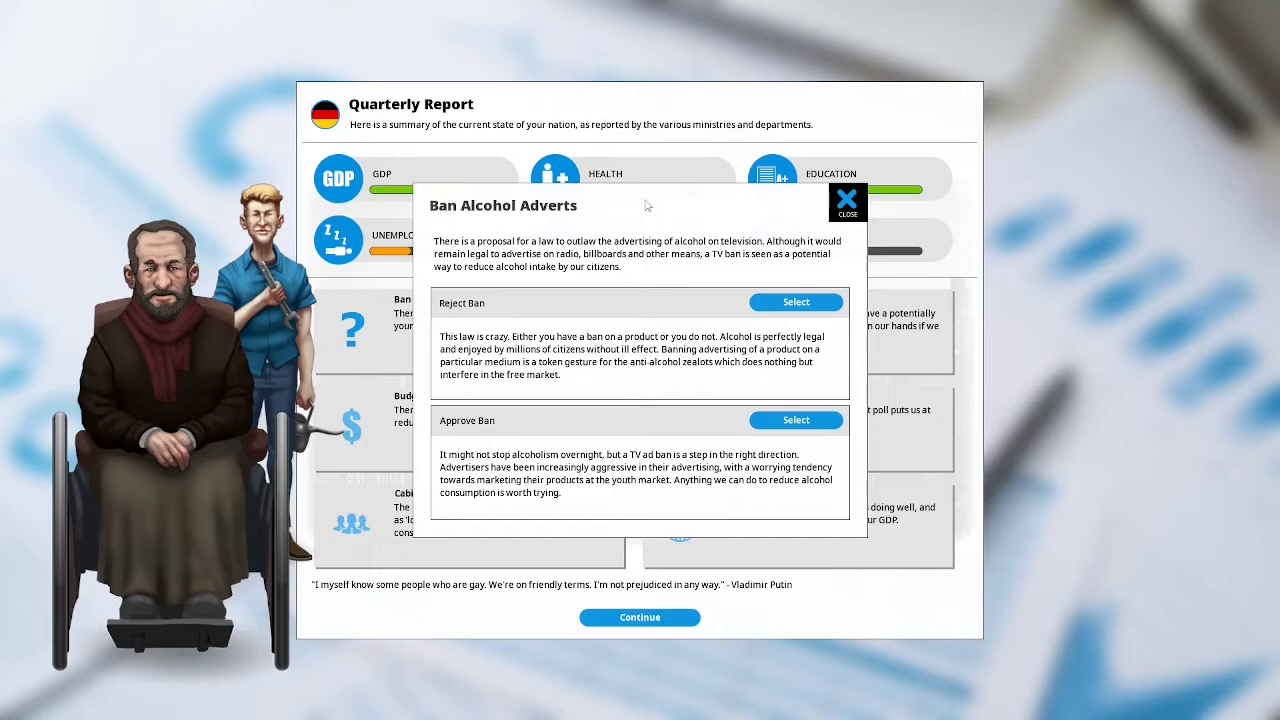
{"action": "mouse_move", "coordinate": [650, 205]}
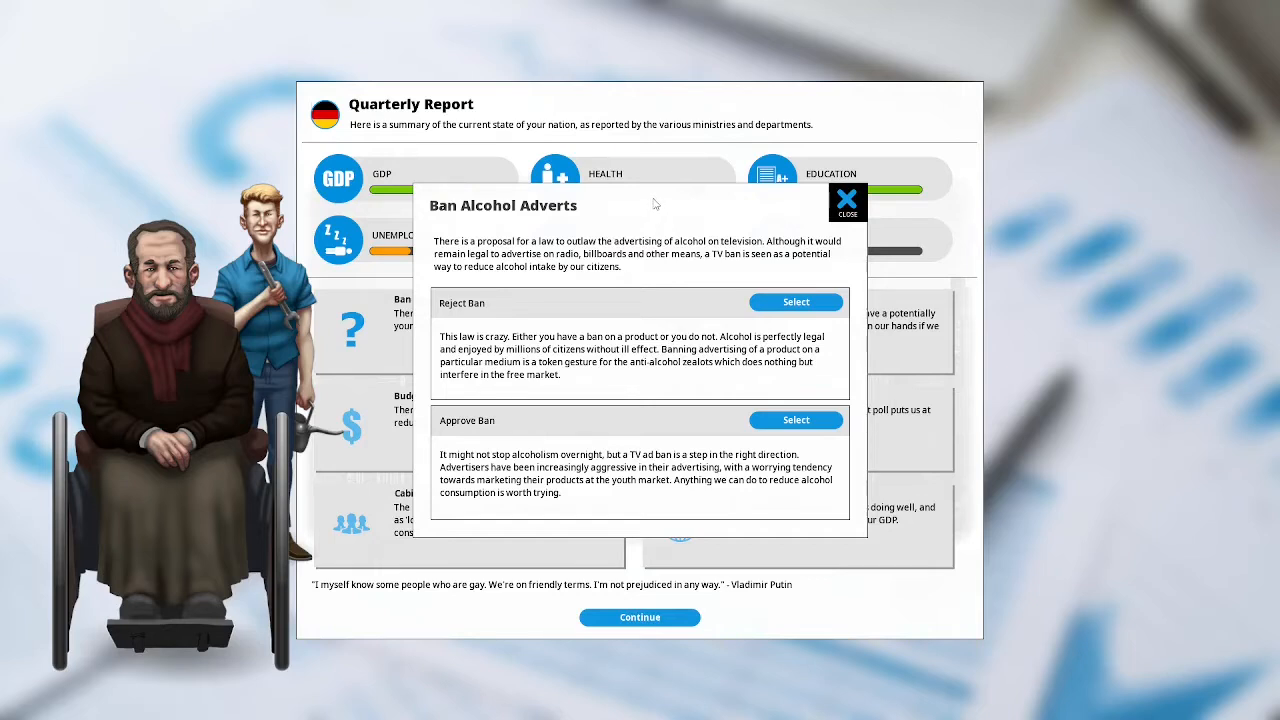
{"action": "mouse_move", "coordinate": [638, 205]}
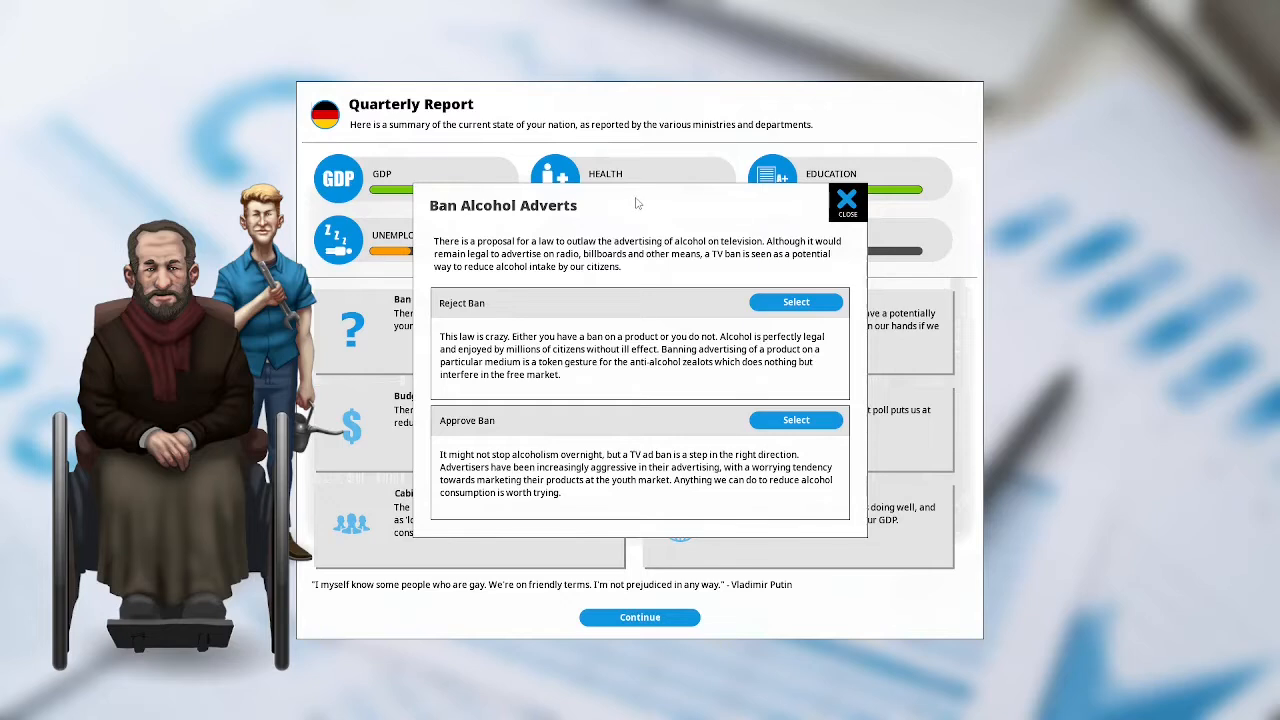
{"action": "mouse_move", "coordinate": [635, 221]}
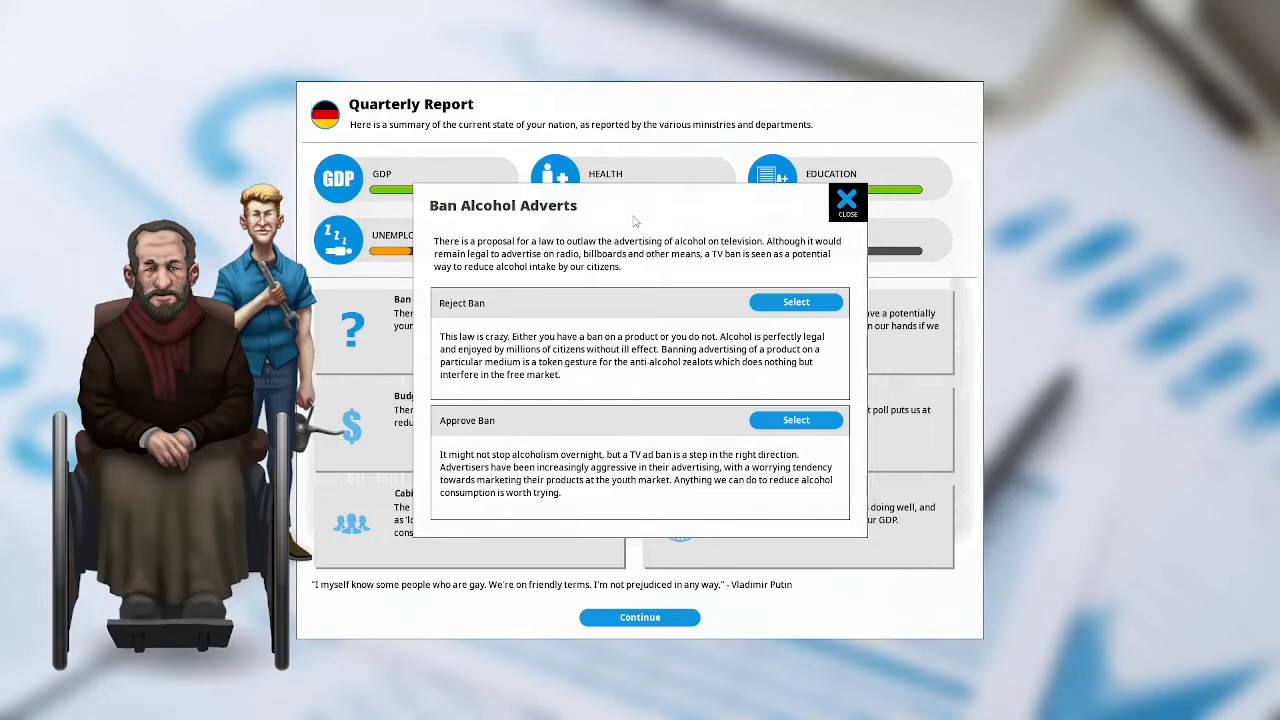
{"action": "mouse_move", "coordinate": [620, 242]}
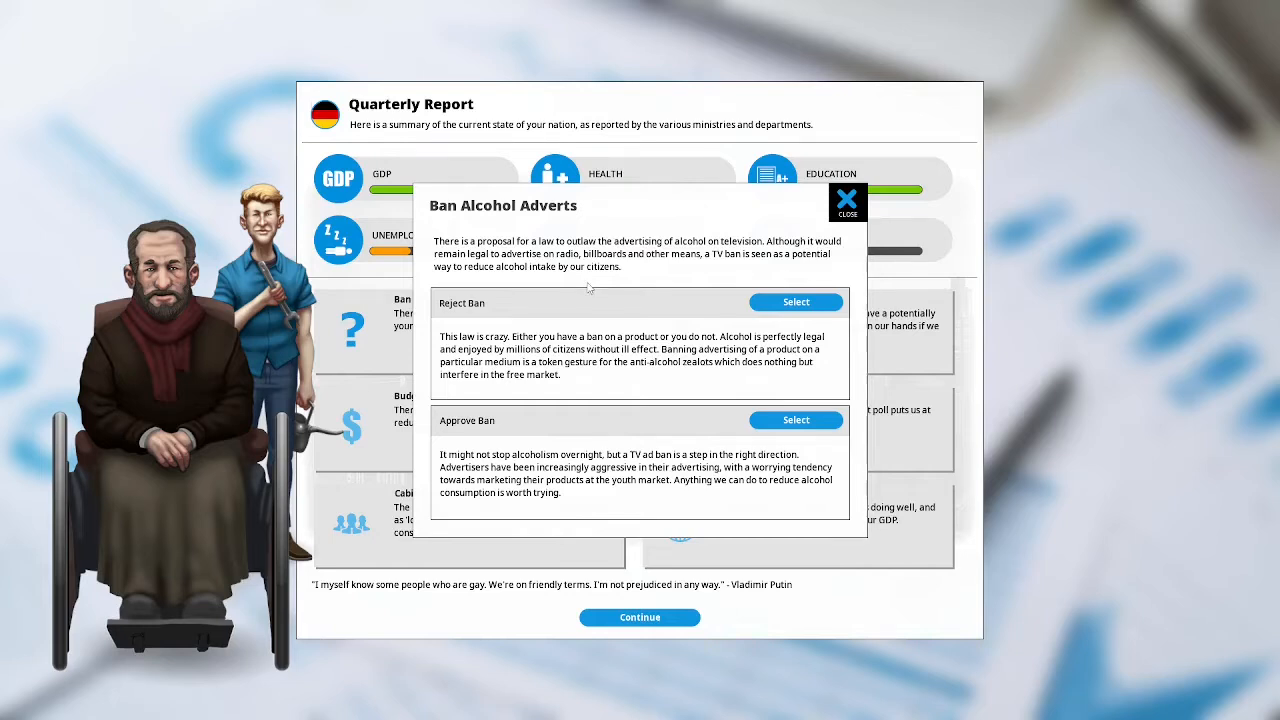
{"action": "mouse_move", "coordinate": [610, 278]}
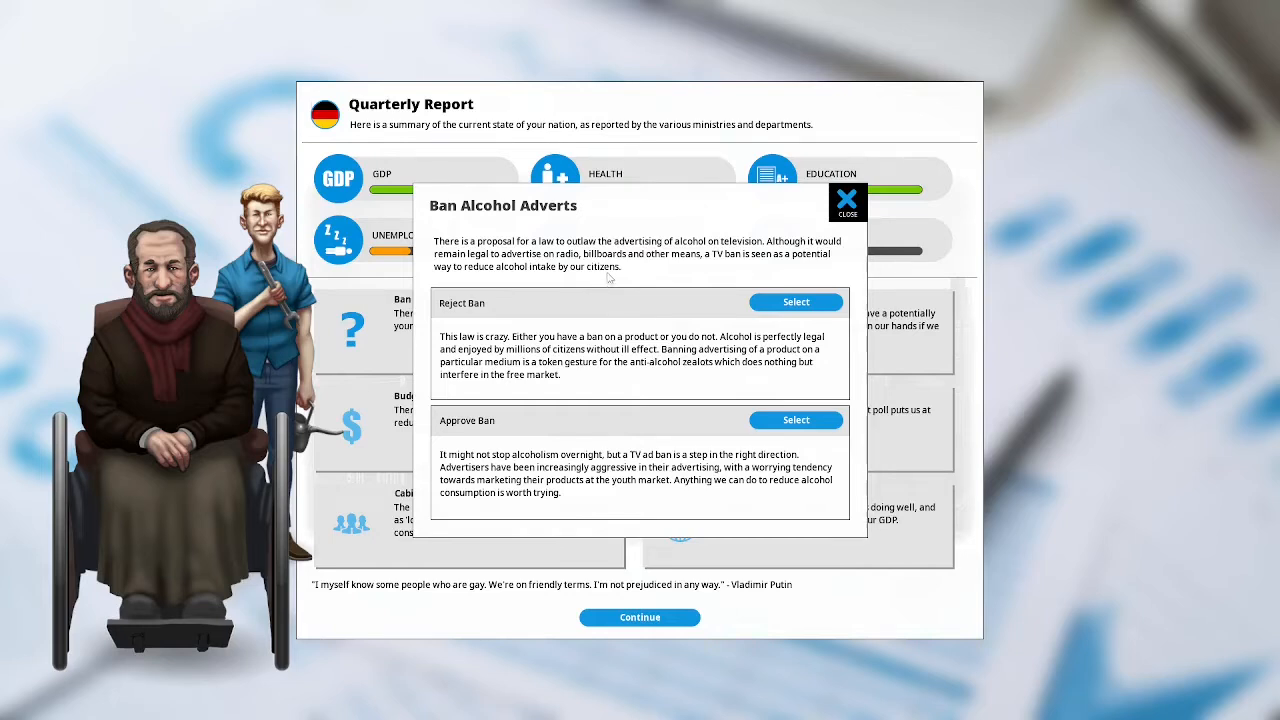
{"action": "mouse_move", "coordinate": [615, 270]}
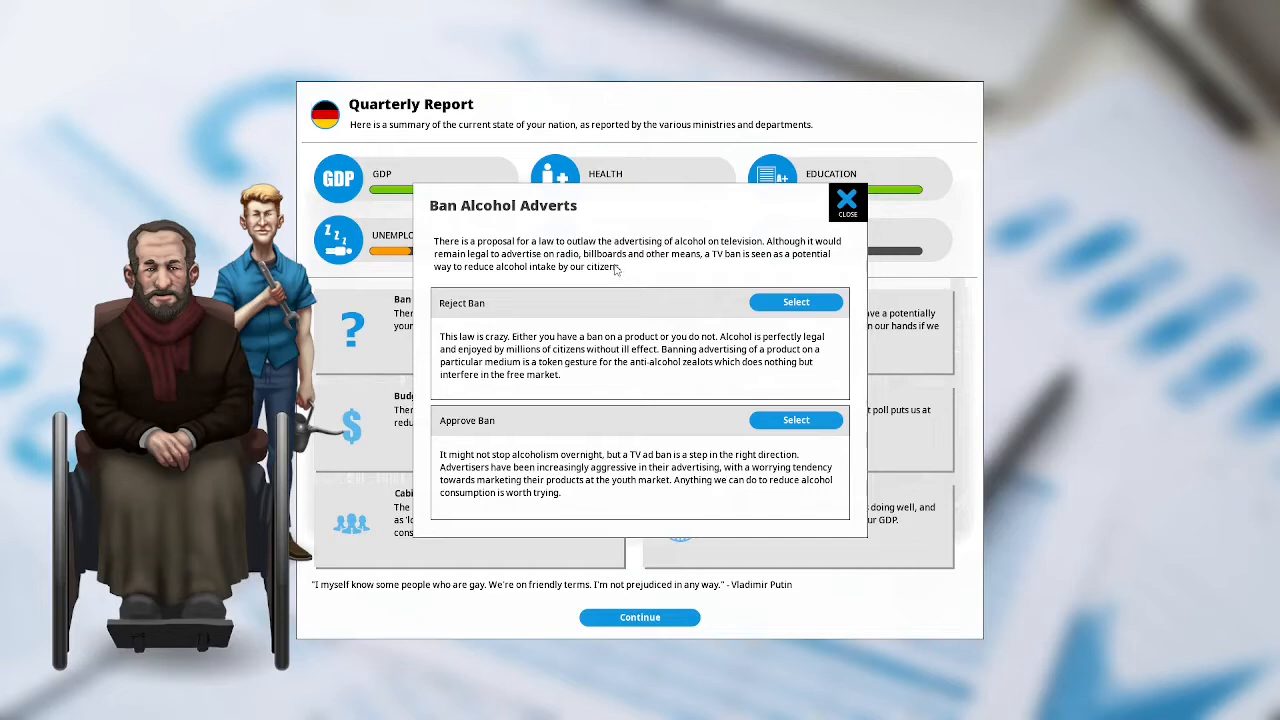
{"action": "mouse_move", "coordinate": [555, 387]}
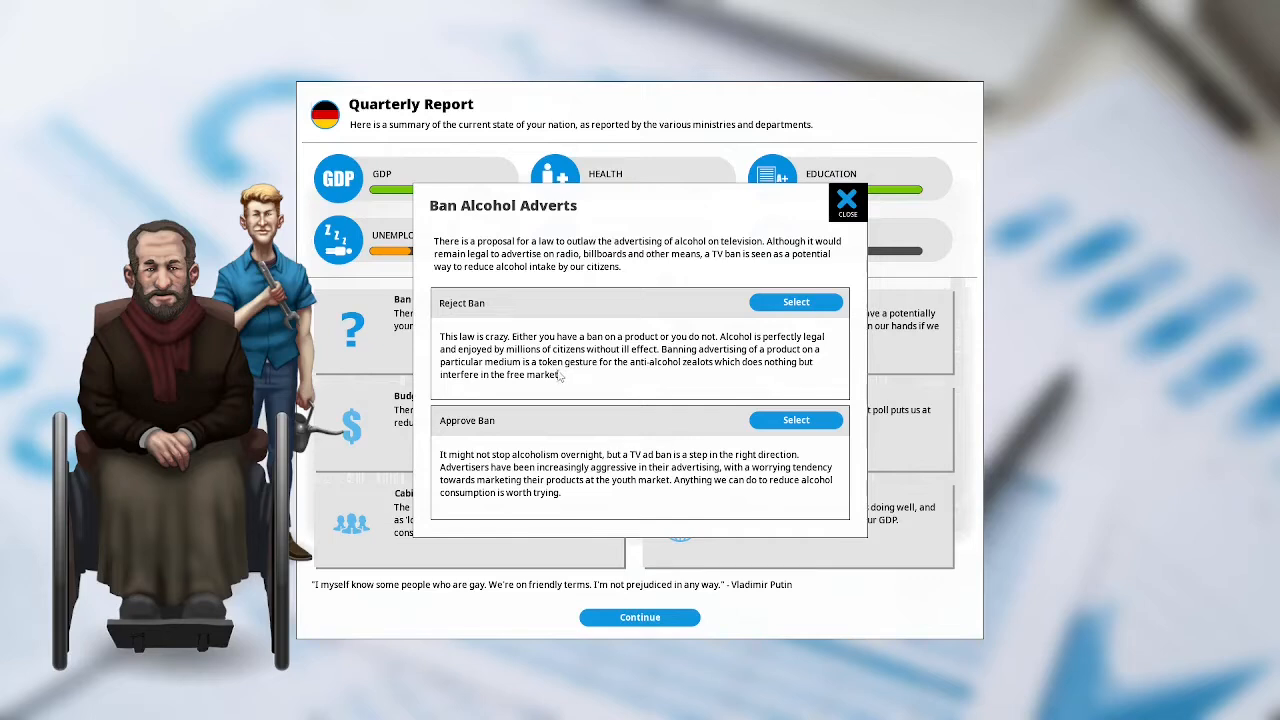
{"action": "mouse_move", "coordinate": [556, 380]}
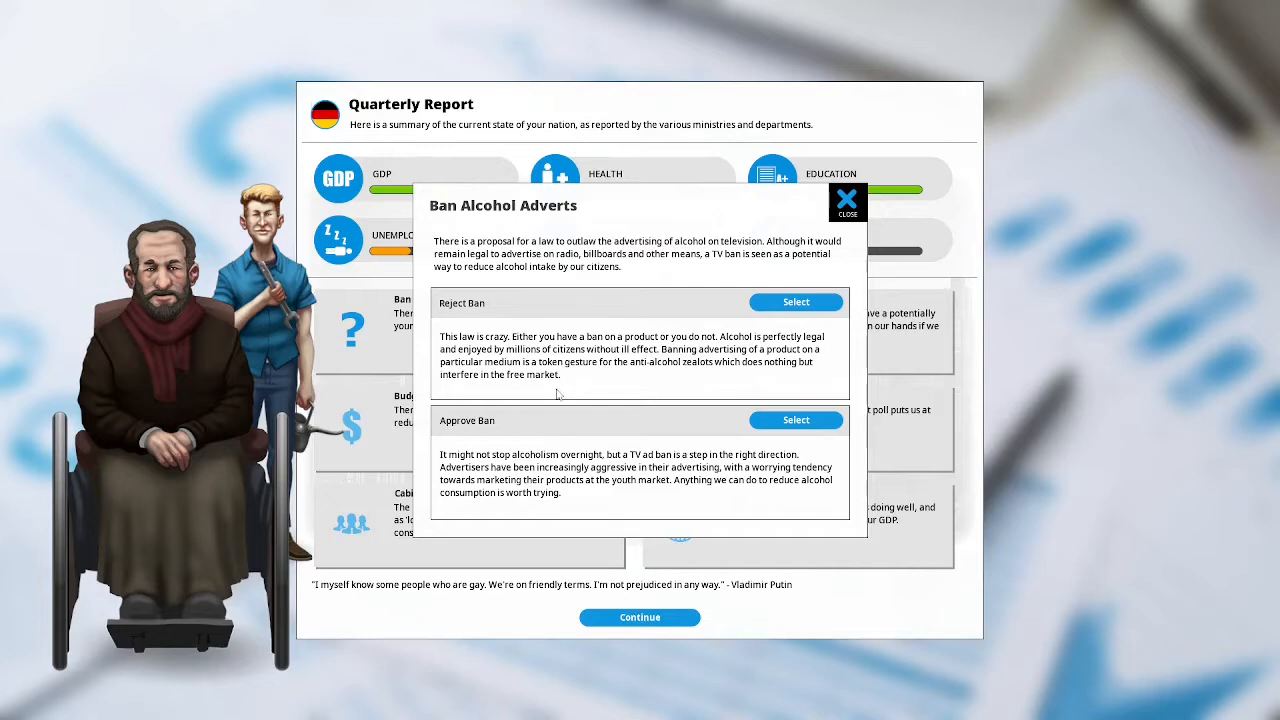
Reject the alcohol advert ban, dismiss the decision, and close the Quarterly Report.
{"action": "left_click", "coordinate": [796, 302]}
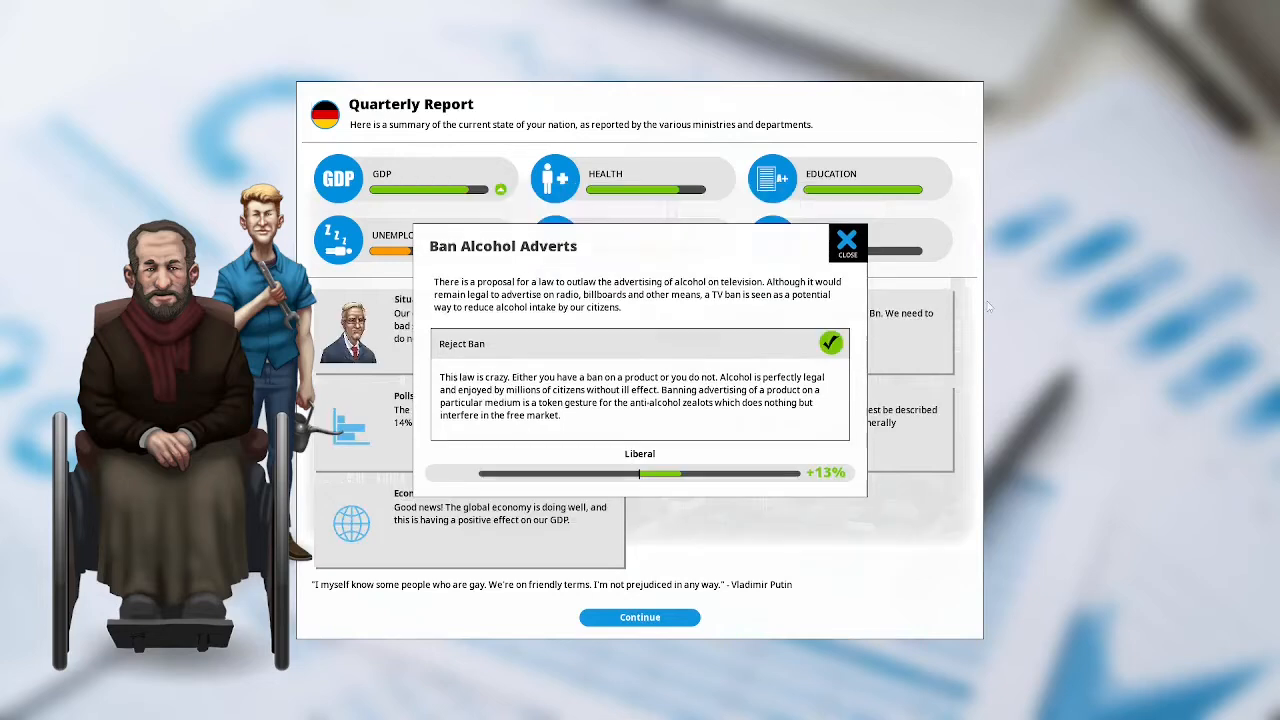
{"action": "mouse_move", "coordinate": [847, 243]}
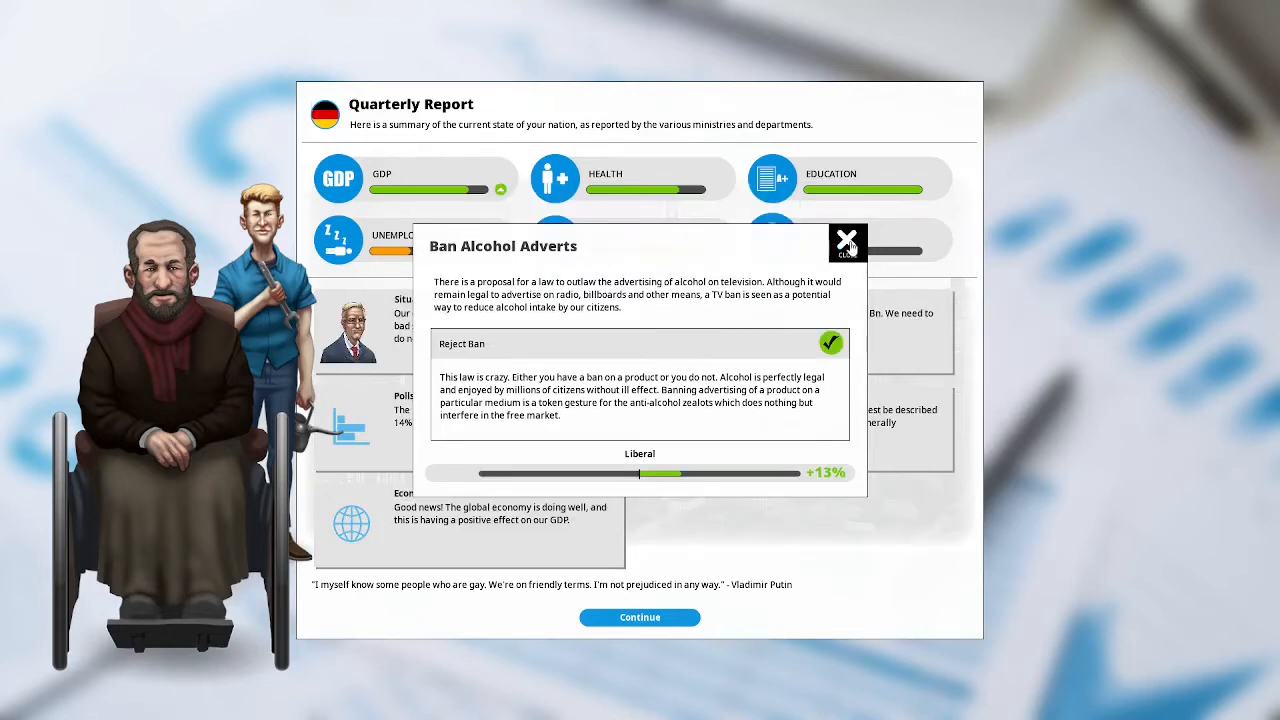
{"action": "left_click", "coordinate": [847, 243]}
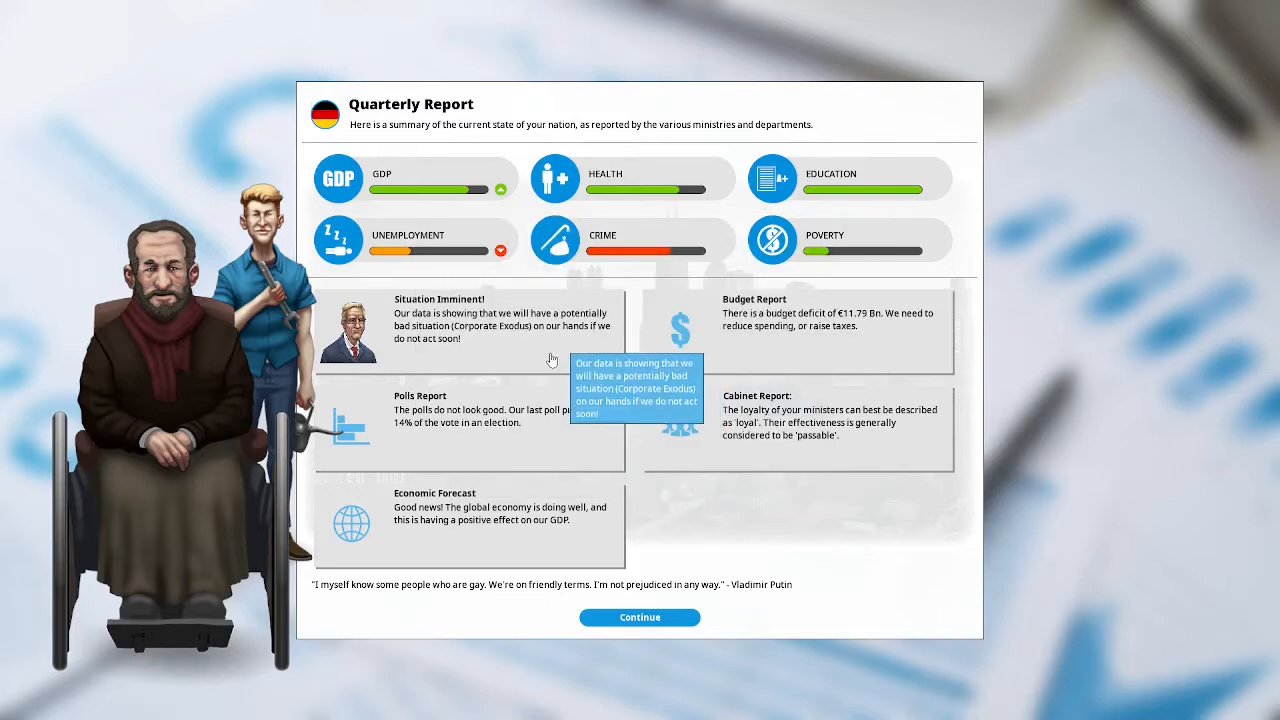
{"action": "mouse_move", "coordinate": [632, 345]}
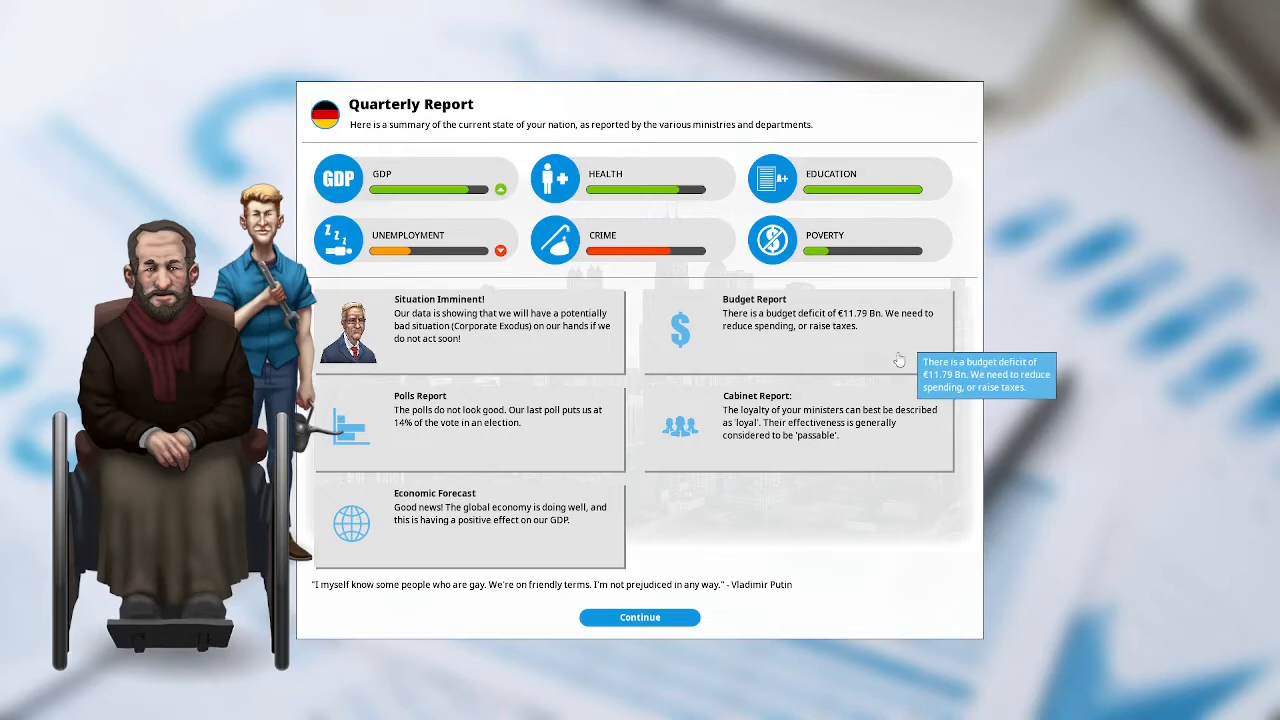
{"action": "mouse_move", "coordinate": [597, 460]}
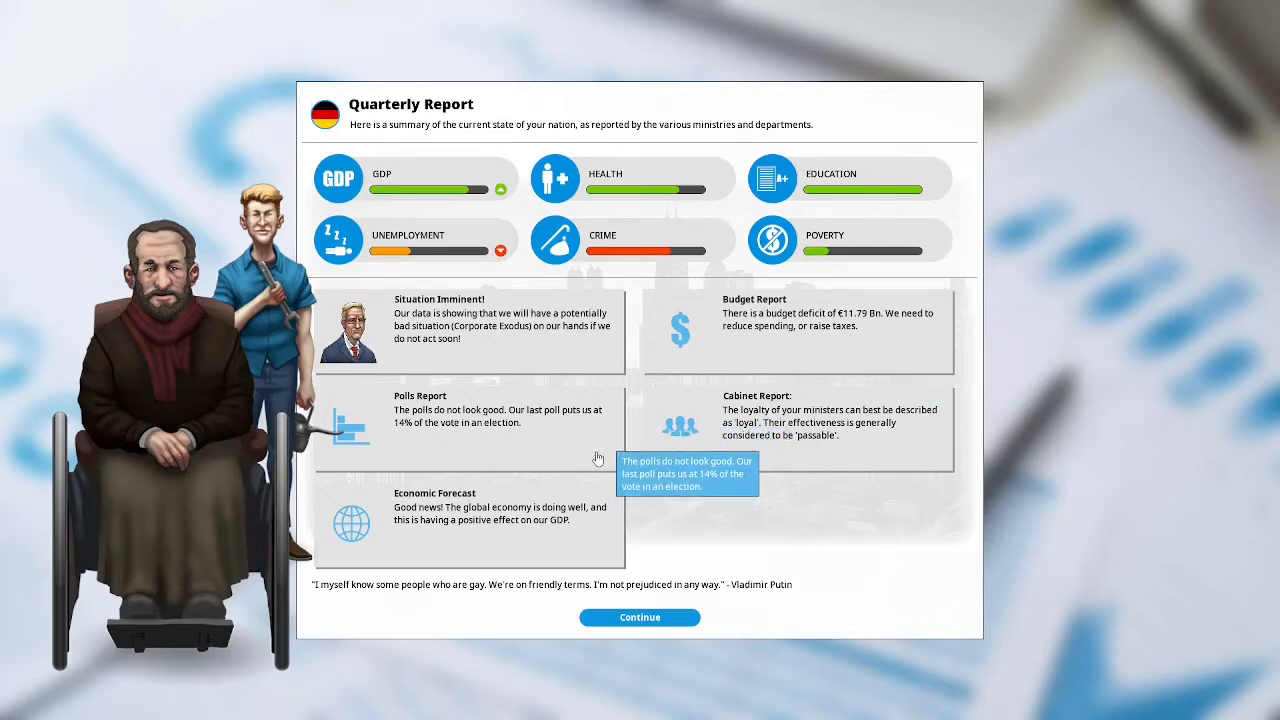
{"action": "mouse_move", "coordinate": [910, 448]}
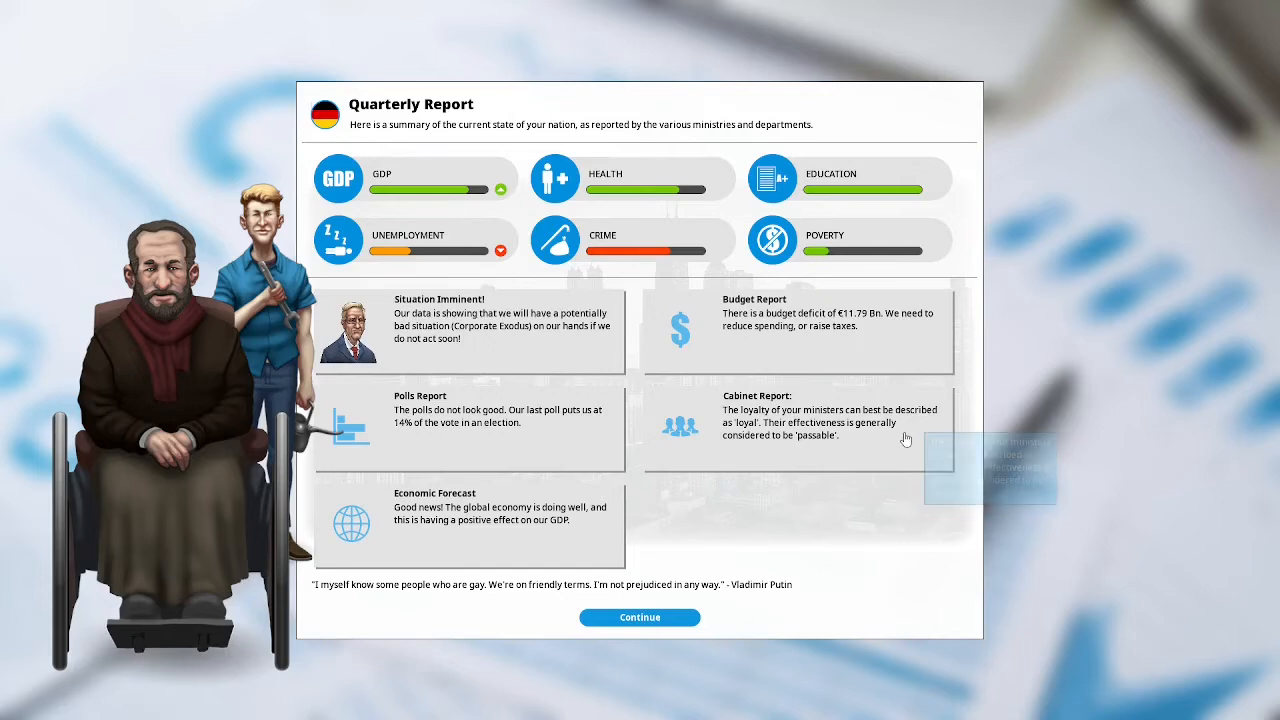
{"action": "mouse_move", "coordinate": [912, 430]}
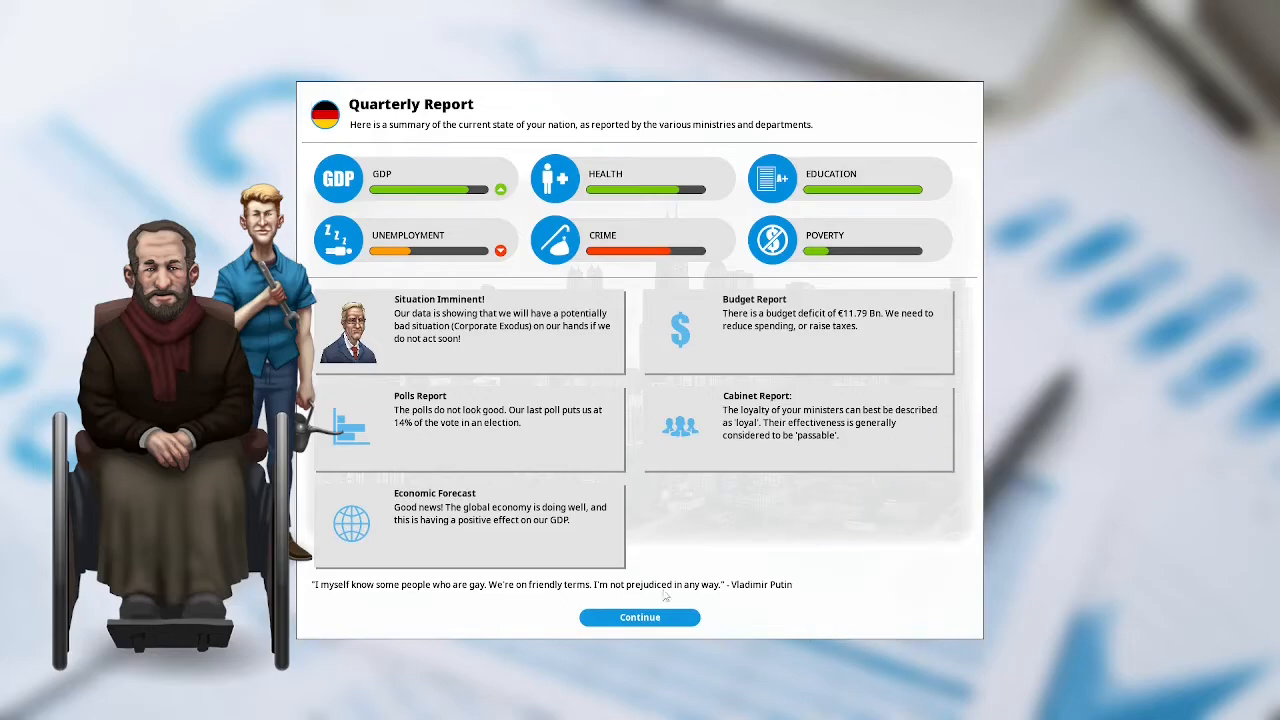
{"action": "left_click", "coordinate": [639, 617]}
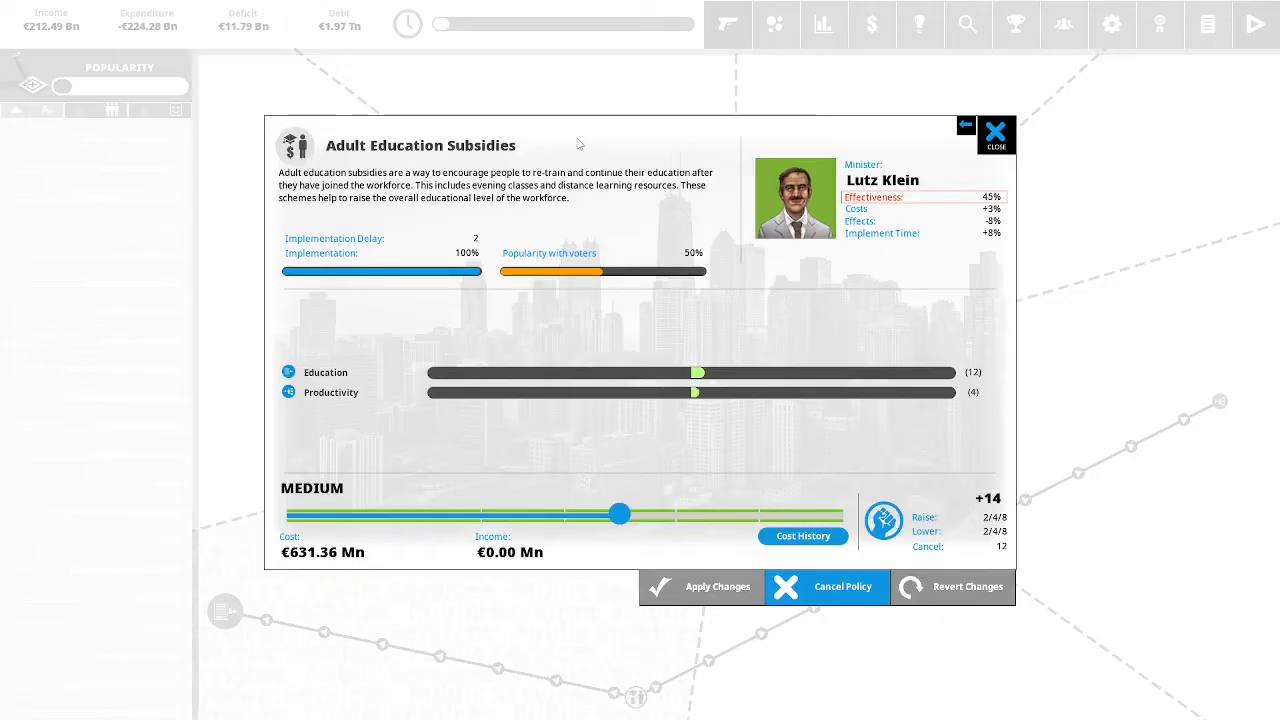
{"action": "mouse_move", "coordinate": [650, 143]}
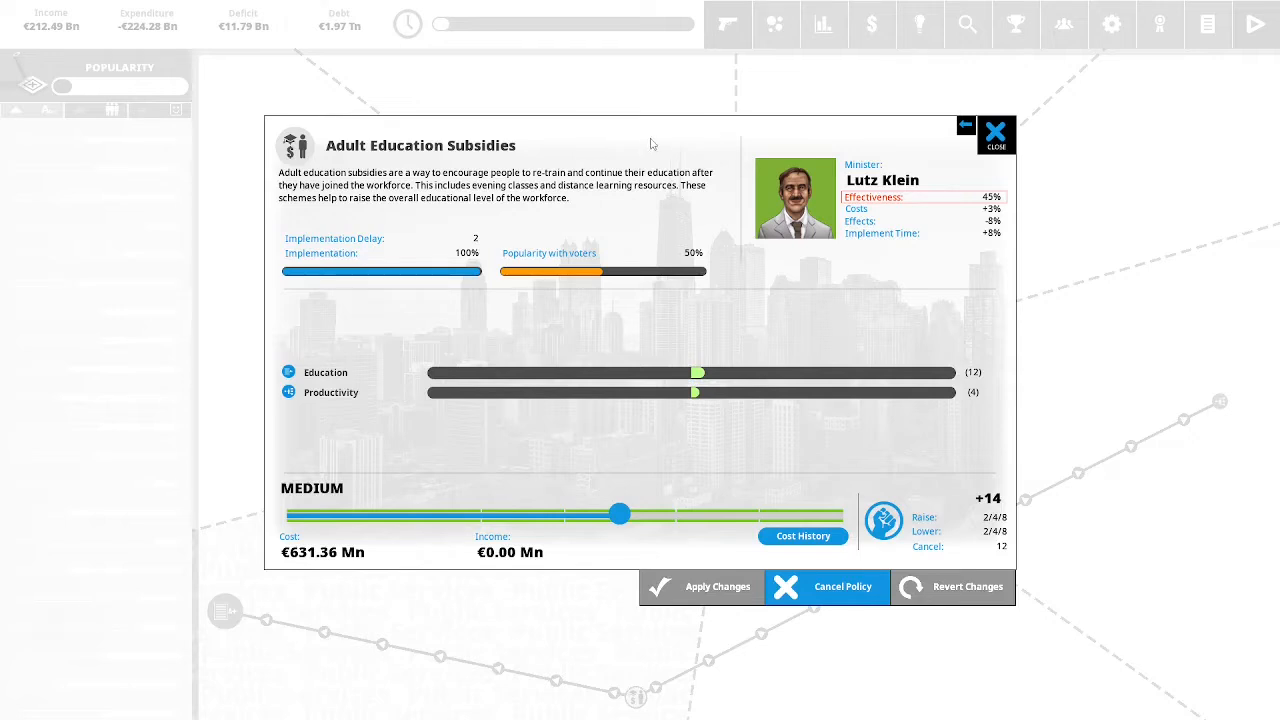
{"action": "mouse_move", "coordinate": [719, 144]}
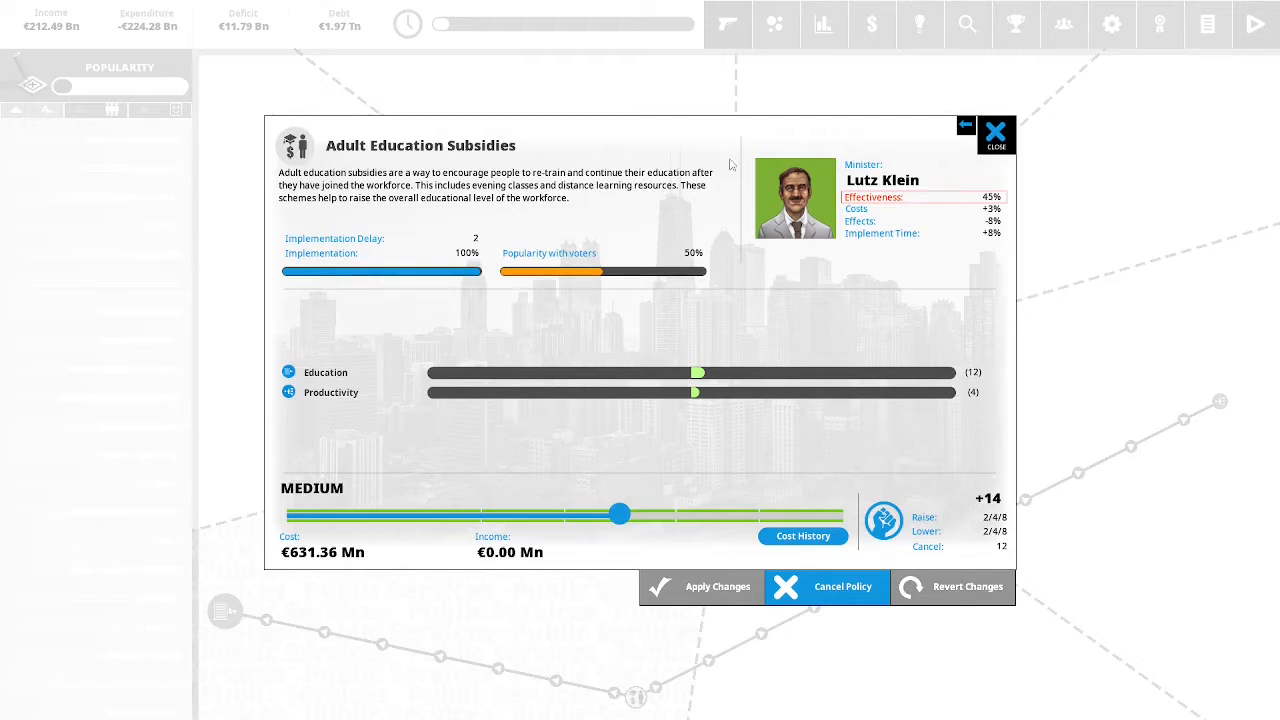
{"action": "mouse_move", "coordinate": [738, 200]}
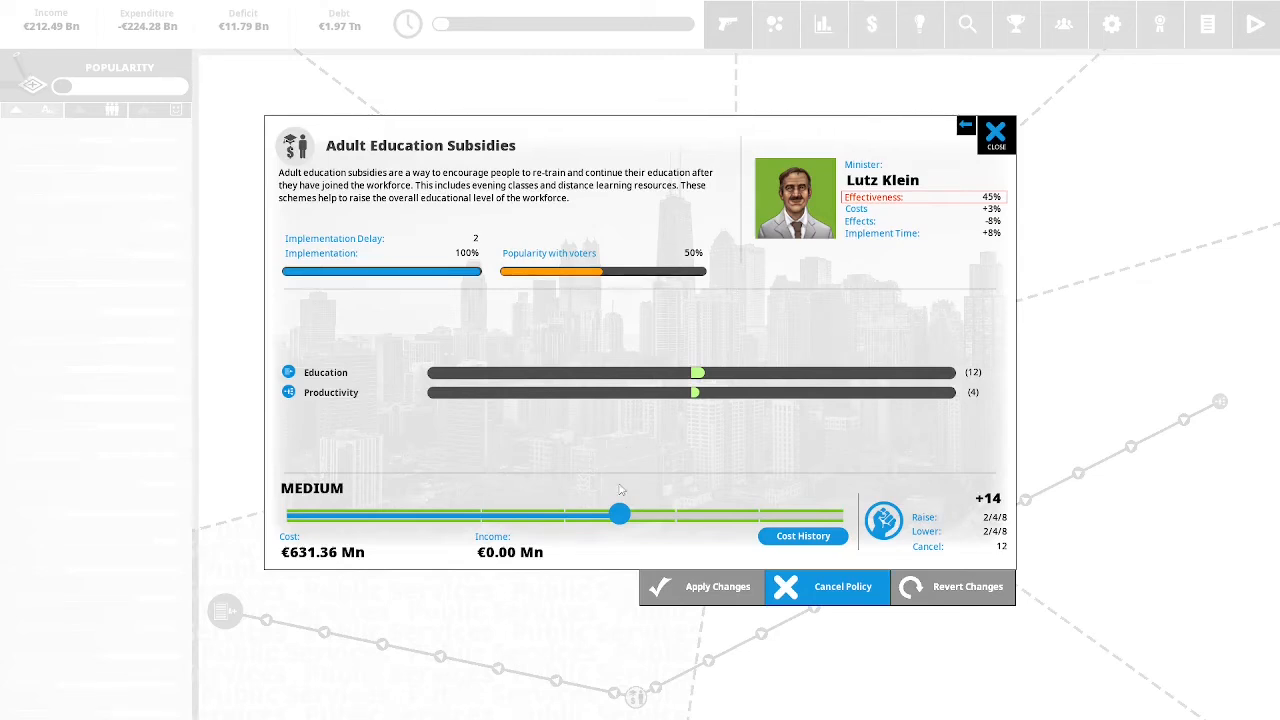
Leave Adult Education Subsidies unapplied and bring up Science Funding at the Electron Microscopes level.
{"action": "left_click_drag", "start_coordinate": [620, 513], "coordinate": [655, 513]}
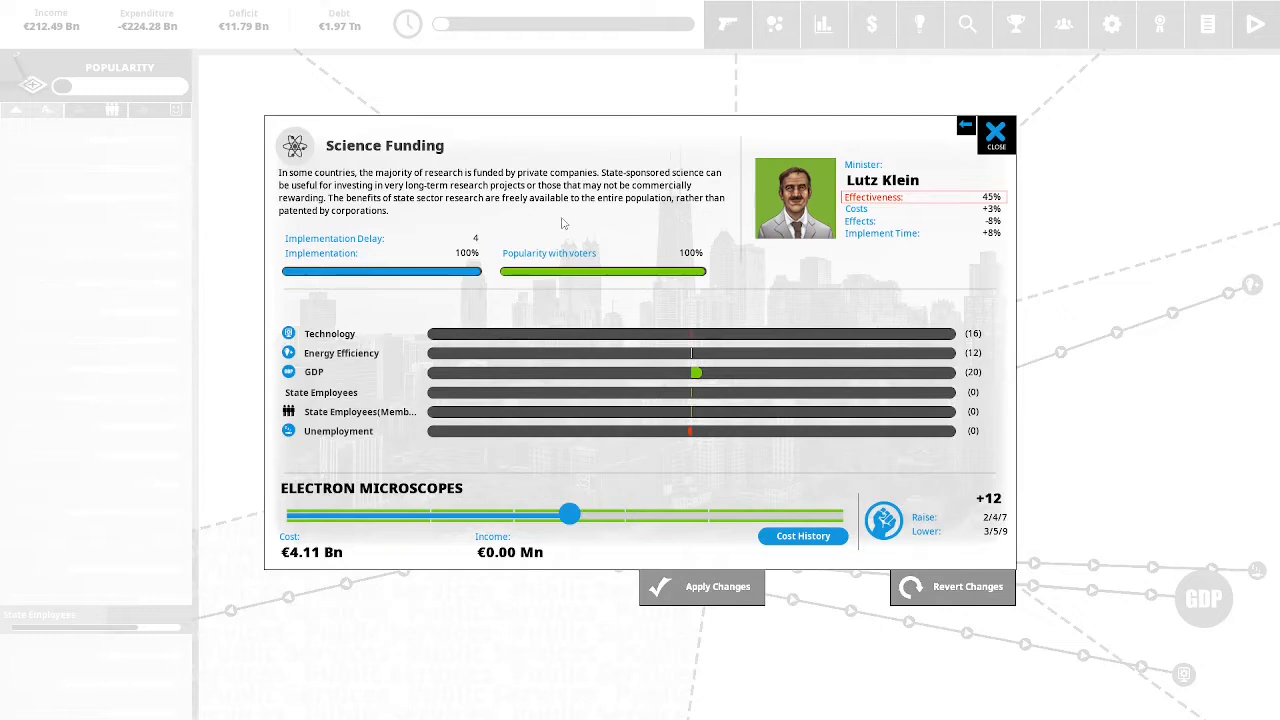
{"action": "mouse_move", "coordinate": [633, 225]}
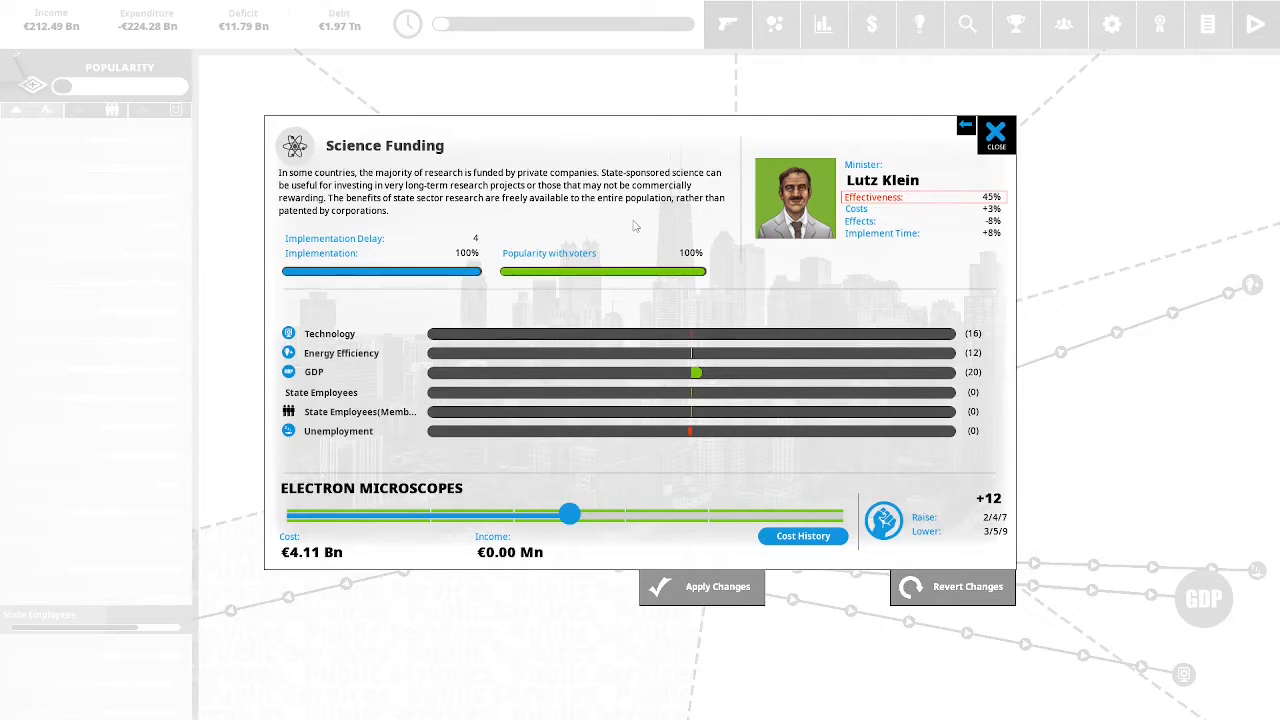
{"action": "mouse_move", "coordinate": [715, 231]}
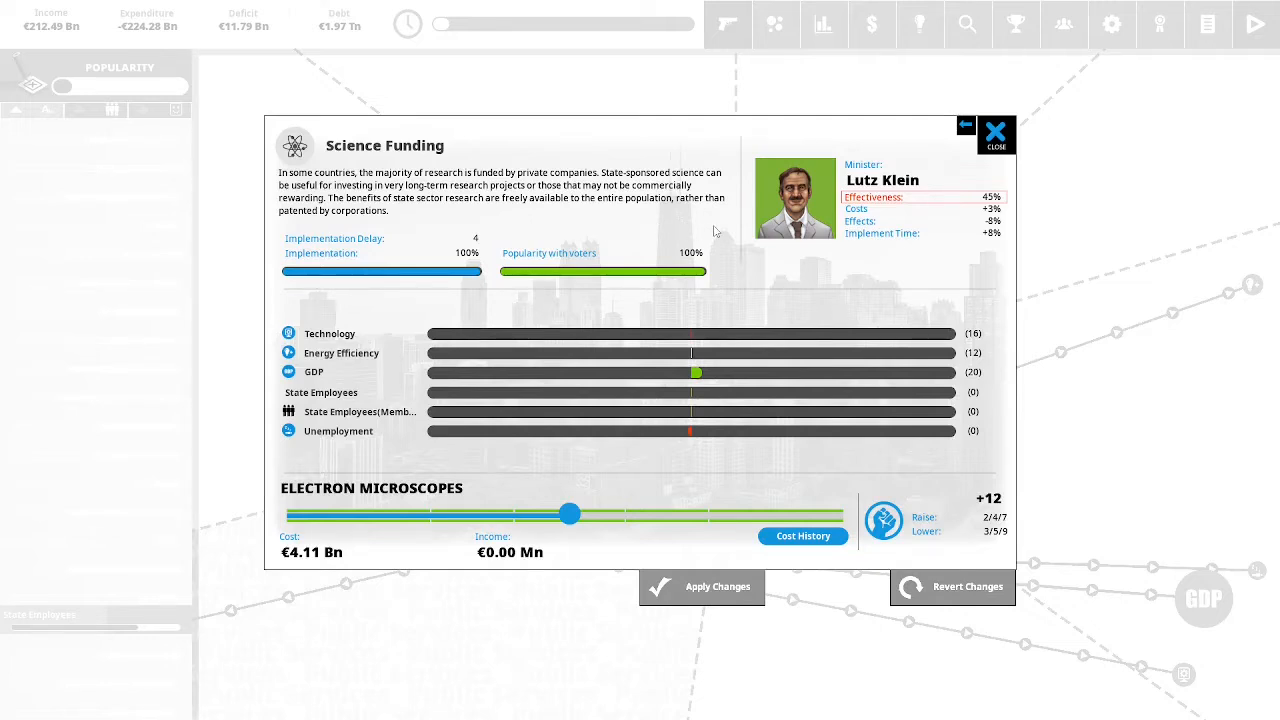
{"action": "mouse_move", "coordinate": [705, 238]}
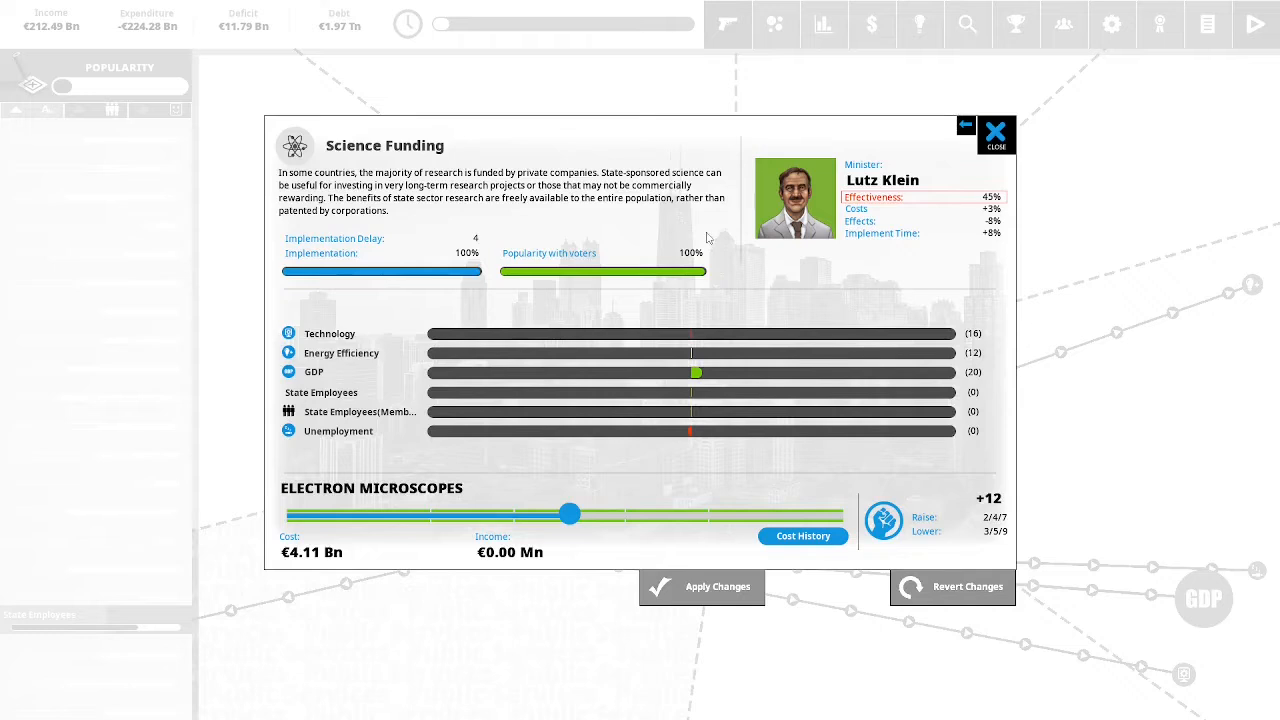
{"action": "mouse_move", "coordinate": [728, 240]}
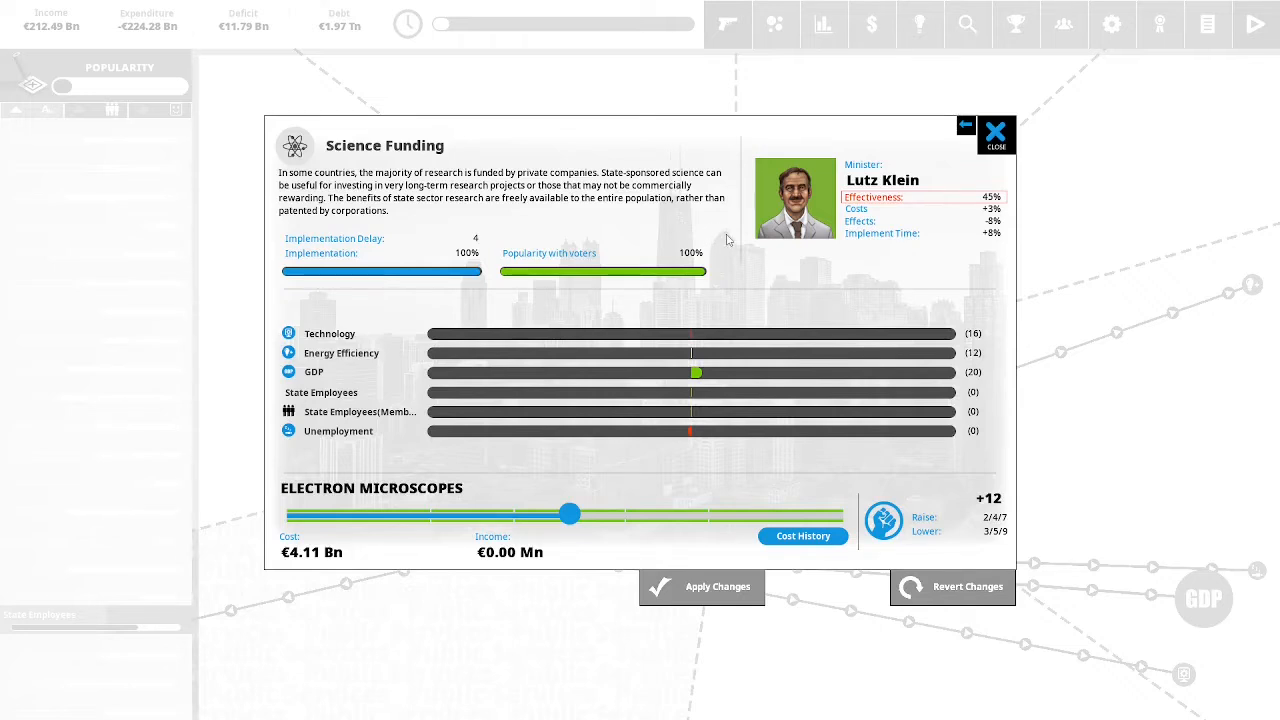
{"action": "mouse_move", "coordinate": [761, 281]}
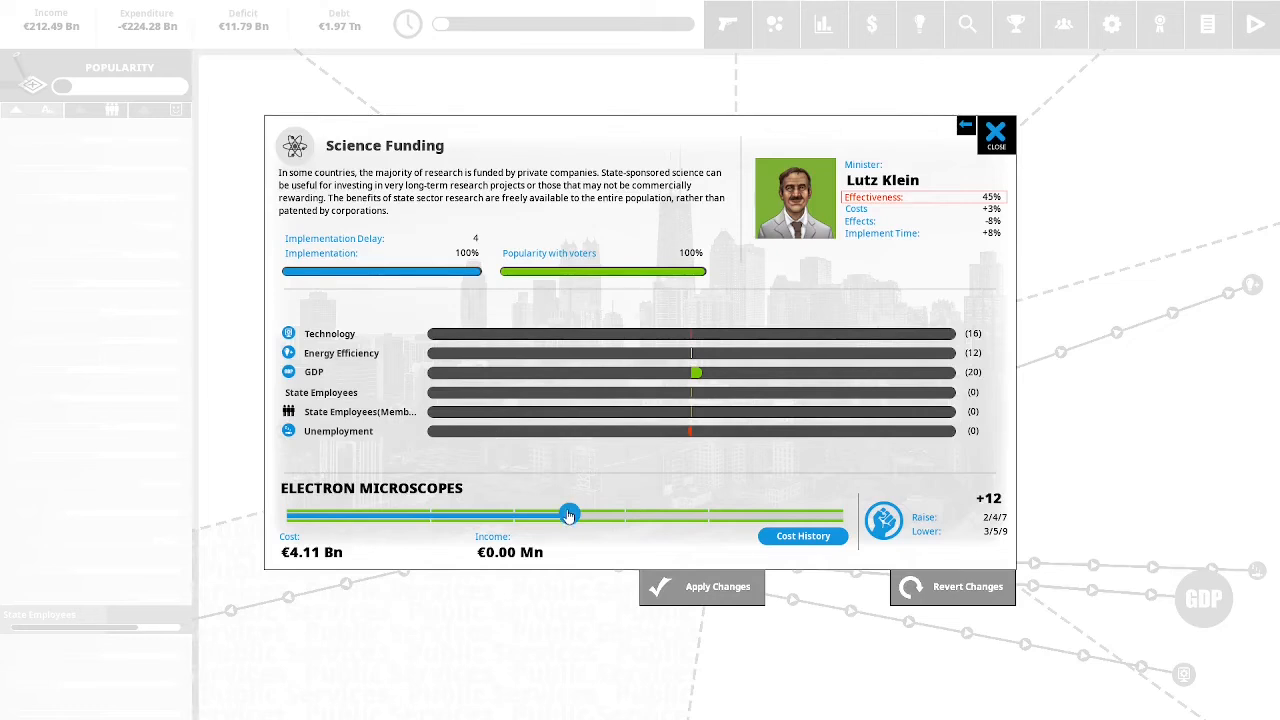
Raise Science Funding above the Electron Microscopes level and apply it.
{"action": "left_click_drag", "start_coordinate": [569, 513], "coordinate": [625, 513]}
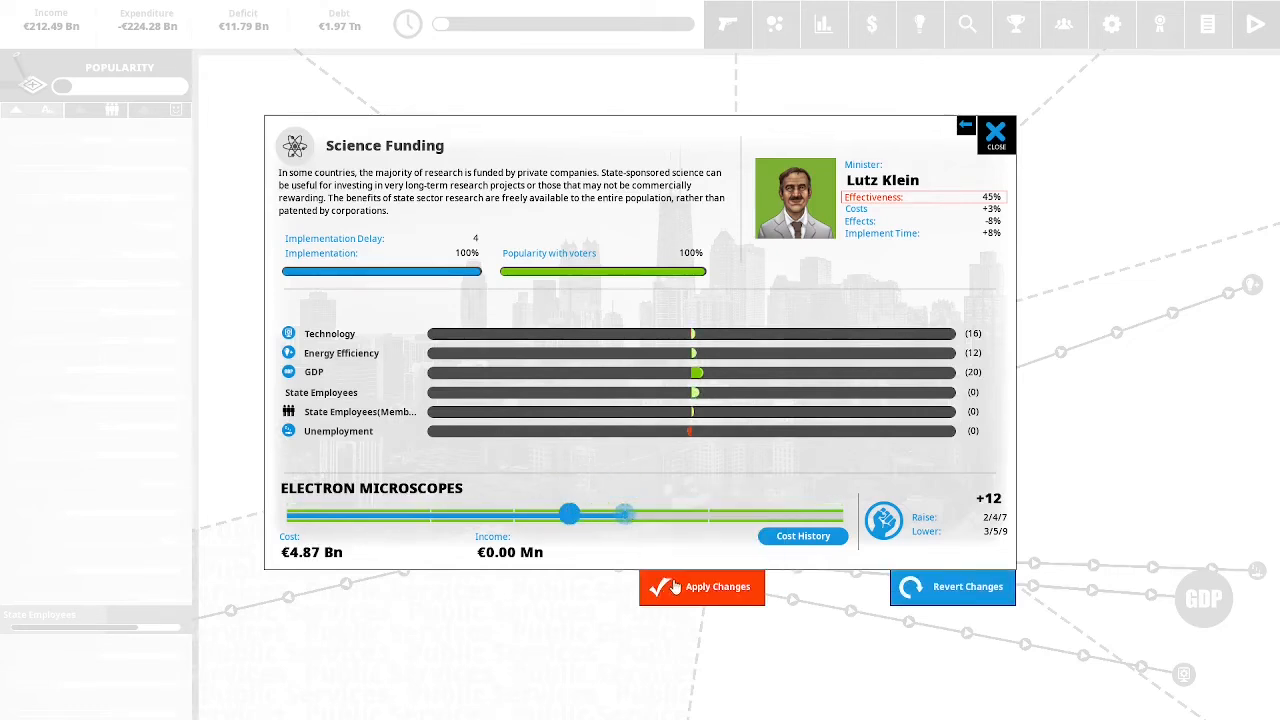
{"action": "left_click", "coordinate": [996, 131]}
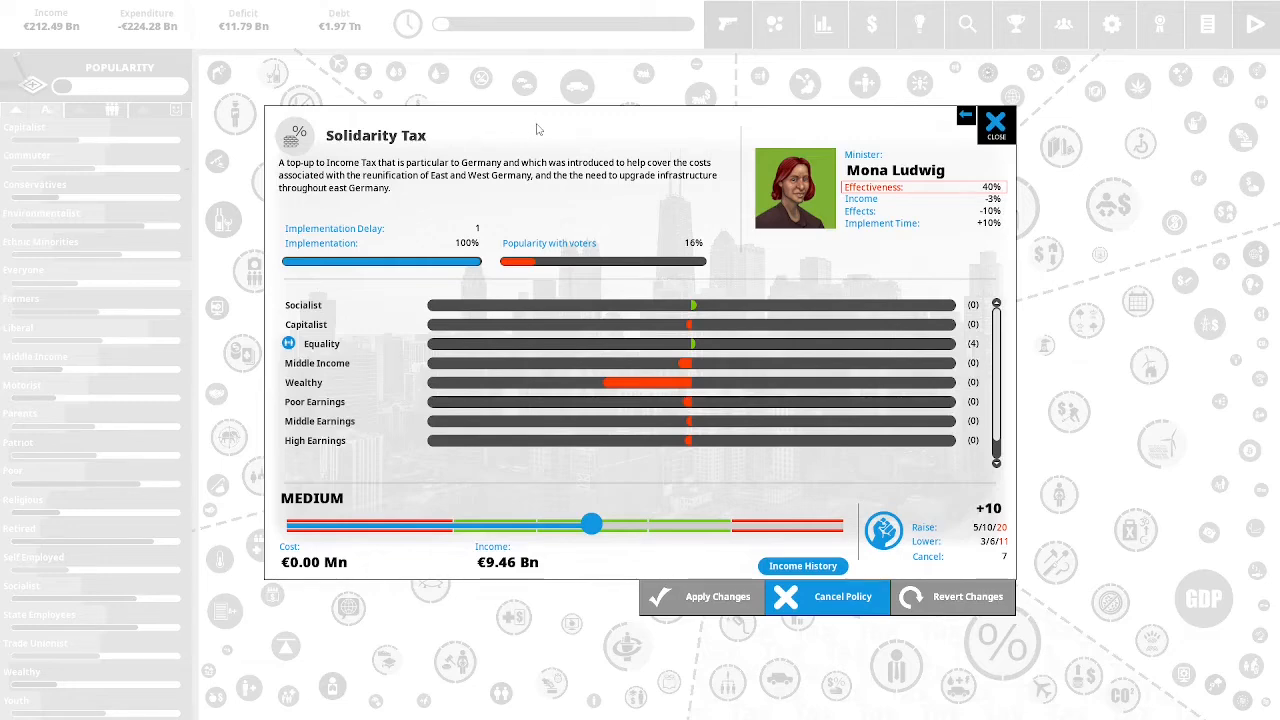
{"action": "mouse_move", "coordinate": [578, 134]}
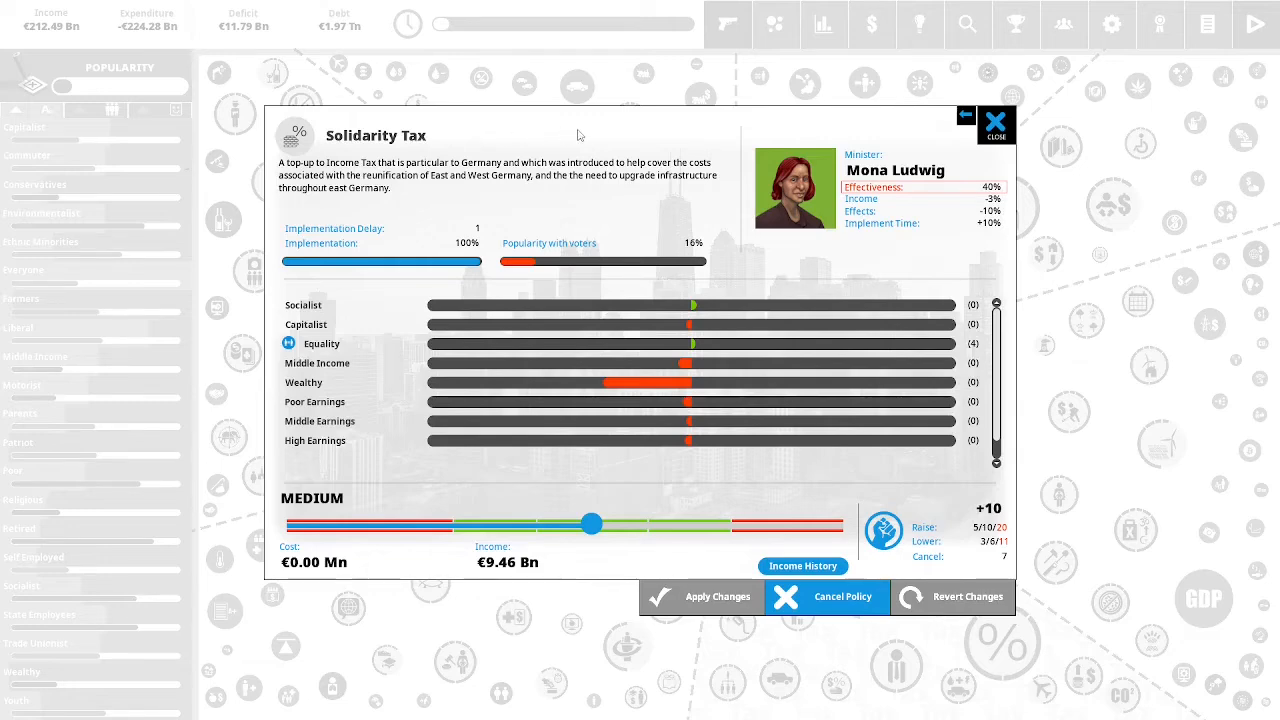
{"action": "mouse_move", "coordinate": [696, 126]}
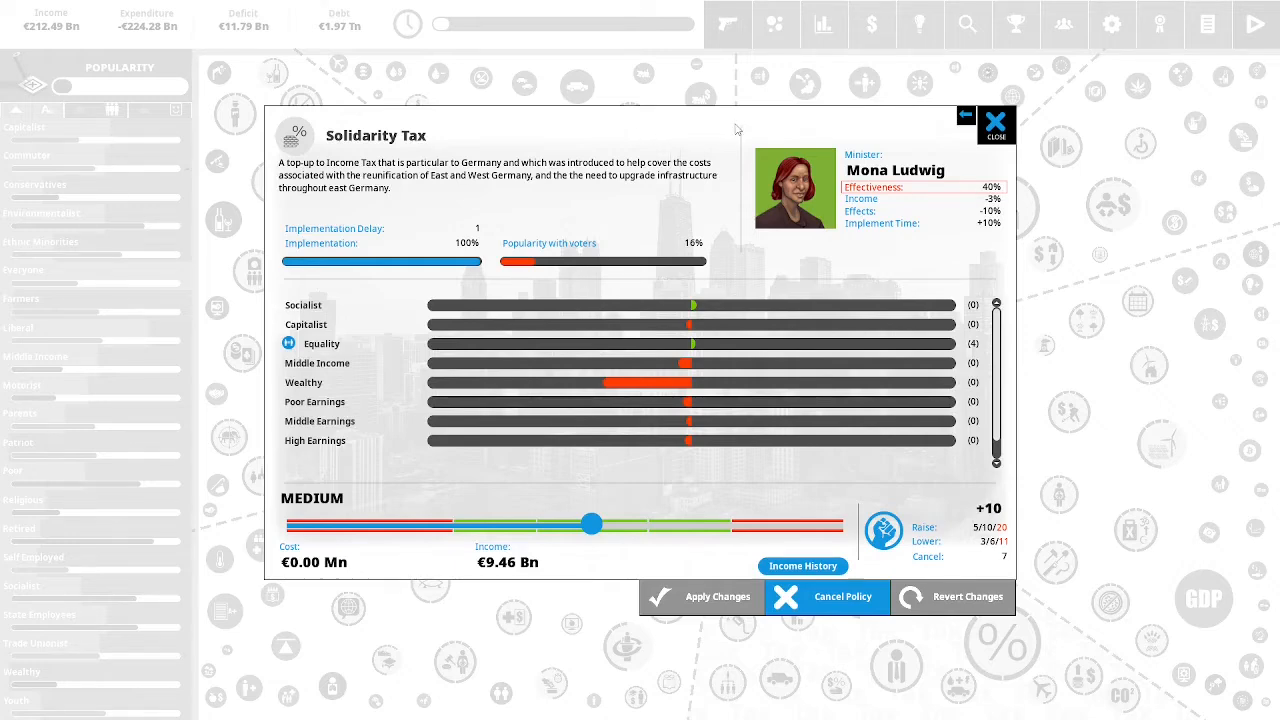
{"action": "mouse_move", "coordinate": [675, 471]}
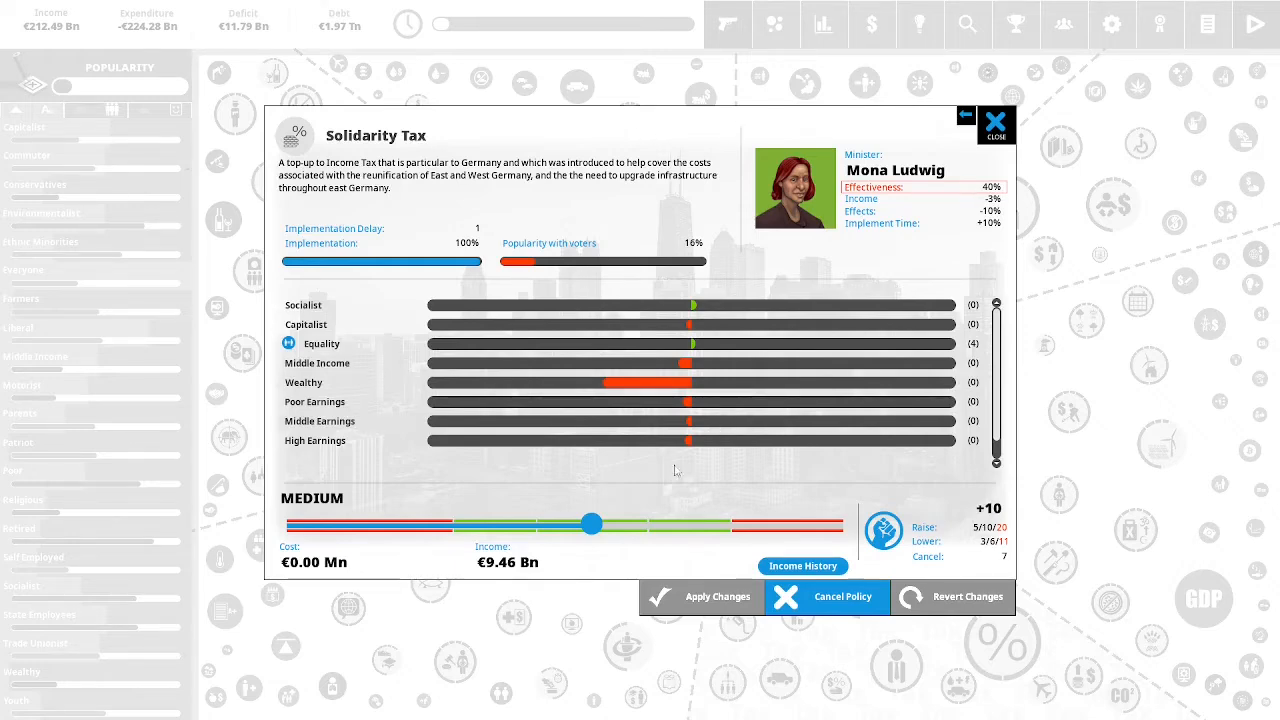
Preview Solidarity Tax at High versus Medium, then close it without applying.
{"action": "left_click_drag", "start_coordinate": [591, 524], "coordinate": [644, 524]}
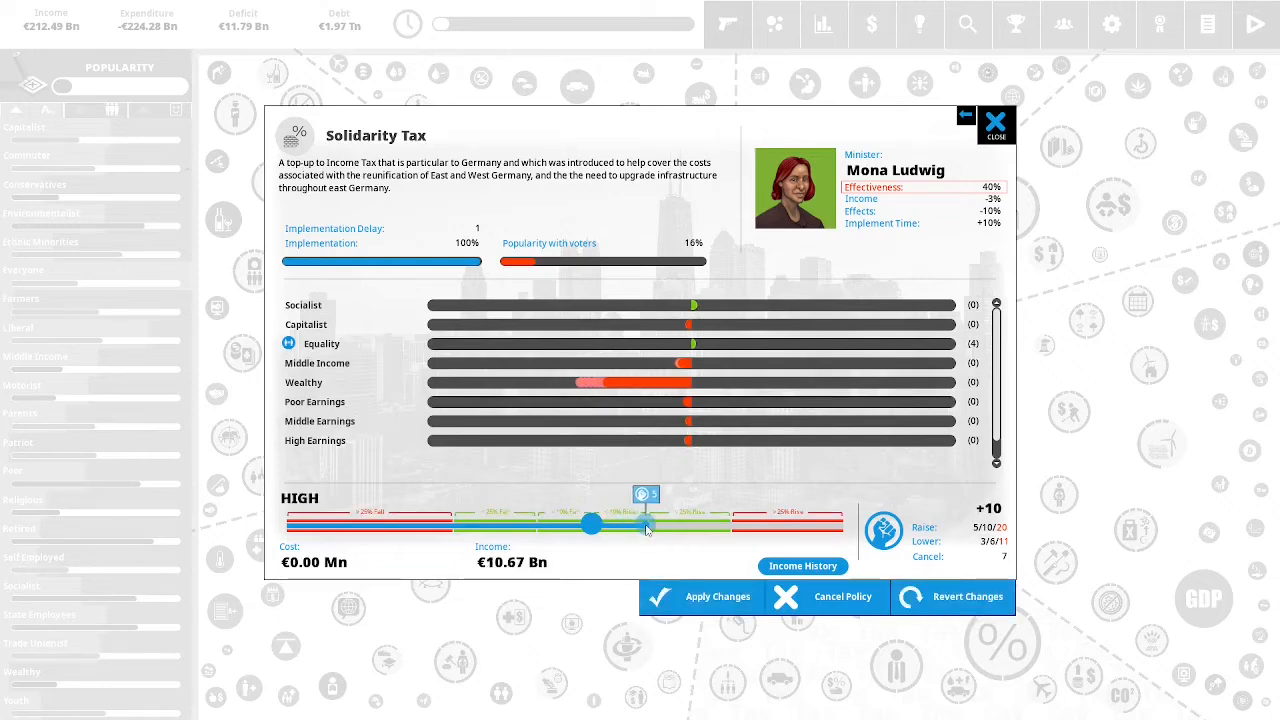
{"action": "left_click_drag", "start_coordinate": [645, 524], "coordinate": [591, 524]}
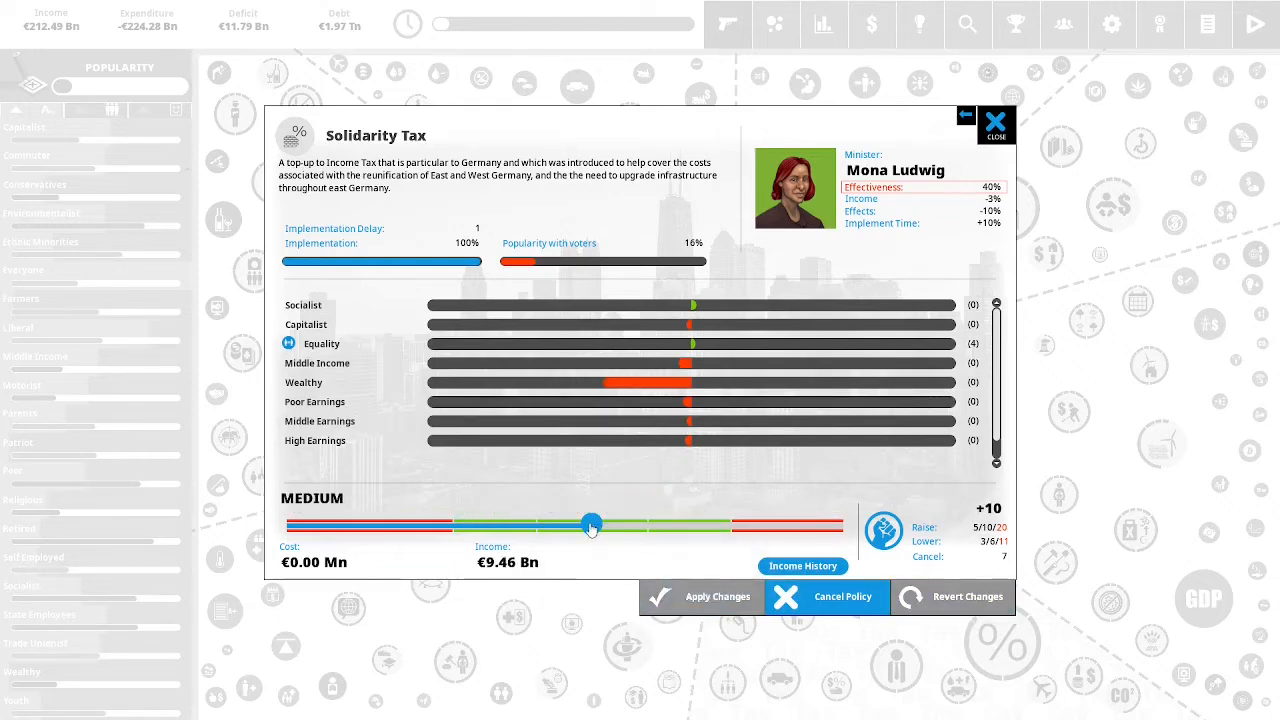
{"action": "left_click_drag", "start_coordinate": [591, 522], "coordinate": [643, 528]}
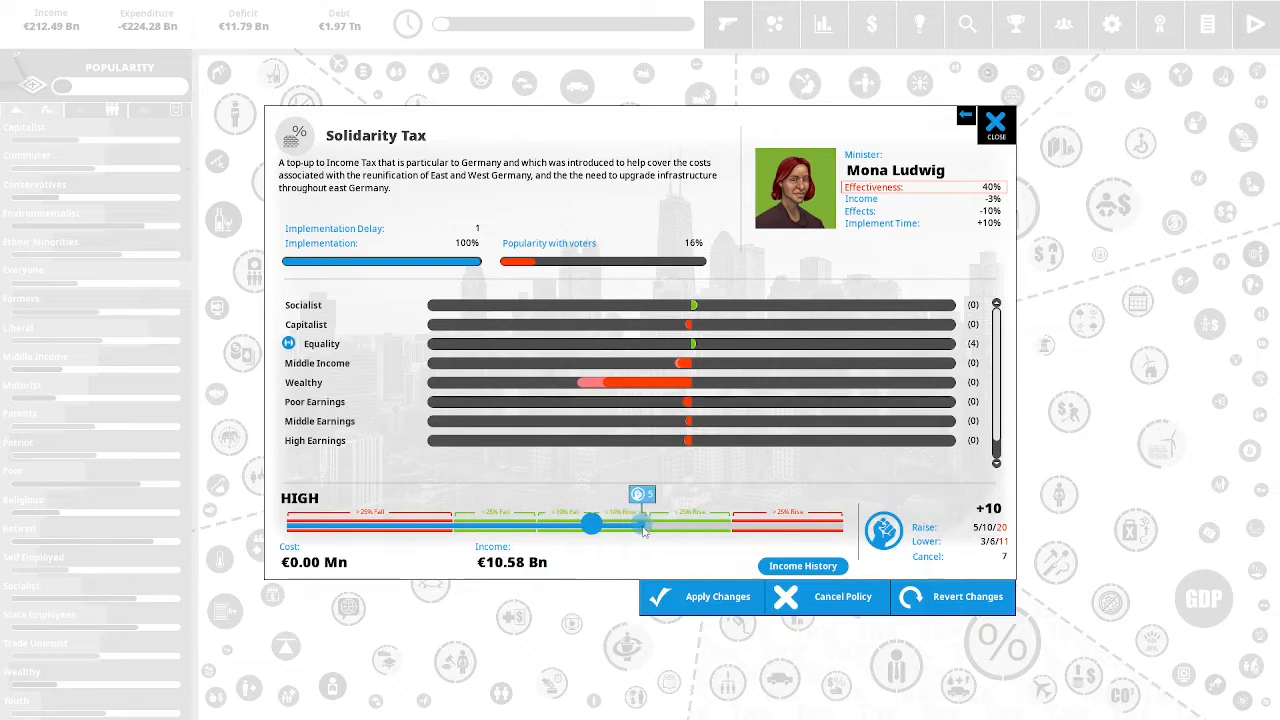
{"action": "left_click_drag", "start_coordinate": [591, 525], "coordinate": [645, 525]}
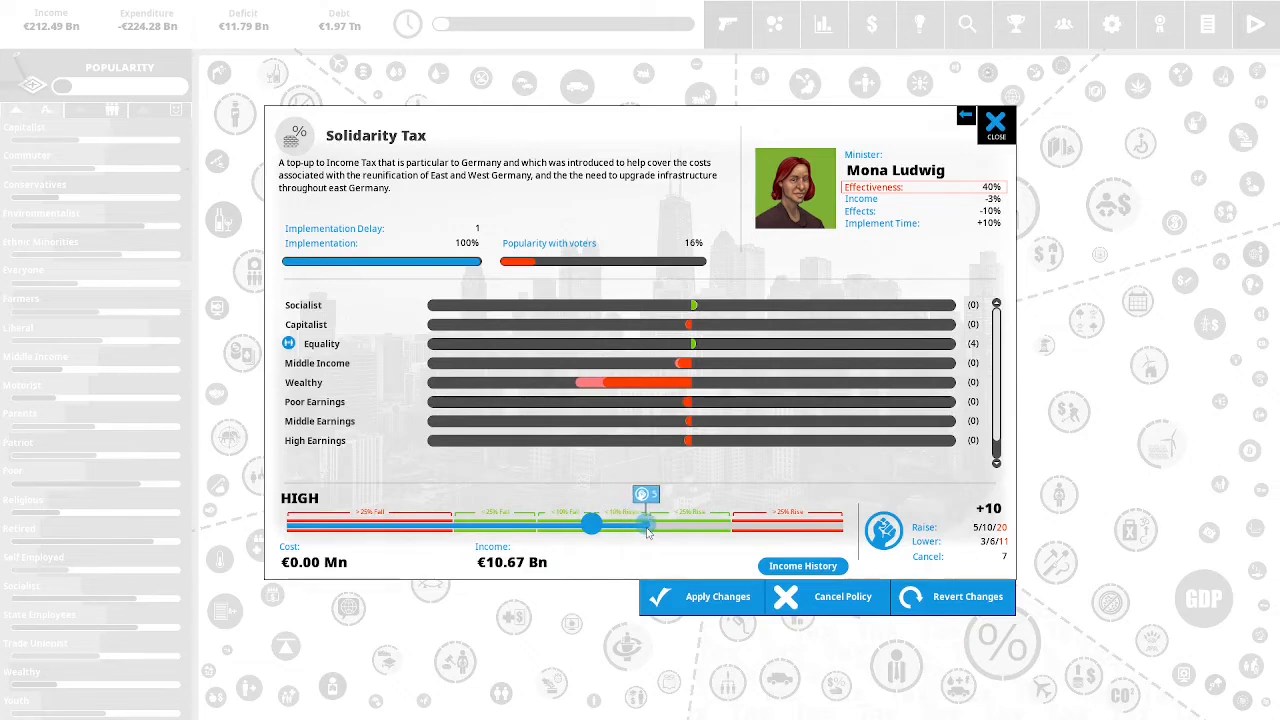
{"action": "left_click", "coordinate": [700, 596]}
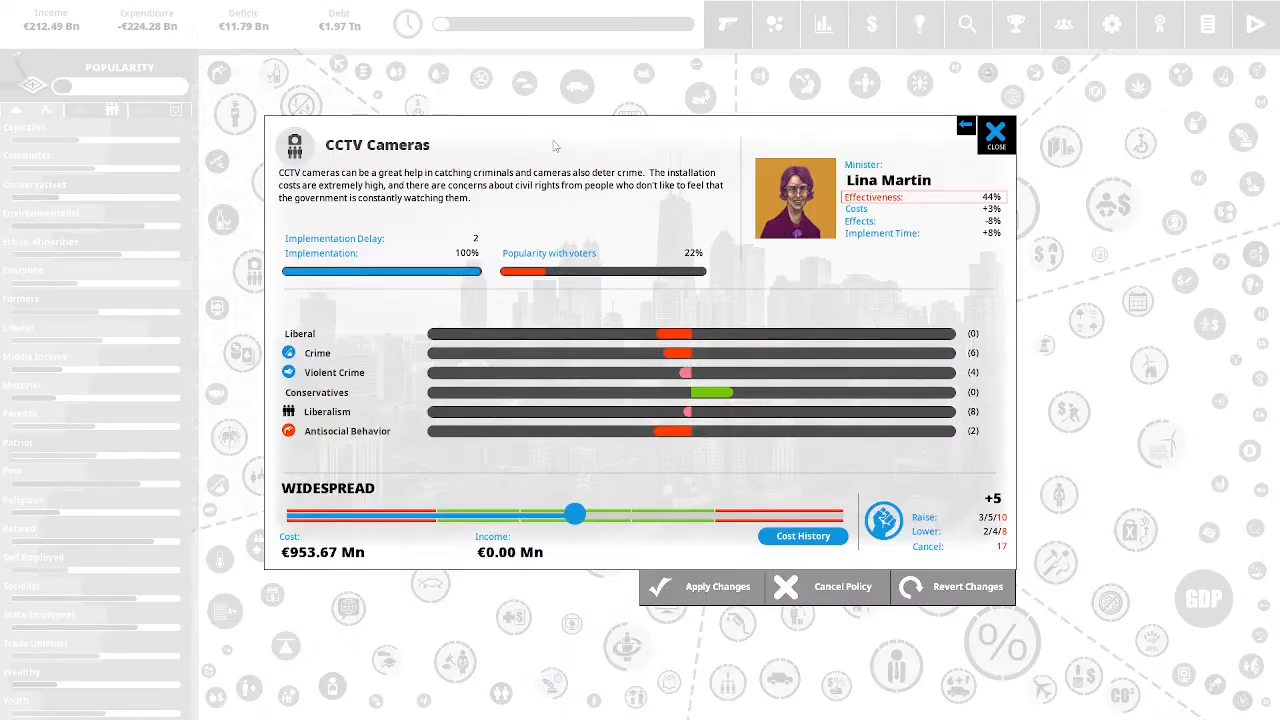
{"action": "mouse_move", "coordinate": [603, 146]}
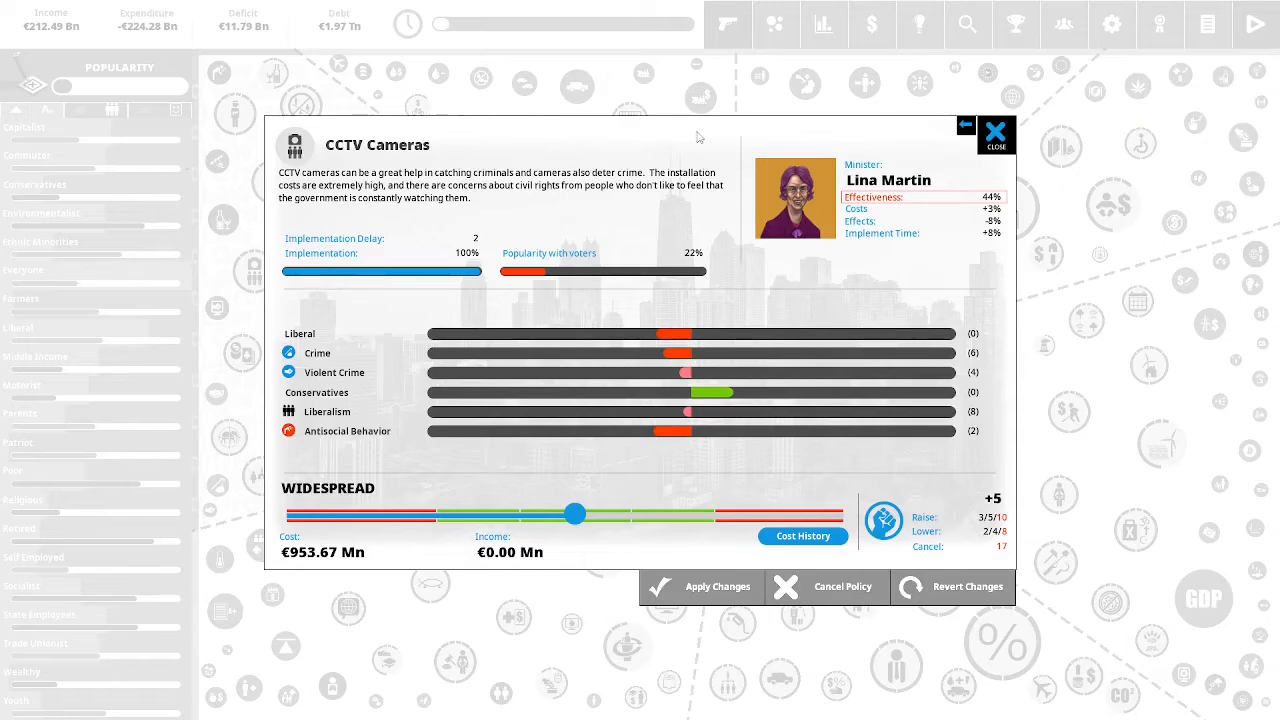
{"action": "mouse_move", "coordinate": [729, 139]}
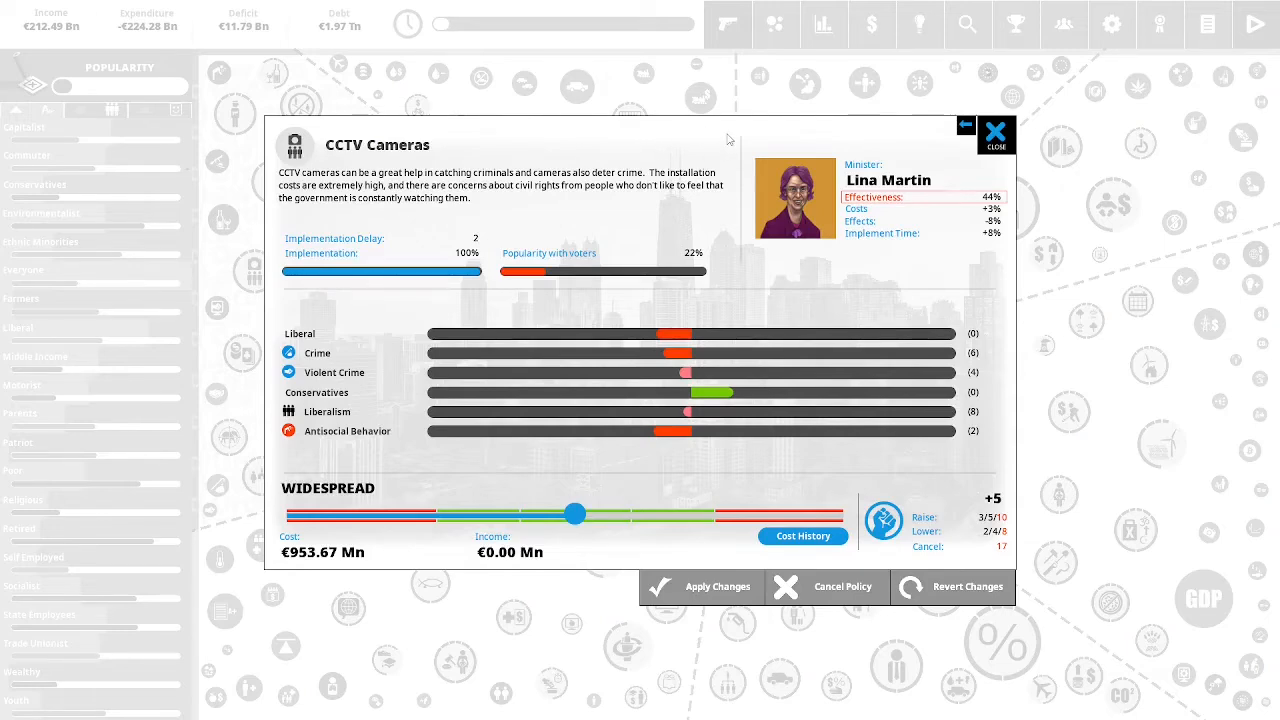
{"action": "mouse_move", "coordinate": [737, 138]}
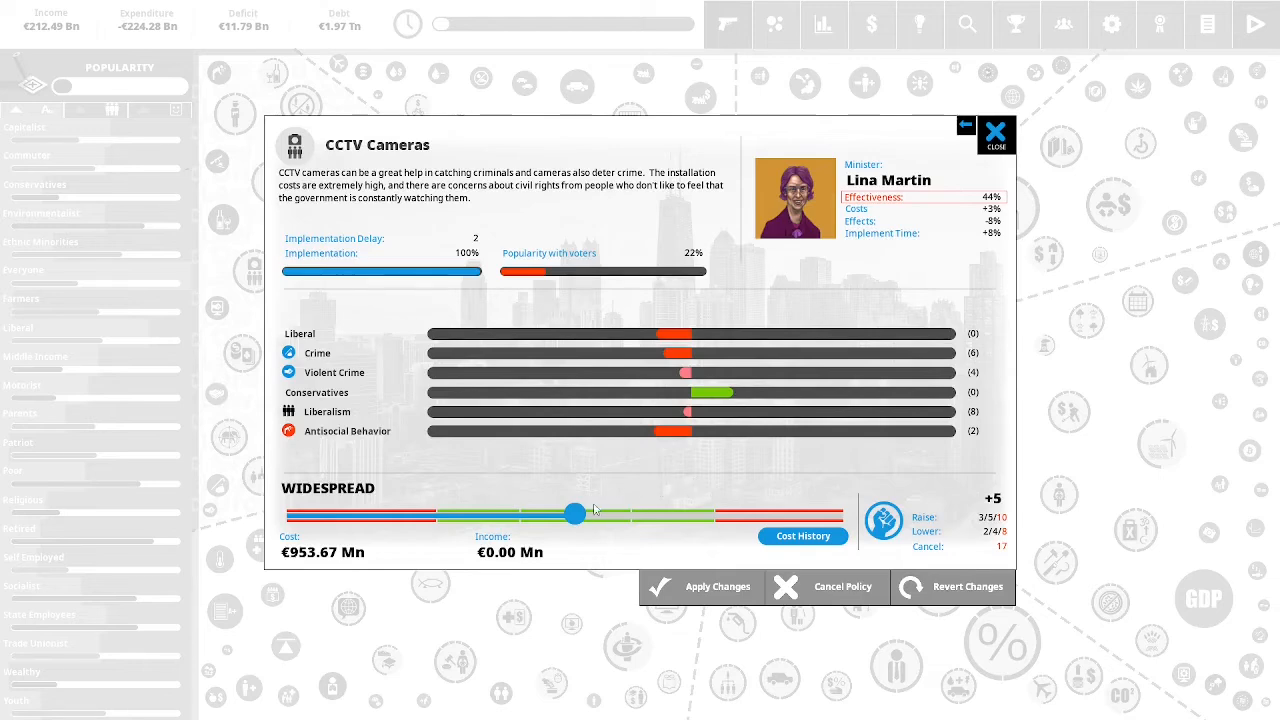
{"action": "mouse_move", "coordinate": [575, 513]}
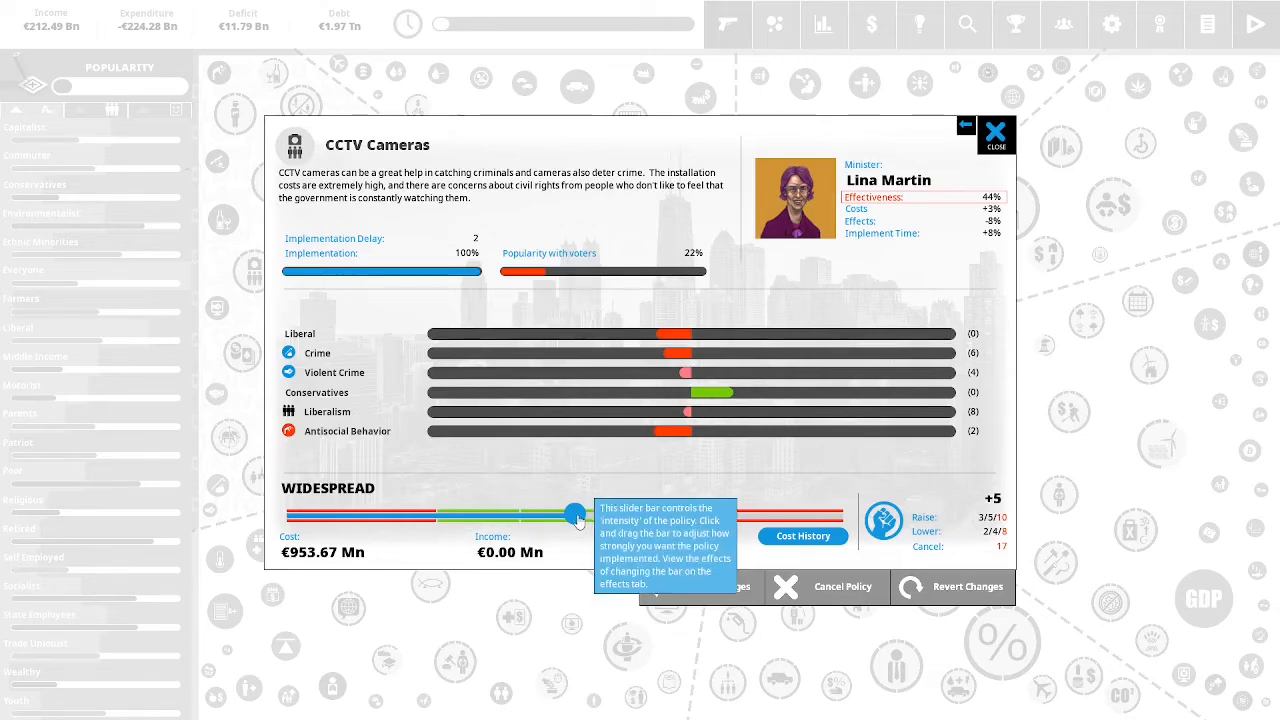
Raise CCTV Cameras funding to €1.01 Bn, confirming 3 political capital.
{"action": "left_click_drag", "start_coordinate": [573, 512], "coordinate": [578, 512]}
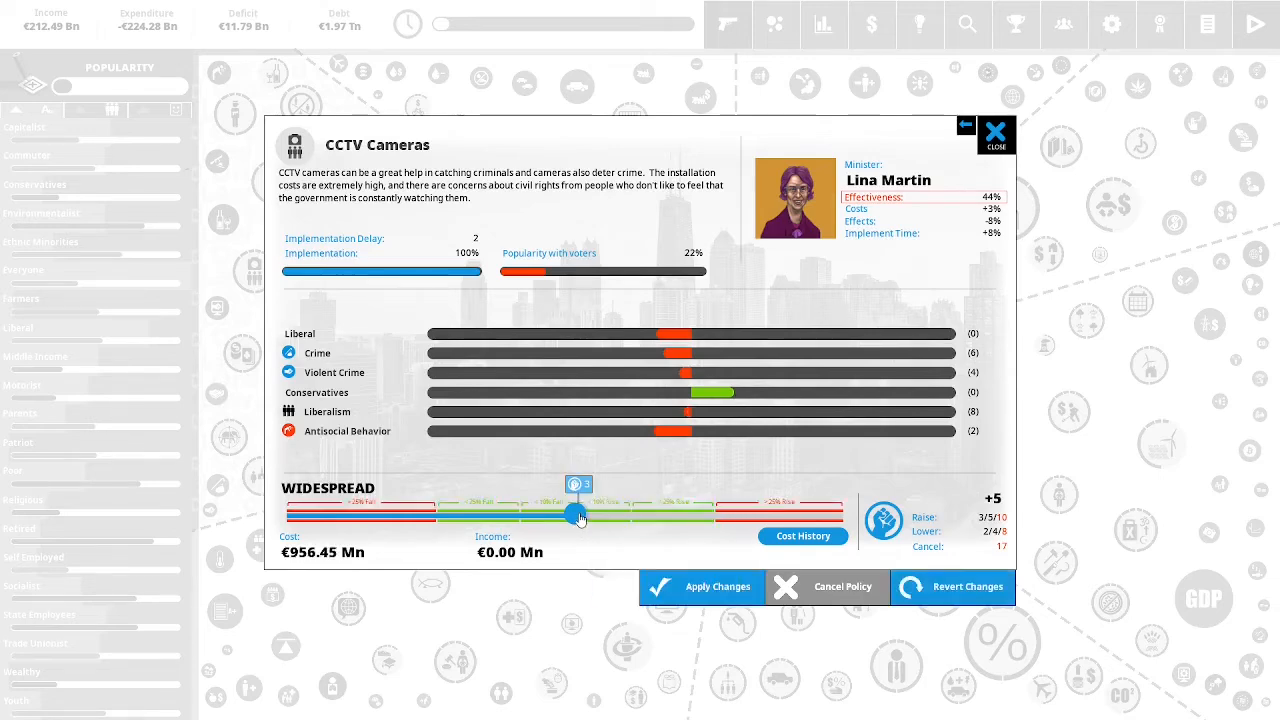
{"action": "left_click_drag", "start_coordinate": [577, 515], "coordinate": [630, 515]}
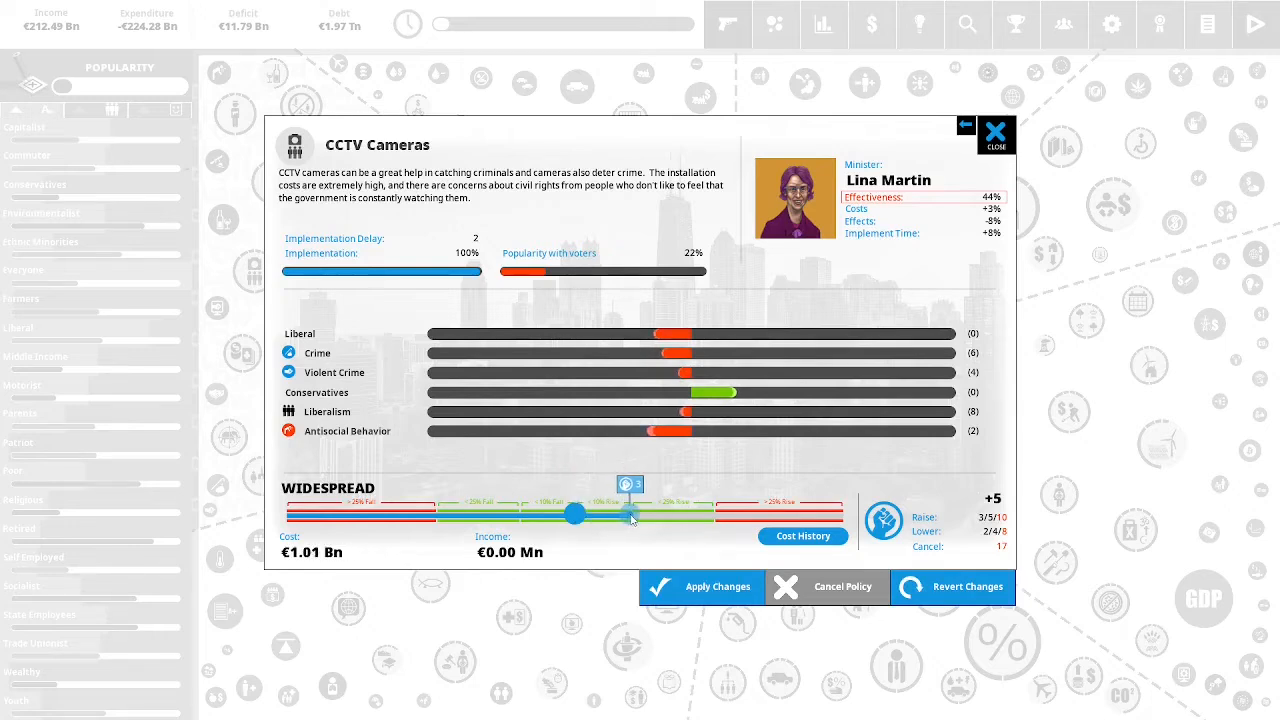
{"action": "left_click", "coordinate": [700, 587]}
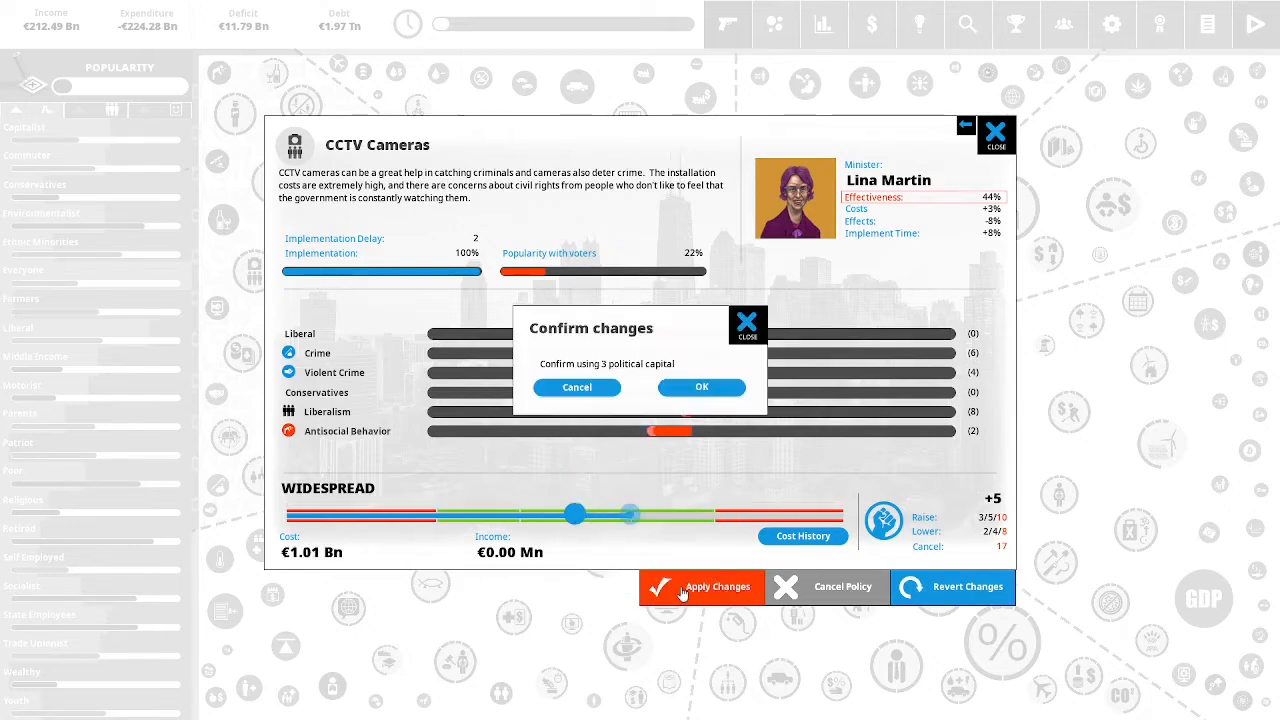
{"action": "left_click", "coordinate": [701, 387]}
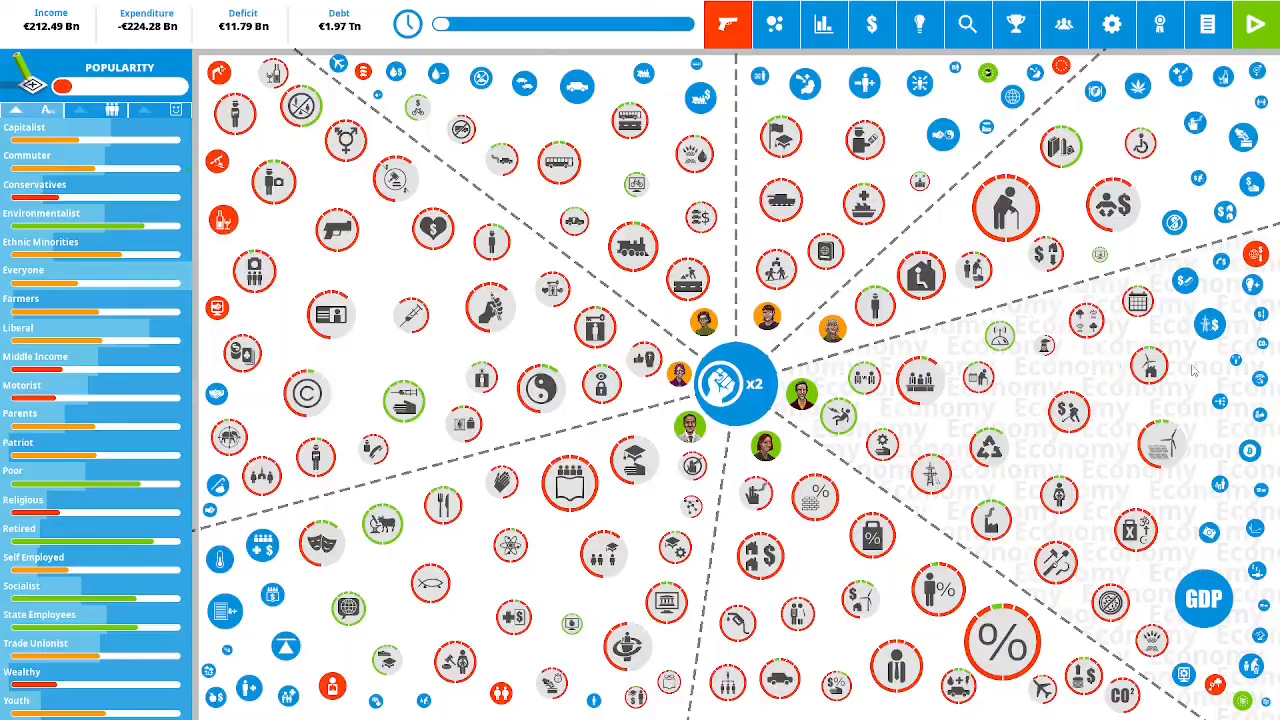
Review the GDP details, then open Uncompetitive Economy from its causes.
{"action": "left_click", "coordinate": [1204, 598]}
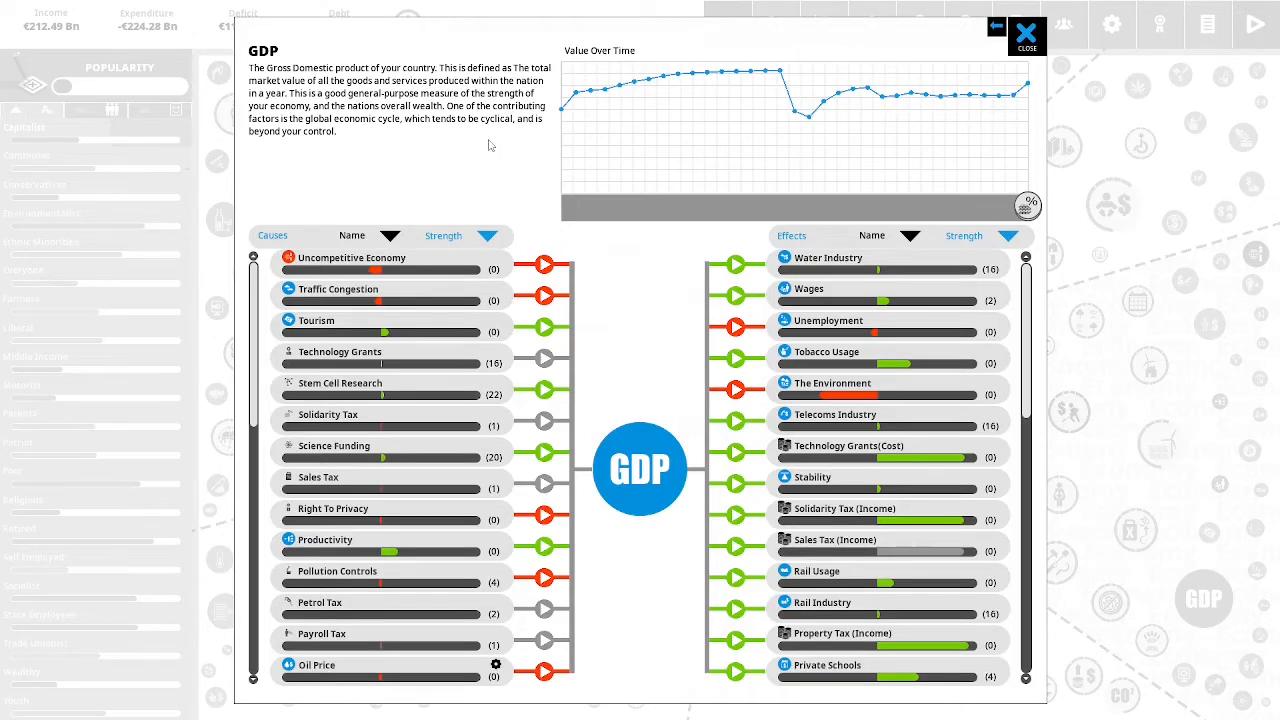
{"action": "mouse_move", "coordinate": [503, 150]}
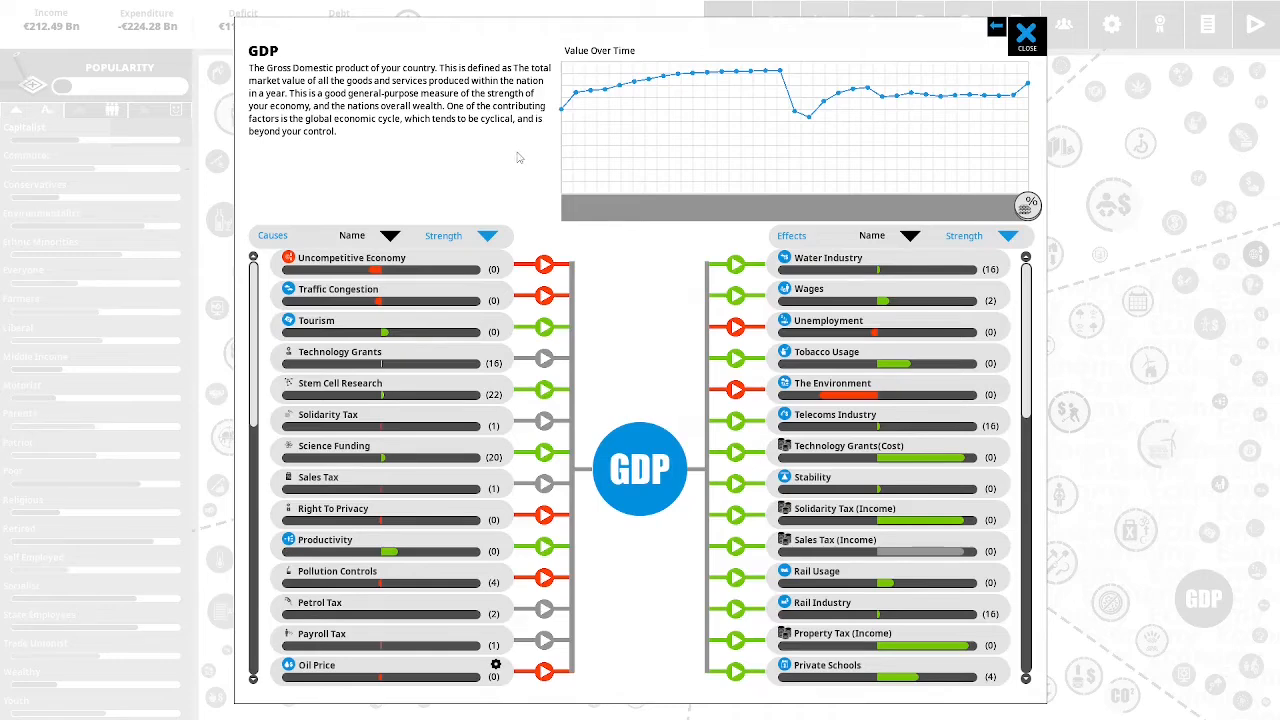
{"action": "mouse_move", "coordinate": [513, 162]}
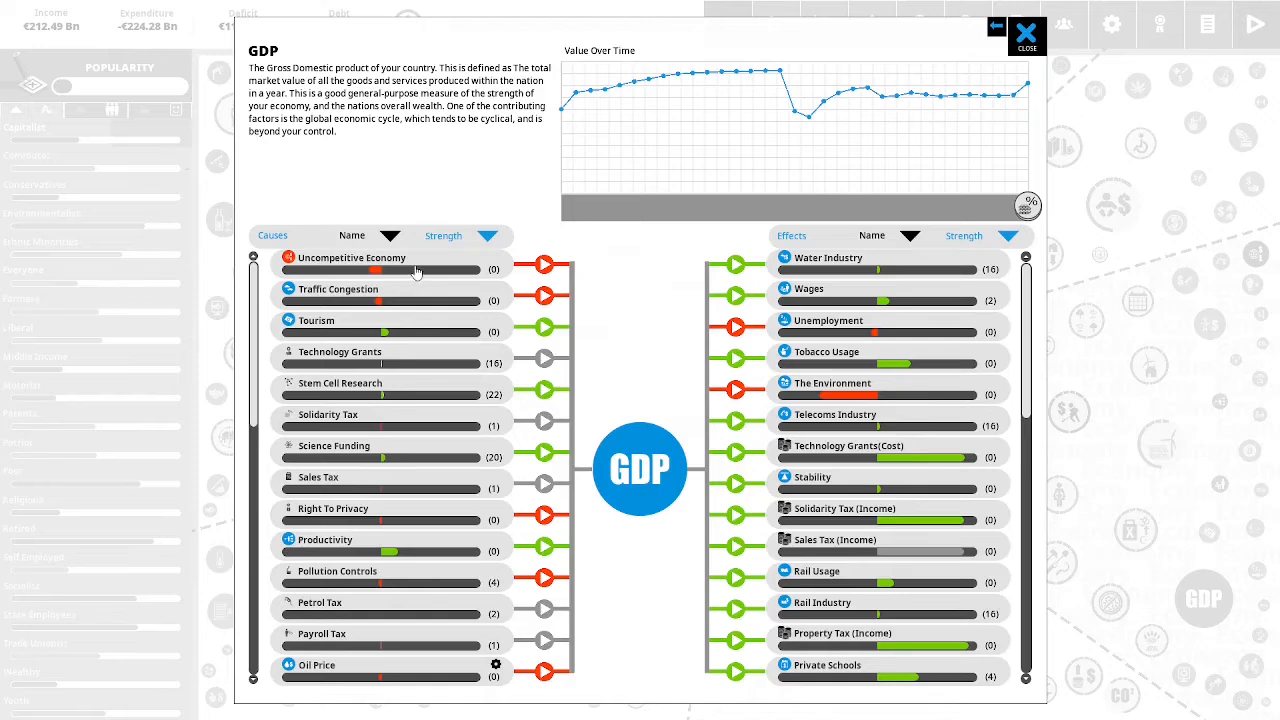
{"action": "left_click", "coordinate": [351, 257]}
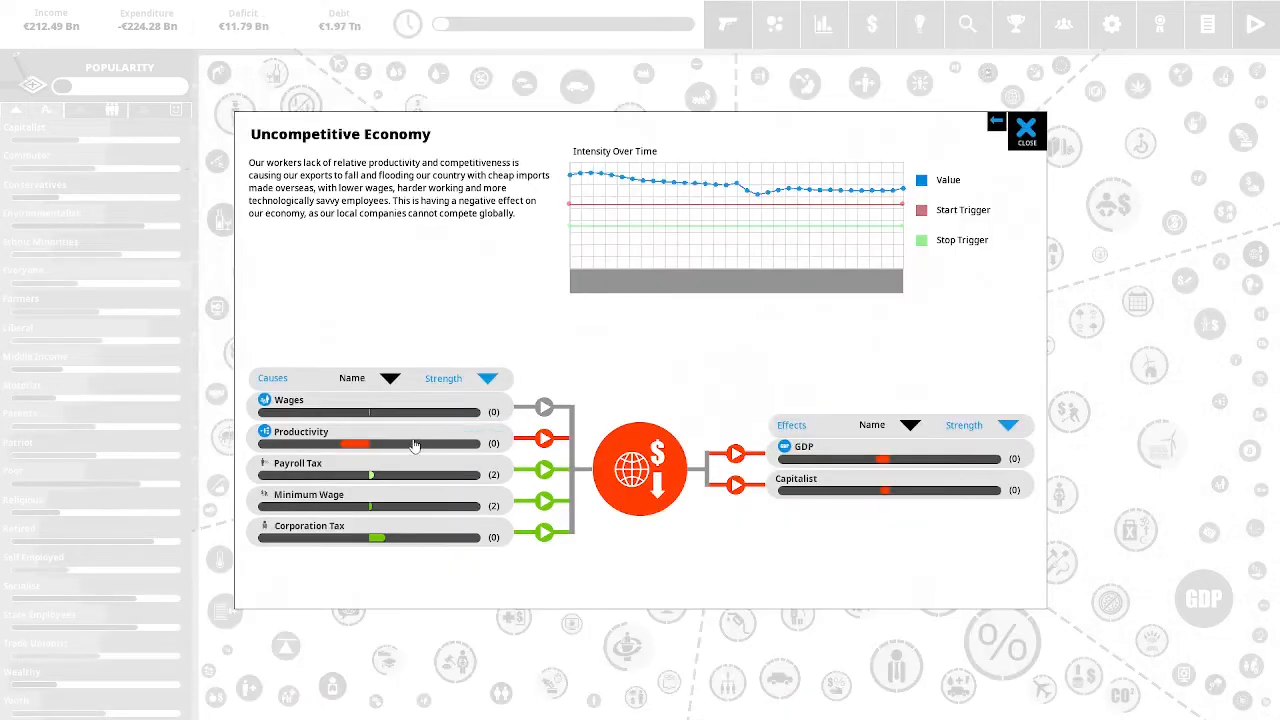
Review Productivity's breakdown and open the Work Safety Law policy from its causes.
{"action": "left_click", "coordinate": [298, 431]}
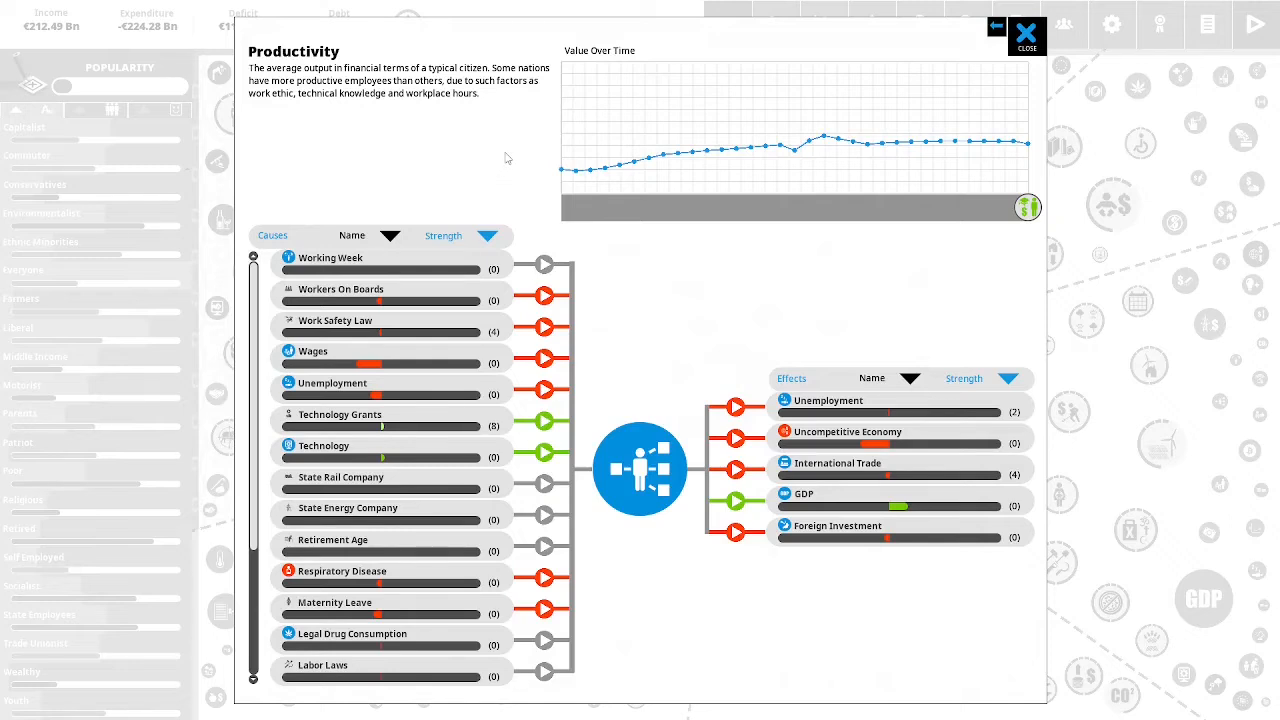
{"action": "mouse_move", "coordinate": [520, 137]}
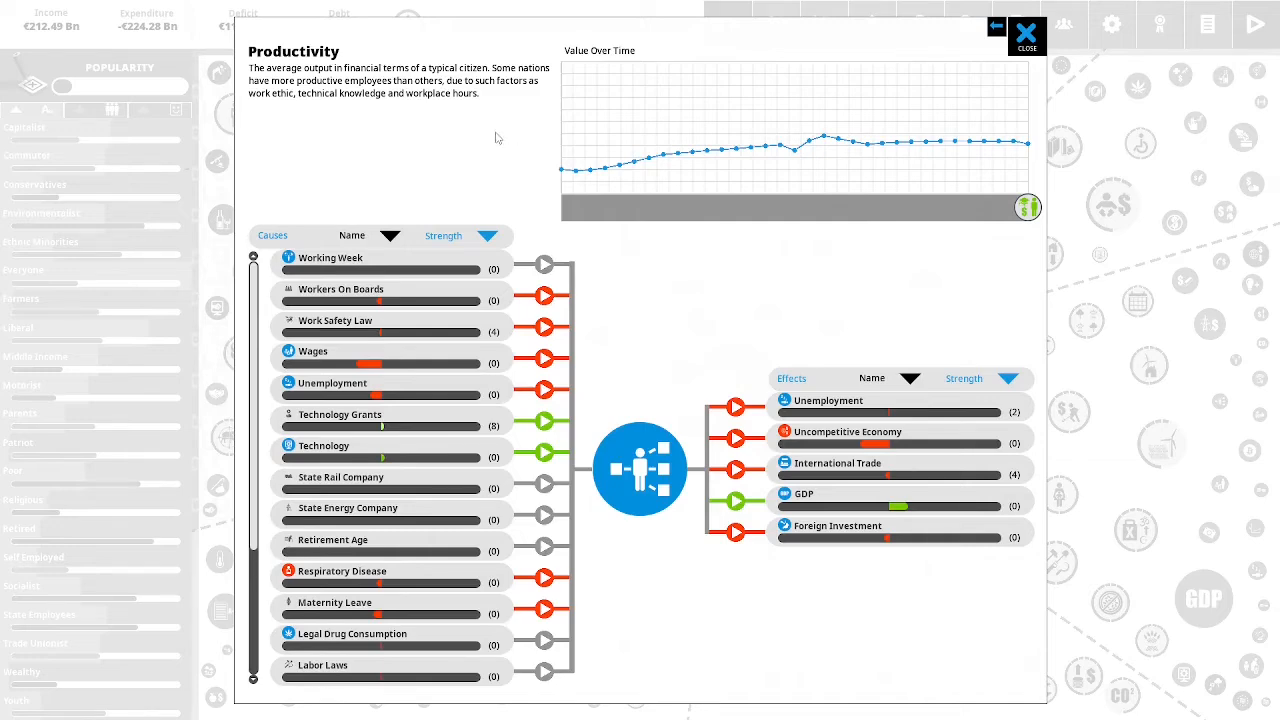
{"action": "mouse_move", "coordinate": [464, 127]}
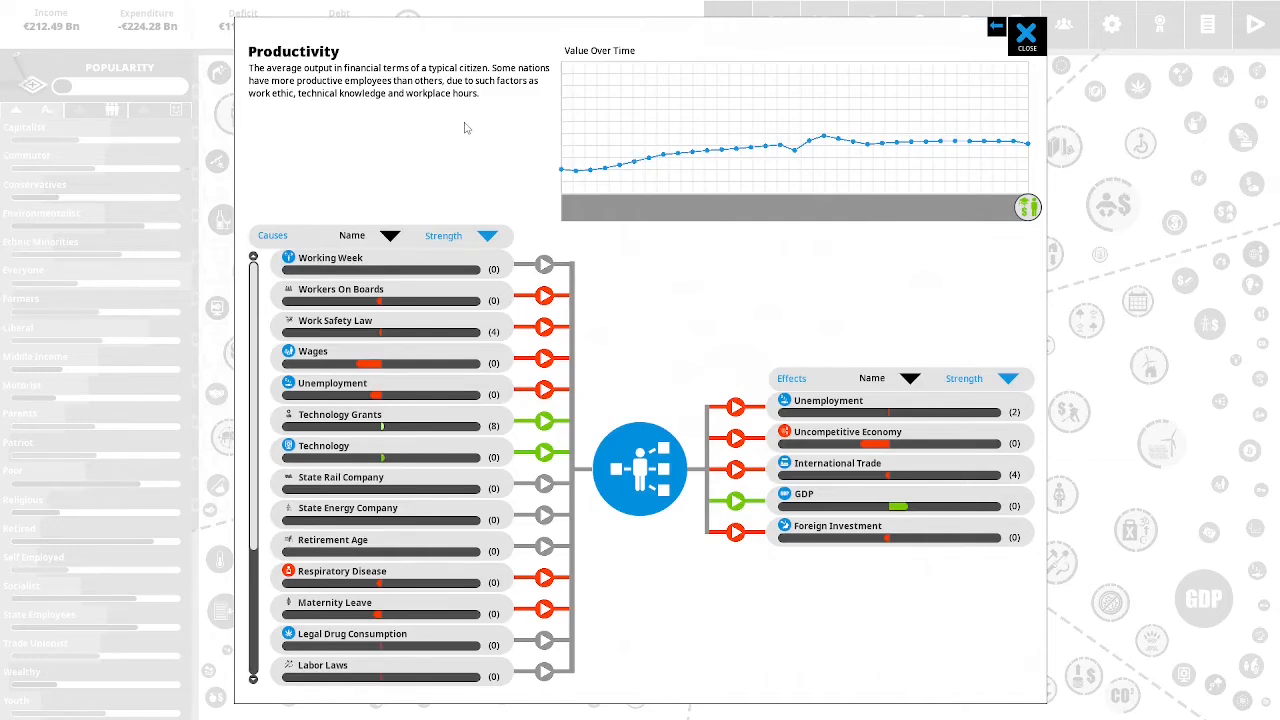
{"action": "left_click", "coordinate": [335, 320]}
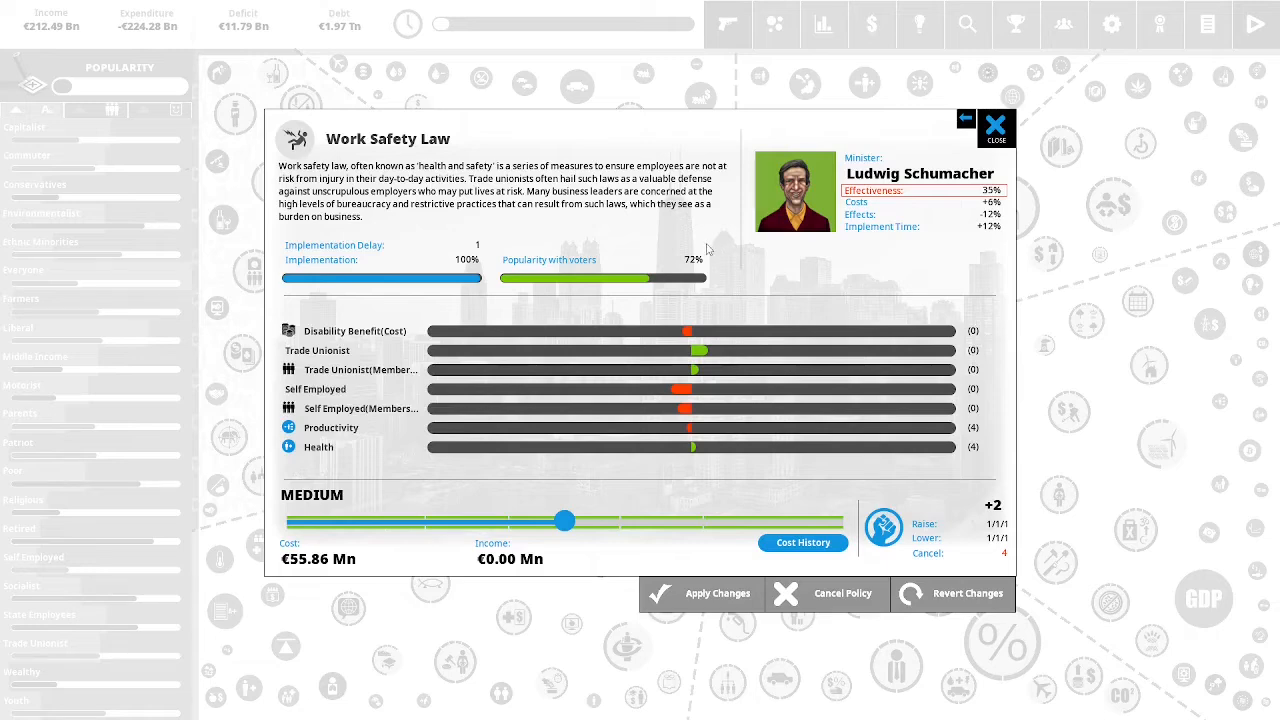
{"action": "mouse_move", "coordinate": [730, 251]}
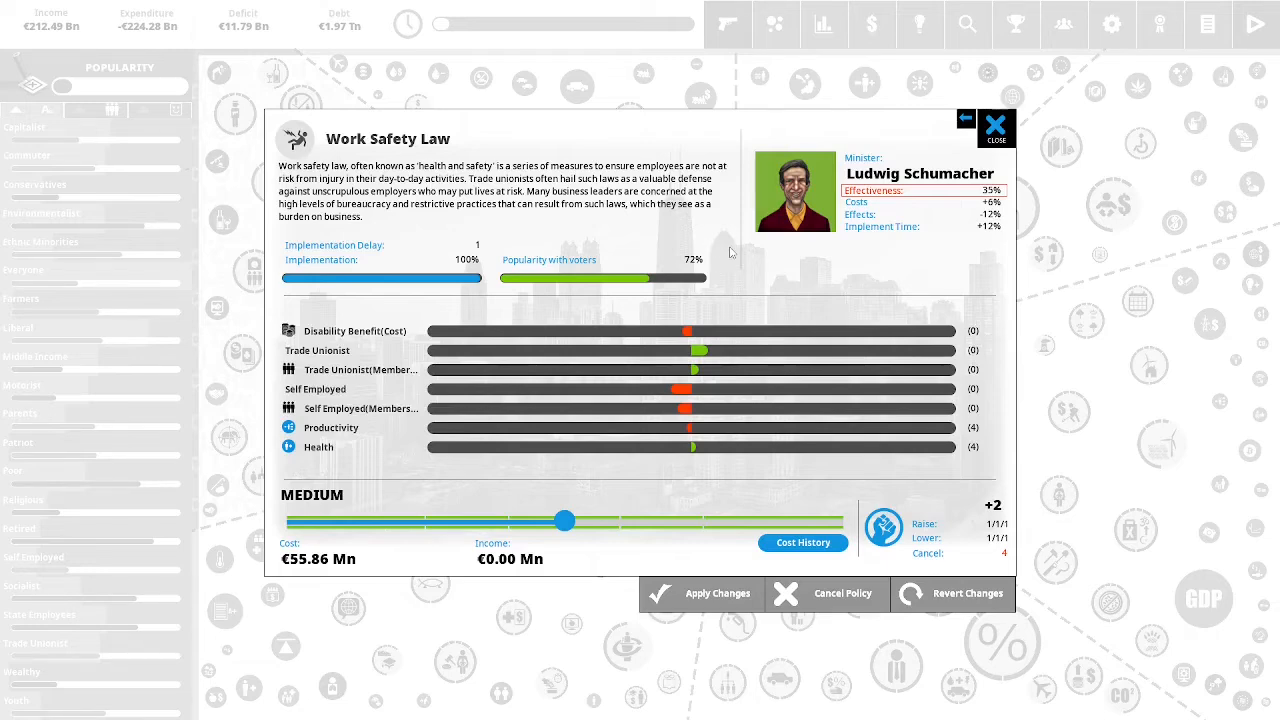
{"action": "mouse_move", "coordinate": [745, 270]}
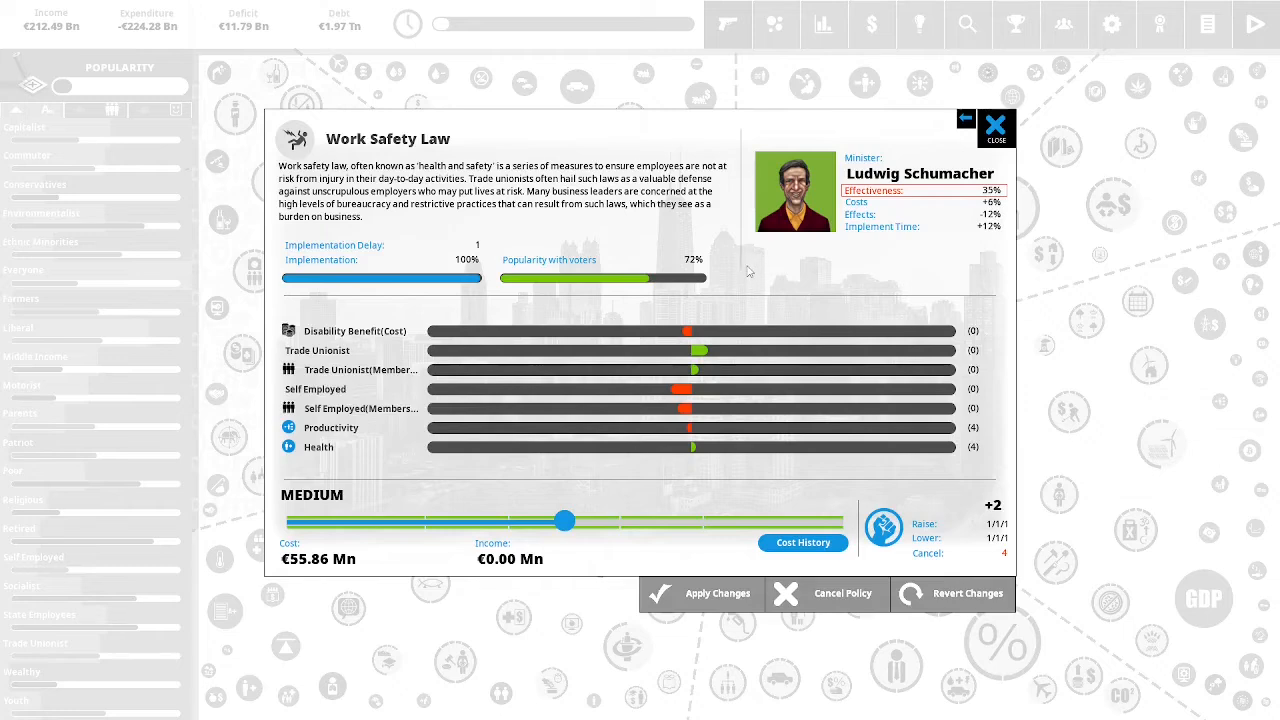
{"action": "mouse_move", "coordinate": [754, 288]}
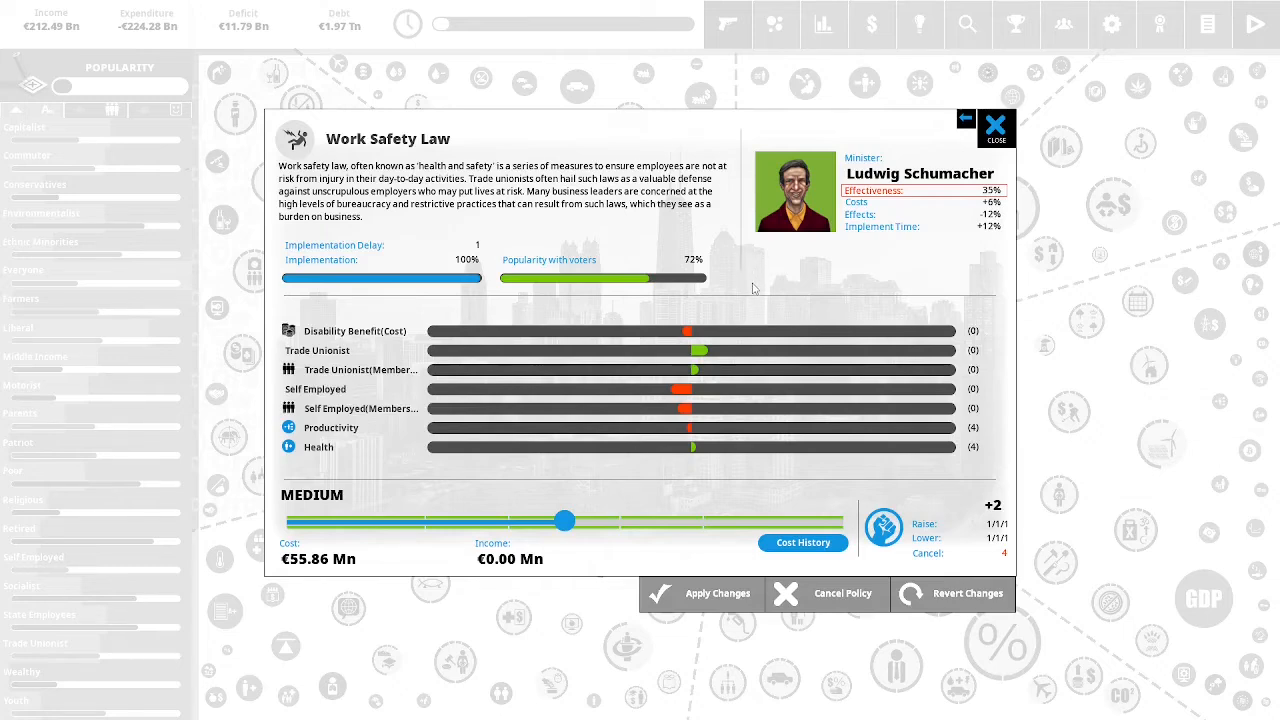
{"action": "mouse_move", "coordinate": [758, 288]}
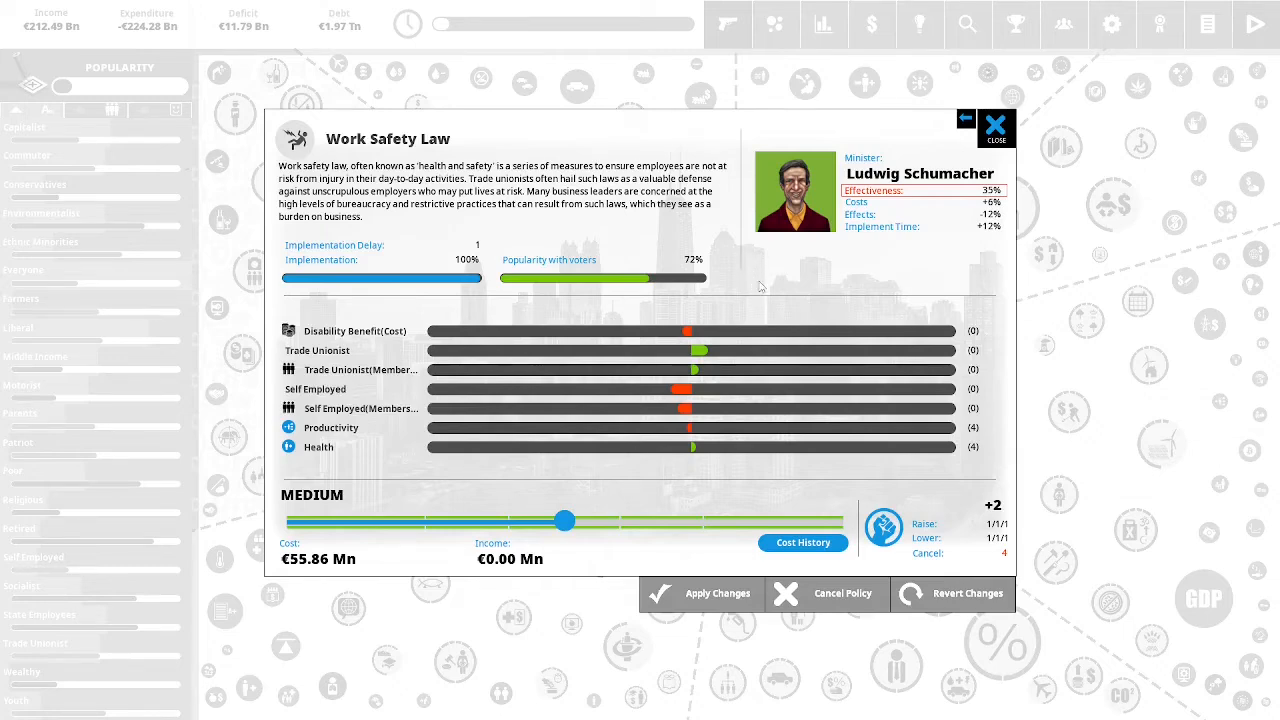
{"action": "mouse_move", "coordinate": [795, 268]}
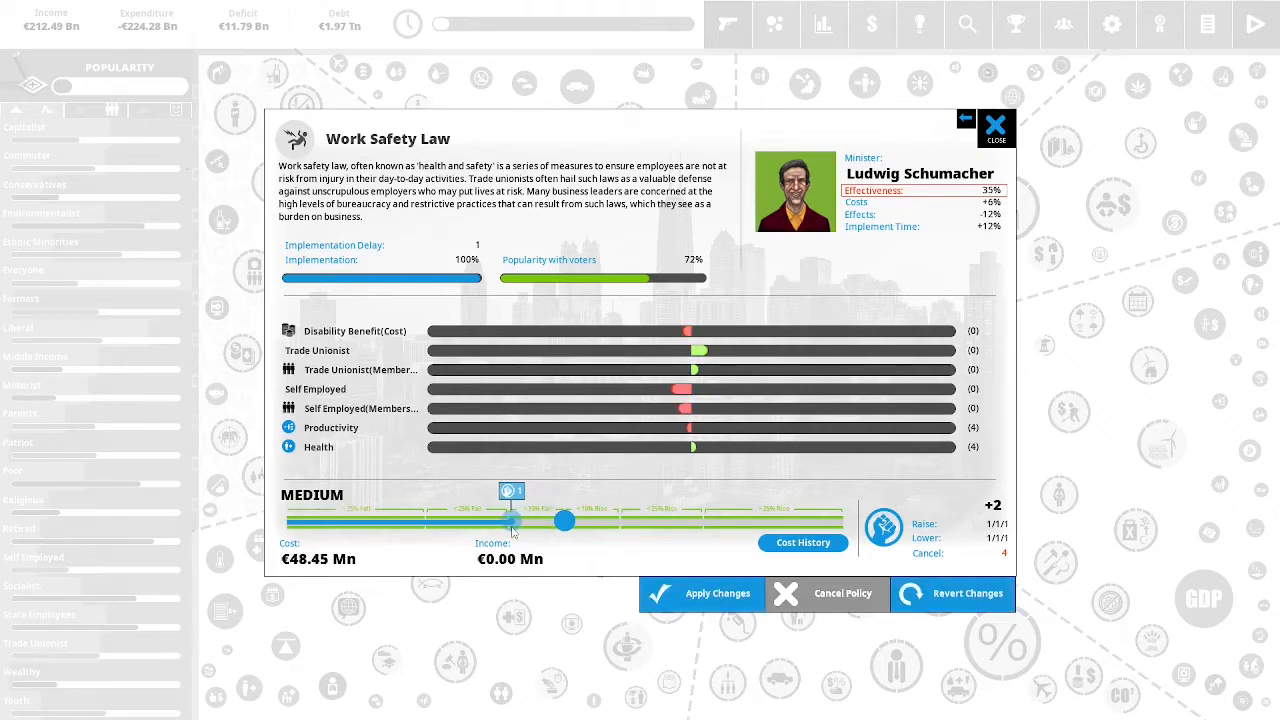
Apply the Work Safety Law change to €48.45 Mn, confirming 1 political capital.
{"action": "left_click", "coordinate": [701, 593]}
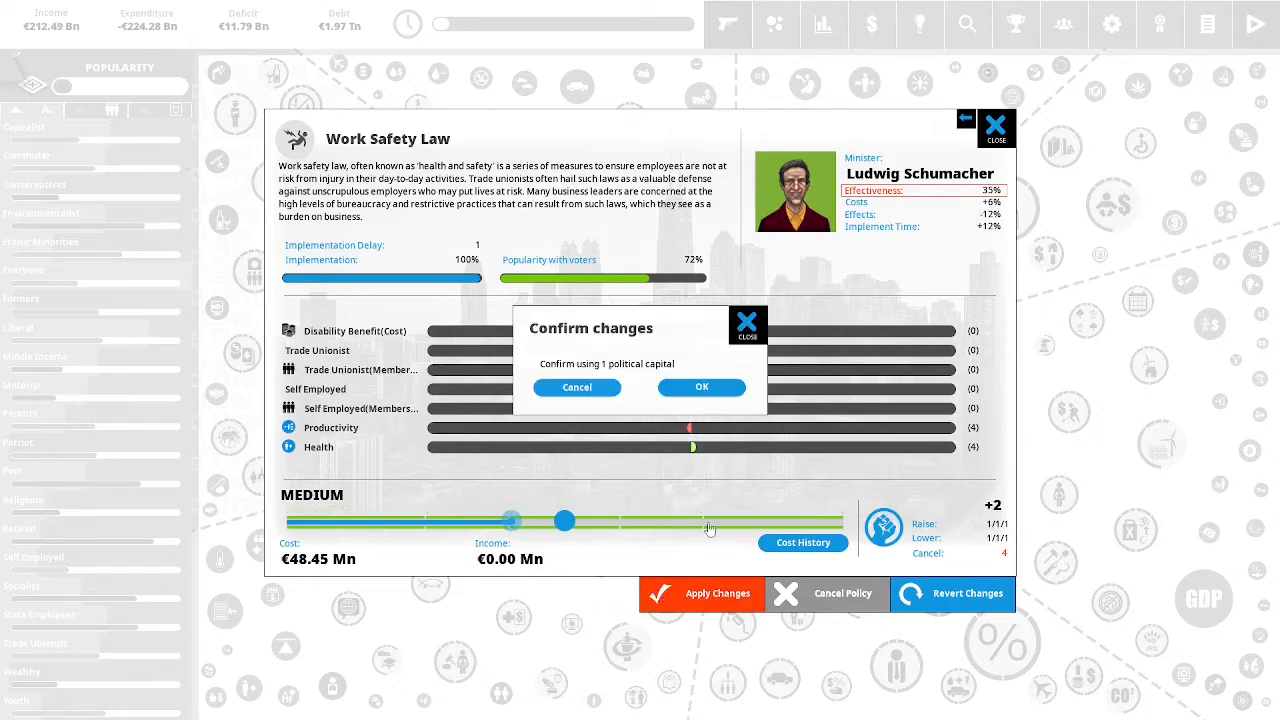
{"action": "left_click", "coordinate": [701, 387]}
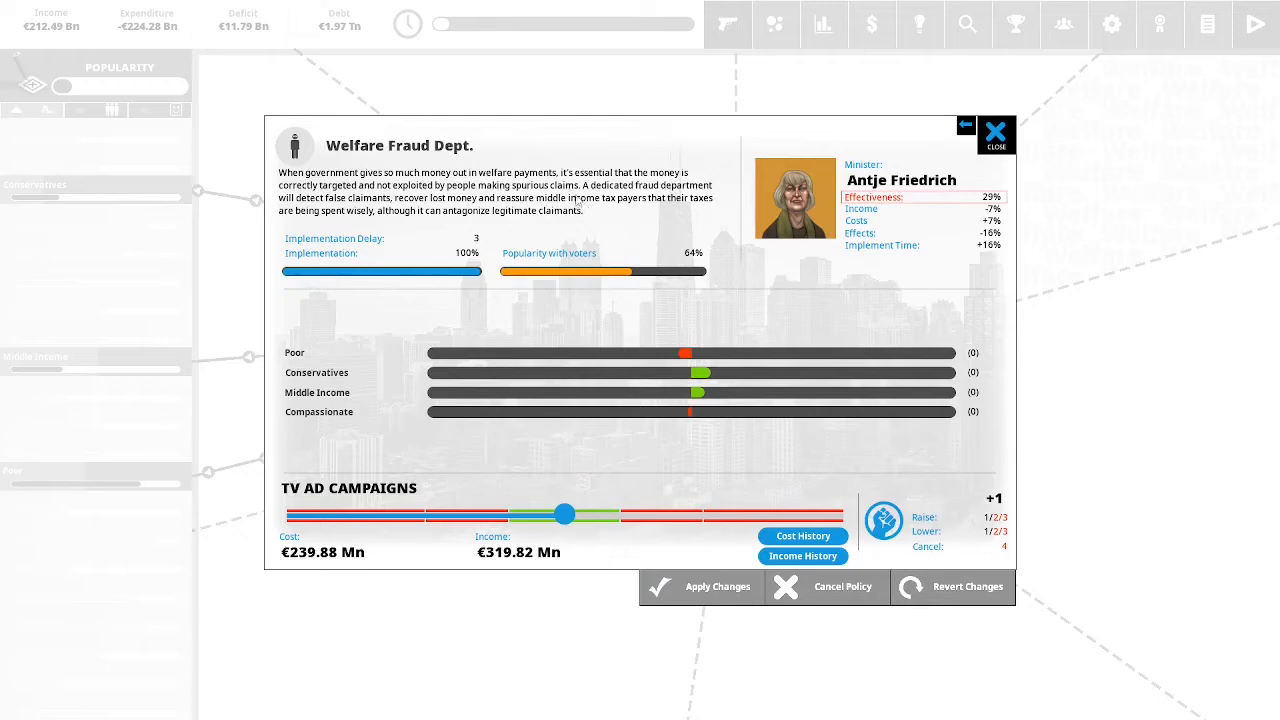
{"action": "mouse_move", "coordinate": [538, 141]}
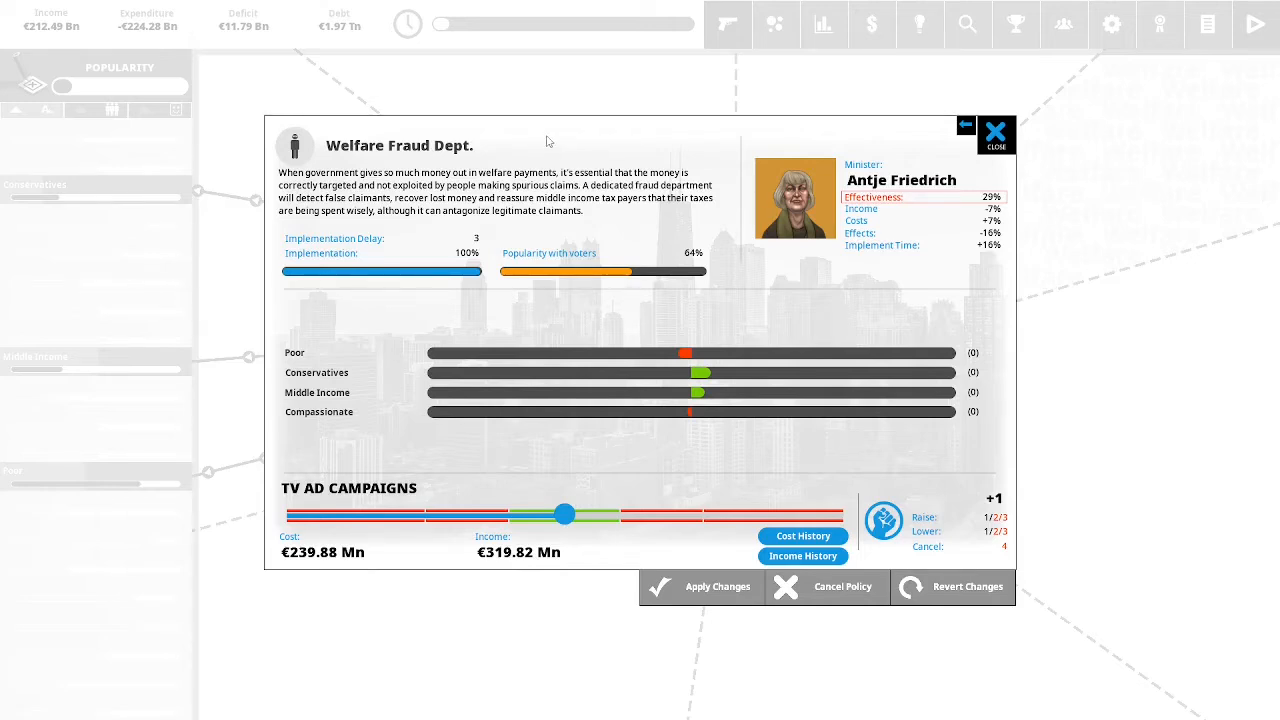
{"action": "mouse_move", "coordinate": [558, 138]}
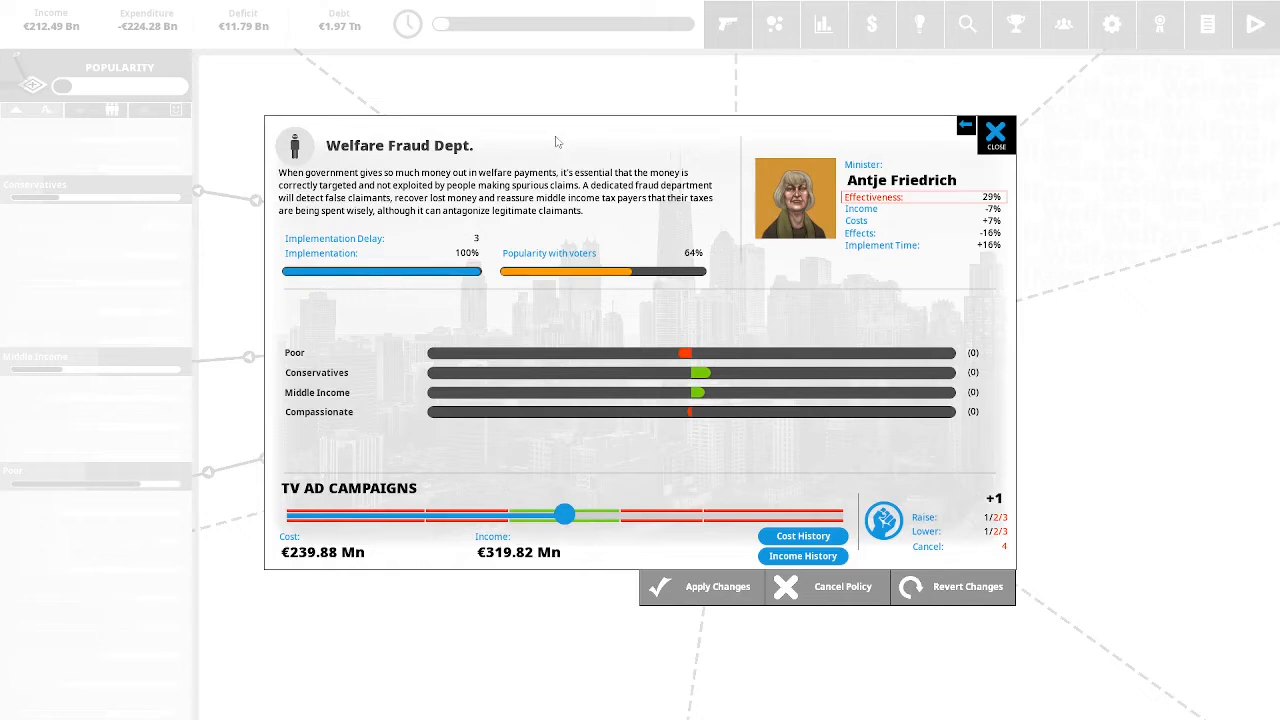
{"action": "mouse_move", "coordinate": [648, 210]}
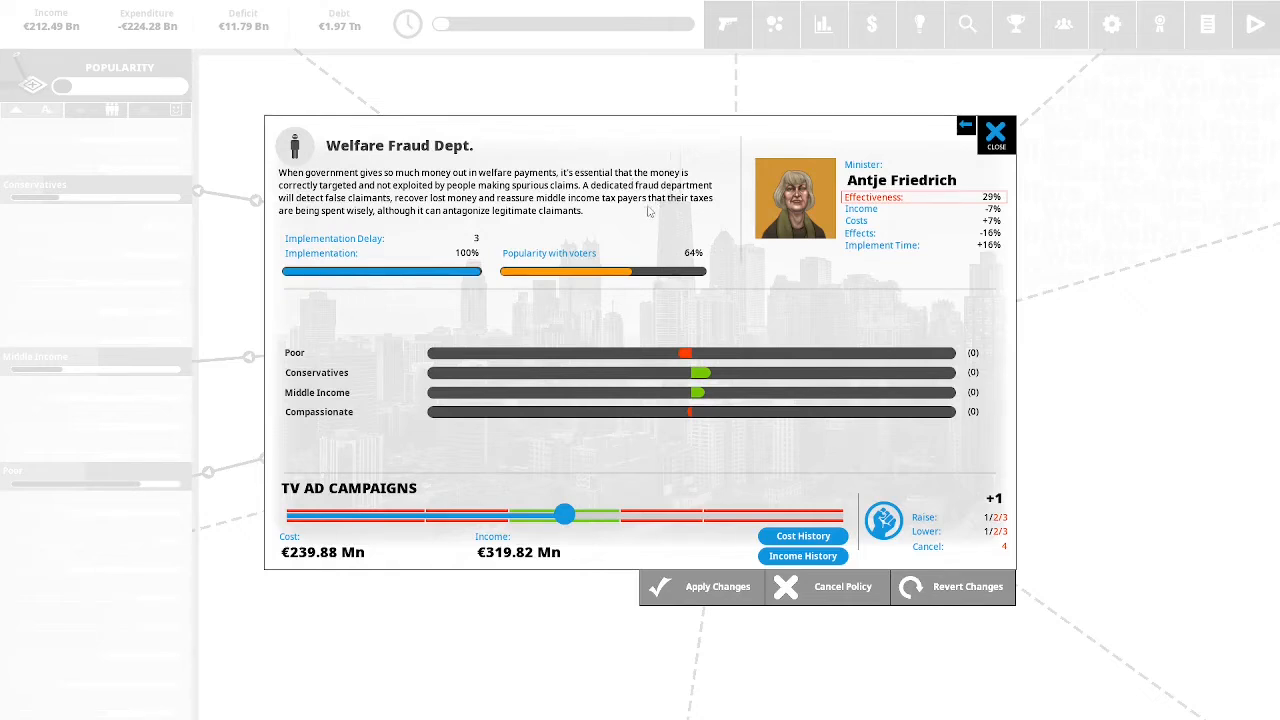
{"action": "mouse_move", "coordinate": [603, 551]}
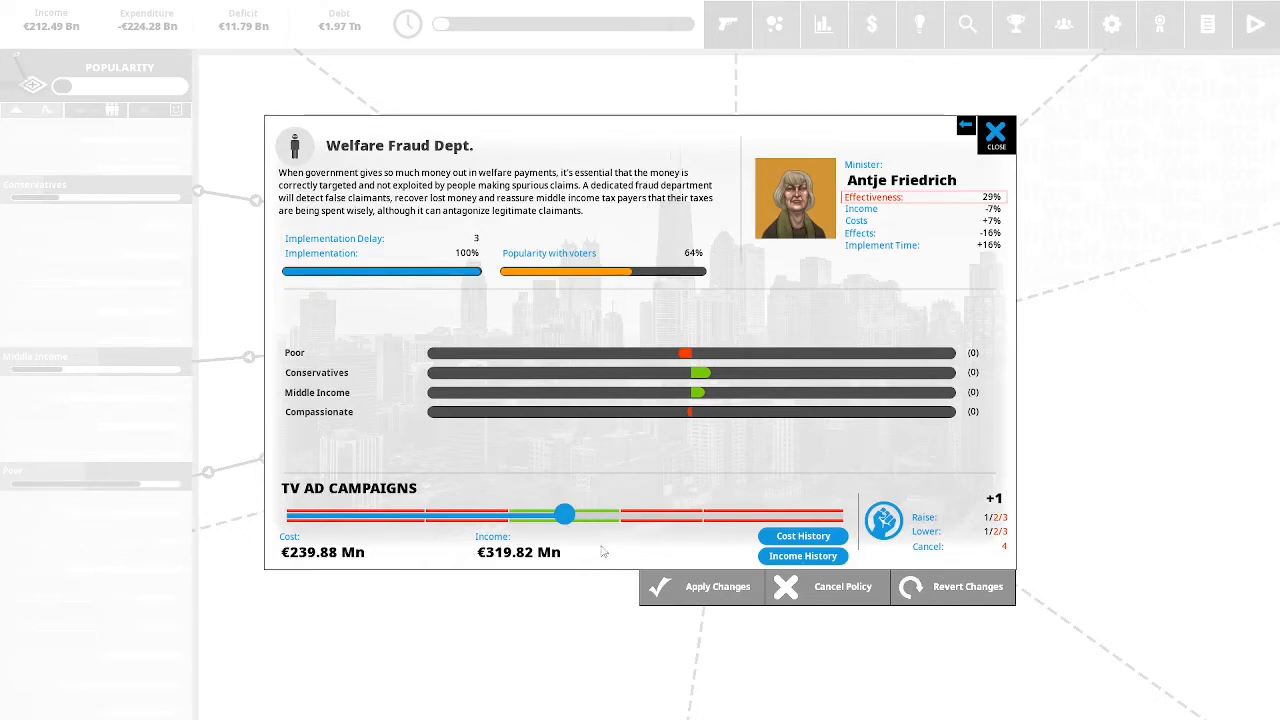
{"action": "mouse_move", "coordinate": [567, 514]}
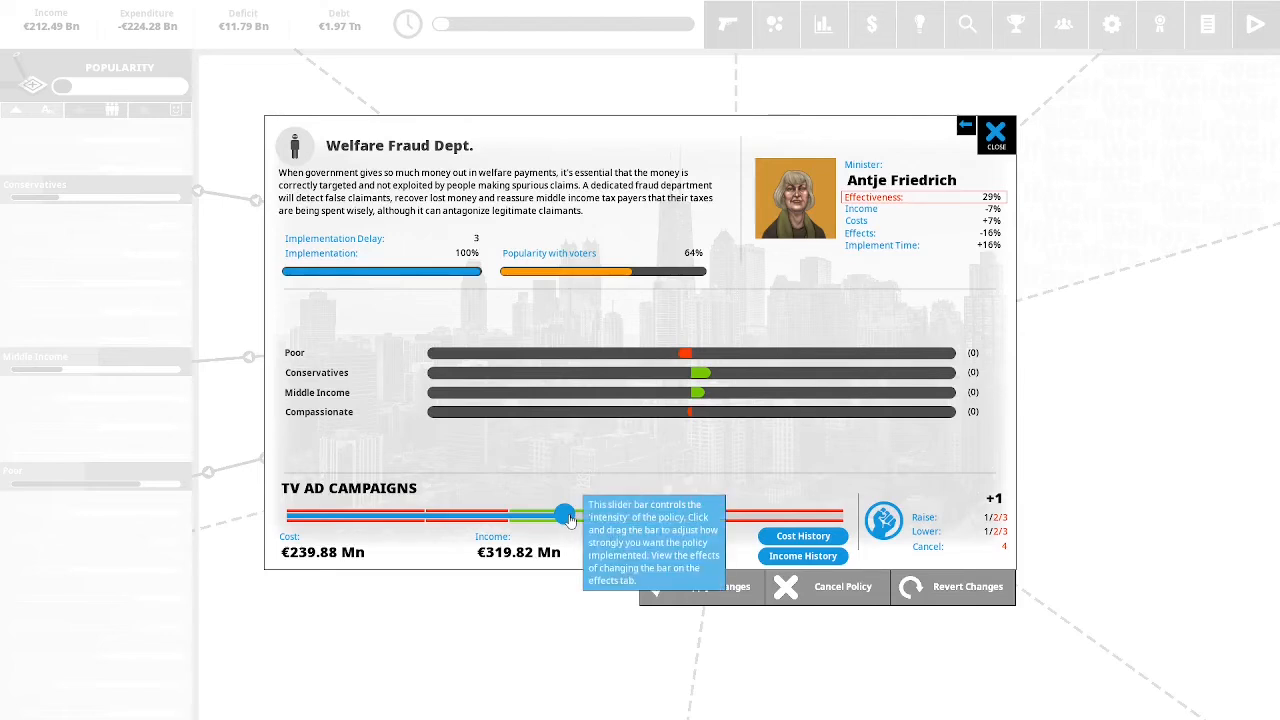
Raise Welfare Fraud Dept. slightly (cost €245.80 Mn, income €366.27 Mn) and advance the quarter.
{"action": "left_click_drag", "start_coordinate": [561, 514], "coordinate": [569, 514]}
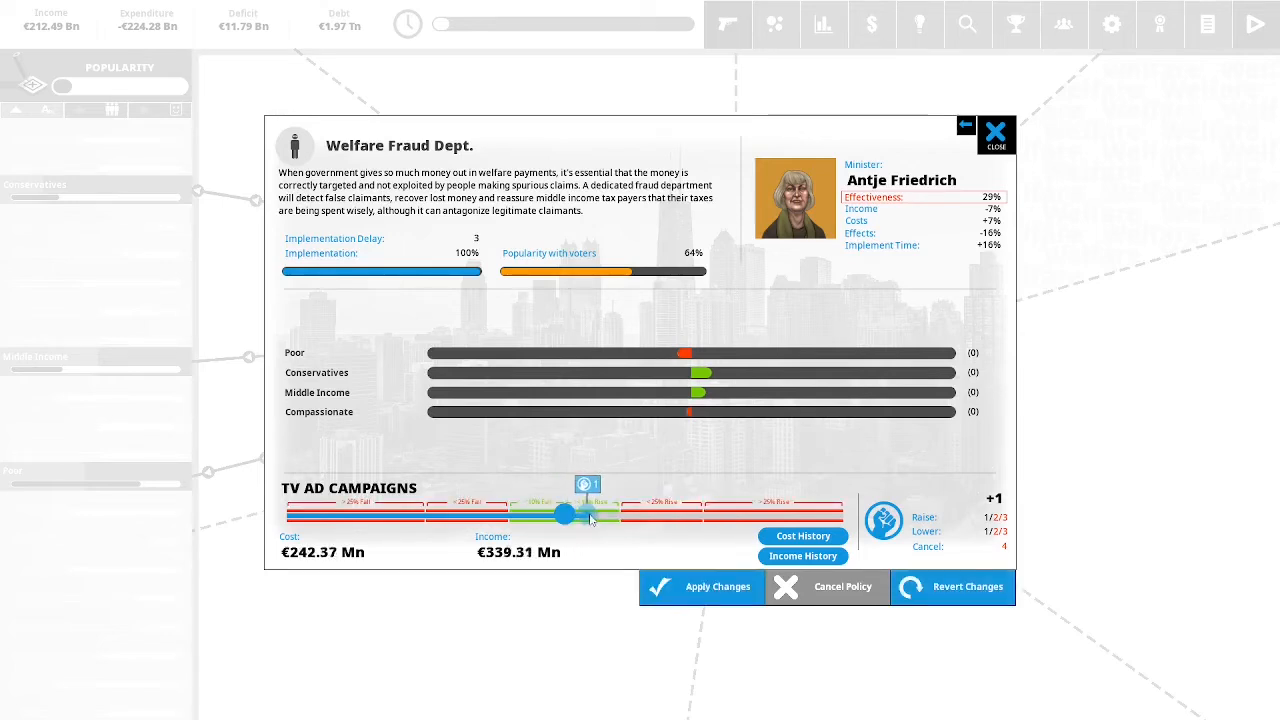
{"action": "left_click_drag", "start_coordinate": [587, 512], "coordinate": [618, 512]}
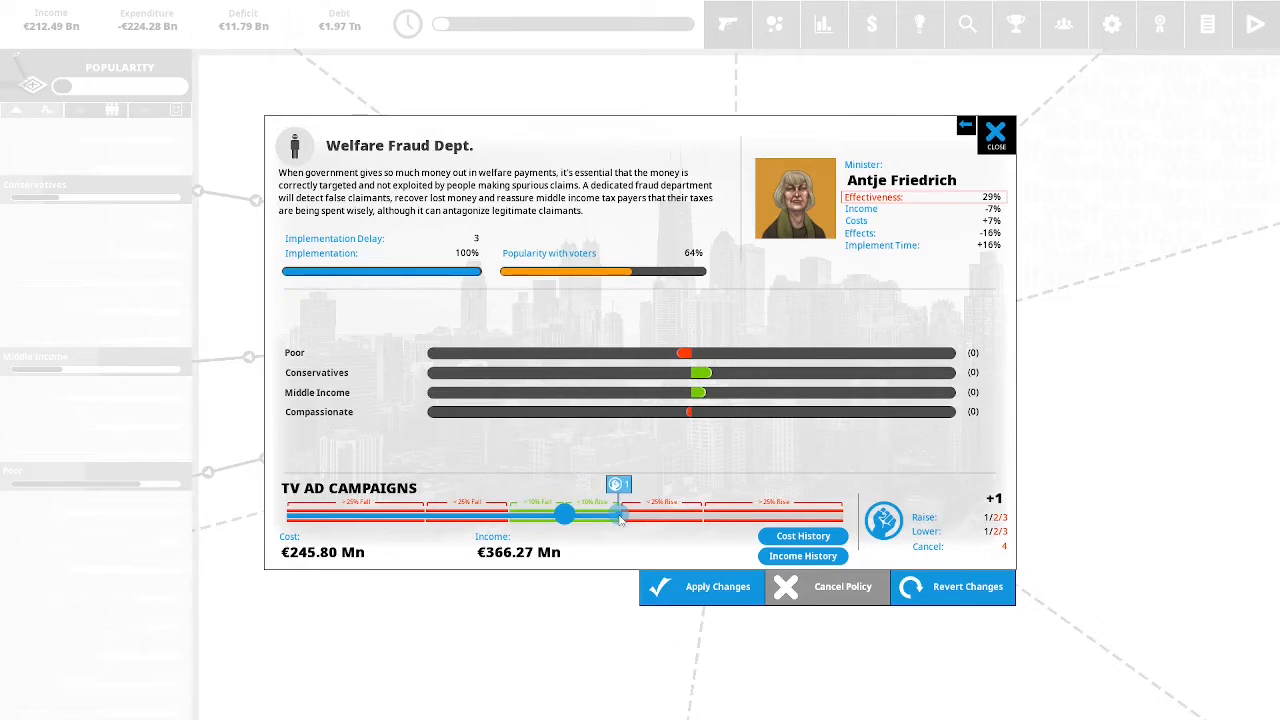
{"action": "mouse_move", "coordinate": [565, 513]}
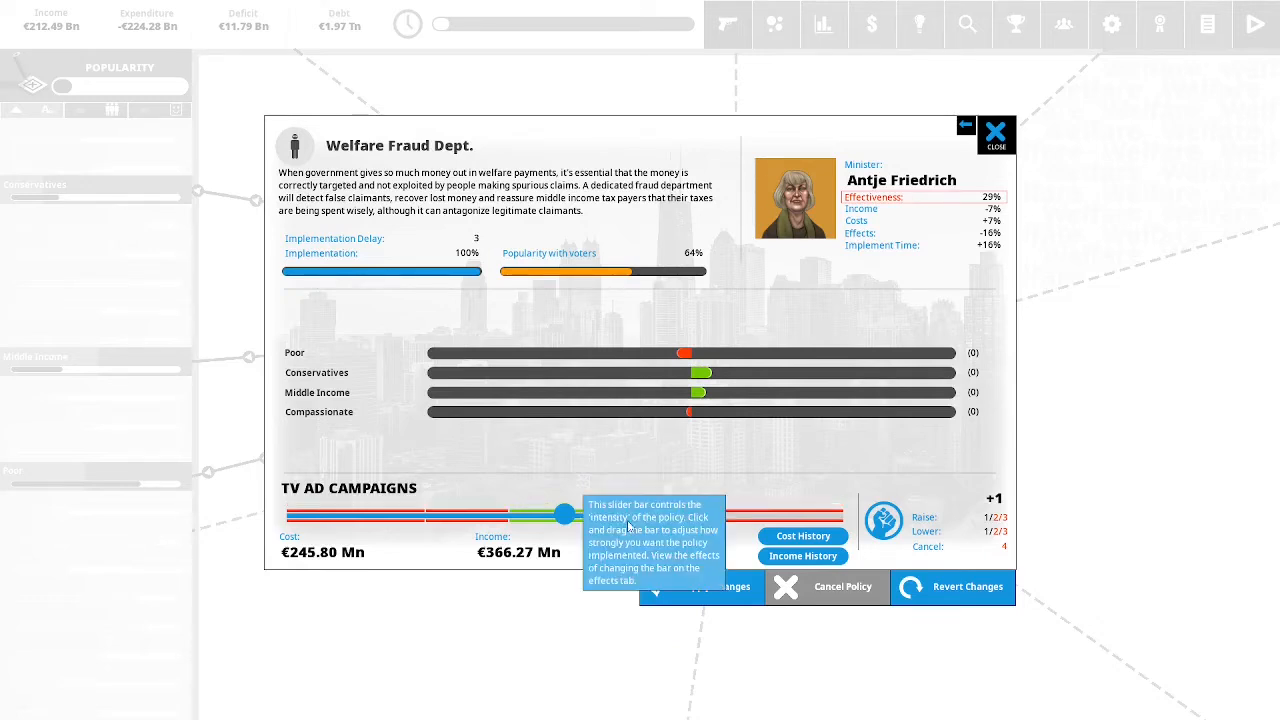
{"action": "left_click", "coordinate": [996, 135]}
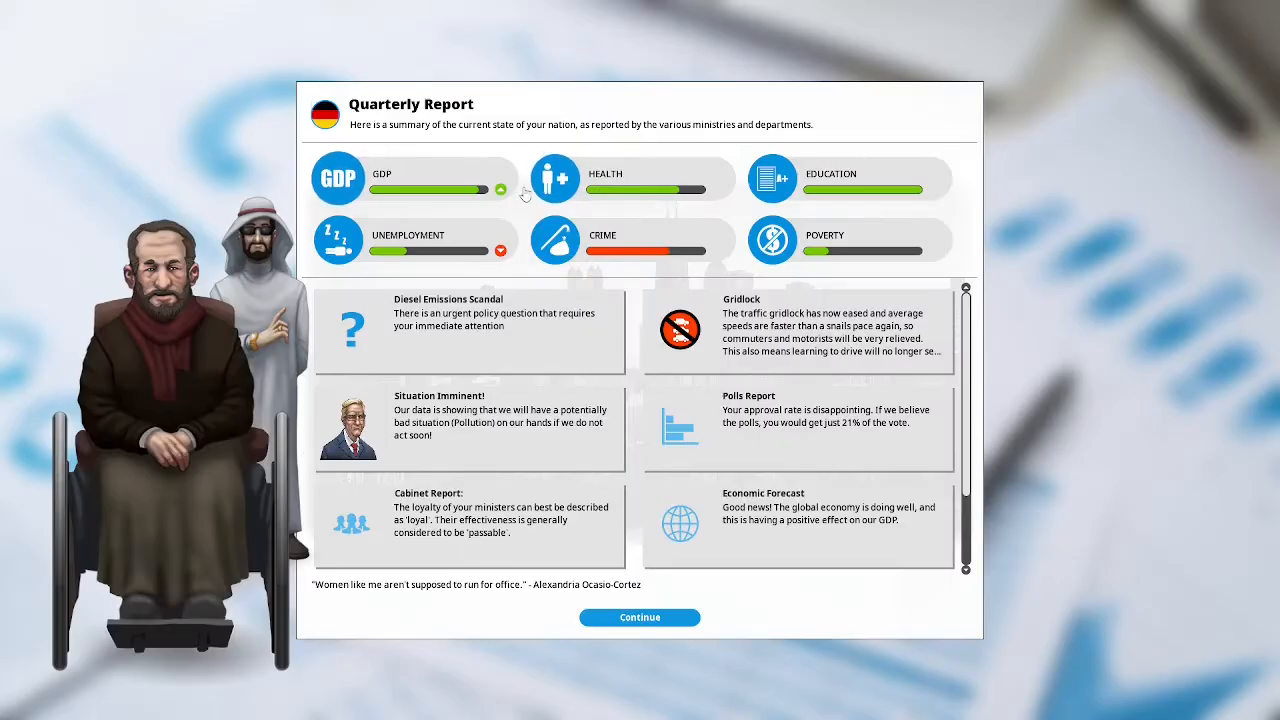
Read the Gridlock news item about eased traffic, then dismiss it.
{"action": "left_click", "coordinate": [797, 330]}
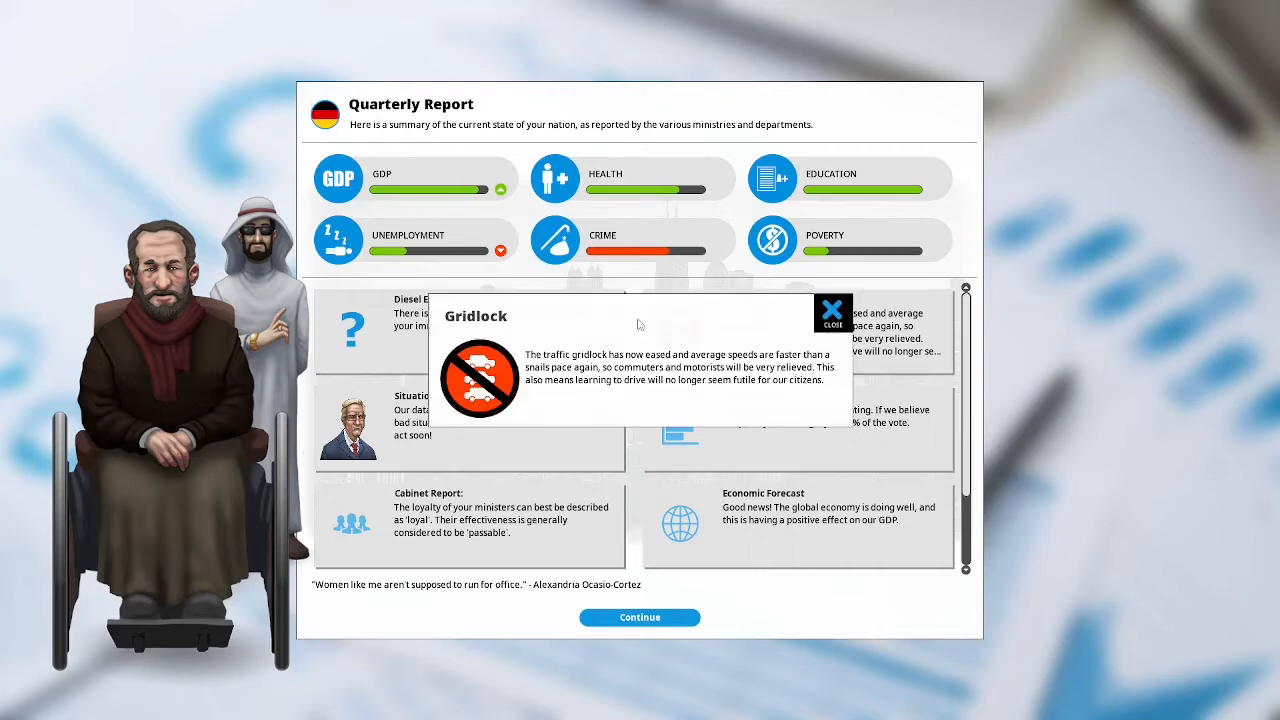
{"action": "mouse_move", "coordinate": [631, 313]}
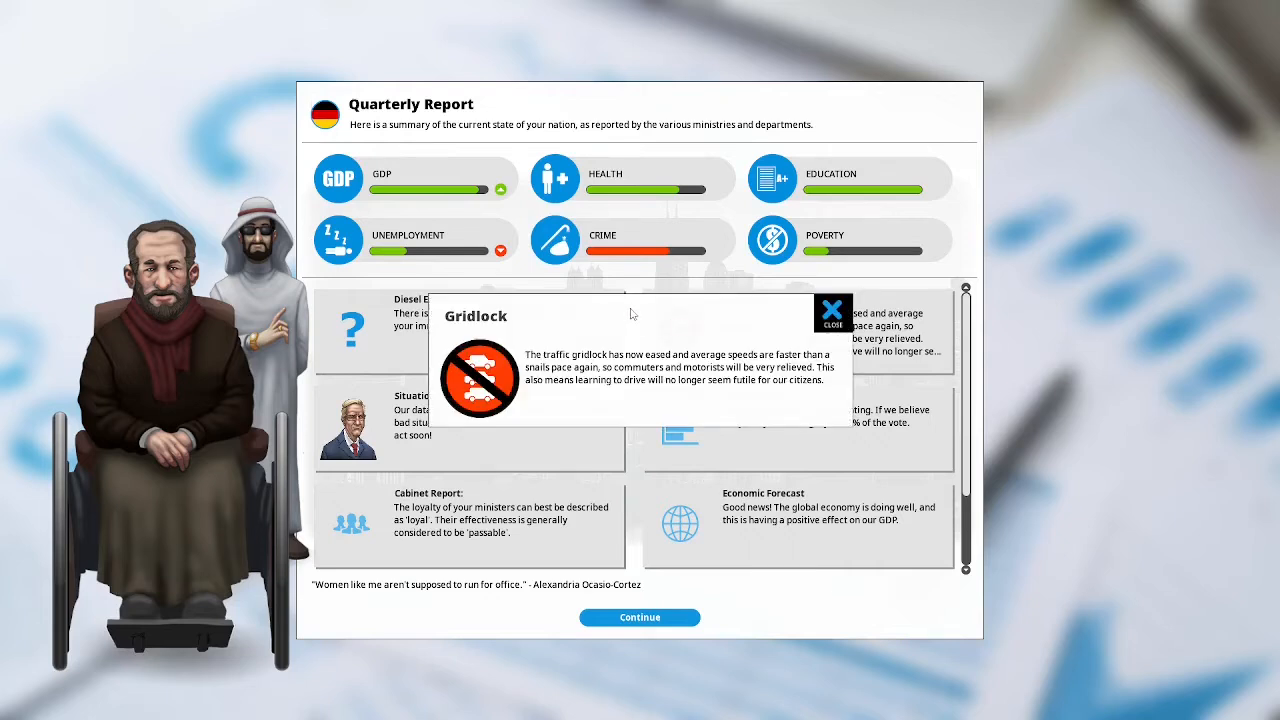
{"action": "mouse_move", "coordinate": [612, 330]}
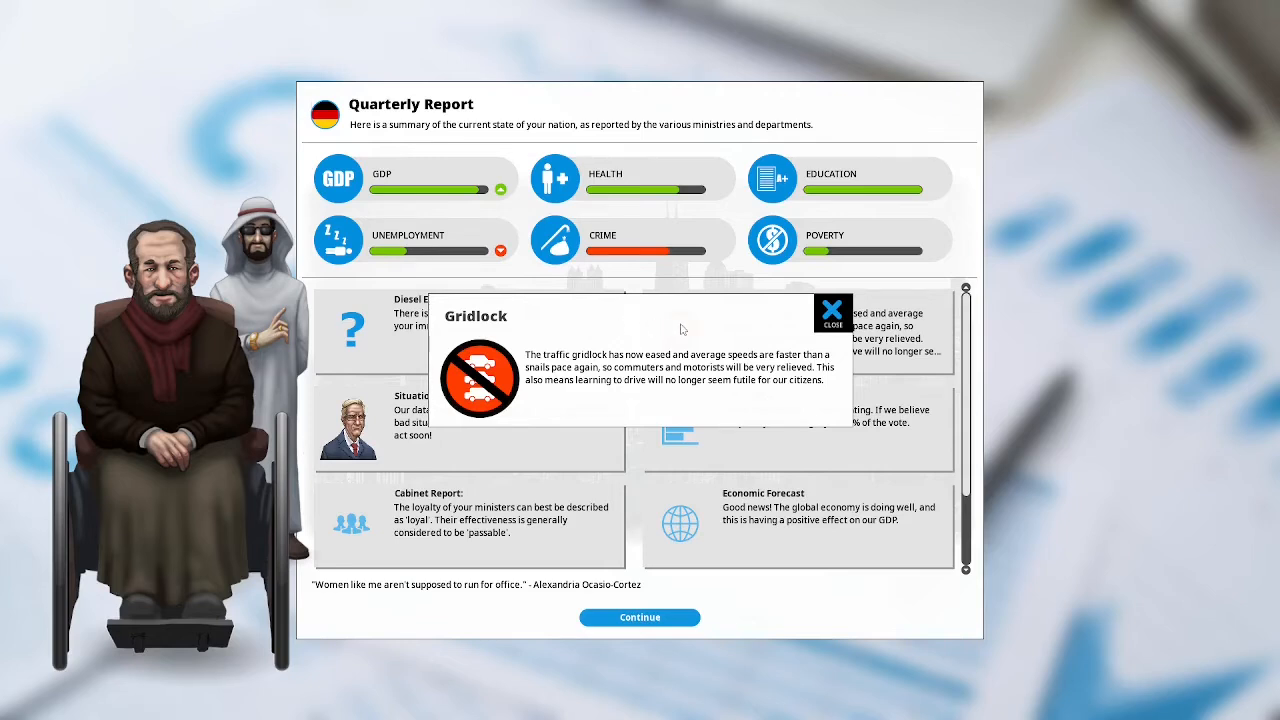
{"action": "mouse_move", "coordinate": [735, 341]}
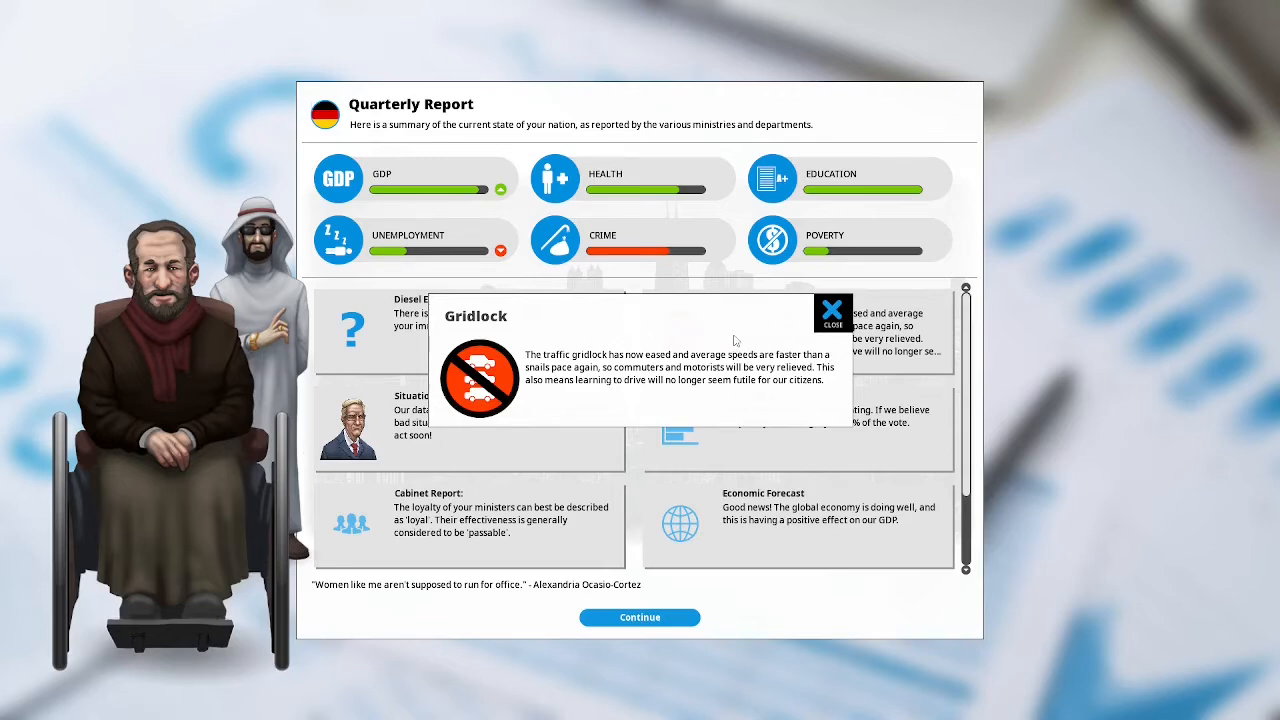
{"action": "left_click", "coordinate": [832, 307]}
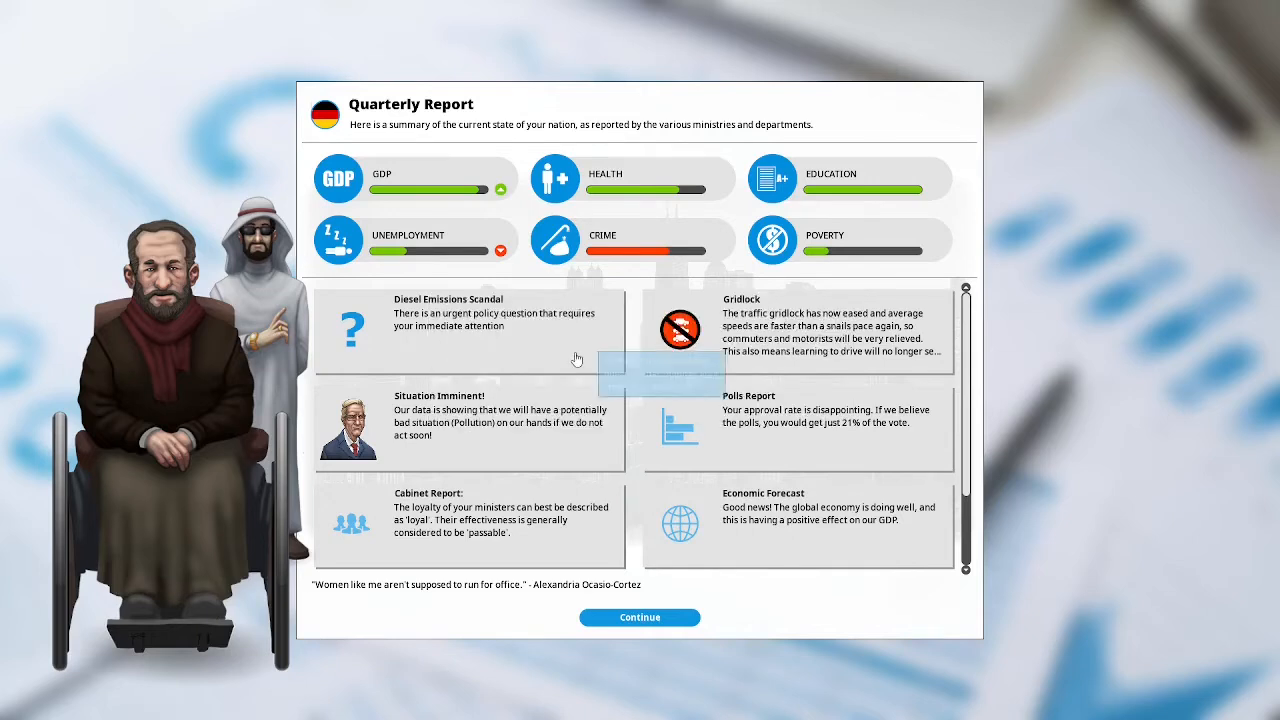
{"action": "mouse_move", "coordinate": [604, 360]}
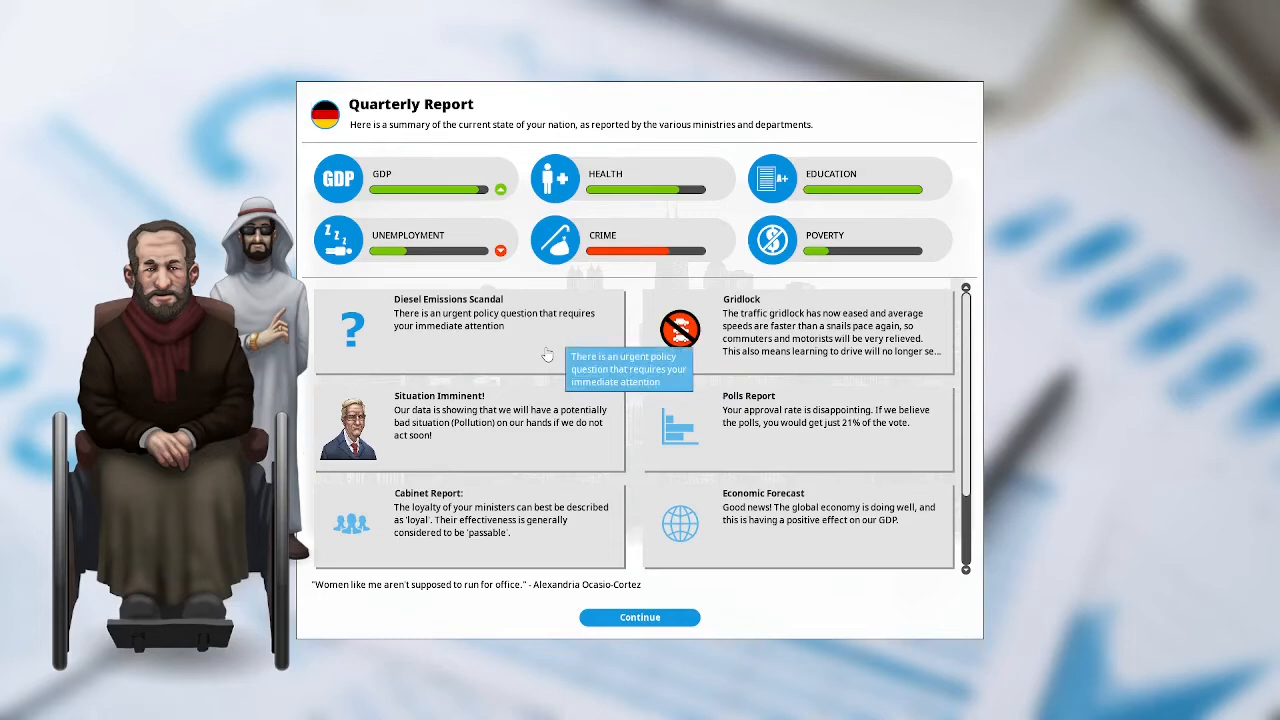
Resolve the Diesel Emissions Scandal by imprisoning the chief executives, then close the dilemma.
{"action": "left_click", "coordinate": [450, 330]}
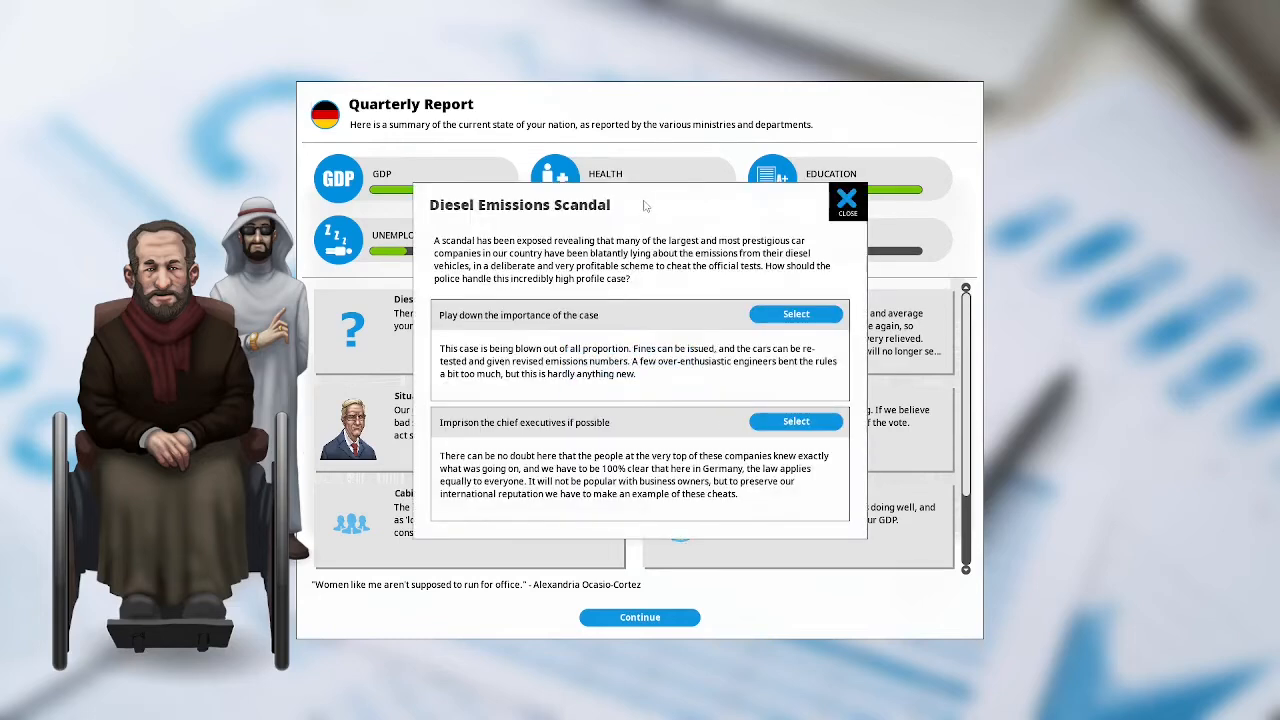
{"action": "mouse_move", "coordinate": [698, 203]}
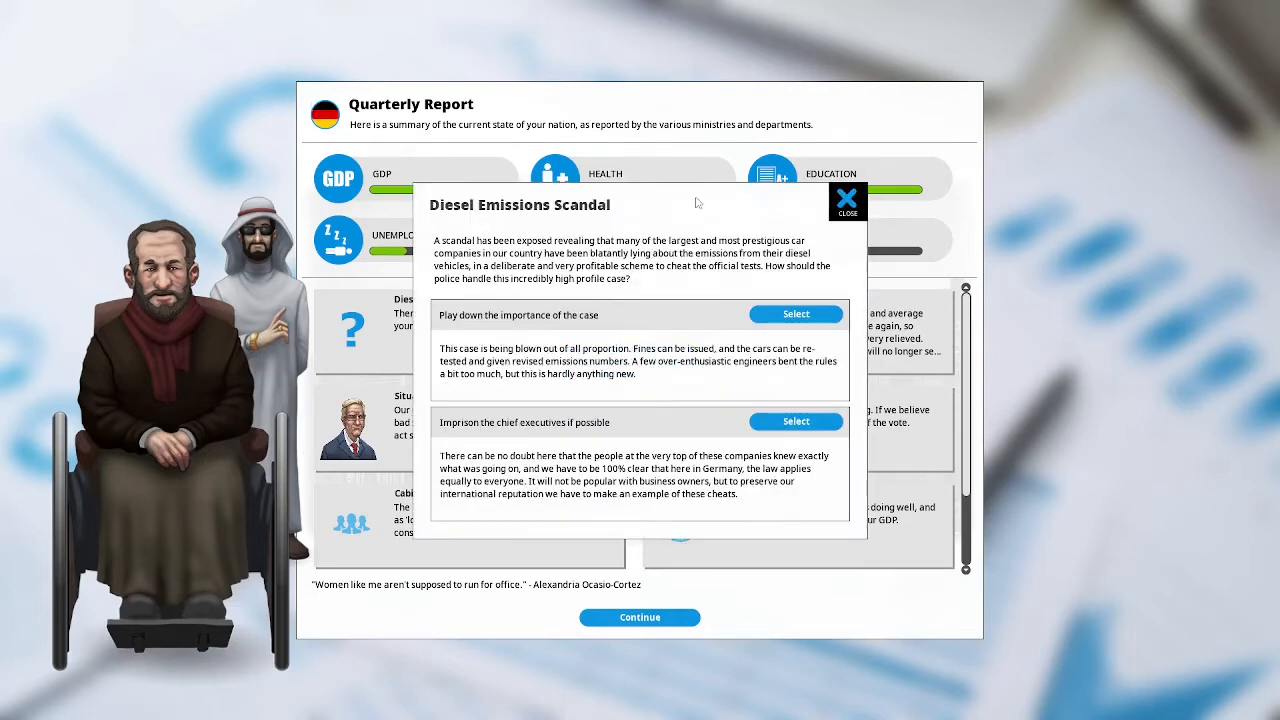
{"action": "mouse_move", "coordinate": [665, 213]}
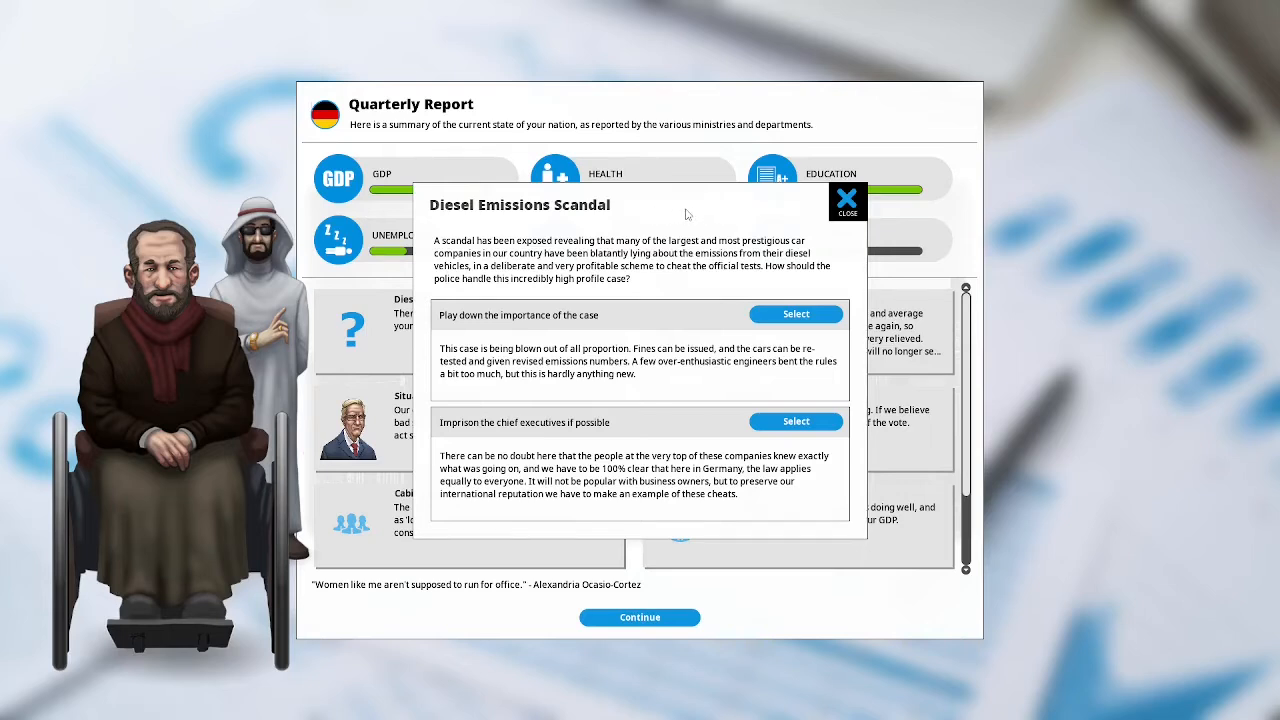
{"action": "mouse_move", "coordinate": [639, 215]}
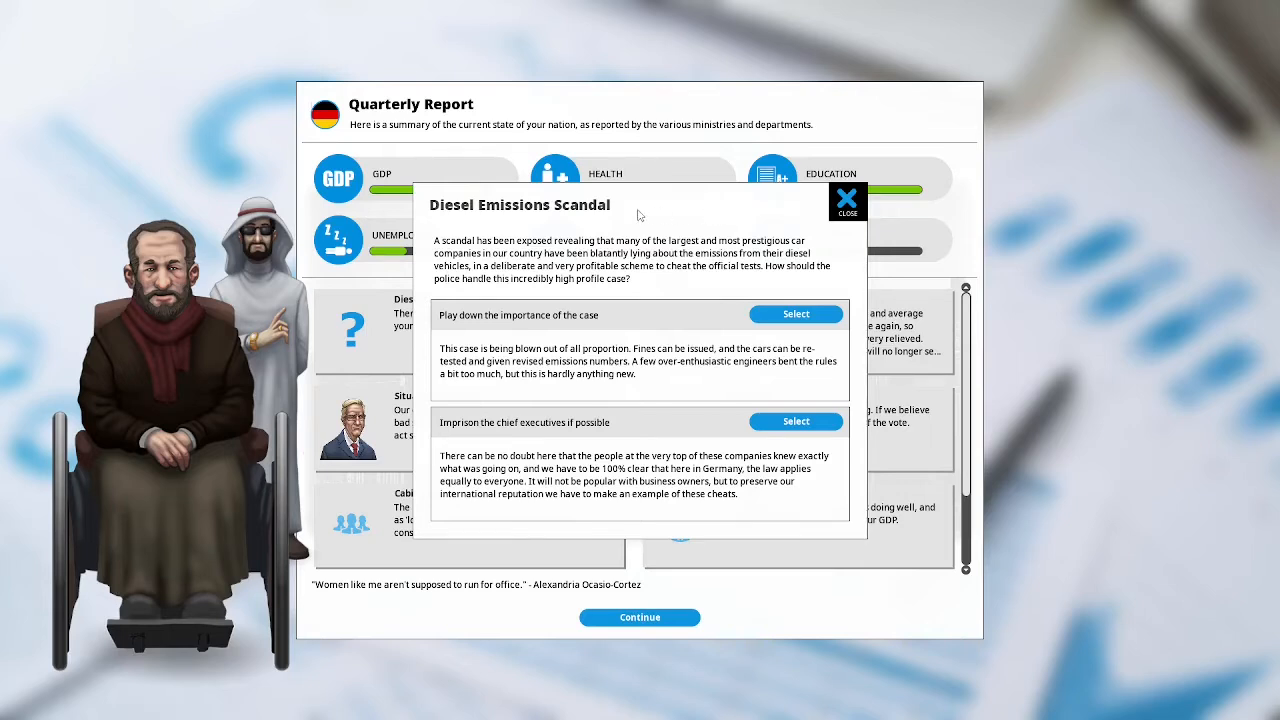
{"action": "mouse_move", "coordinate": [658, 216]}
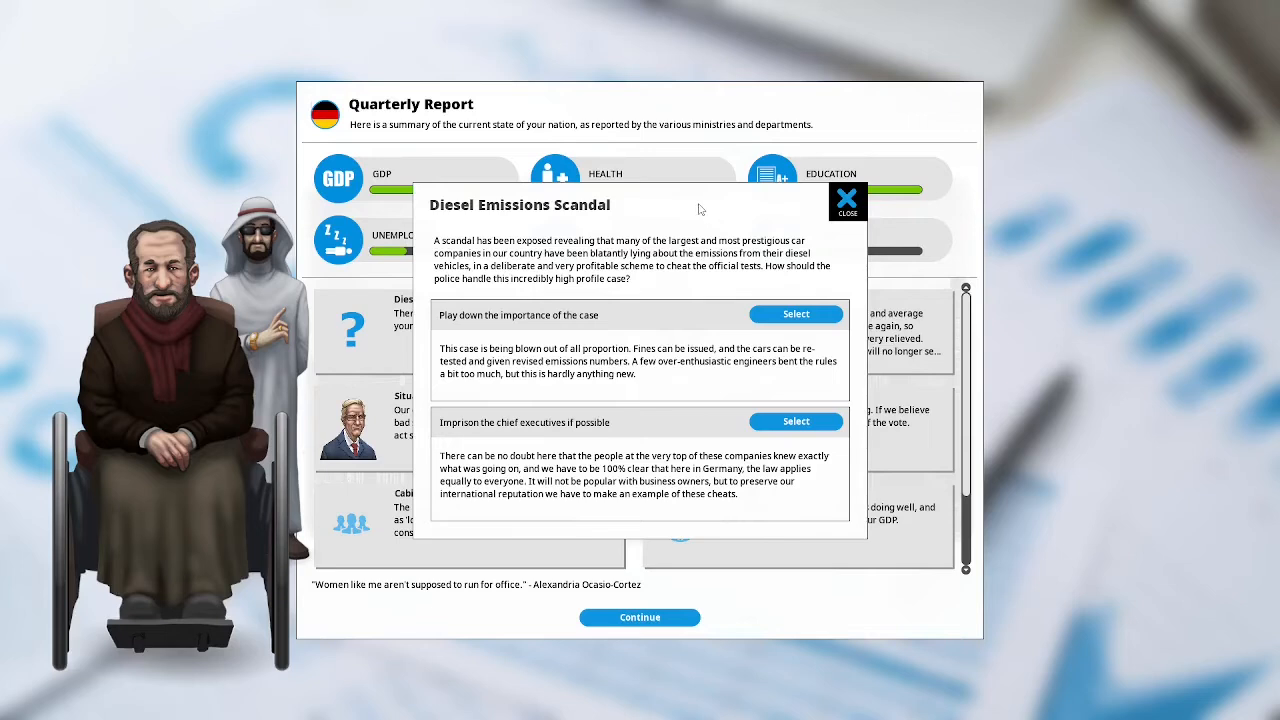
{"action": "mouse_move", "coordinate": [677, 283]}
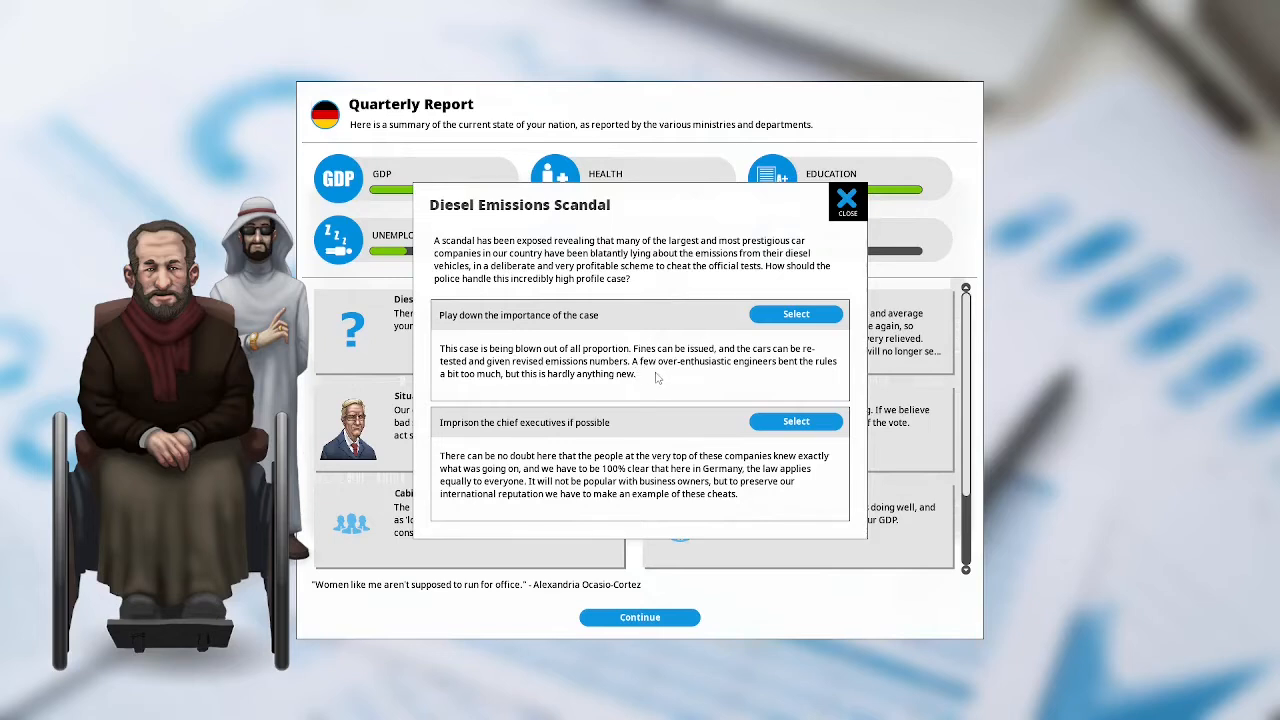
{"action": "mouse_move", "coordinate": [644, 388]}
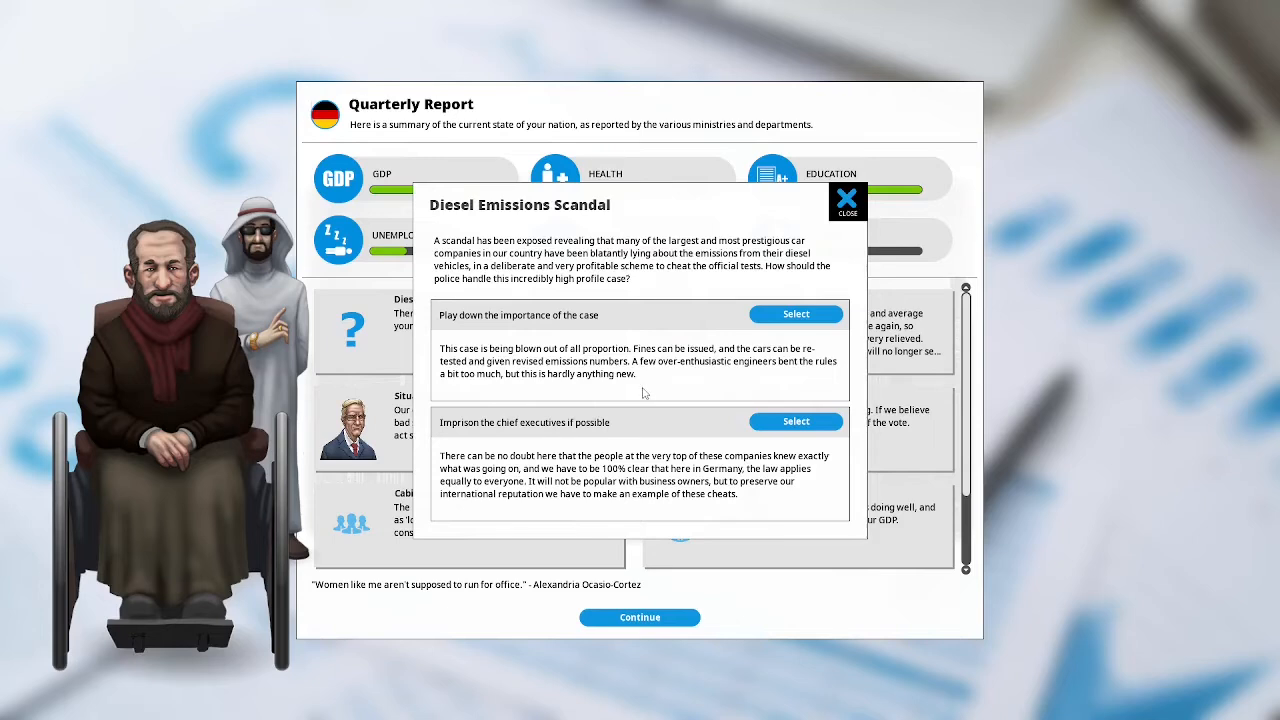
{"action": "mouse_move", "coordinate": [647, 395]}
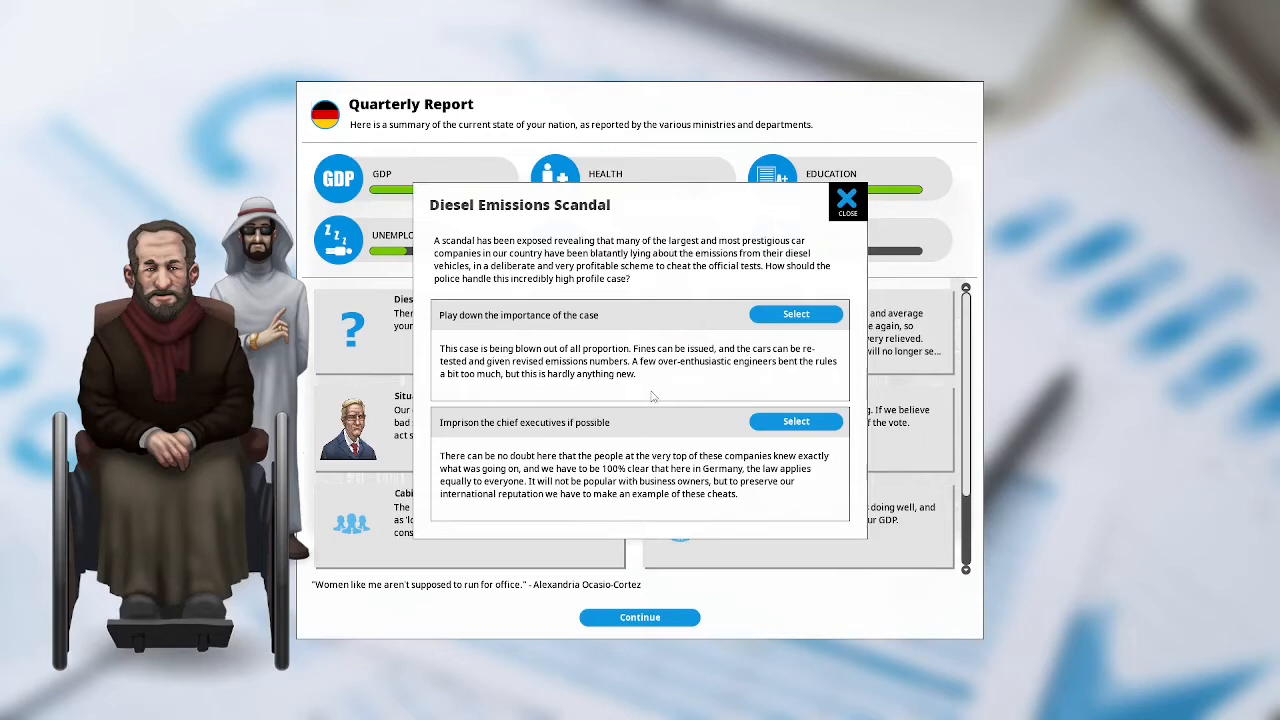
{"action": "mouse_move", "coordinate": [650, 400]}
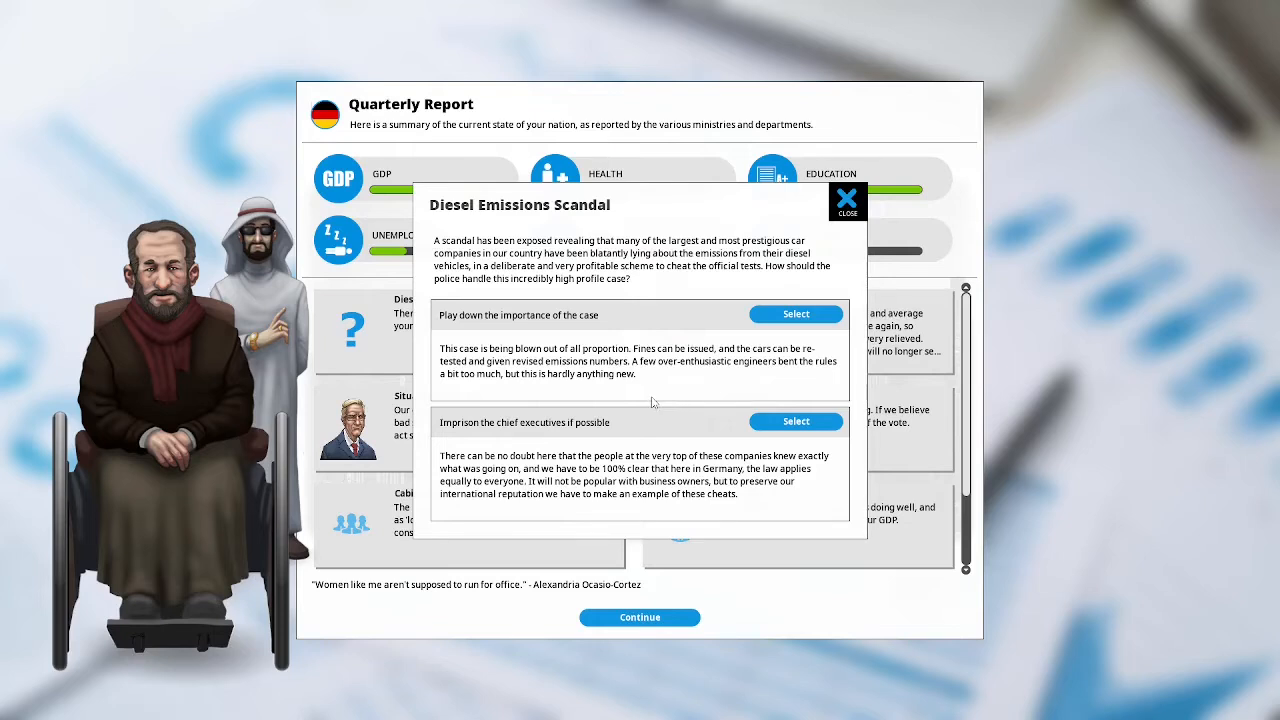
{"action": "mouse_move", "coordinate": [495, 446]}
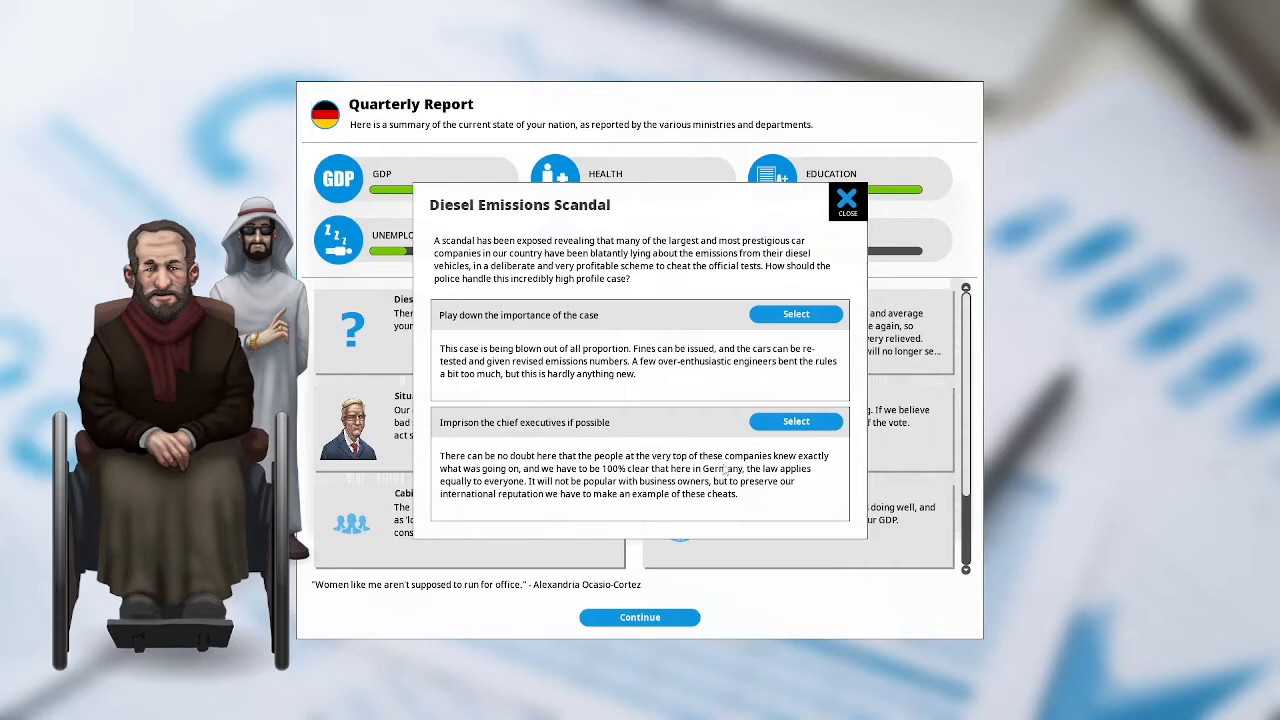
{"action": "left_click", "coordinate": [796, 421]}
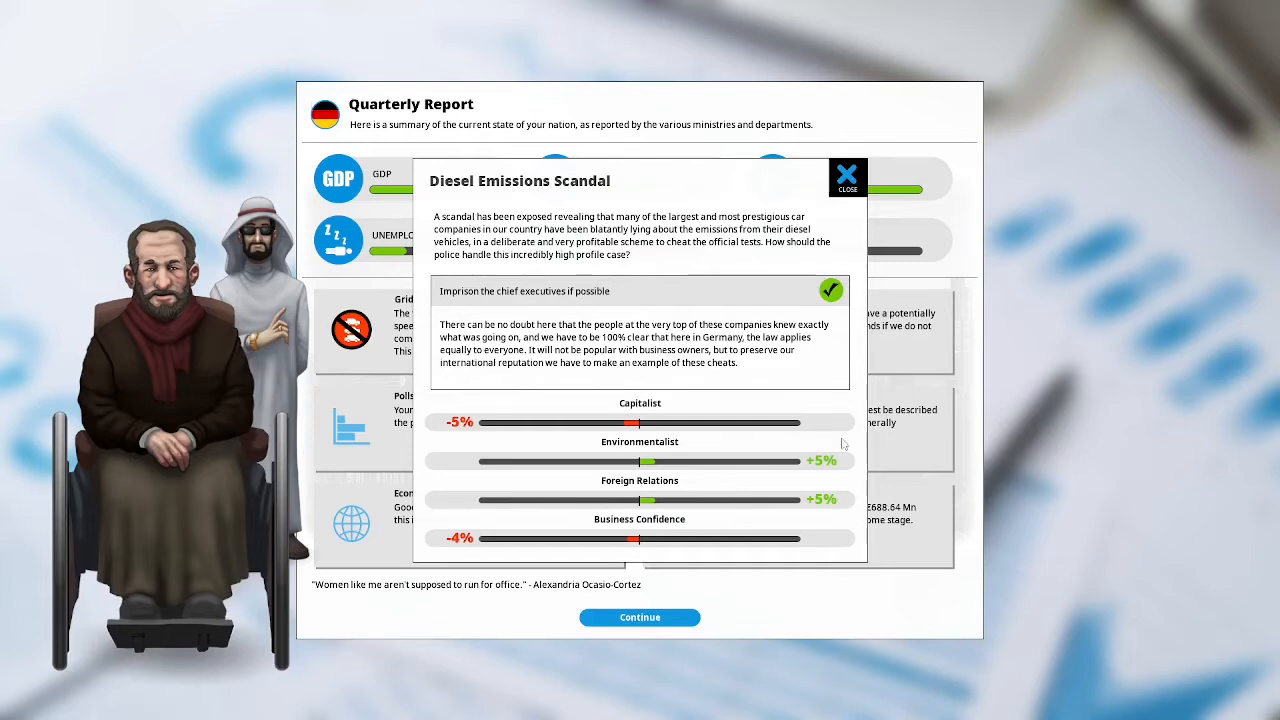
{"action": "mouse_move", "coordinate": [653, 514]}
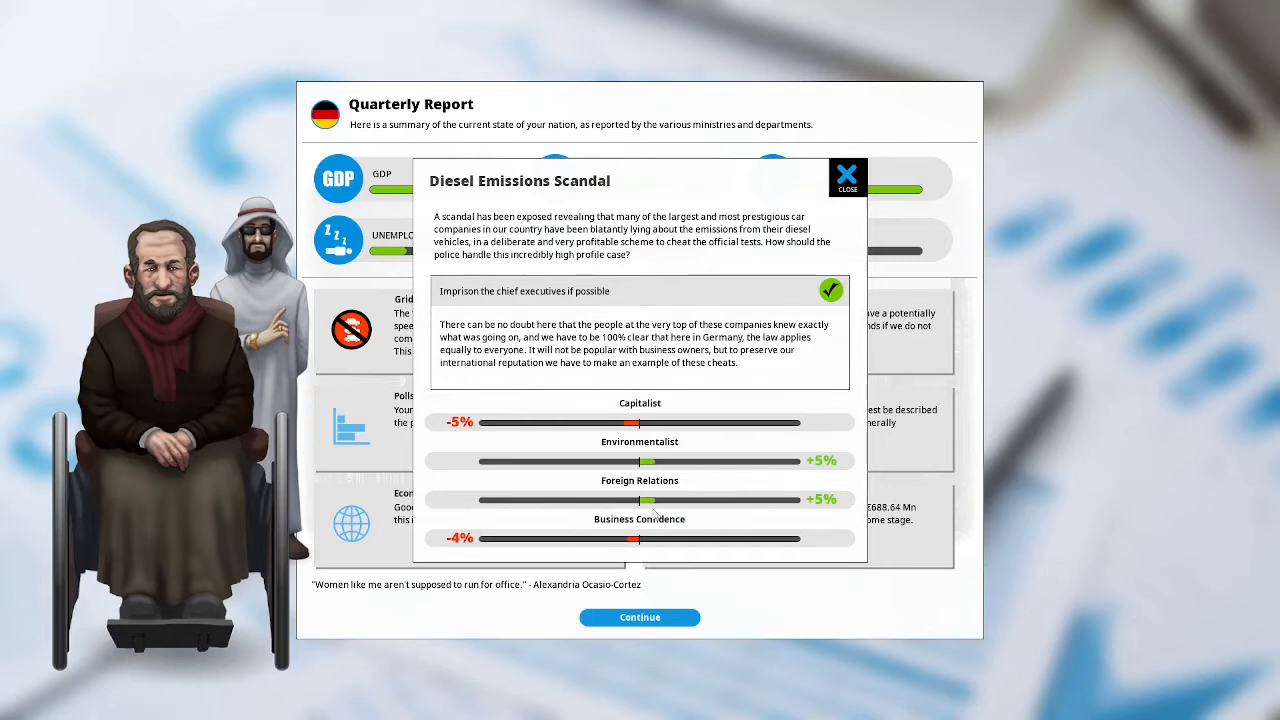
{"action": "left_click", "coordinate": [847, 177]}
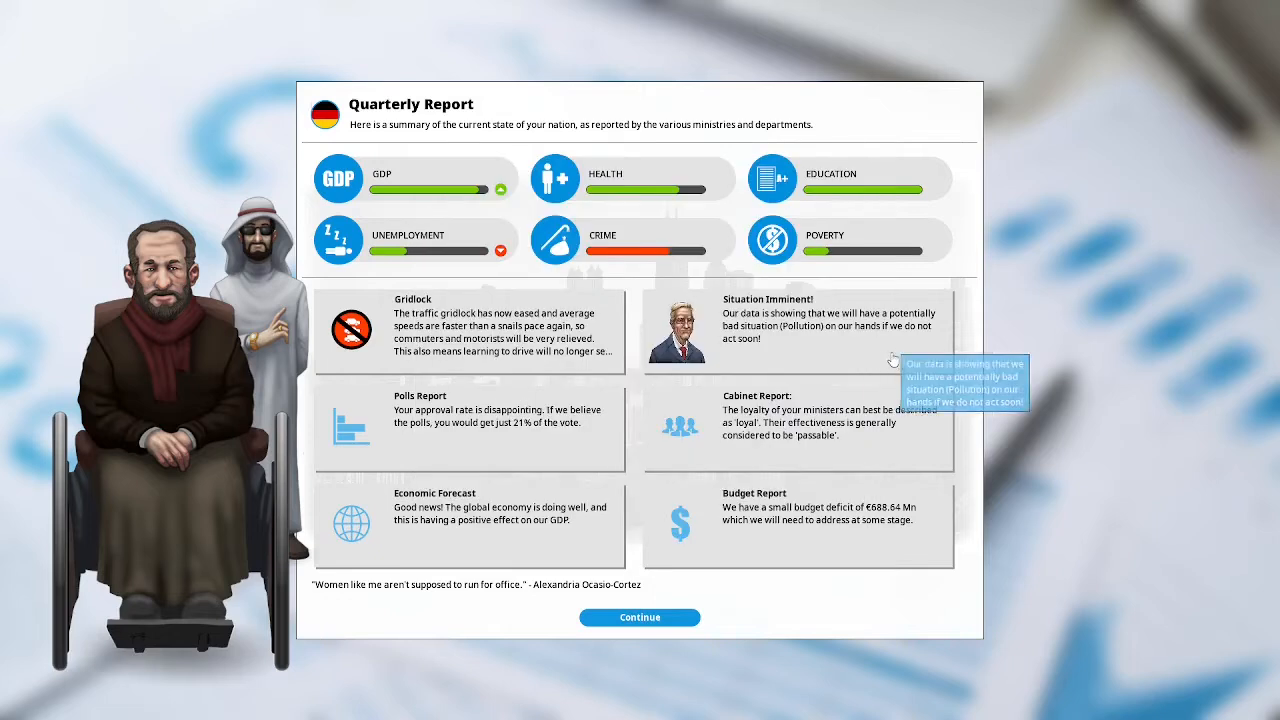
{"action": "mouse_move", "coordinate": [910, 358]}
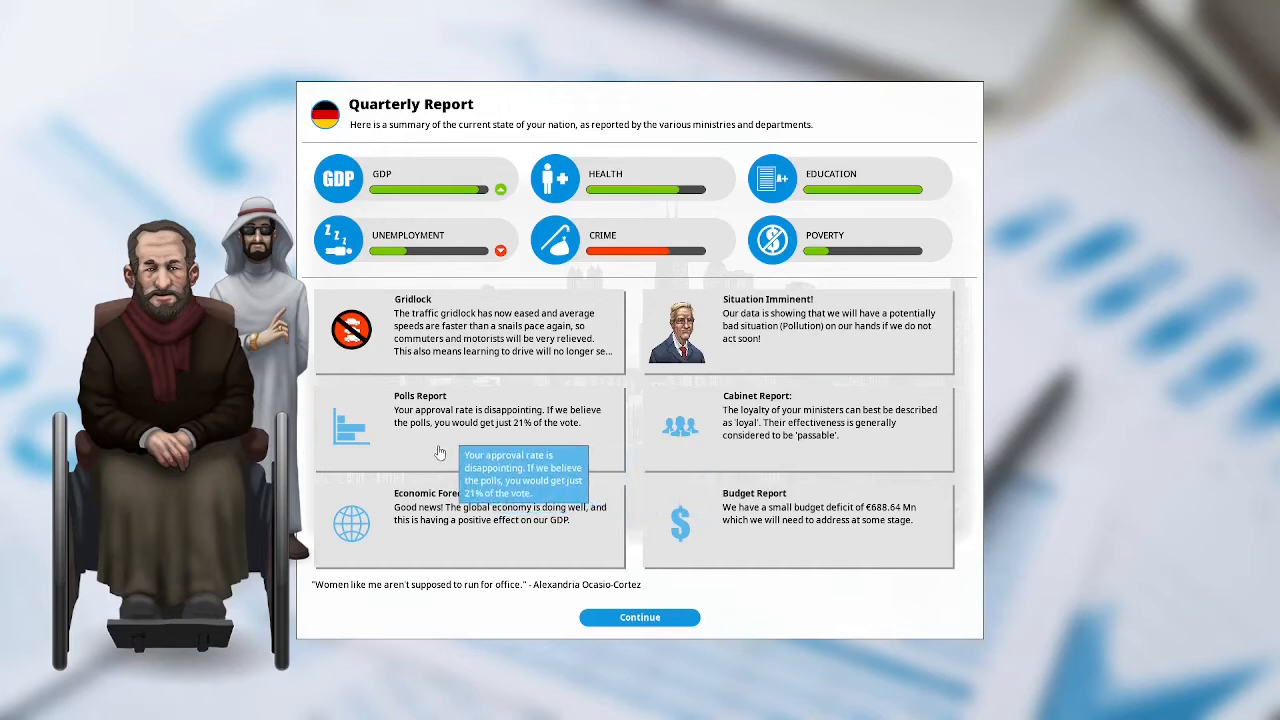
{"action": "mouse_move", "coordinate": [908, 447]}
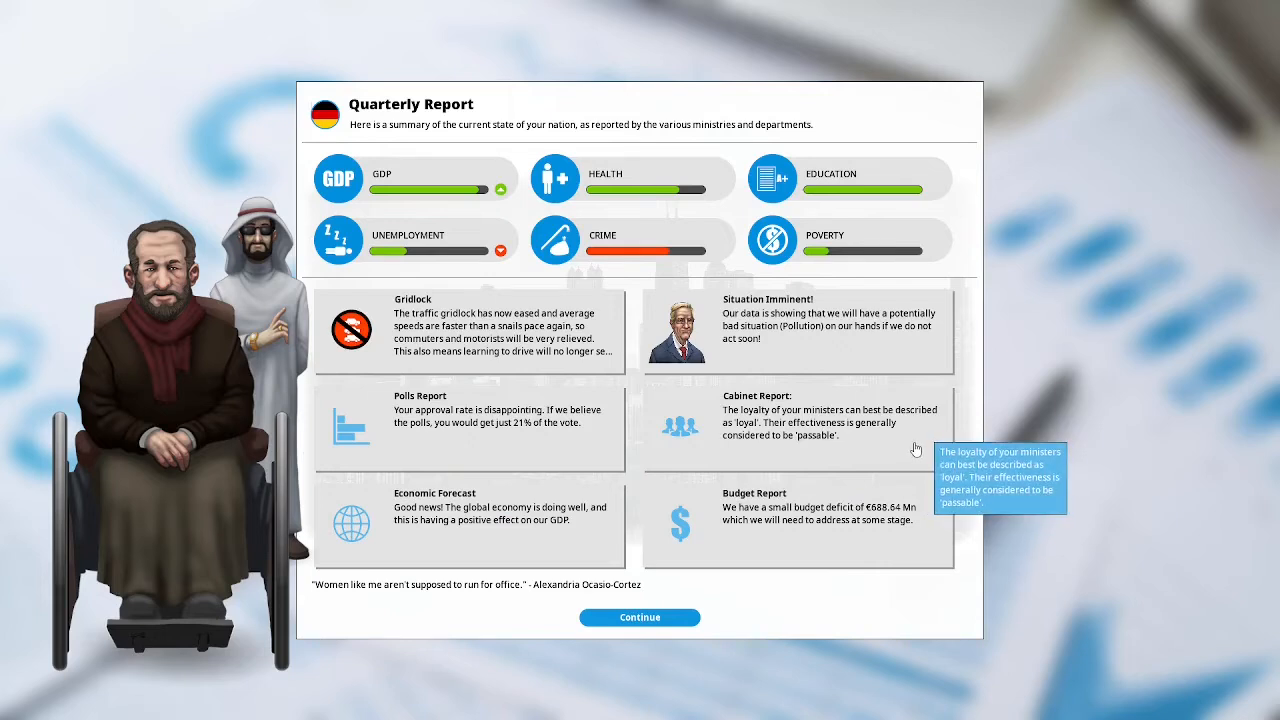
{"action": "mouse_move", "coordinate": [911, 448]}
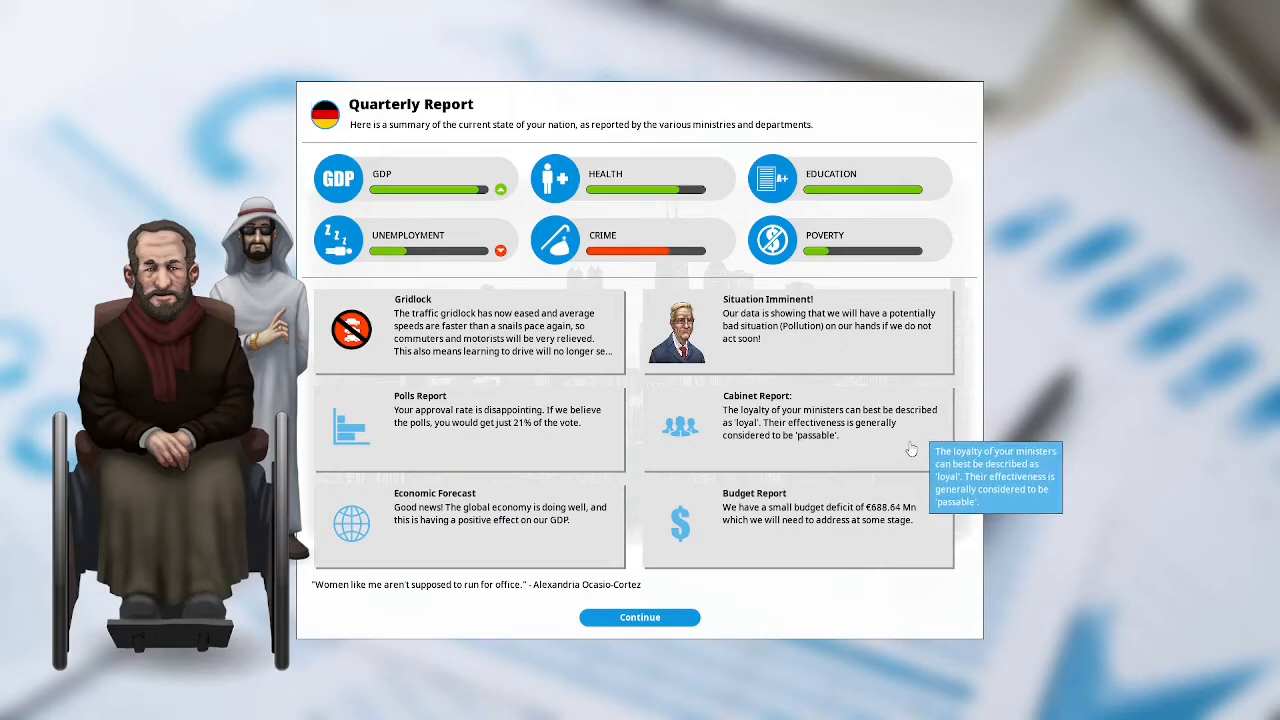
{"action": "mouse_move", "coordinate": [598, 470]}
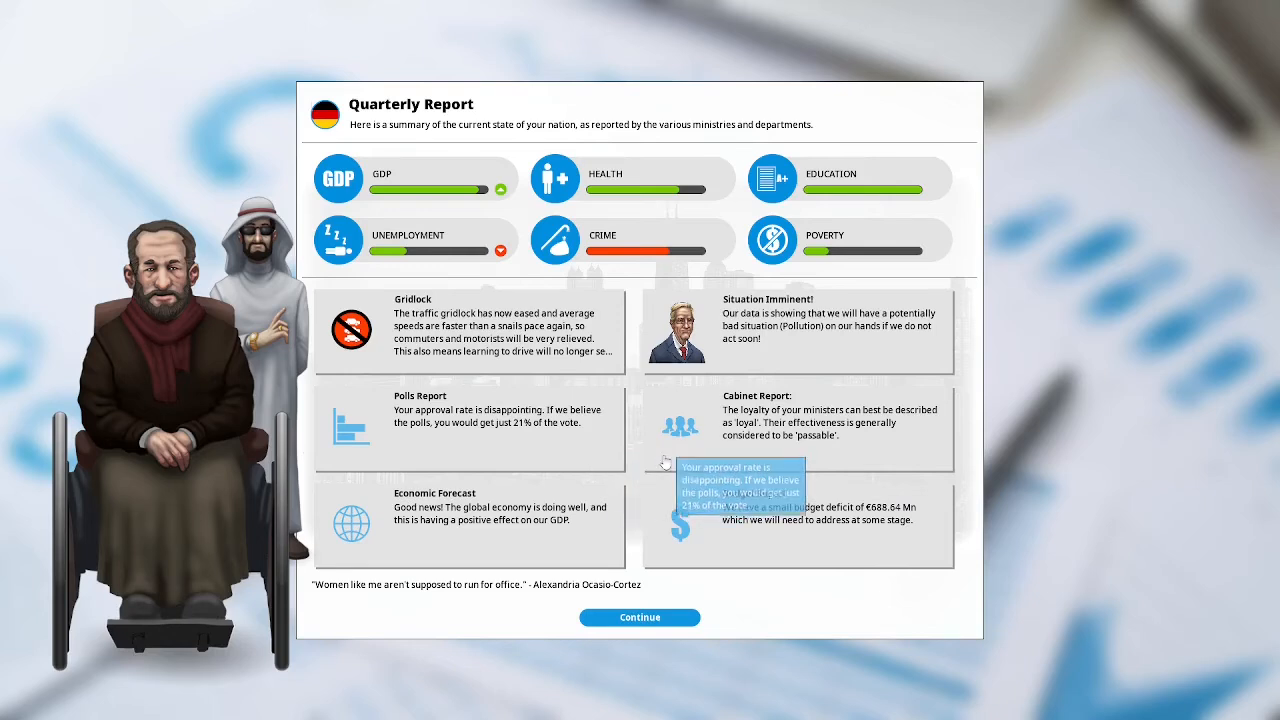
{"action": "mouse_move", "coordinate": [945, 552]}
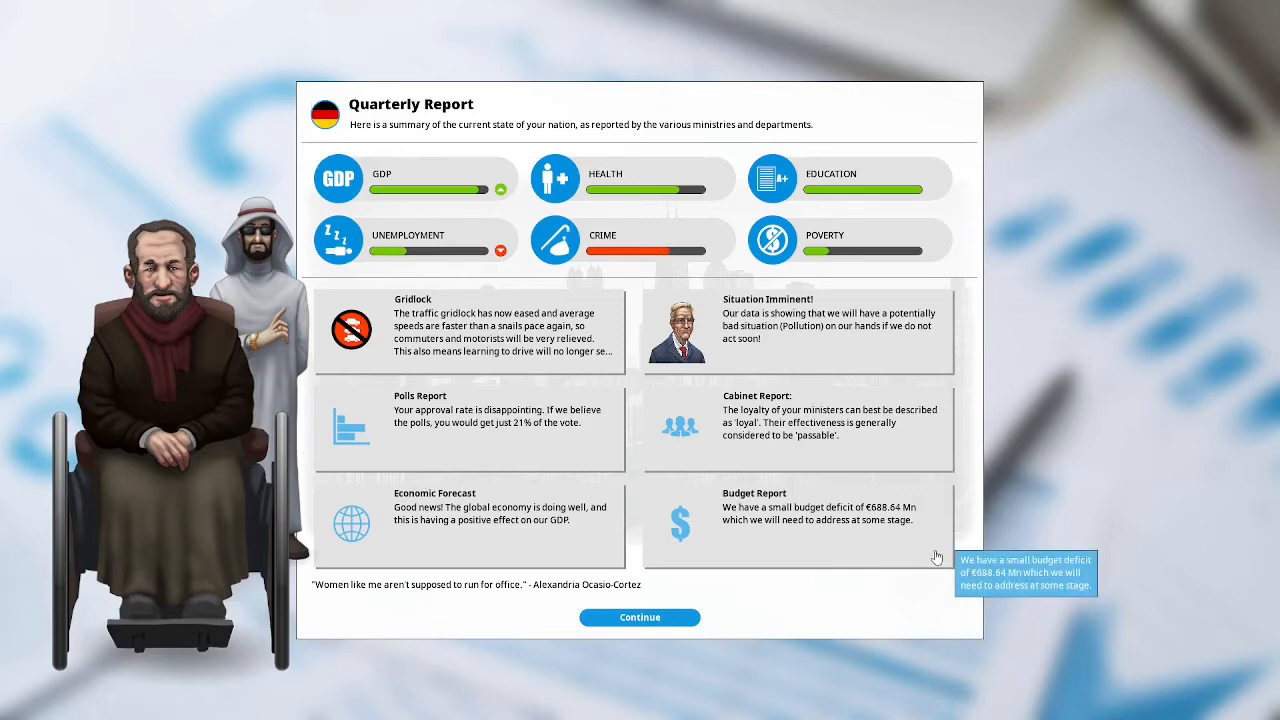
Dismiss the quarterly report with Continue.
{"action": "left_click", "coordinate": [639, 617]}
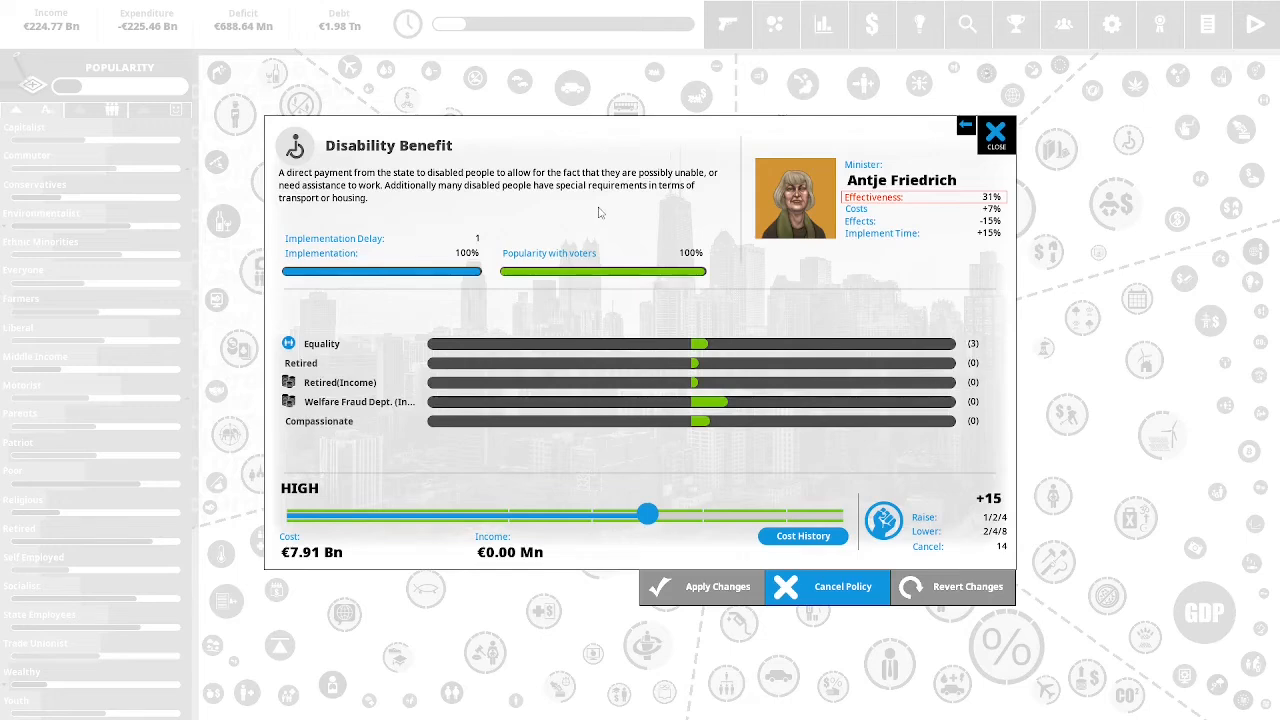
{"action": "mouse_move", "coordinate": [655, 208]}
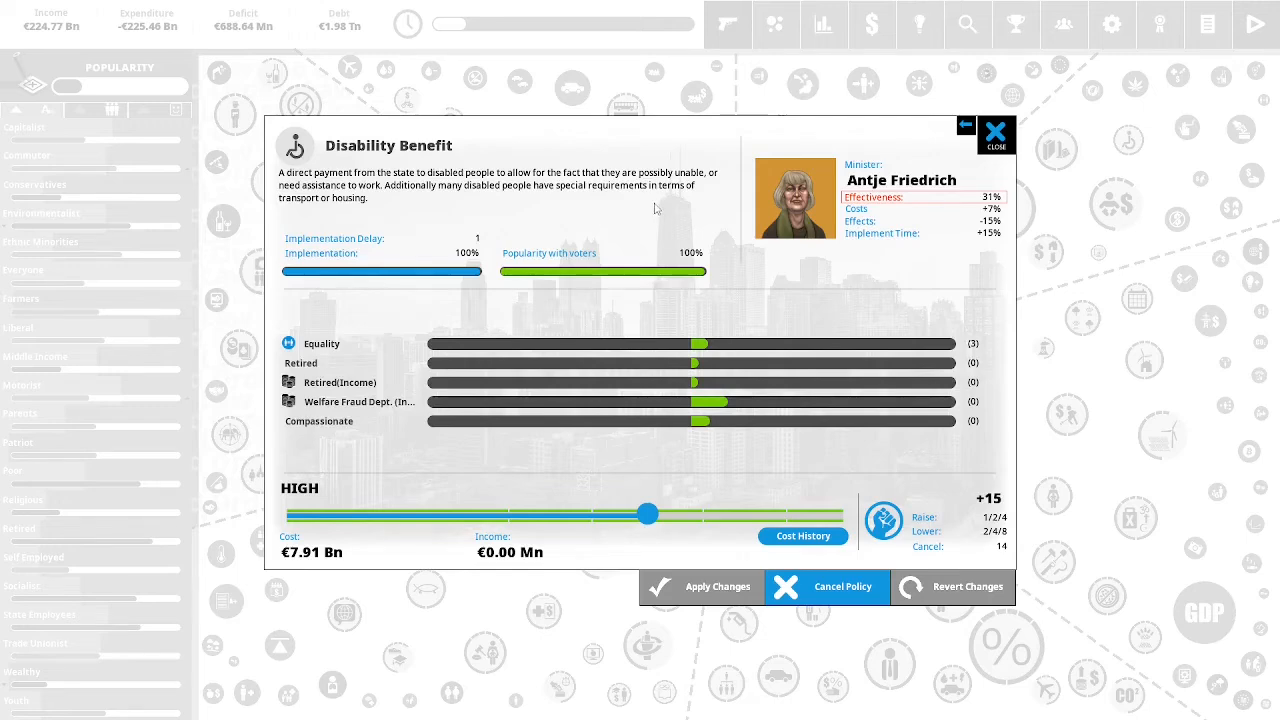
{"action": "mouse_move", "coordinate": [708, 197]}
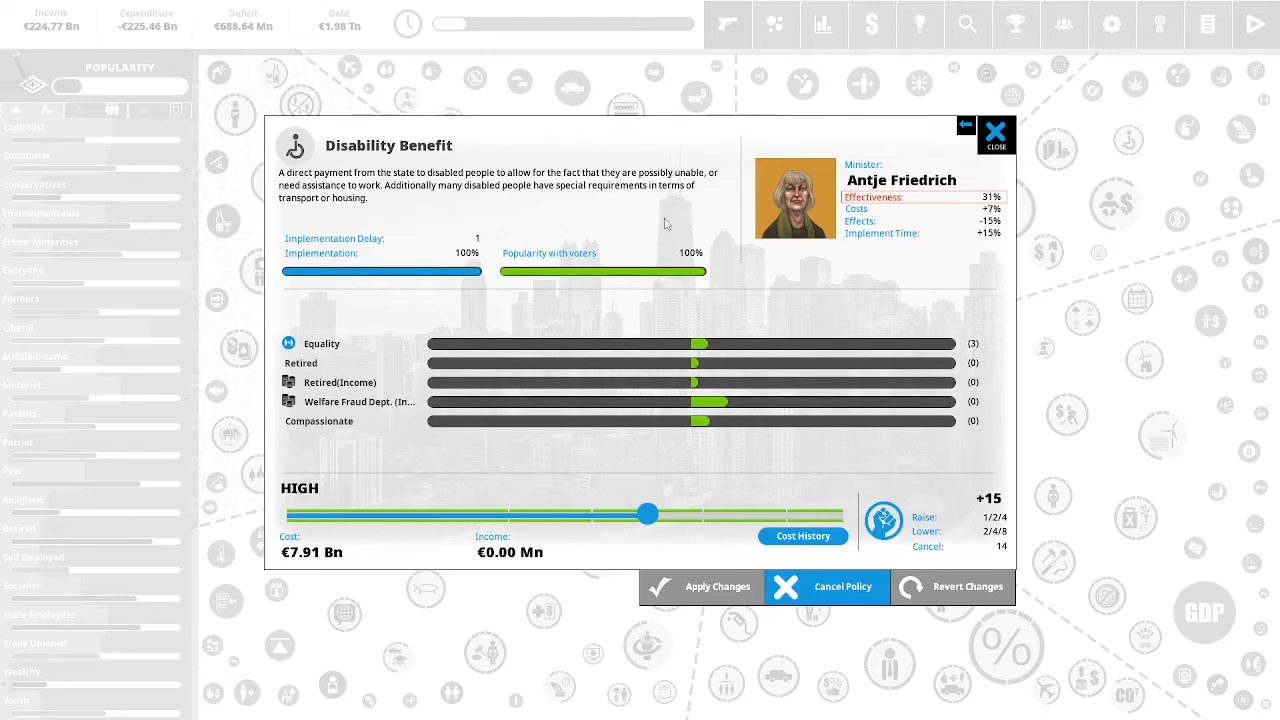
{"action": "mouse_move", "coordinate": [720, 224]}
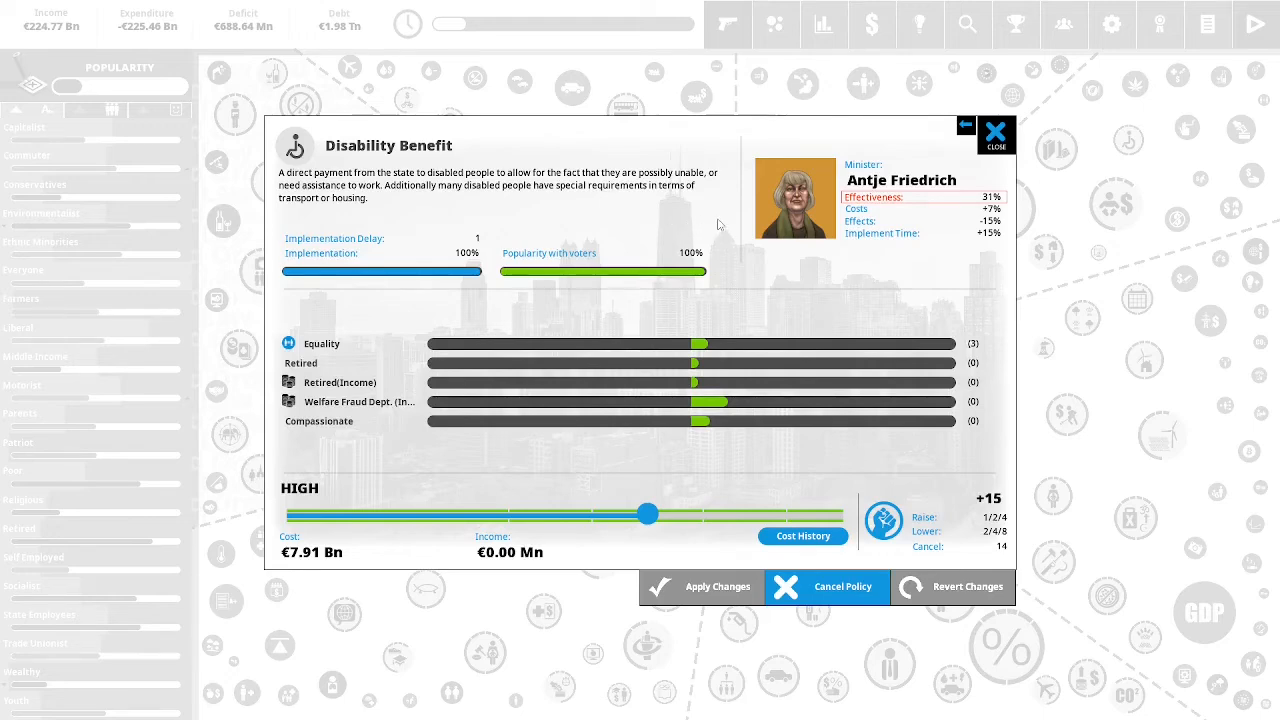
{"action": "mouse_move", "coordinate": [735, 237]}
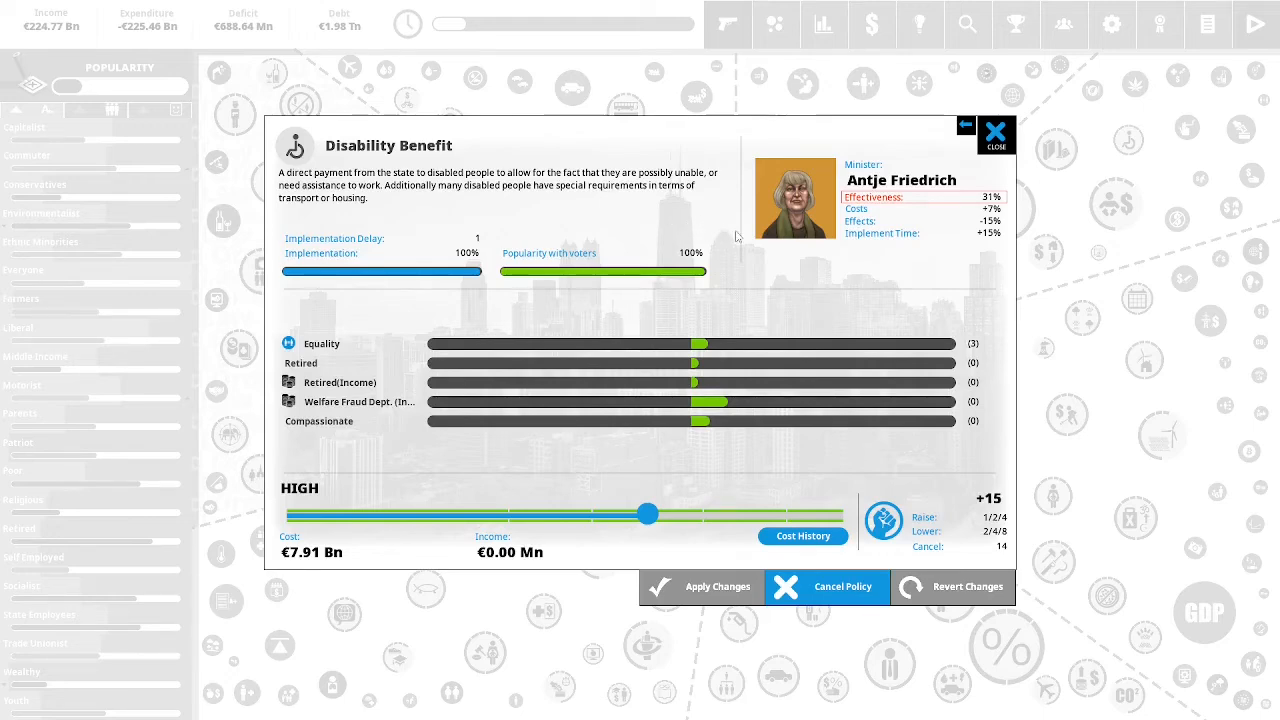
Lower Disability Benefit from High to Medium (€6.90 Bn), confirming 2 political capital.
{"action": "left_click_drag", "start_coordinate": [648, 513], "coordinate": [643, 518]}
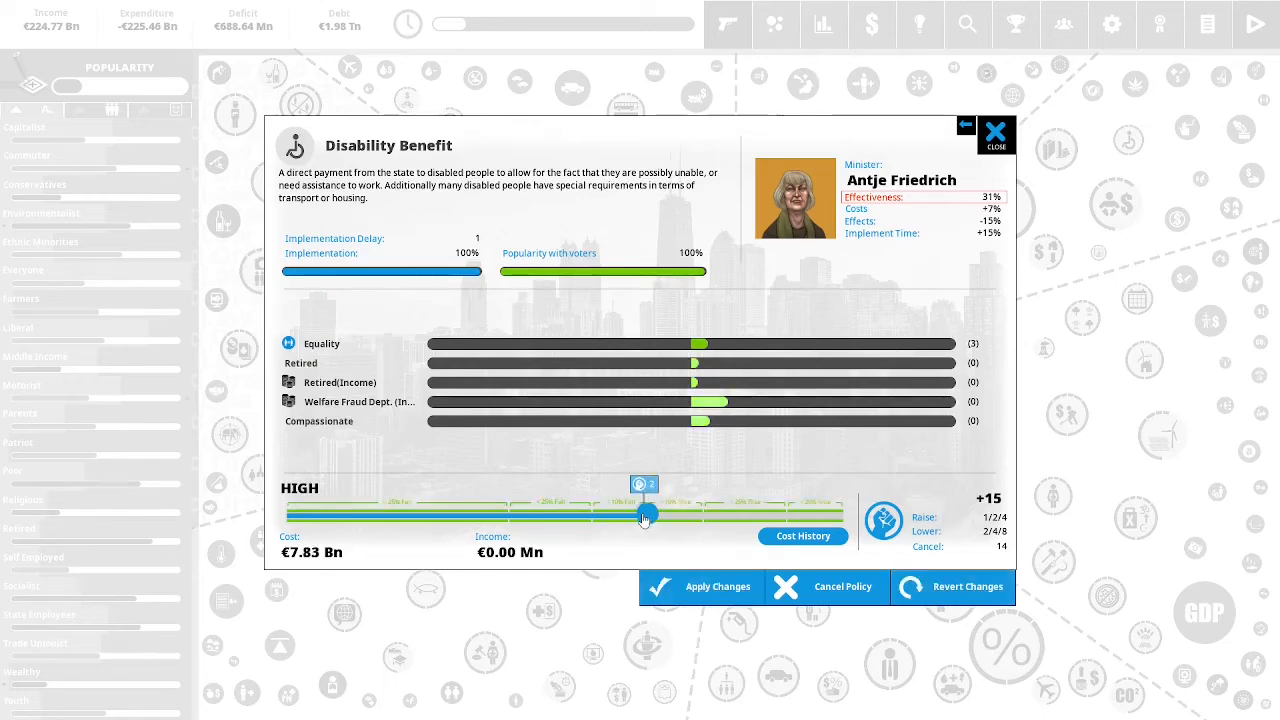
{"action": "left_click_drag", "start_coordinate": [644, 517], "coordinate": [596, 517]}
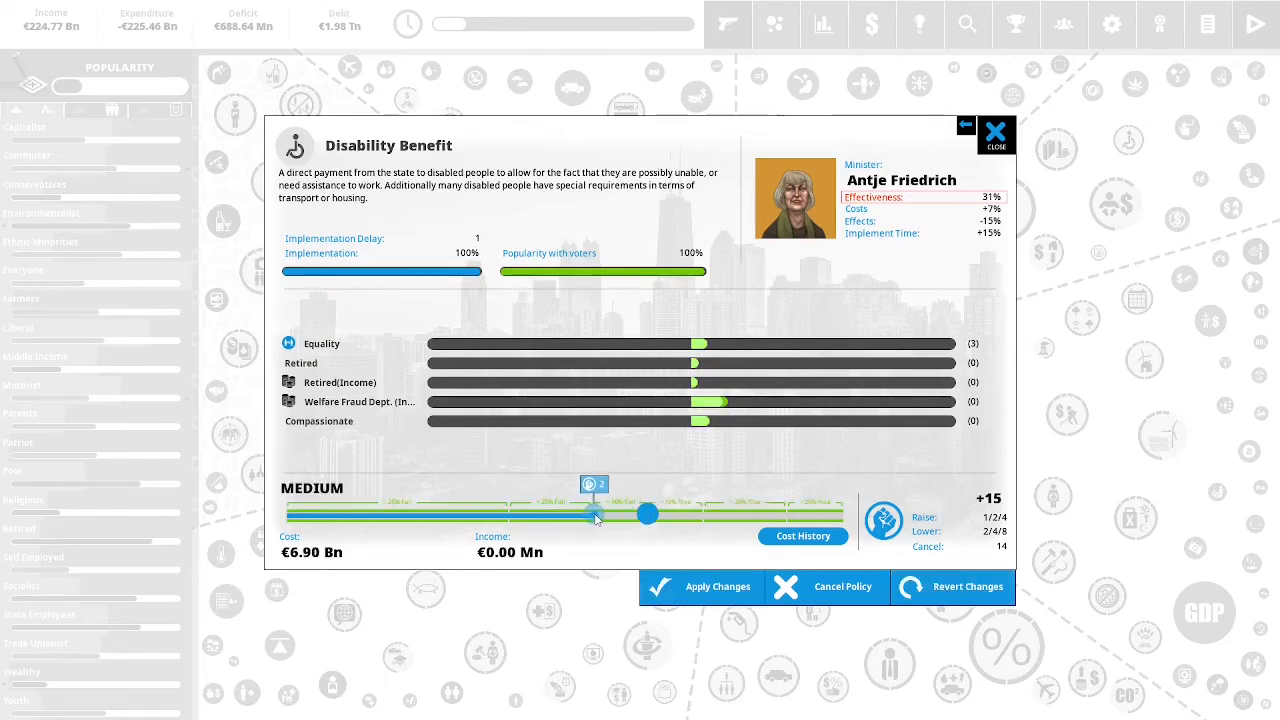
{"action": "left_click_drag", "start_coordinate": [595, 515], "coordinate": [647, 515]}
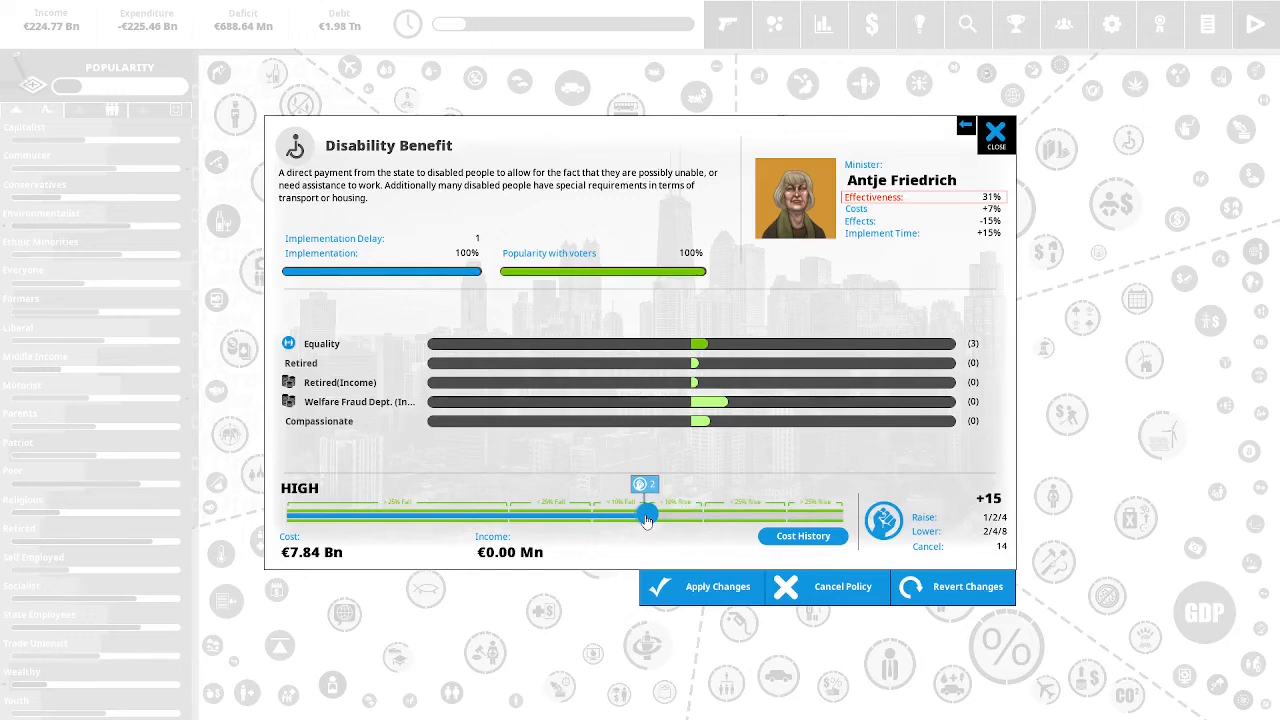
{"action": "left_click_drag", "start_coordinate": [645, 513], "coordinate": [648, 513]}
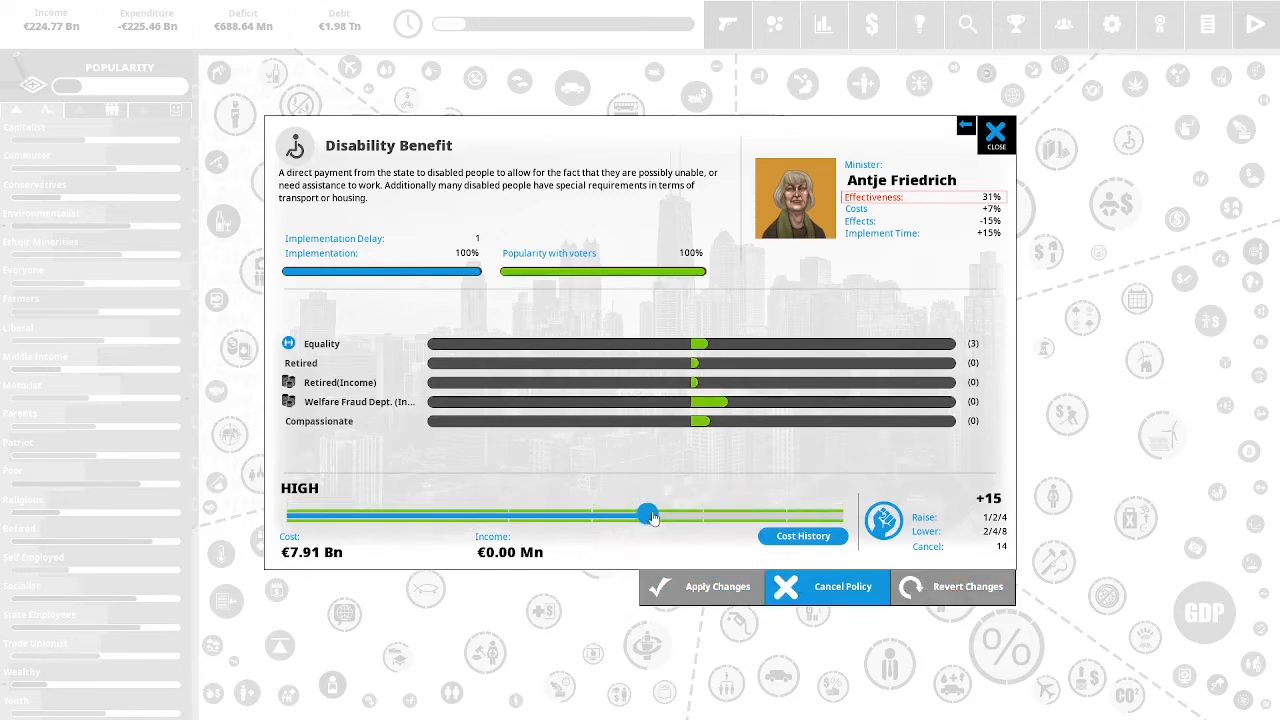
{"action": "left_click_drag", "start_coordinate": [645, 514], "coordinate": [648, 514]}
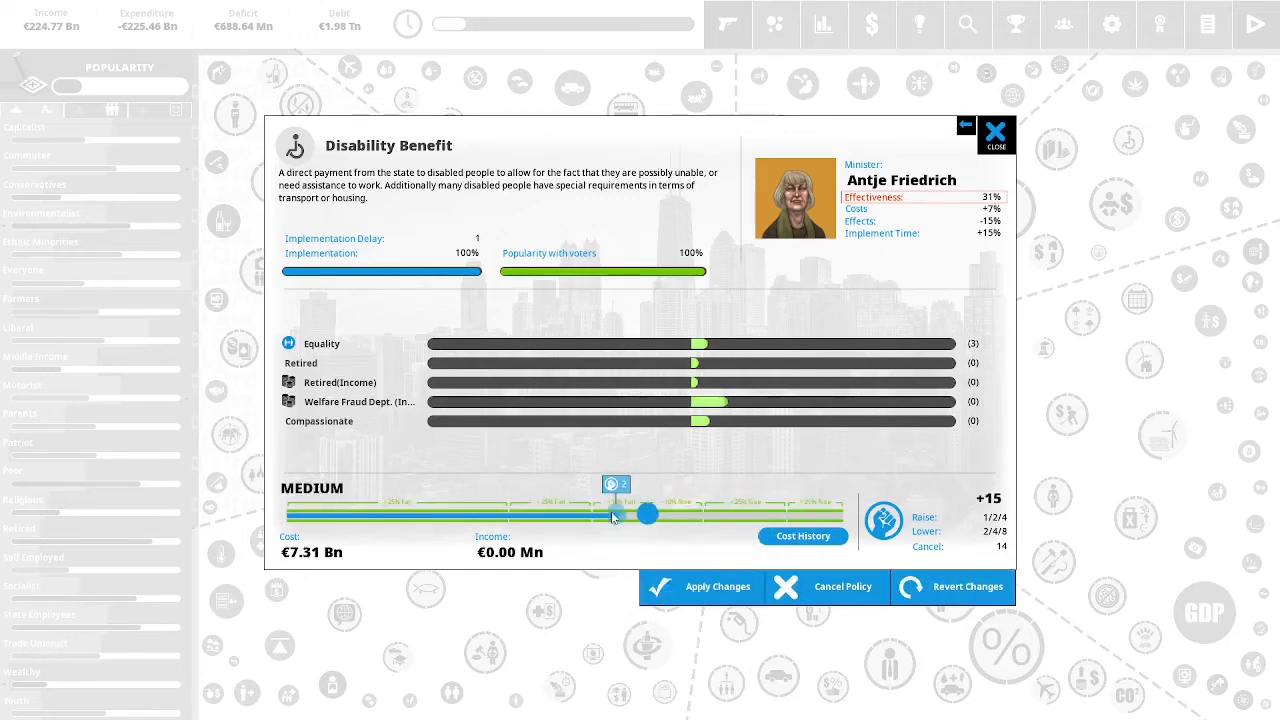
{"action": "left_click_drag", "start_coordinate": [648, 513], "coordinate": [595, 513]}
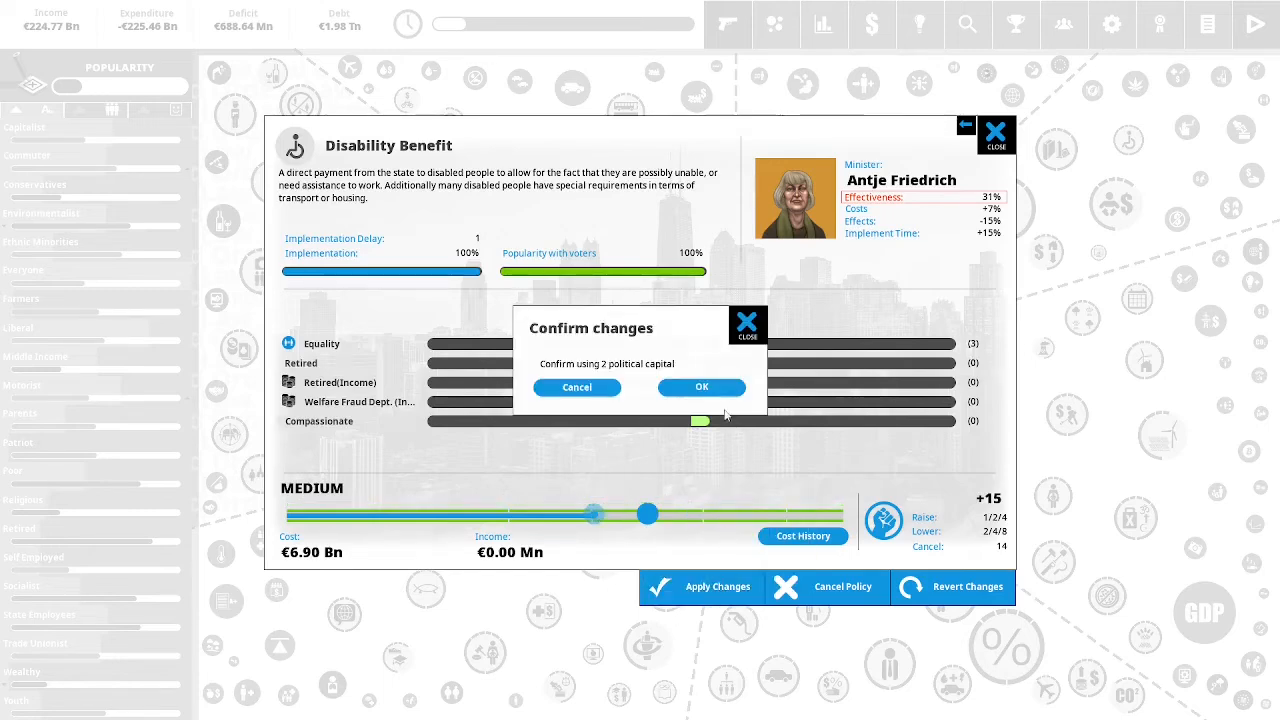
{"action": "left_click", "coordinate": [701, 387]}
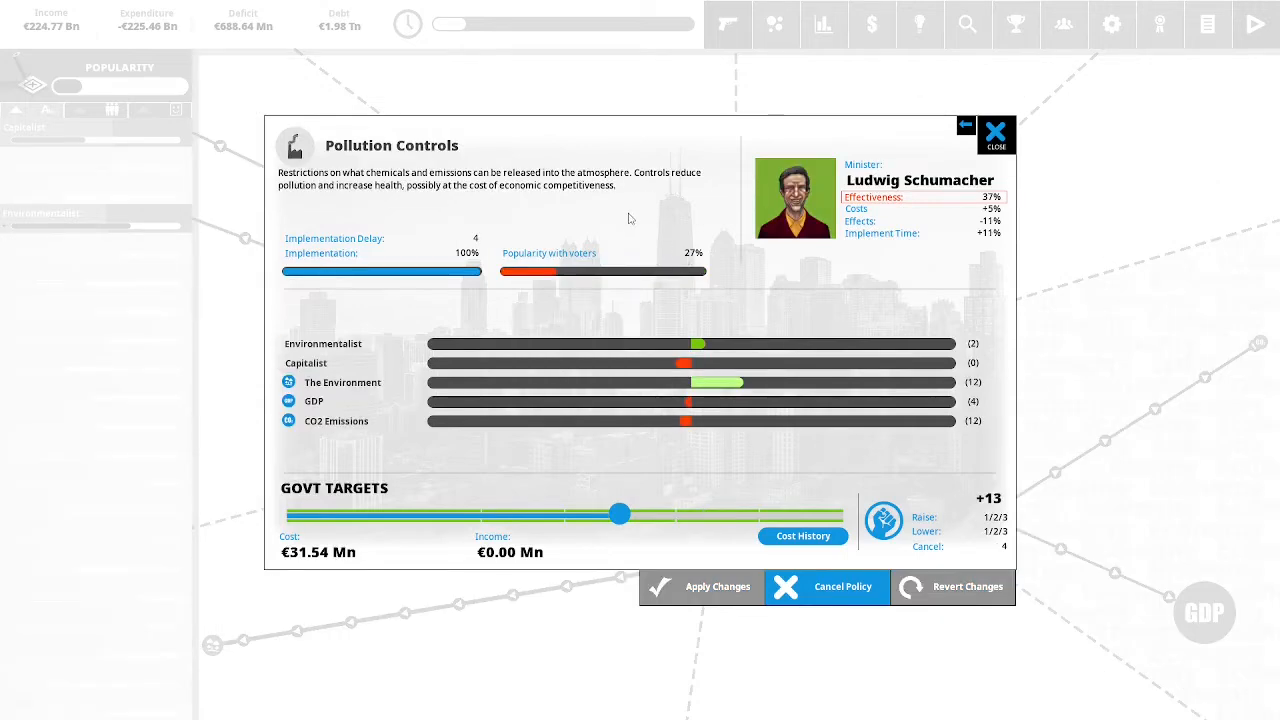
{"action": "mouse_move", "coordinate": [690, 217]}
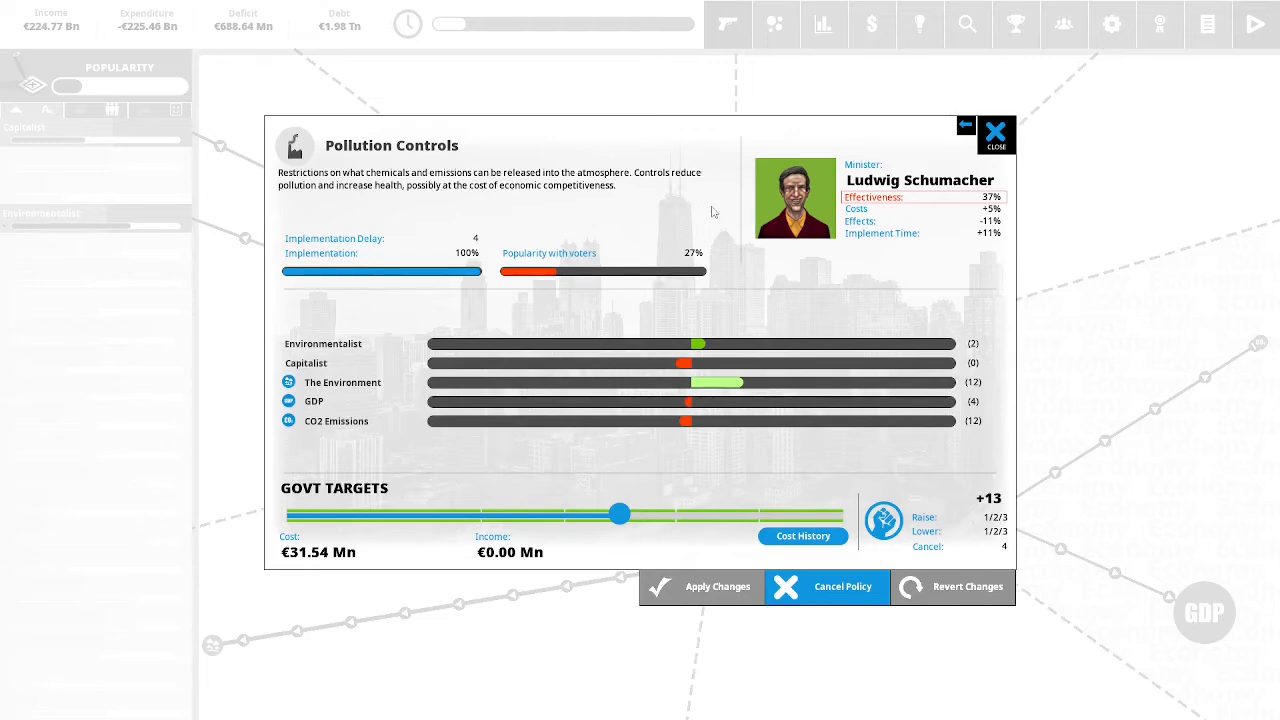
{"action": "mouse_move", "coordinate": [620, 514]}
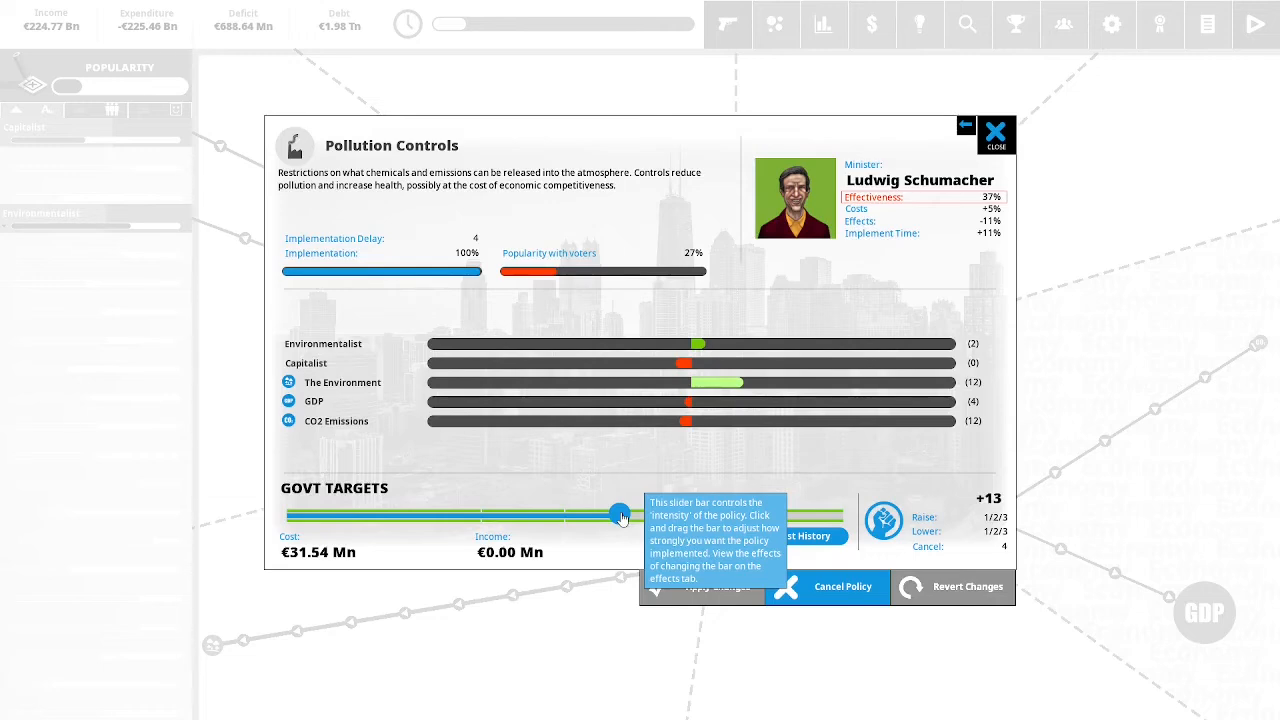
Preview Pollution Controls at Restrictions and Fines, then bring up Airline Tax.
{"action": "left_click_drag", "start_coordinate": [618, 515], "coordinate": [618, 515]}
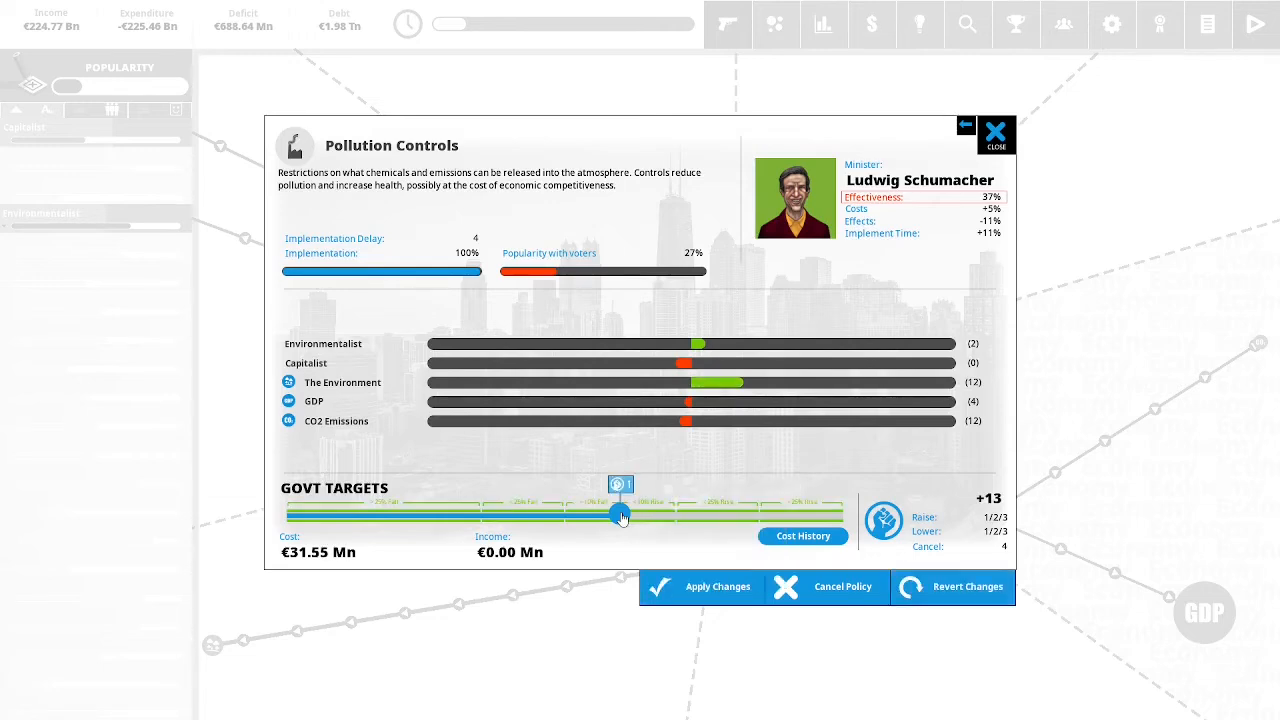
{"action": "left_click_drag", "start_coordinate": [620, 513], "coordinate": [675, 513]}
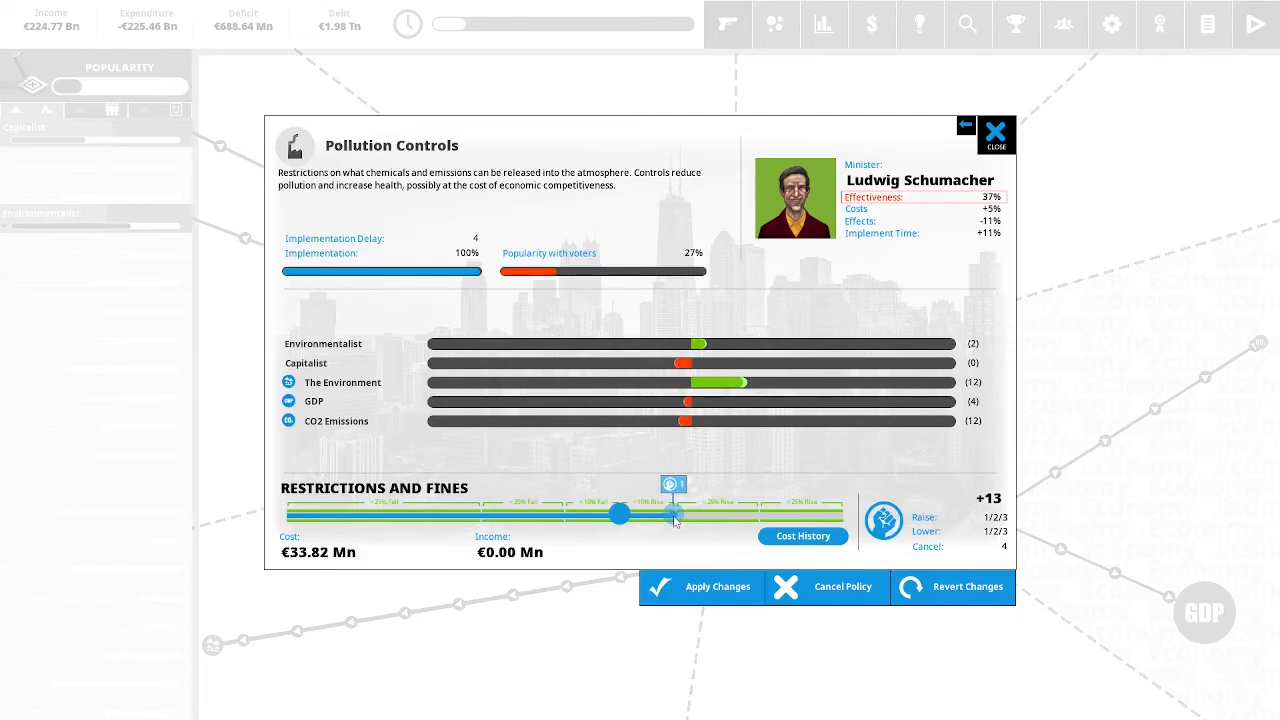
{"action": "left_click", "coordinate": [996, 135]}
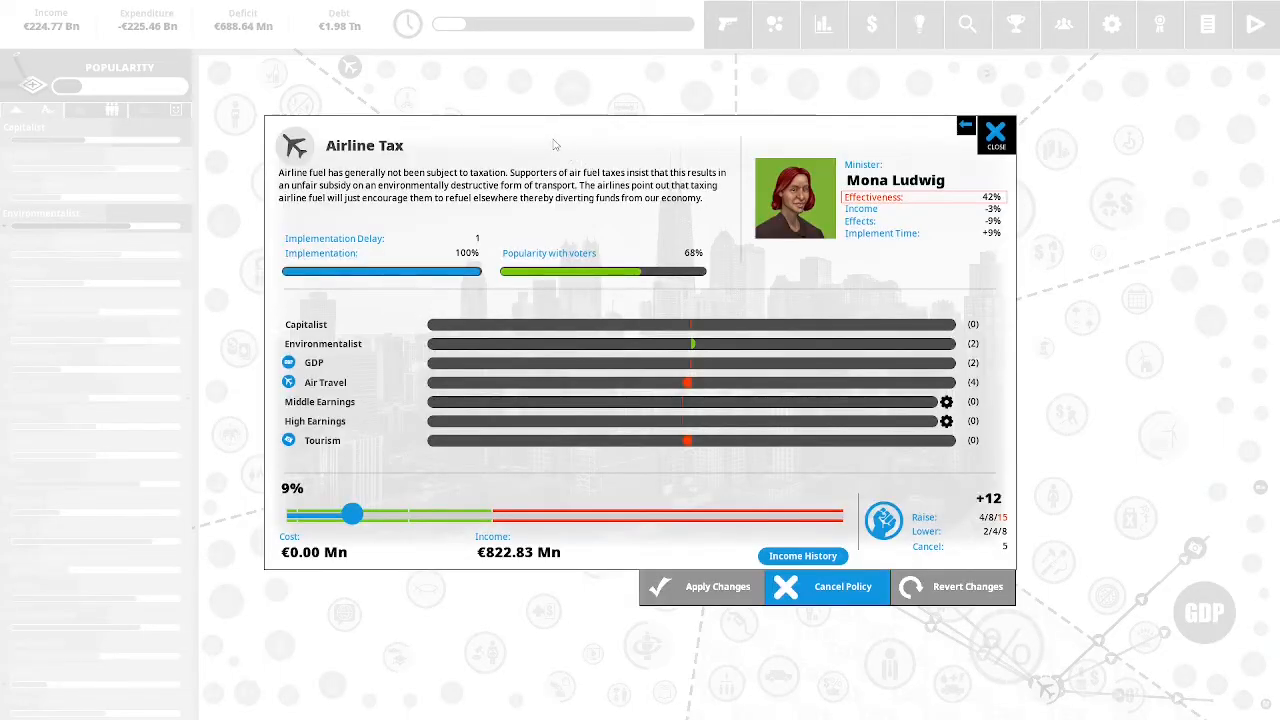
{"action": "mouse_move", "coordinate": [639, 135]}
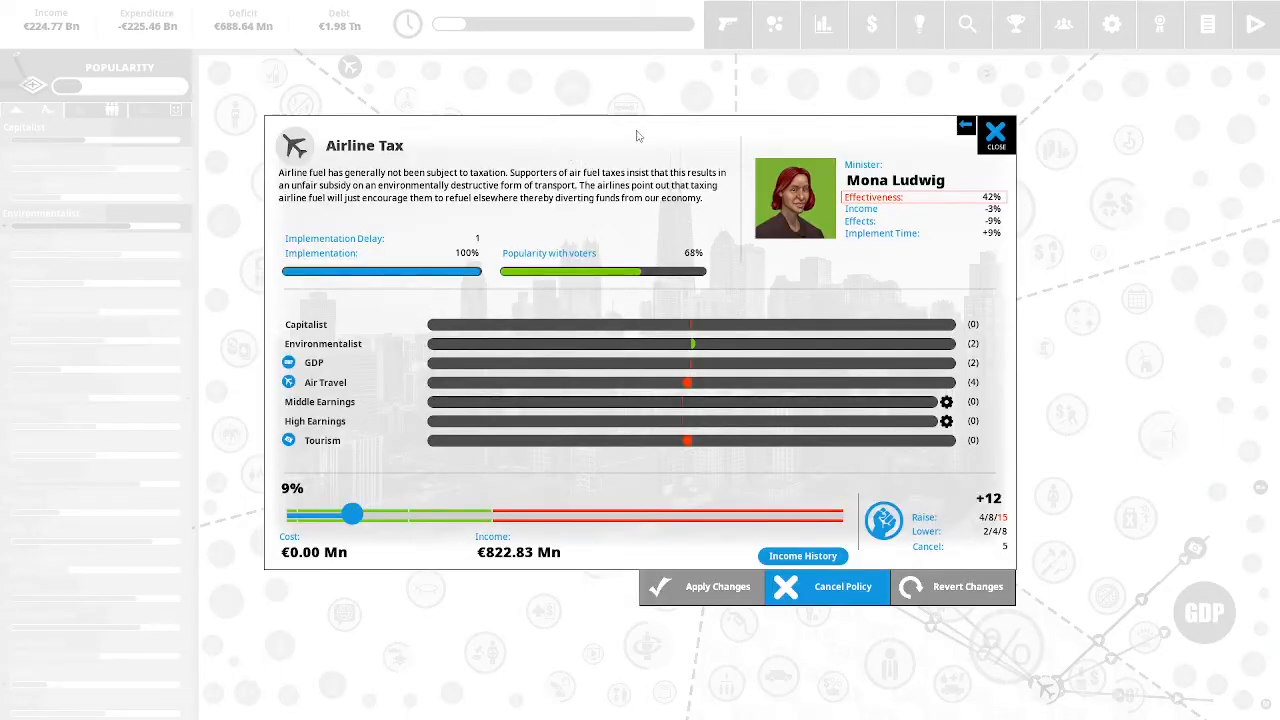
{"action": "mouse_move", "coordinate": [708, 135]}
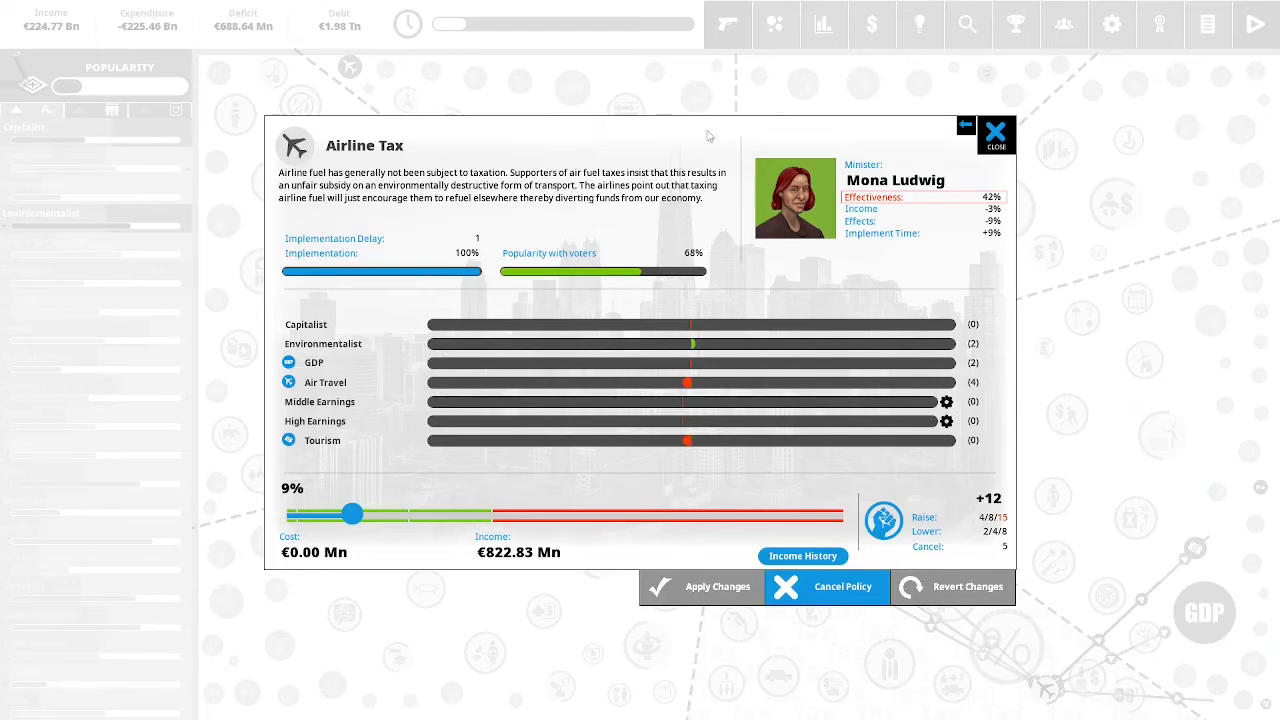
{"action": "mouse_move", "coordinate": [712, 137]}
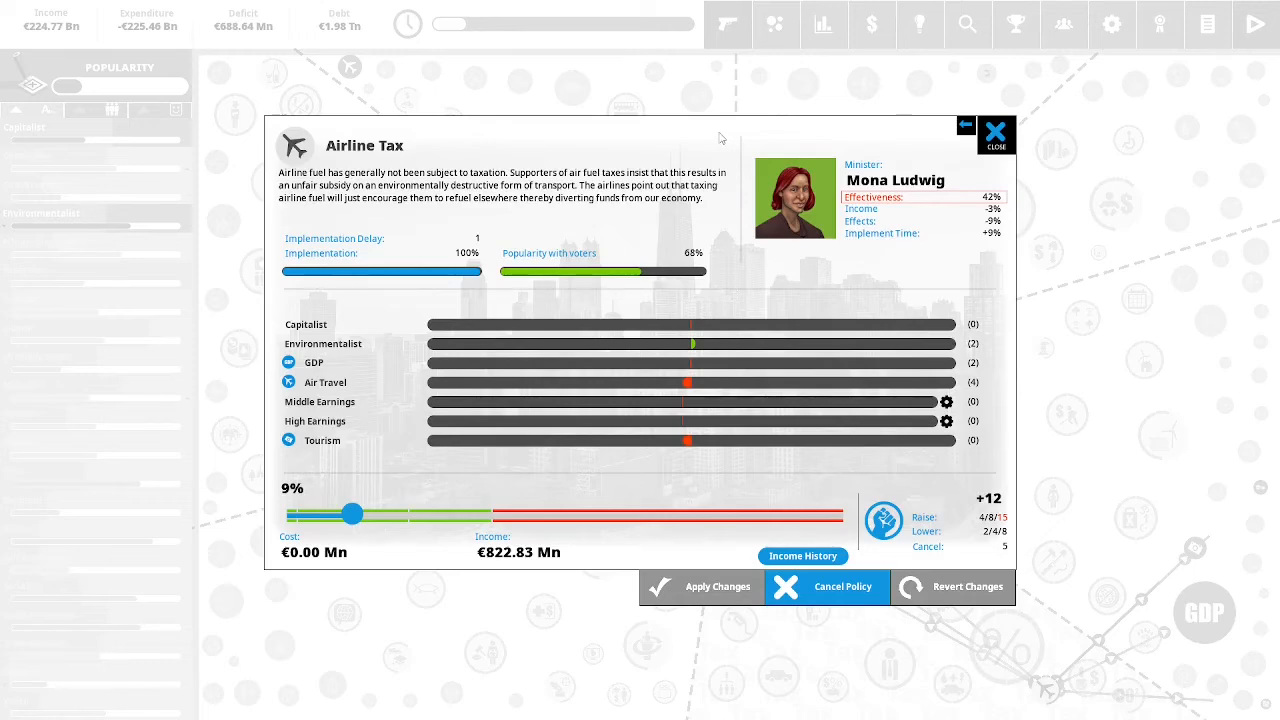
{"action": "mouse_move", "coordinate": [728, 138]}
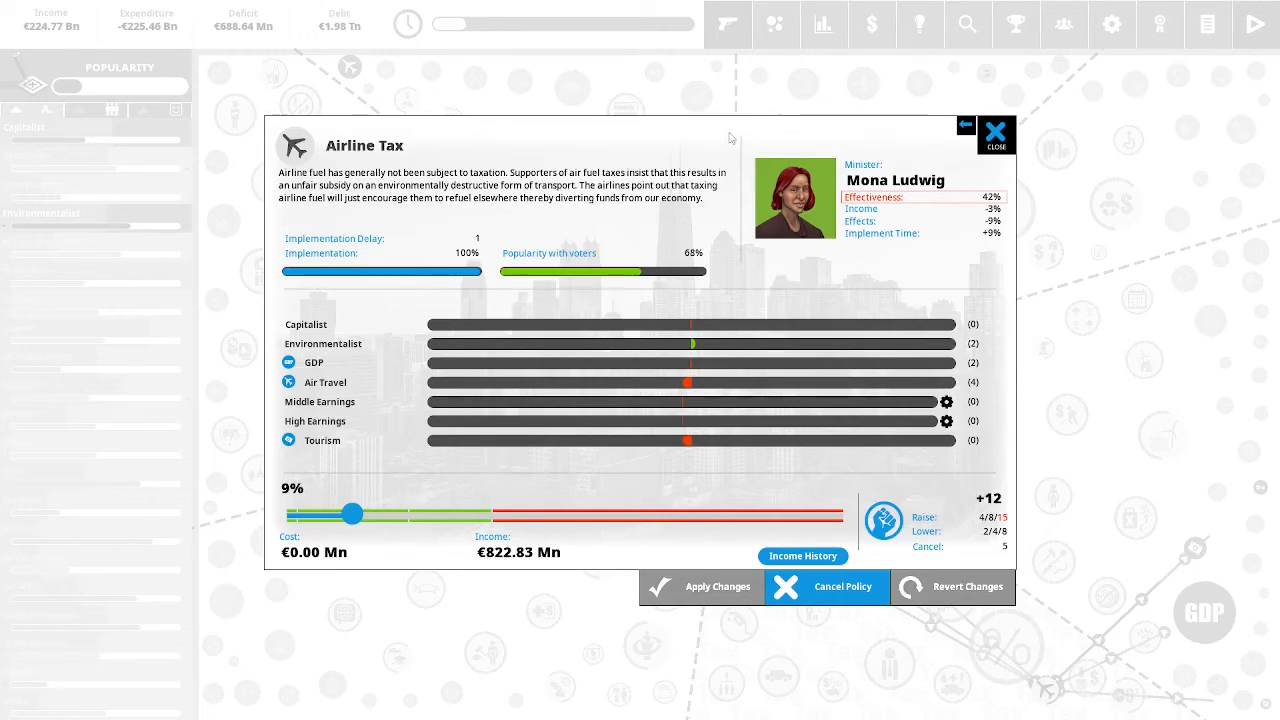
{"action": "mouse_move", "coordinate": [740, 139]}
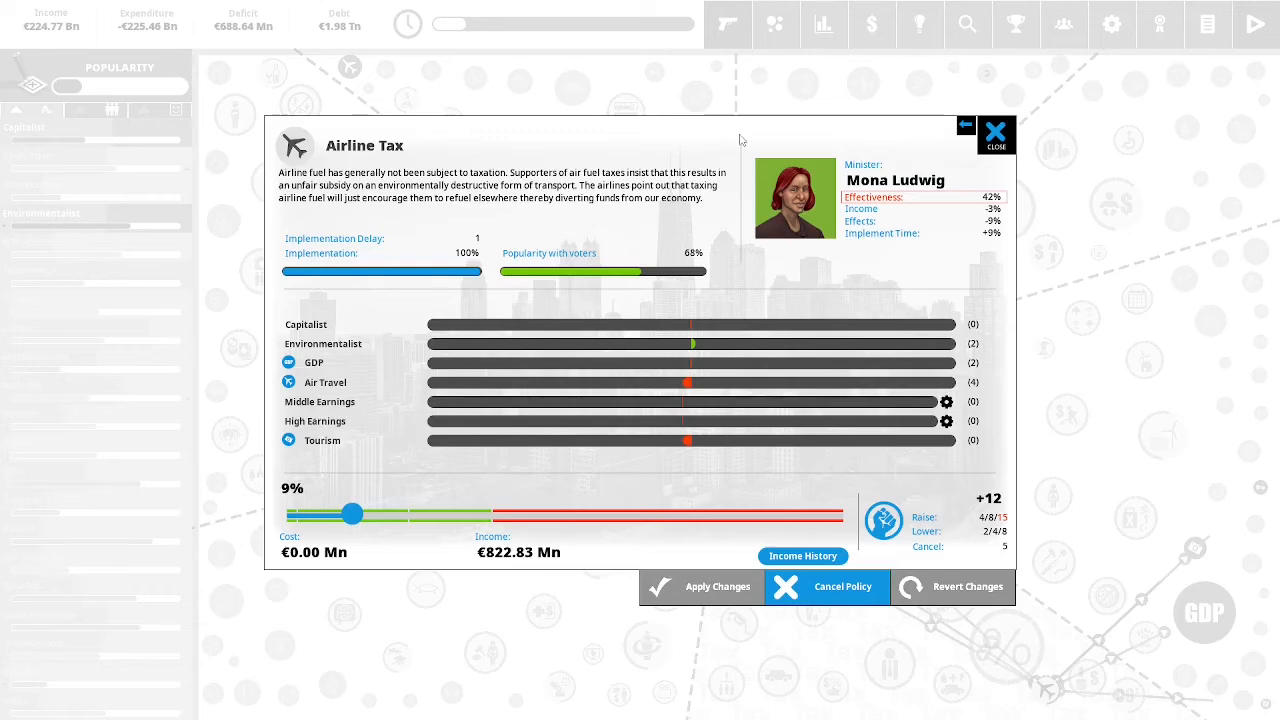
{"action": "mouse_move", "coordinate": [725, 202]}
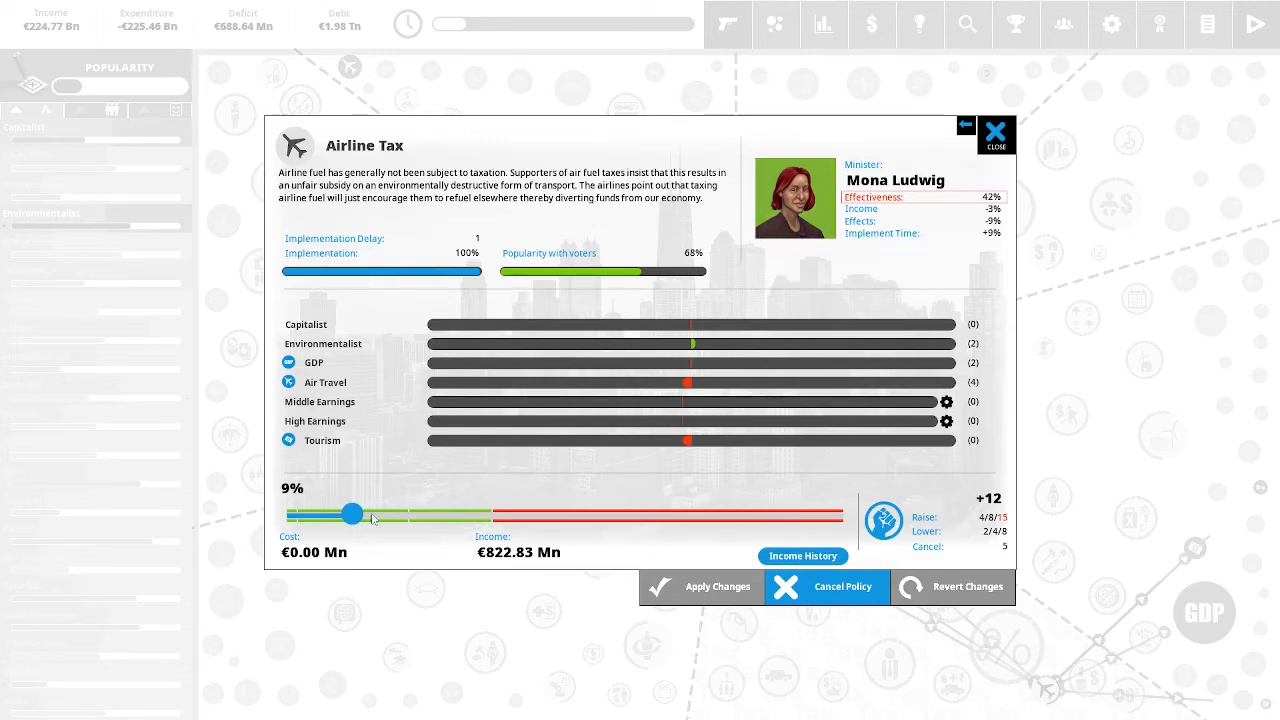
{"action": "mouse_move", "coordinate": [352, 513]}
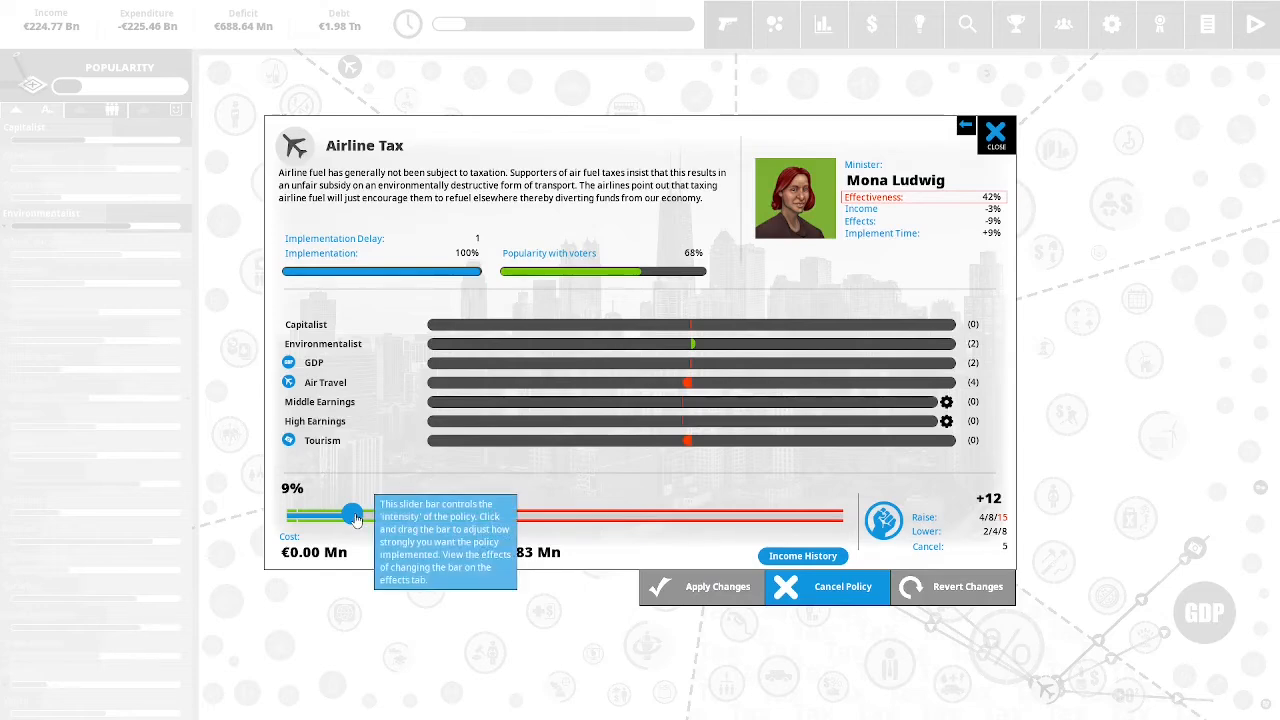
Raise Airline Tax from 9% to 16% (€1.39 Bn) for 4 political capital.
{"action": "left_click_drag", "start_coordinate": [351, 513], "coordinate": [405, 513]}
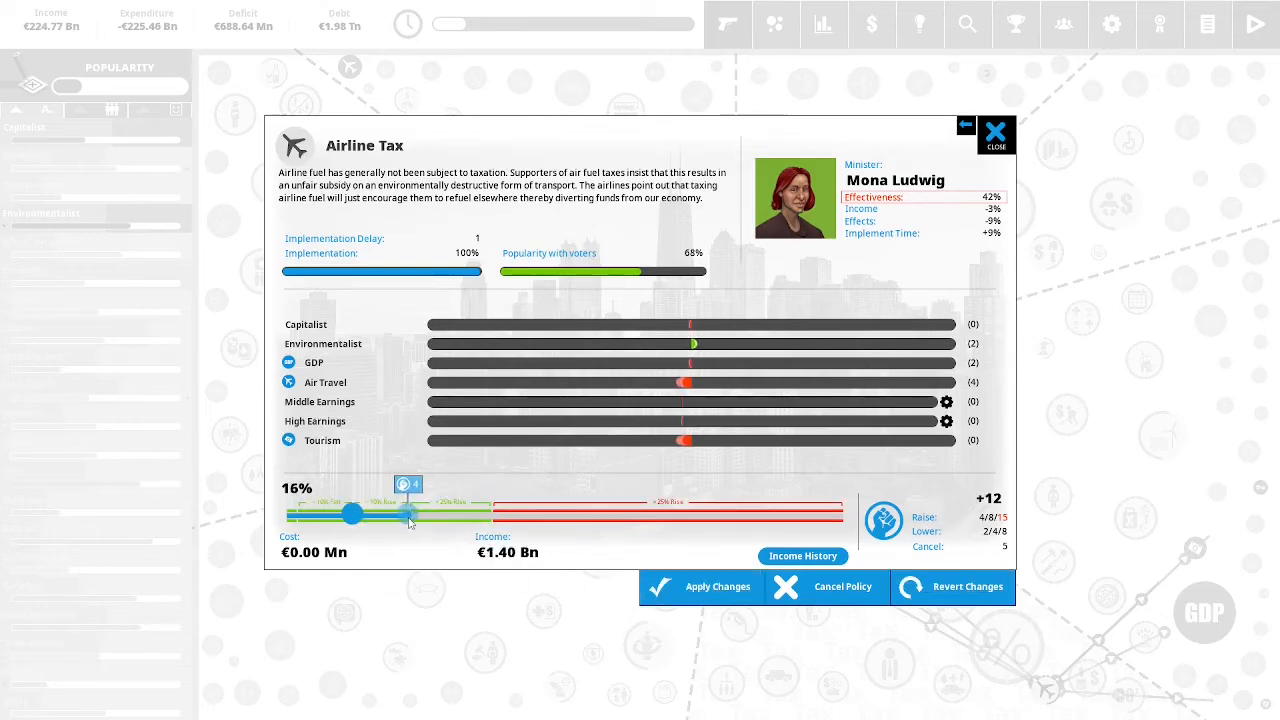
{"action": "left_click", "coordinate": [700, 587]}
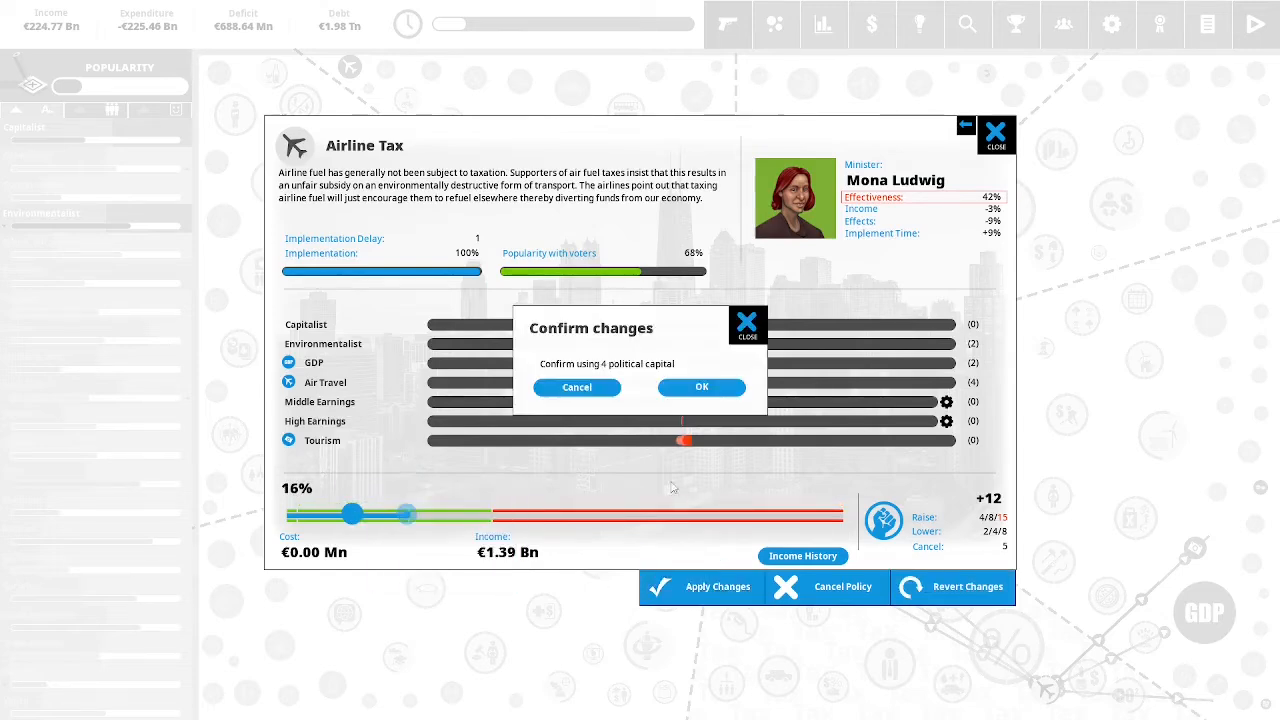
{"action": "left_click", "coordinate": [701, 387]}
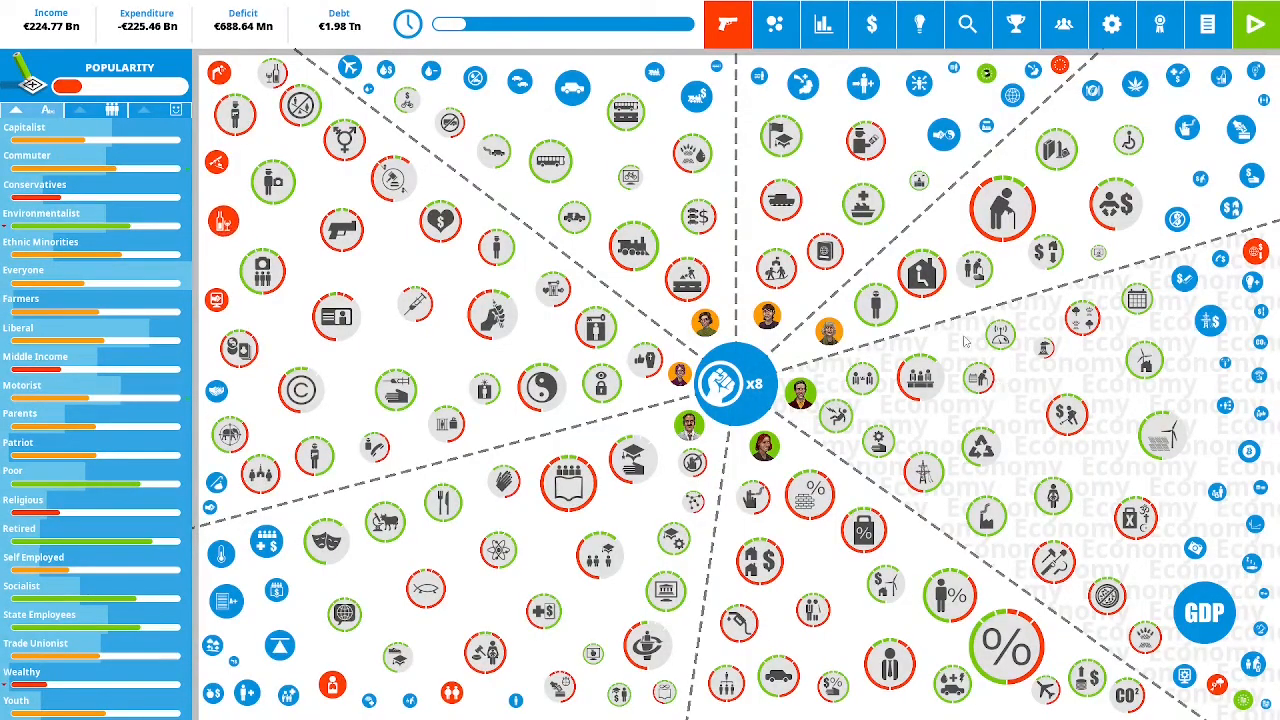
{"action": "left_click", "coordinate": [734, 383]}
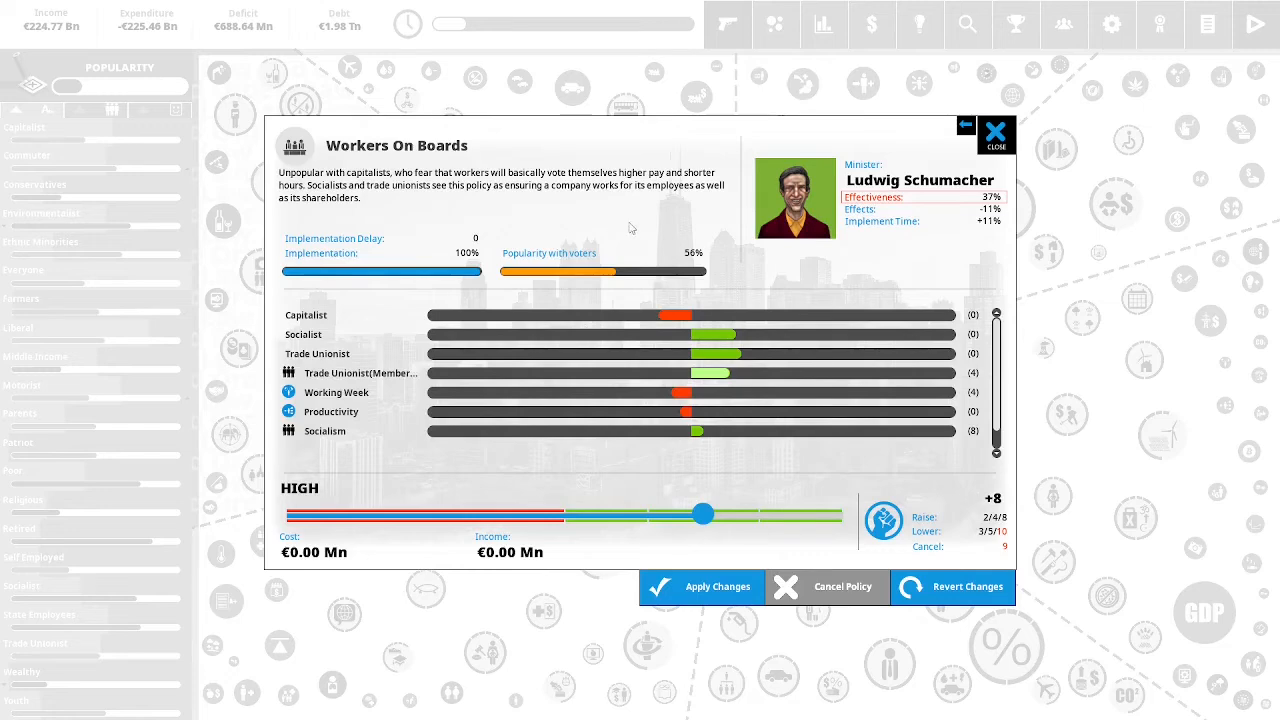
{"action": "mouse_move", "coordinate": [725, 232]}
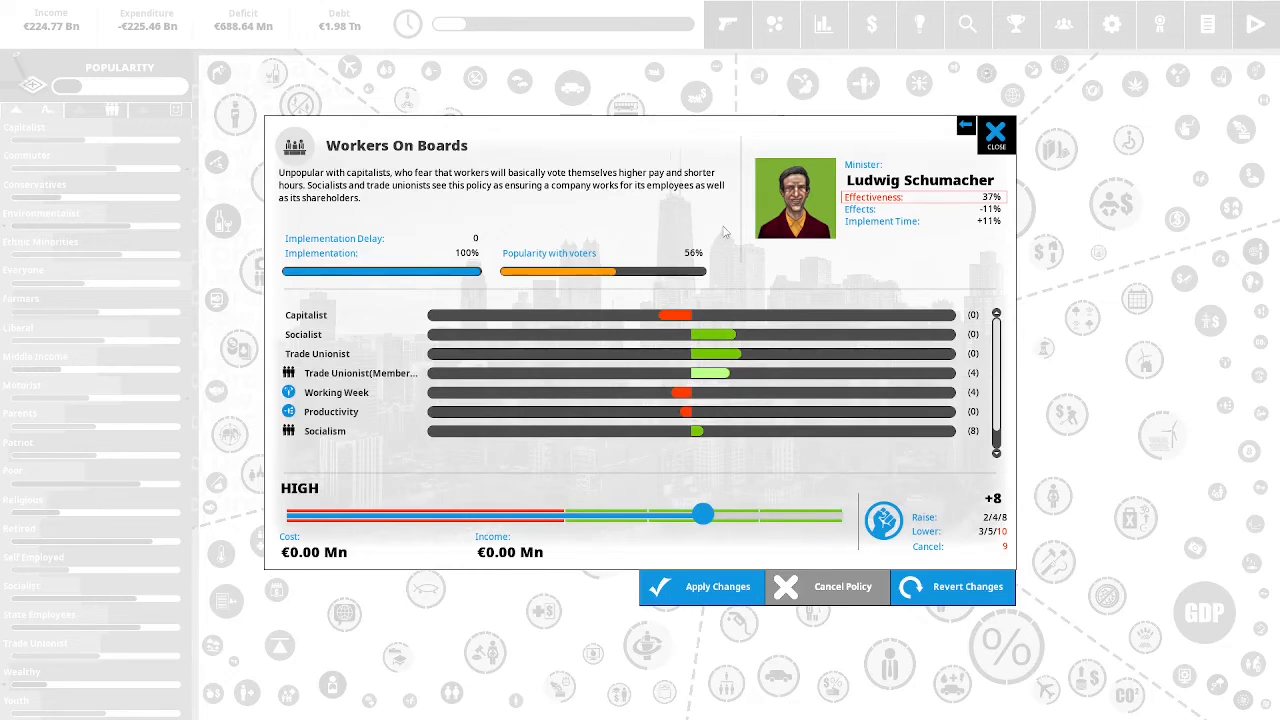
{"action": "mouse_move", "coordinate": [722, 246]}
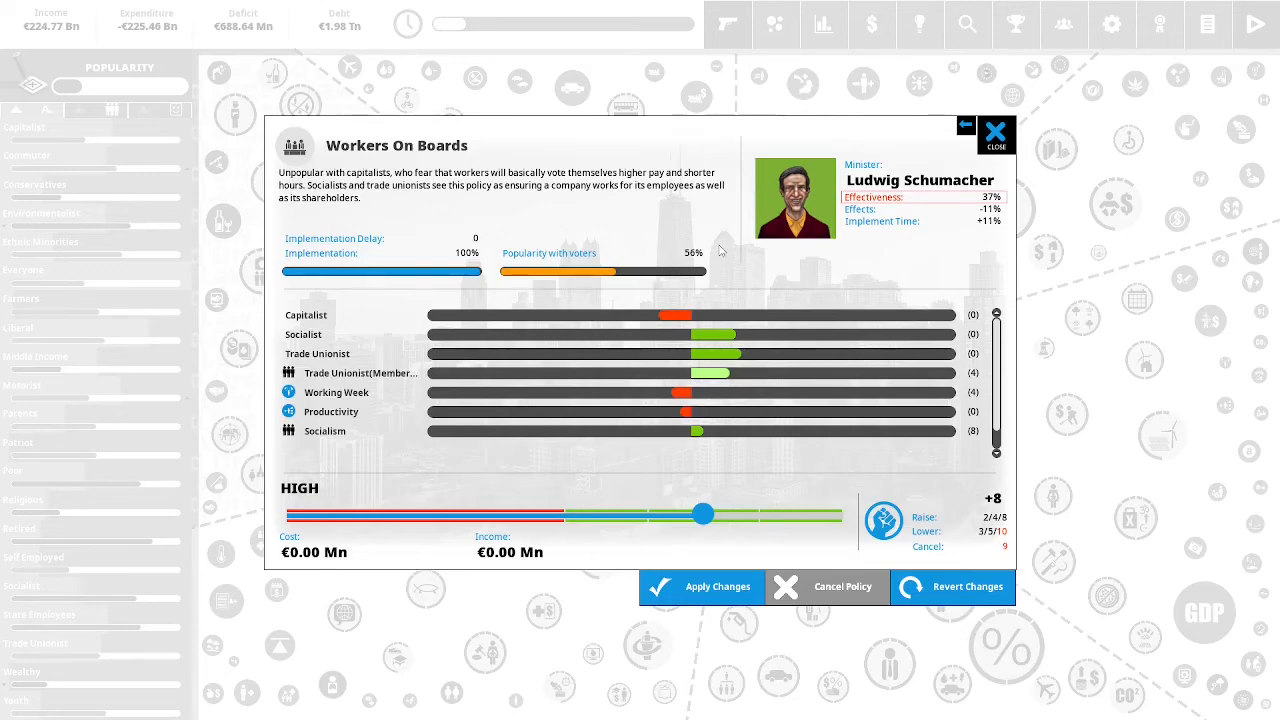
{"action": "mouse_move", "coordinate": [735, 255]}
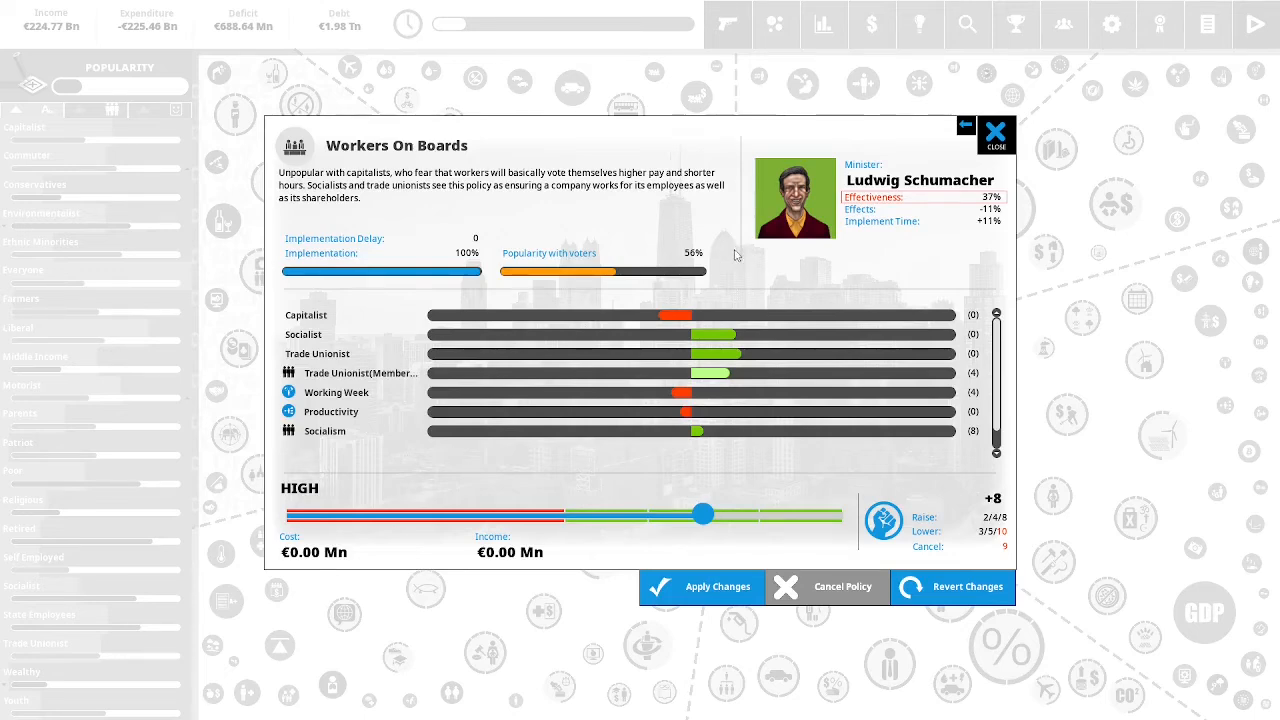
{"action": "mouse_move", "coordinate": [724, 486]}
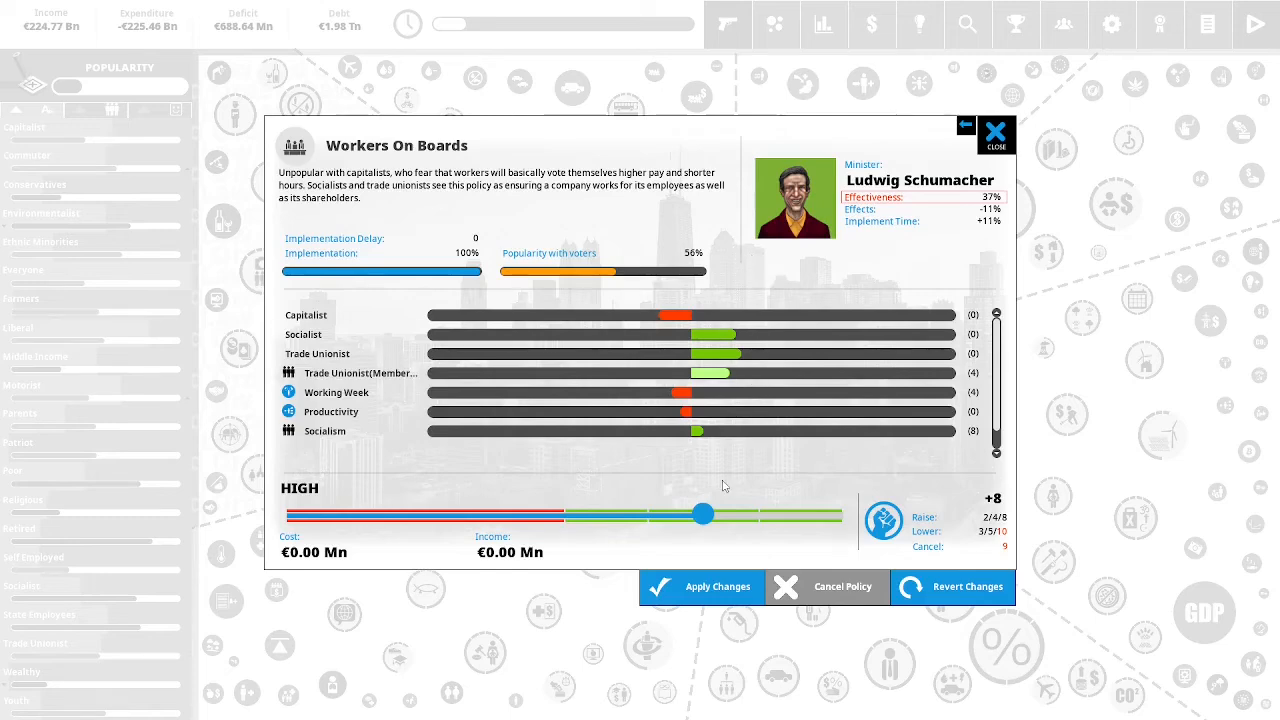
{"action": "mouse_move", "coordinate": [617, 454]}
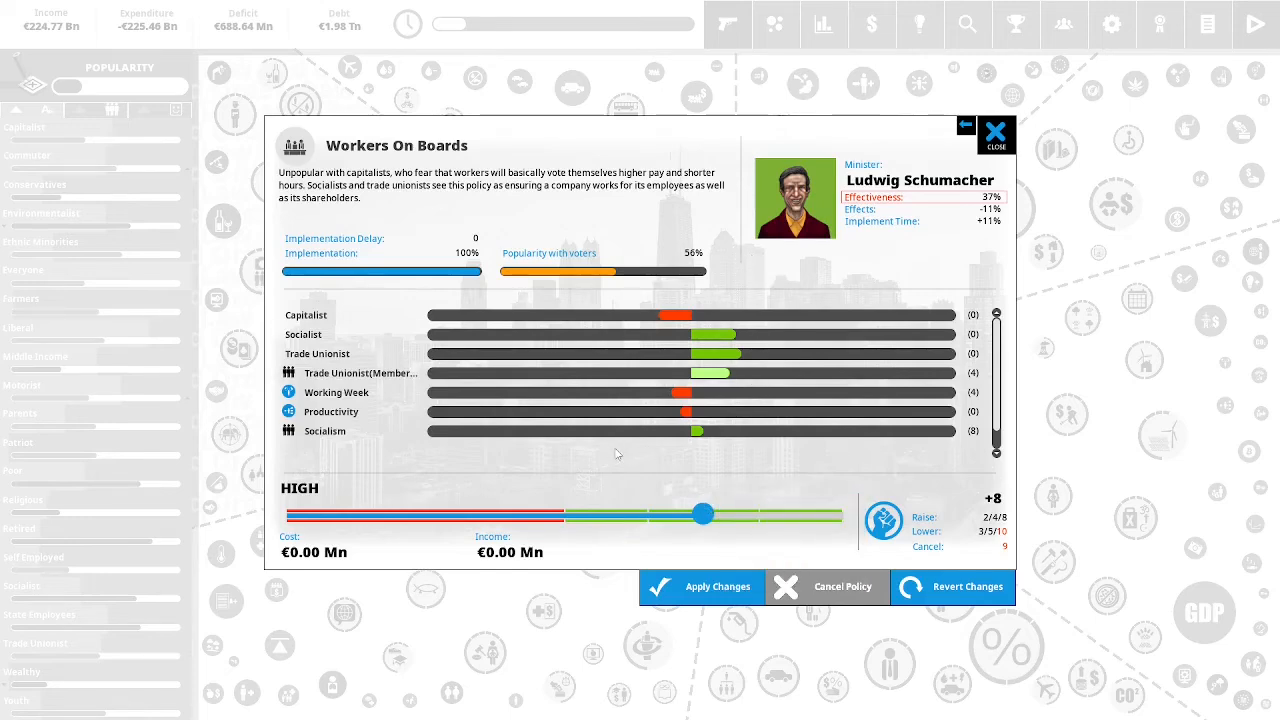
{"action": "mouse_move", "coordinate": [658, 472]}
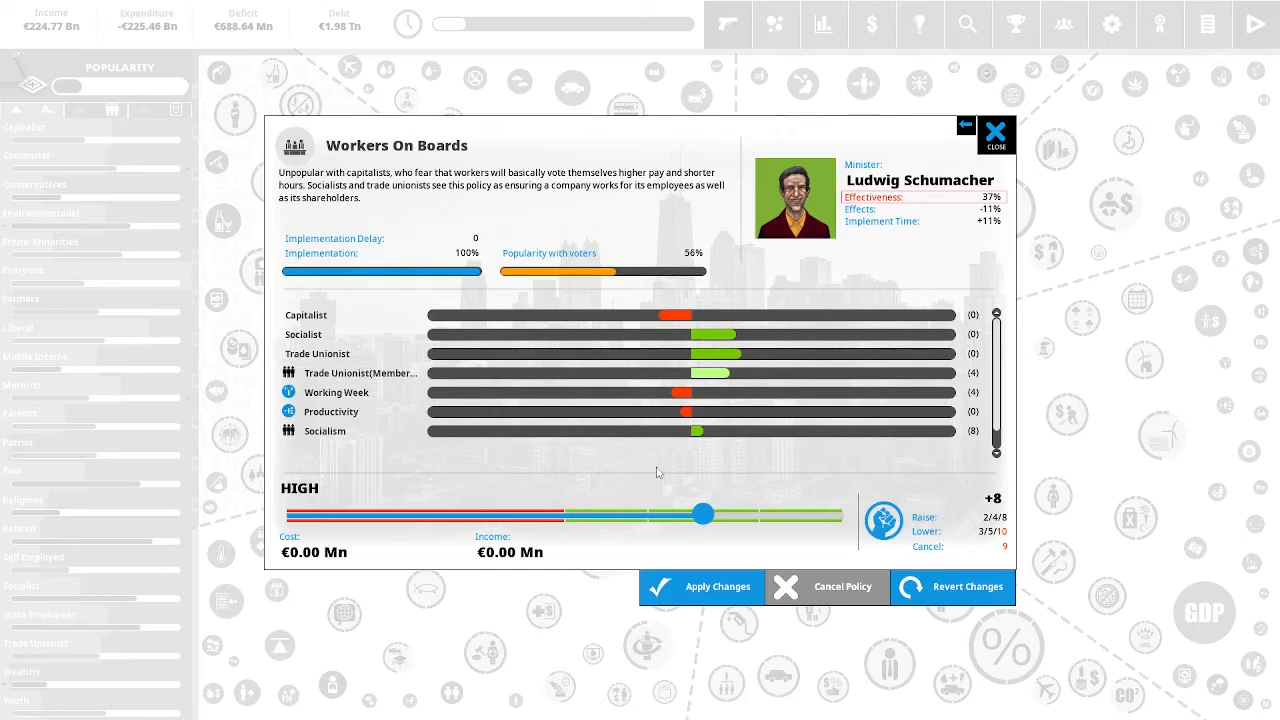
{"action": "mouse_move", "coordinate": [735, 472]}
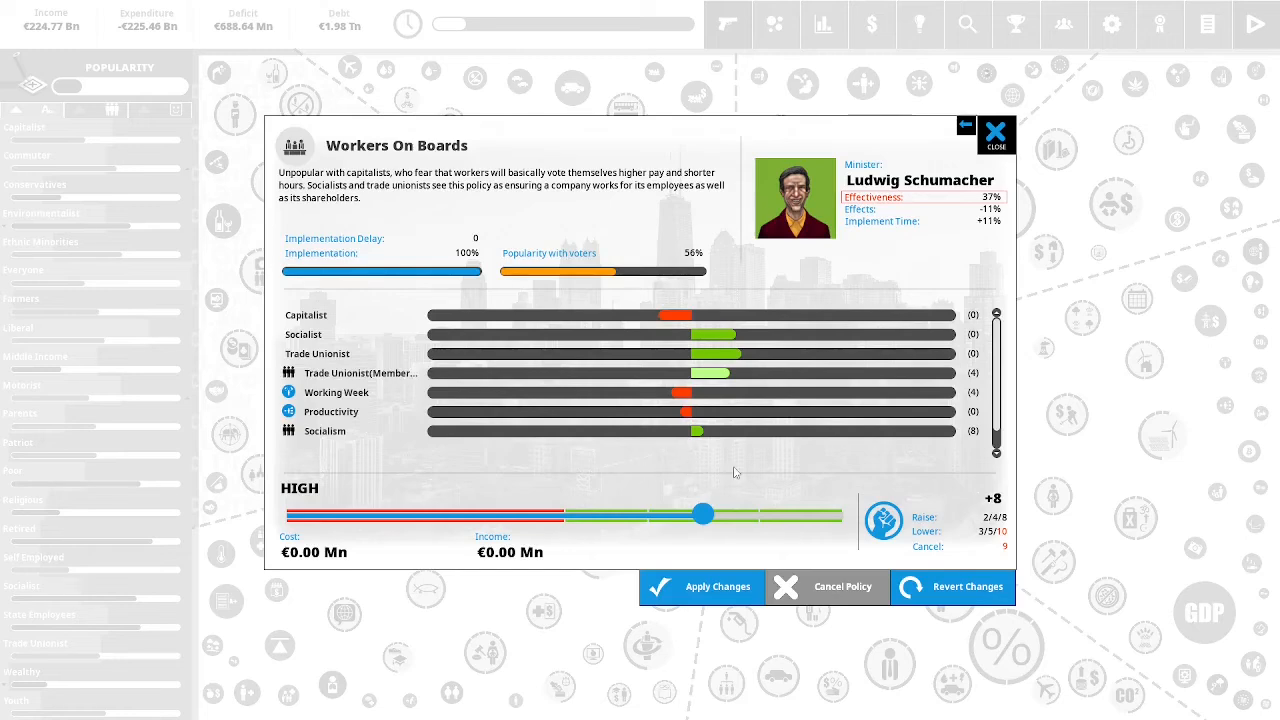
{"action": "mouse_move", "coordinate": [703, 513]}
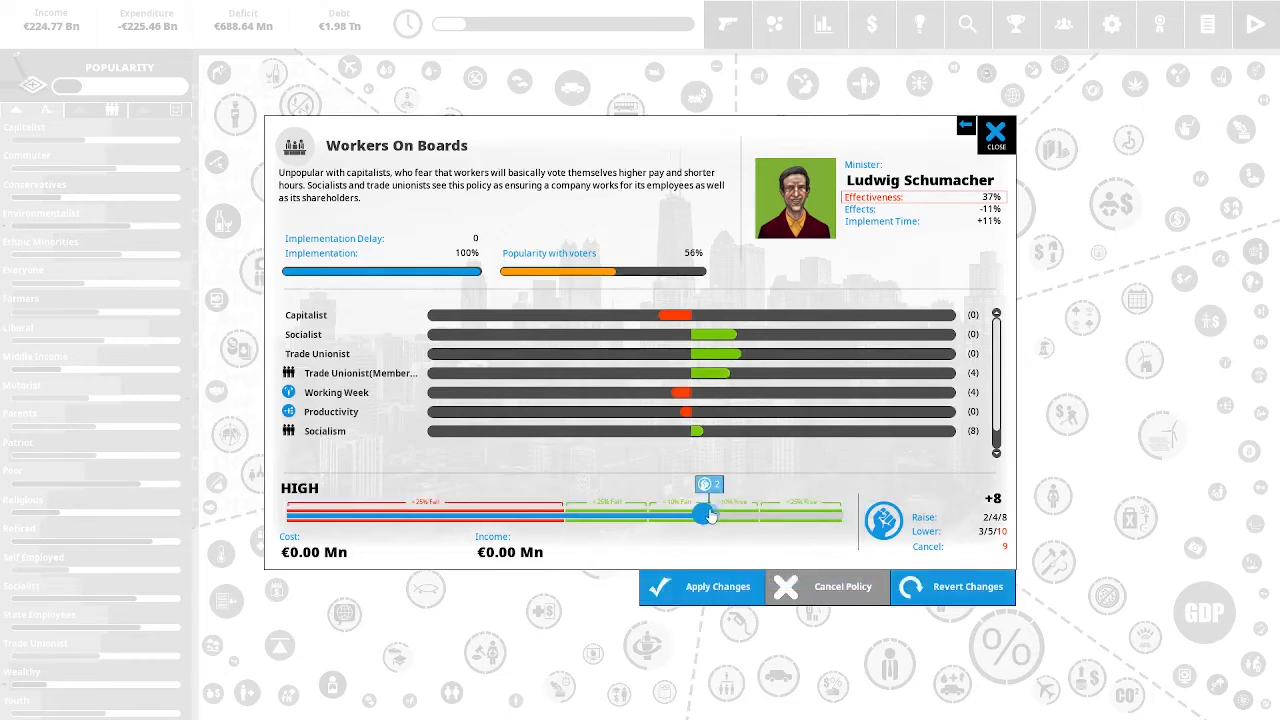
Cut Workers On Boards from High to Medium and apply the change.
{"action": "left_click_drag", "start_coordinate": [705, 513], "coordinate": [565, 513]}
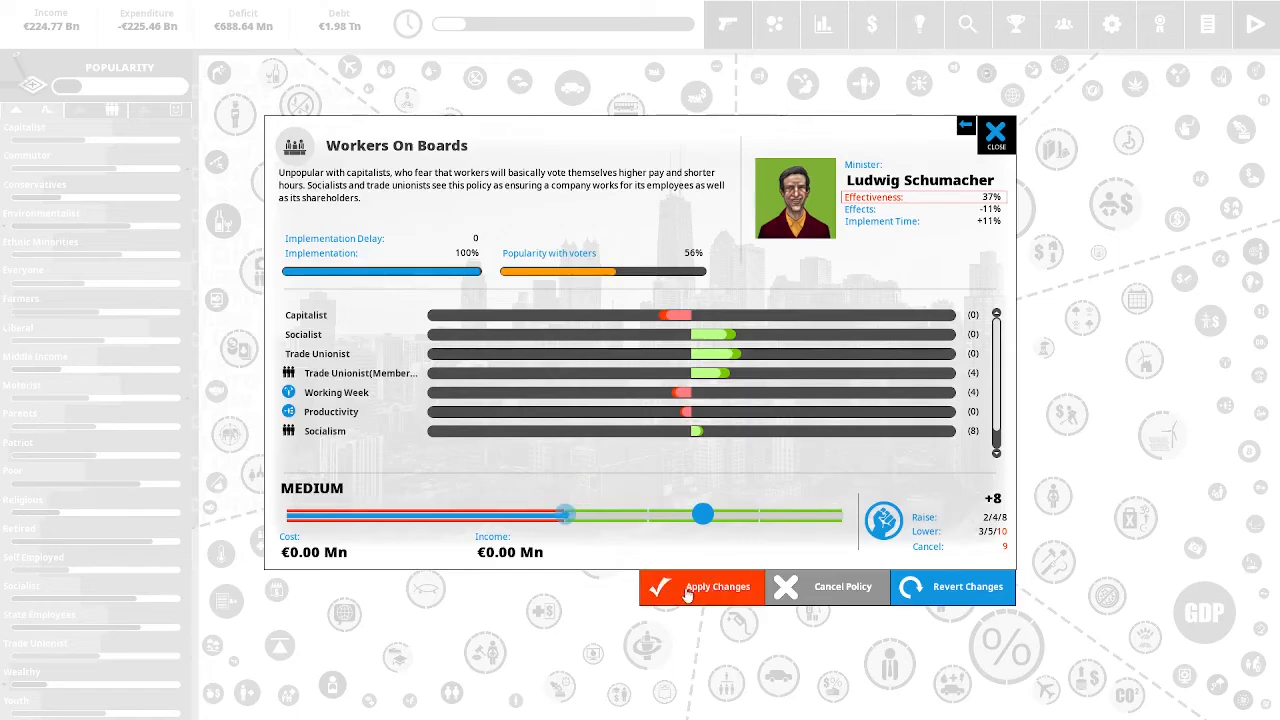
{"action": "left_click", "coordinate": [701, 587]}
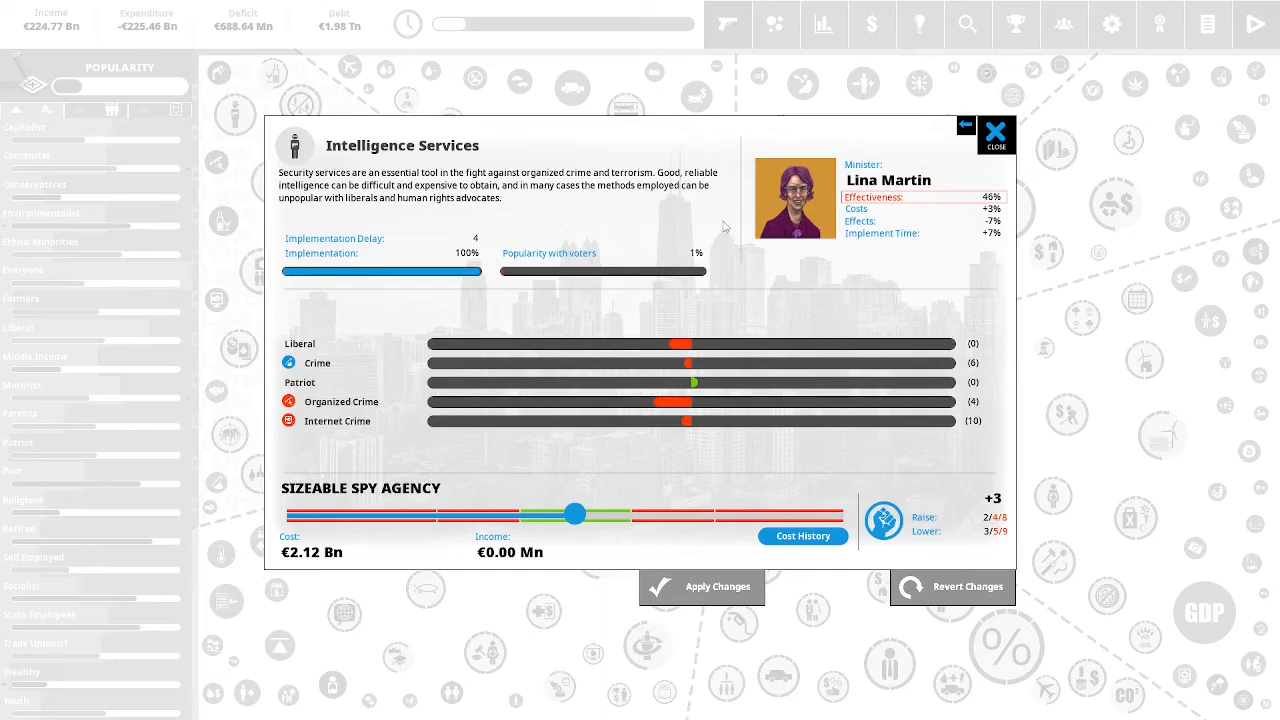
{"action": "mouse_move", "coordinate": [768, 289]}
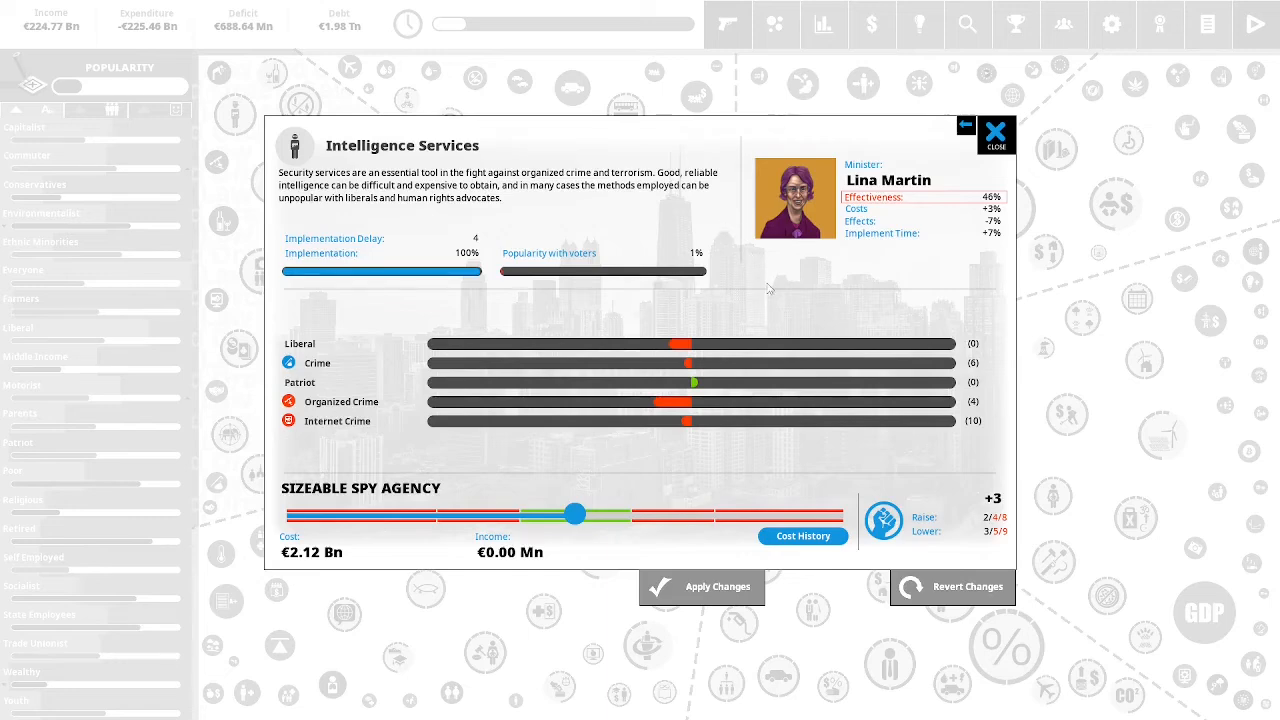
{"action": "mouse_move", "coordinate": [890, 292]}
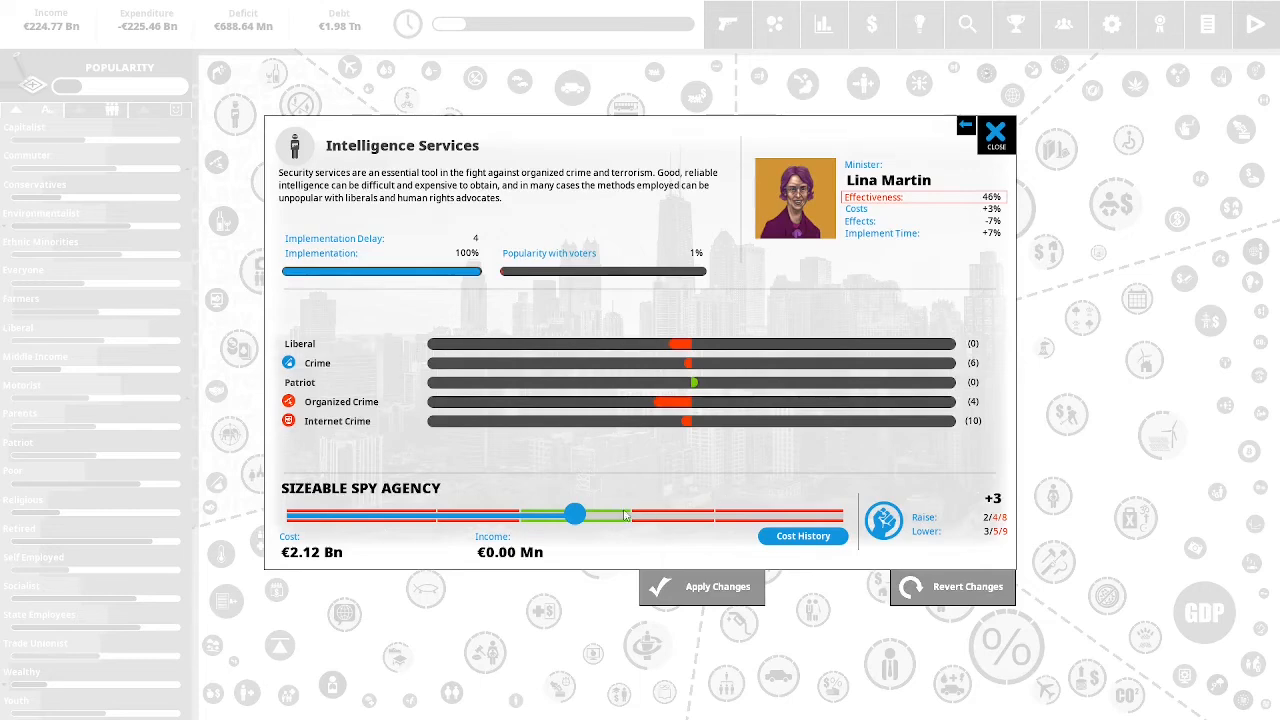
Raise Intelligence Services funding one level to €2.23 Bn for 2 political capital.
{"action": "left_click_drag", "start_coordinate": [575, 514], "coordinate": [627, 514]}
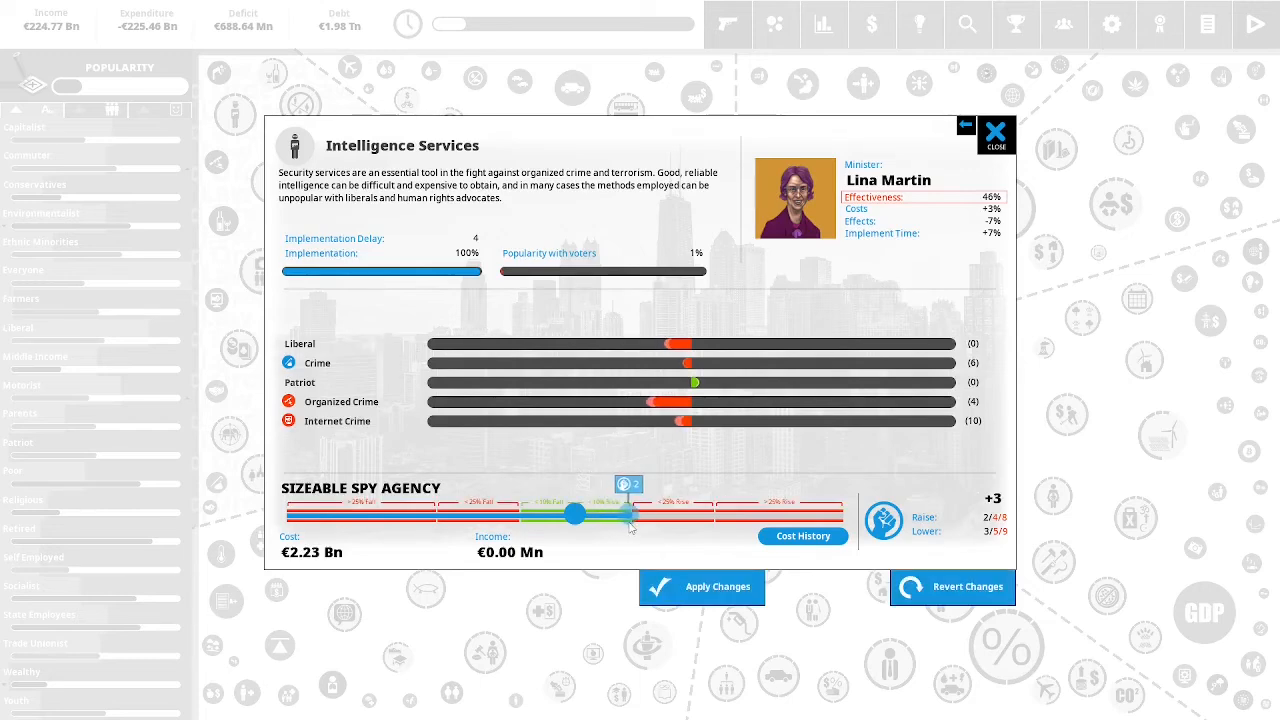
{"action": "left_click", "coordinate": [701, 587]}
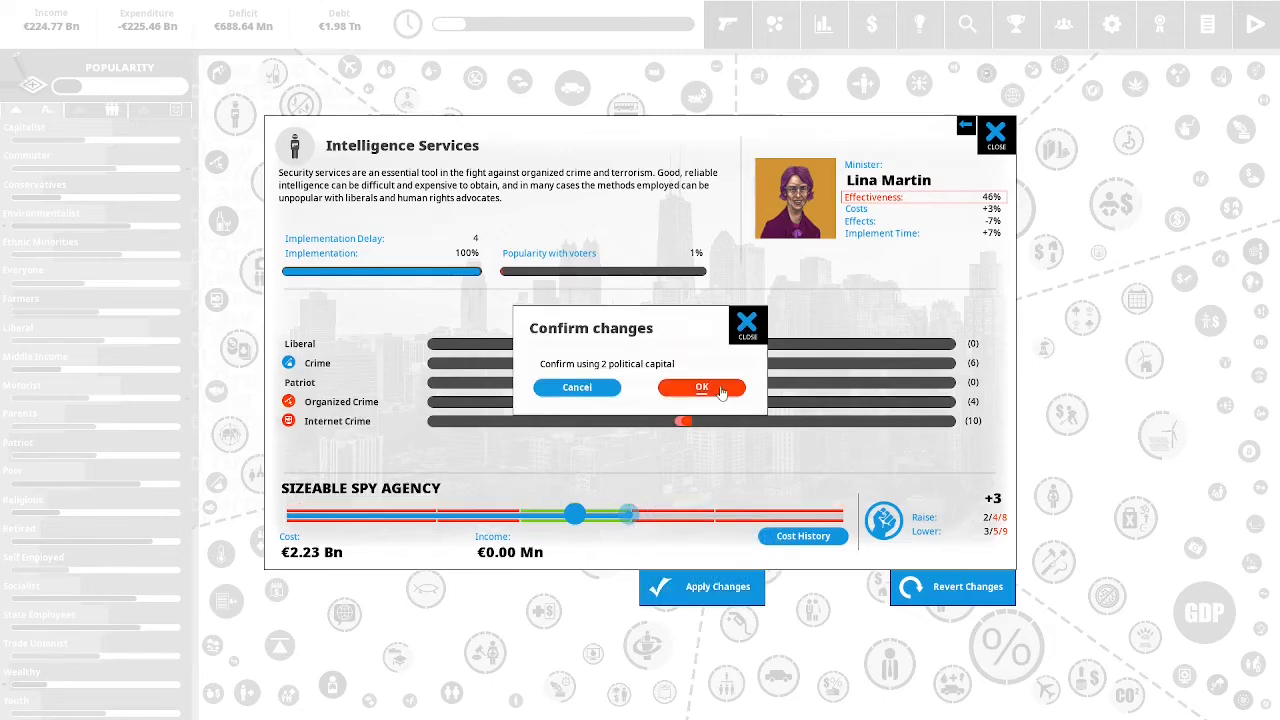
{"action": "left_click", "coordinate": [701, 387]}
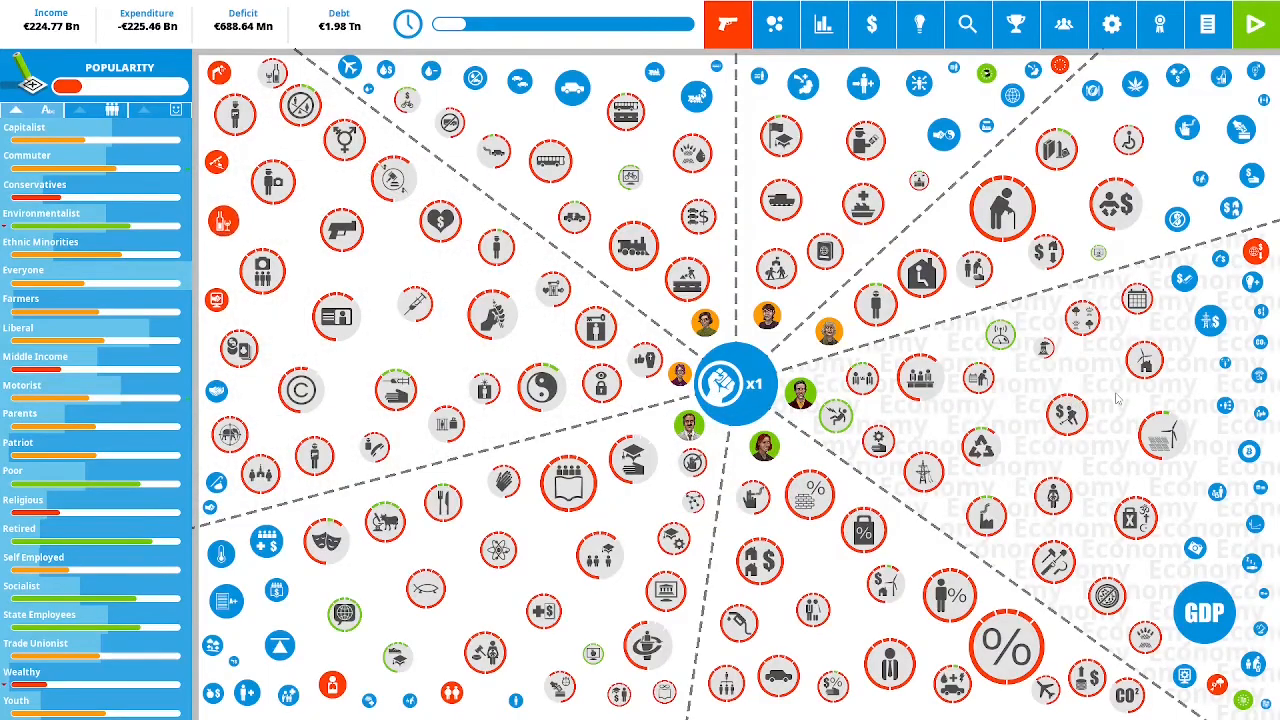
{"action": "left_click", "coordinate": [735, 385]}
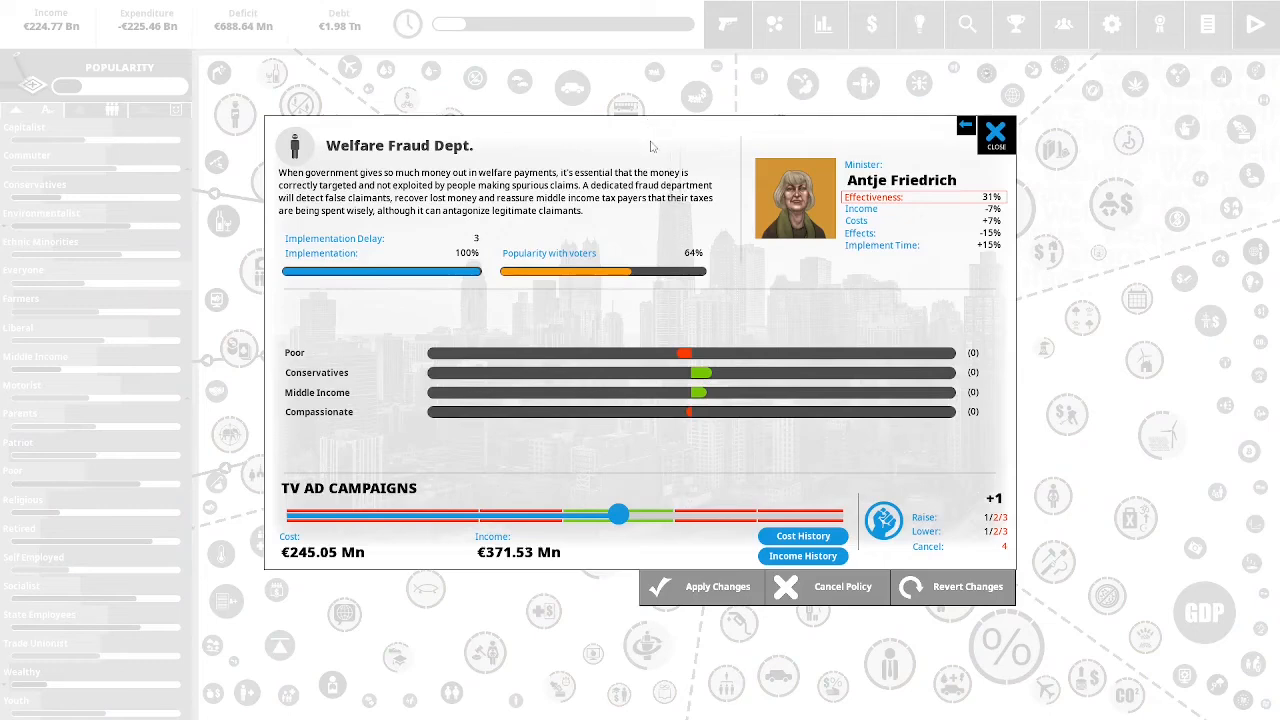
{"action": "mouse_move", "coordinate": [690, 145]}
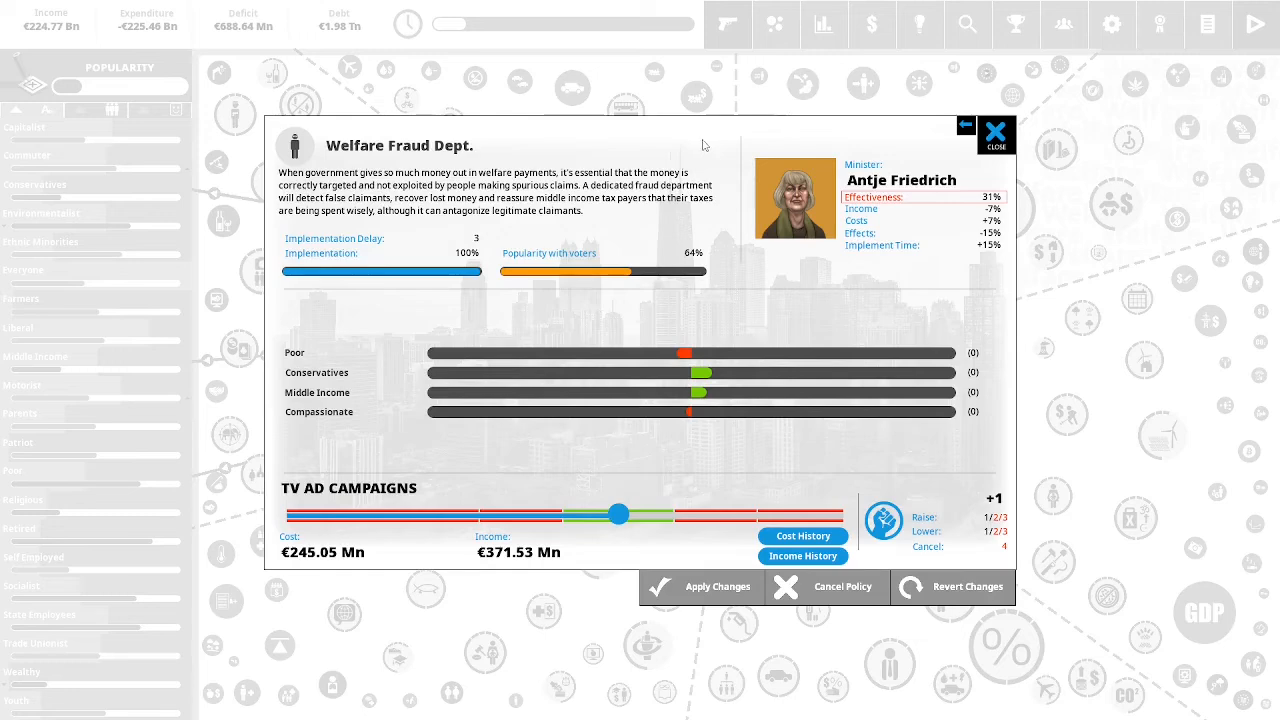
{"action": "mouse_move", "coordinate": [715, 230]}
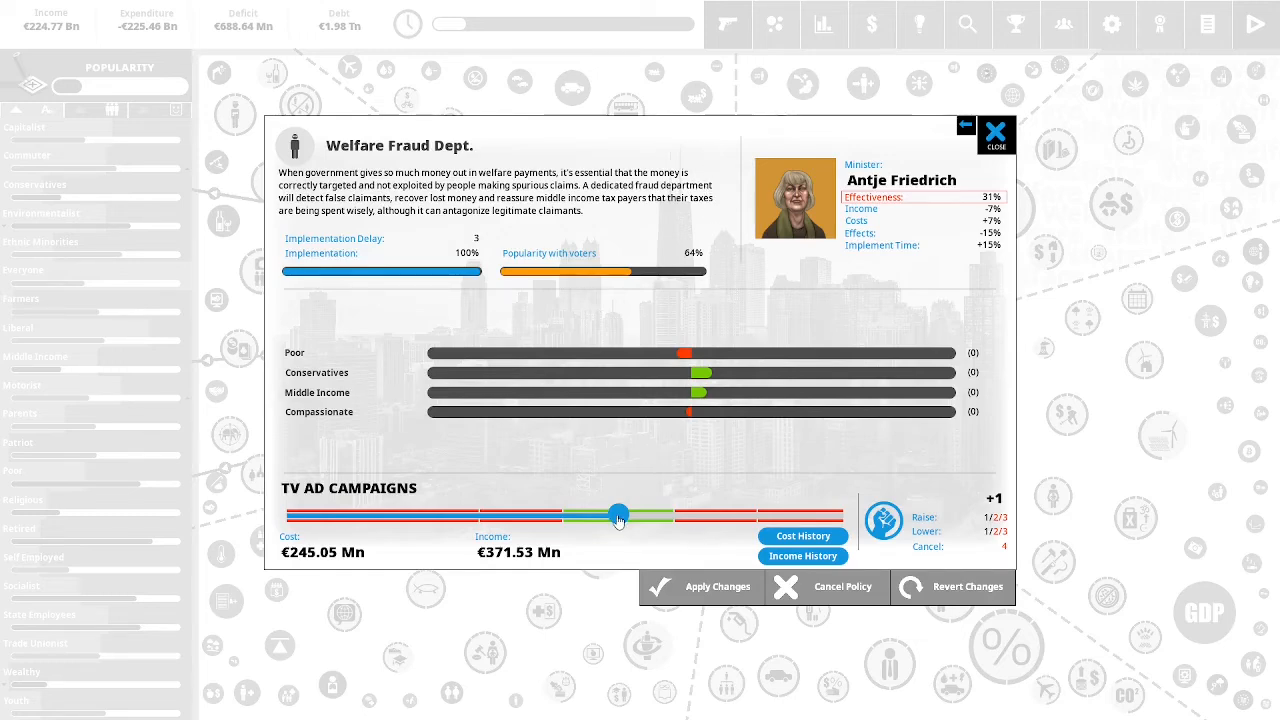
Raise Welfare Fraud Dept funding one level to €250.96 Mn for 1 political capital.
{"action": "left_click_drag", "start_coordinate": [619, 514], "coordinate": [619, 514]}
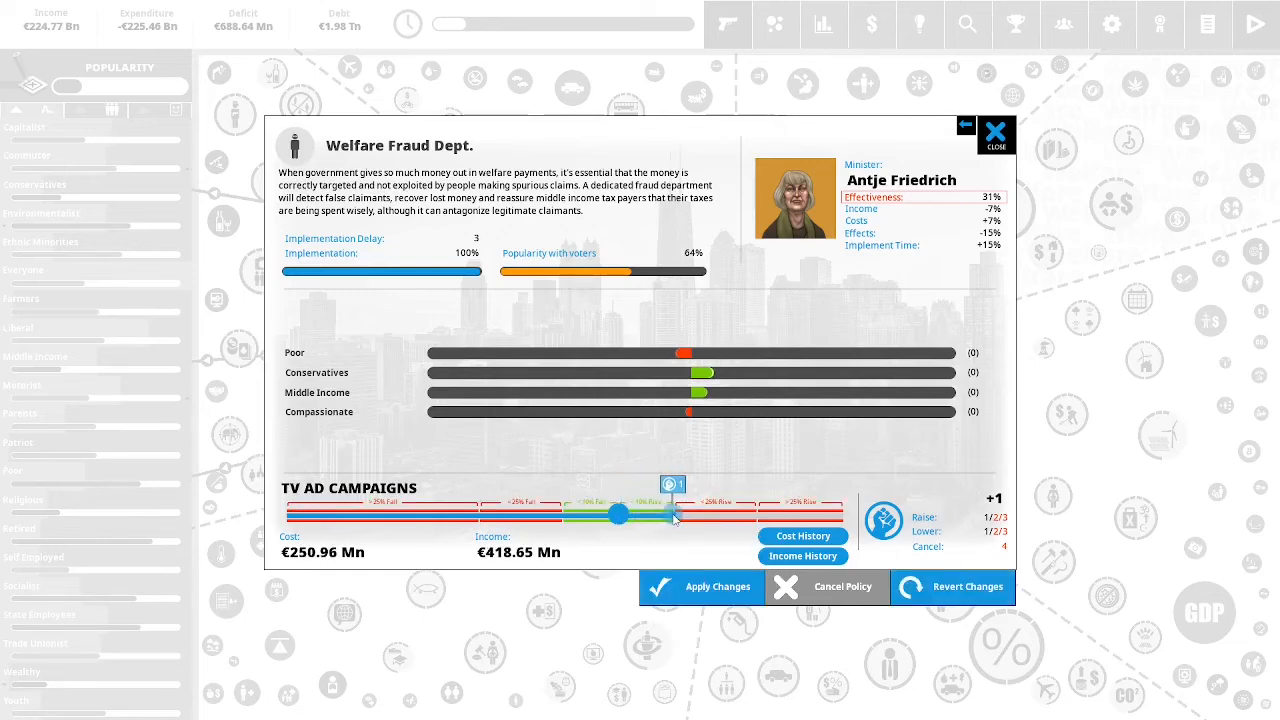
{"action": "left_click", "coordinate": [702, 587]}
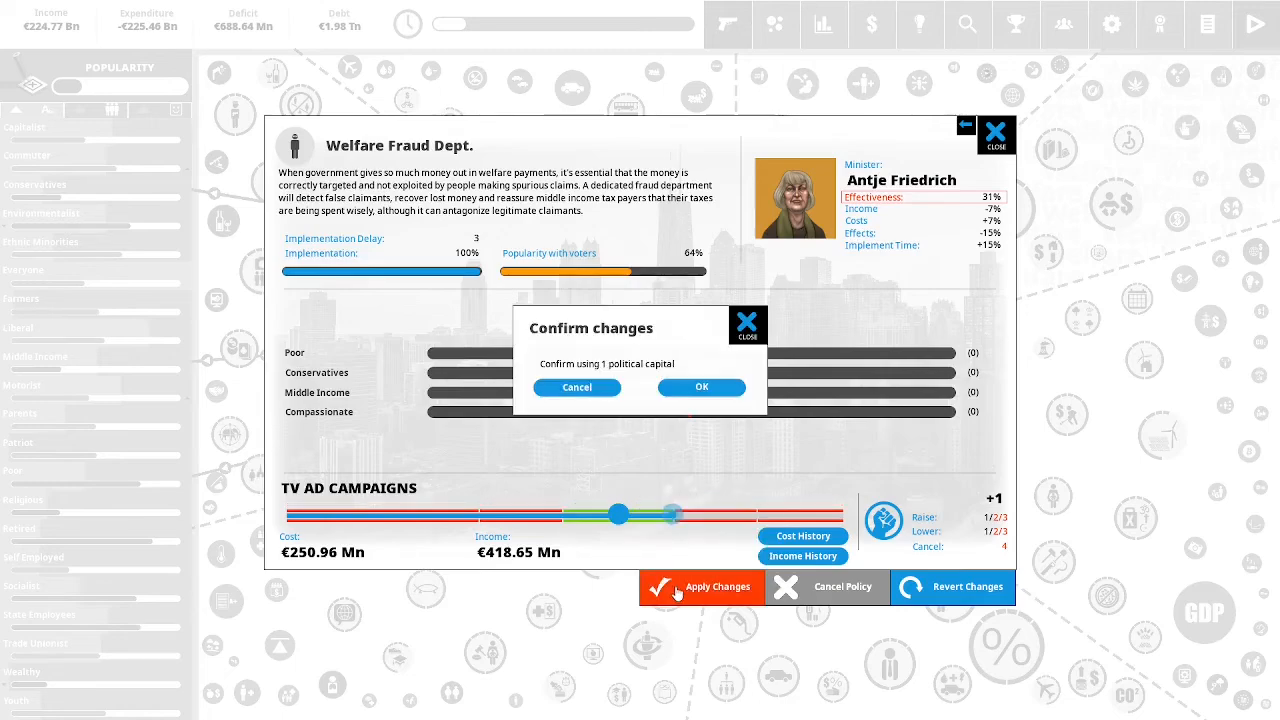
{"action": "left_click", "coordinate": [701, 387]}
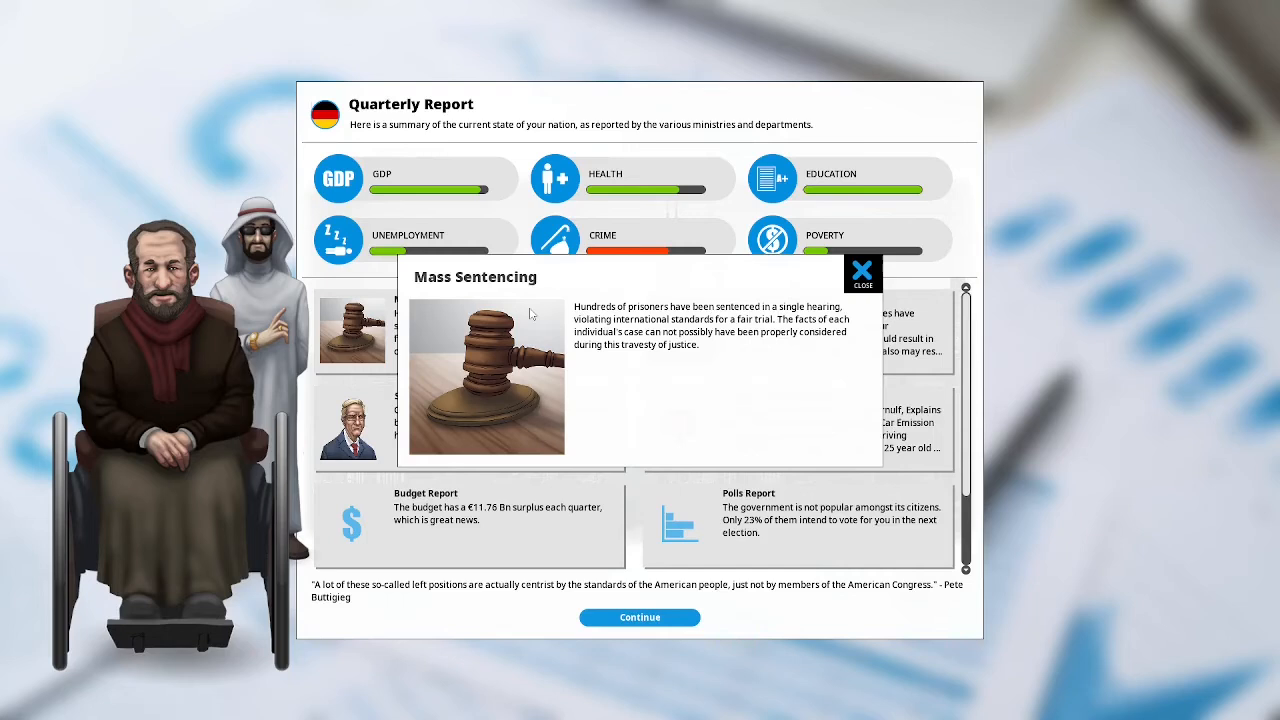
{"action": "mouse_move", "coordinate": [500, 335]}
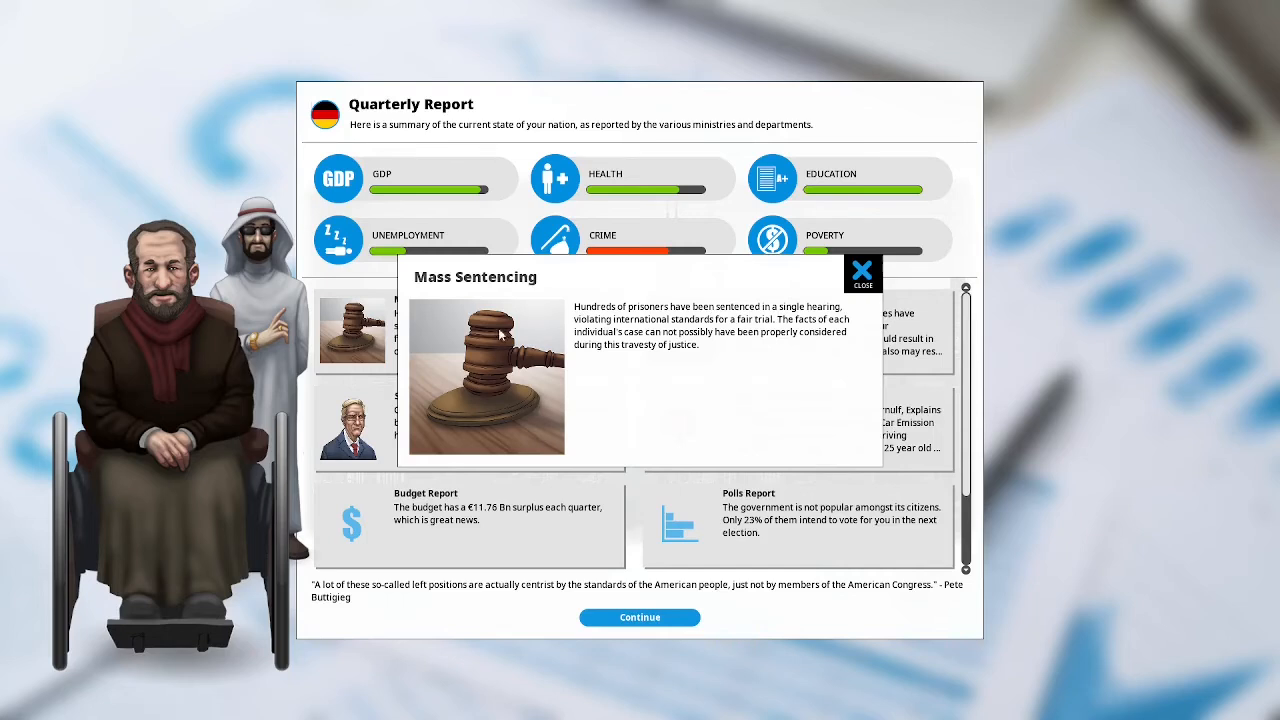
Close the Mass Sentencing and AAA credit rating upgrade pop-ups.
{"action": "left_click", "coordinate": [862, 272]}
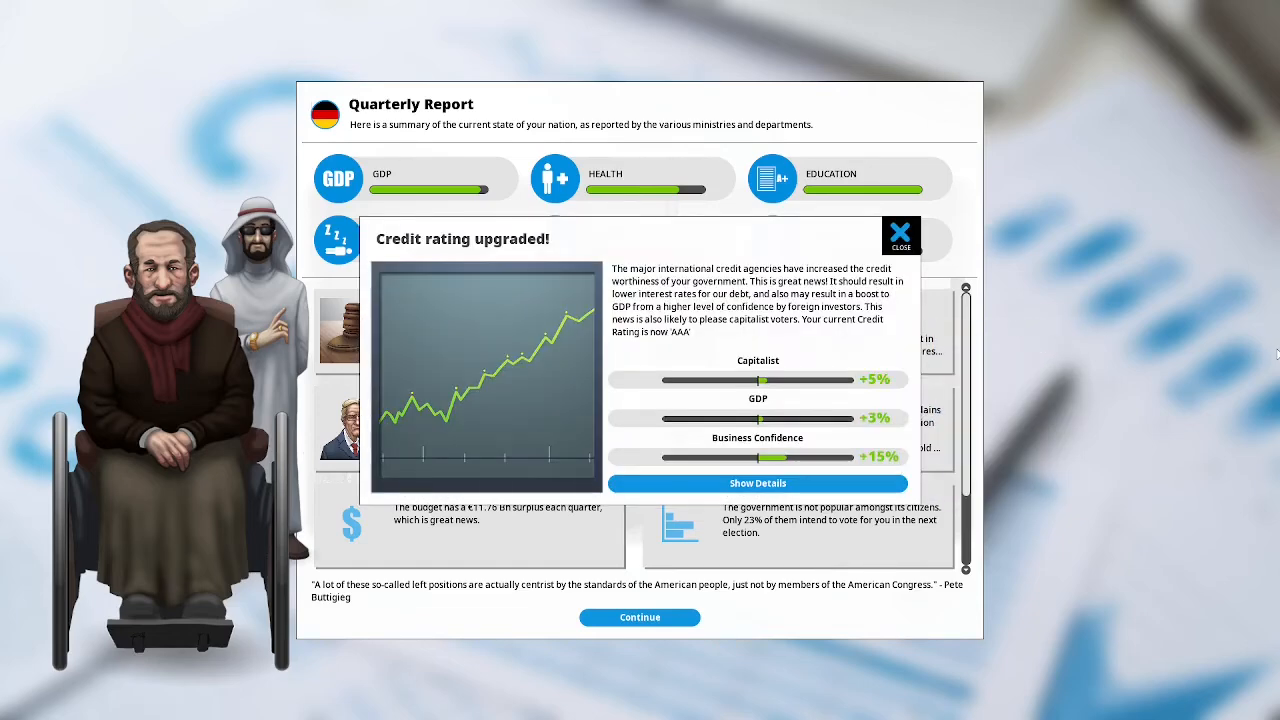
{"action": "mouse_move", "coordinate": [1254, 348]}
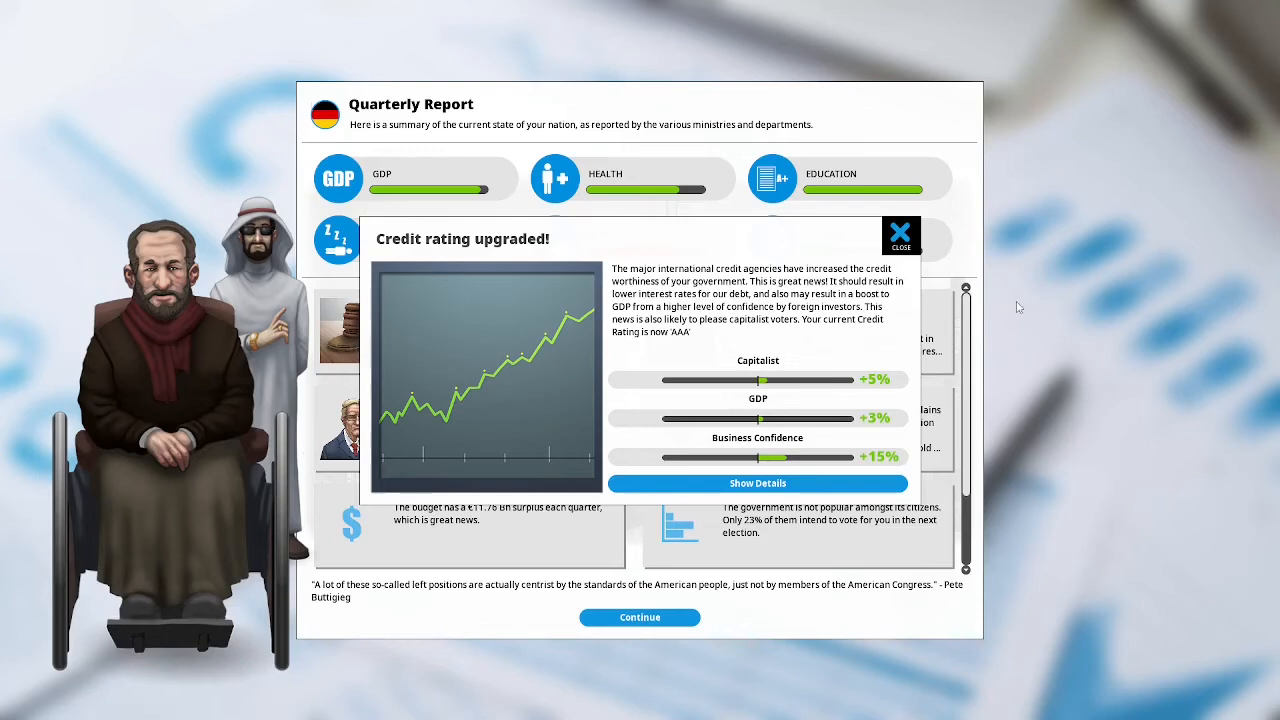
{"action": "mouse_move", "coordinate": [1029, 305]}
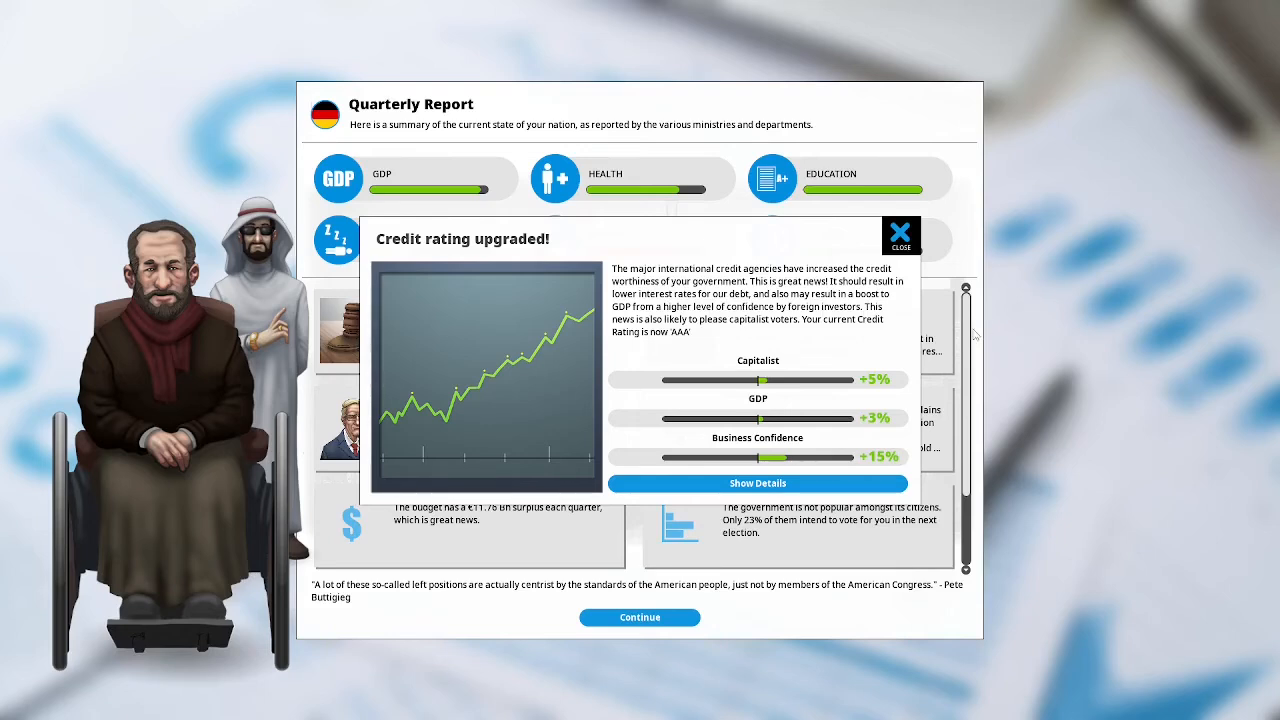
{"action": "mouse_move", "coordinate": [1035, 318]}
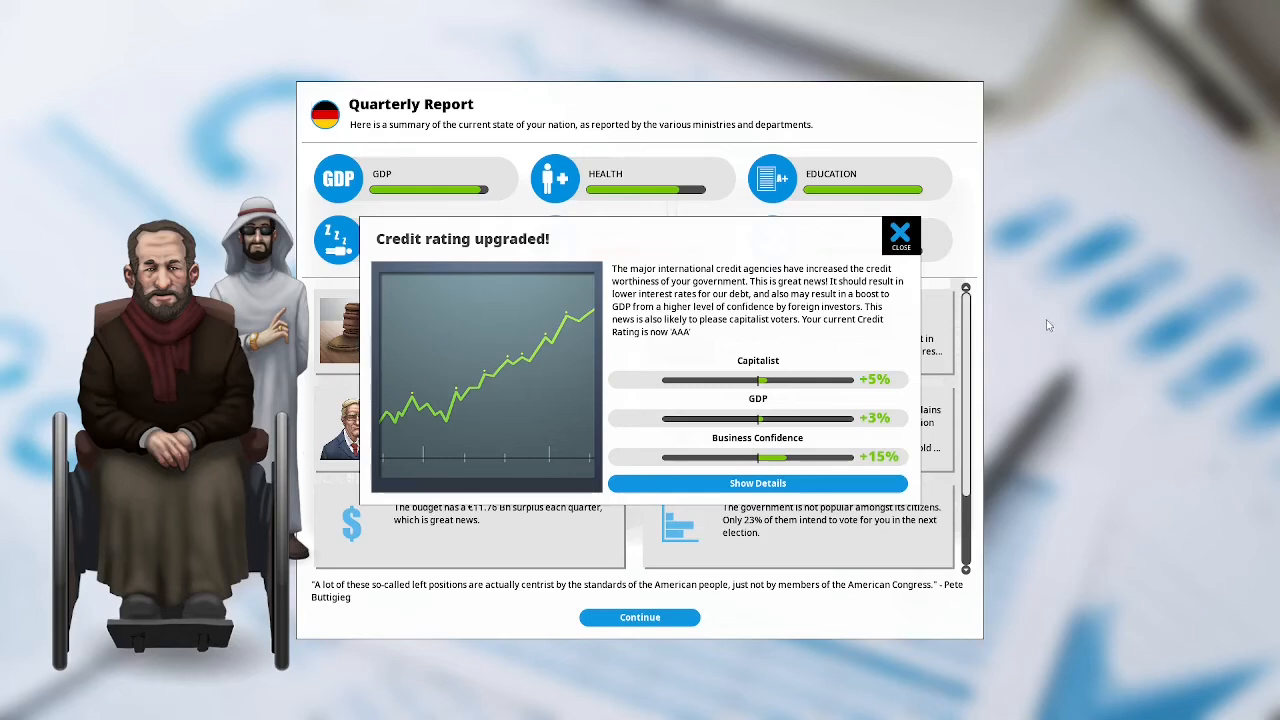
{"action": "mouse_move", "coordinate": [1067, 480]}
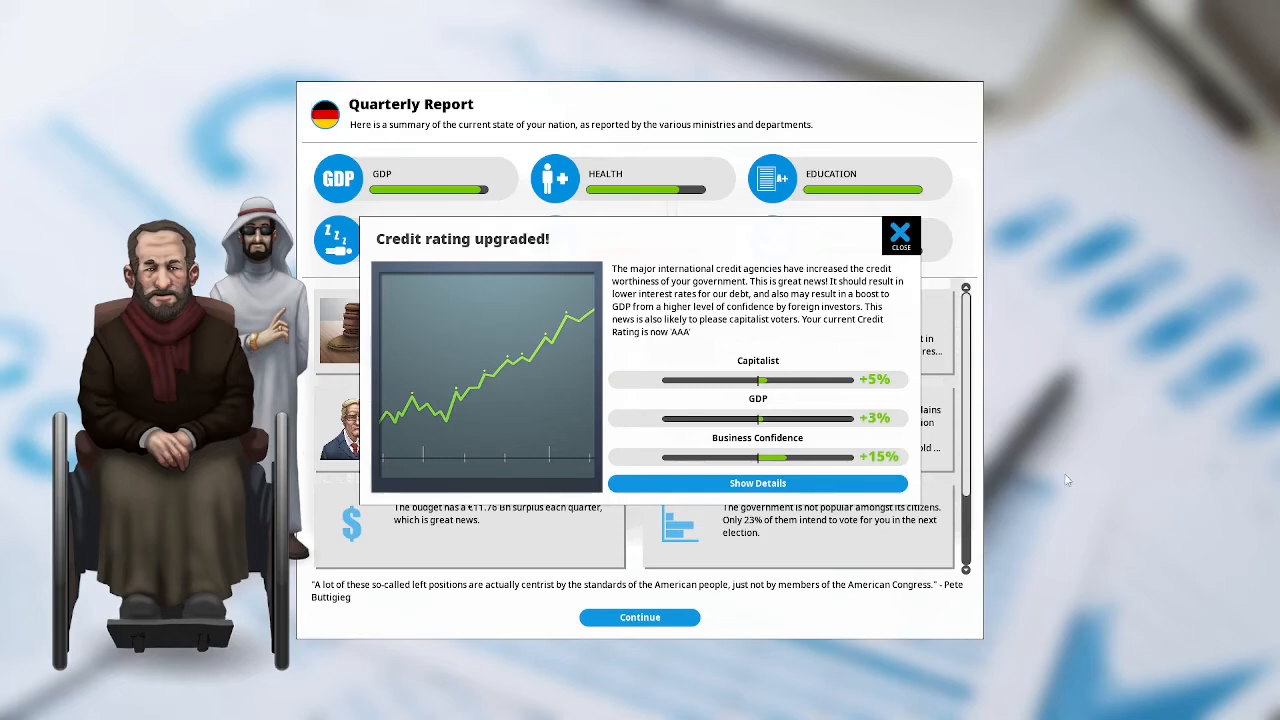
{"action": "left_click", "coordinate": [900, 235]}
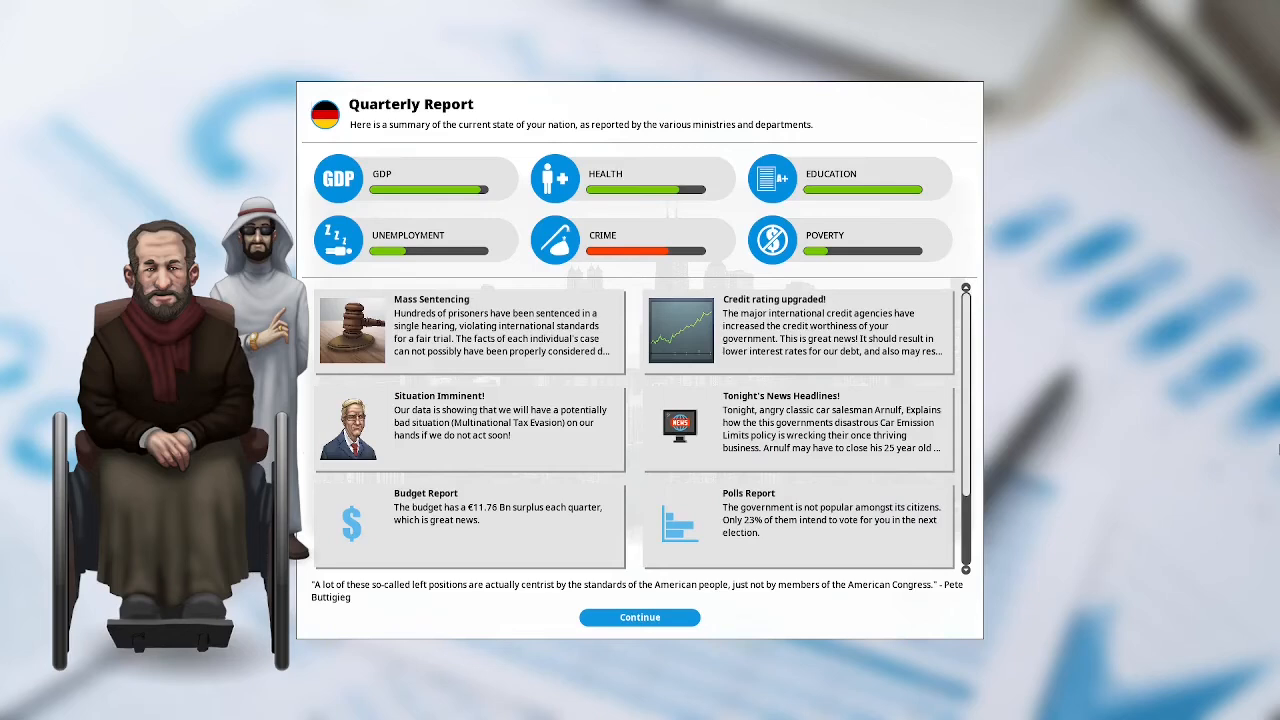
{"action": "mouse_move", "coordinate": [1247, 447]}
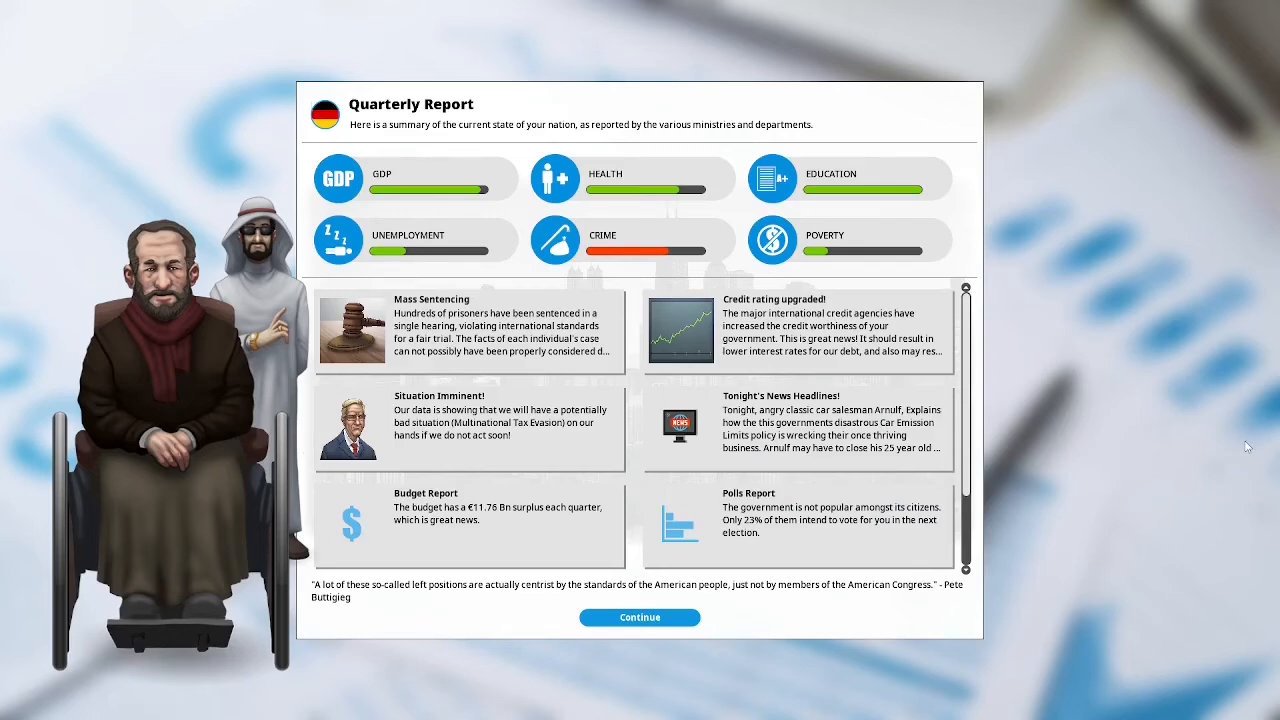
{"action": "mouse_move", "coordinate": [1039, 472]}
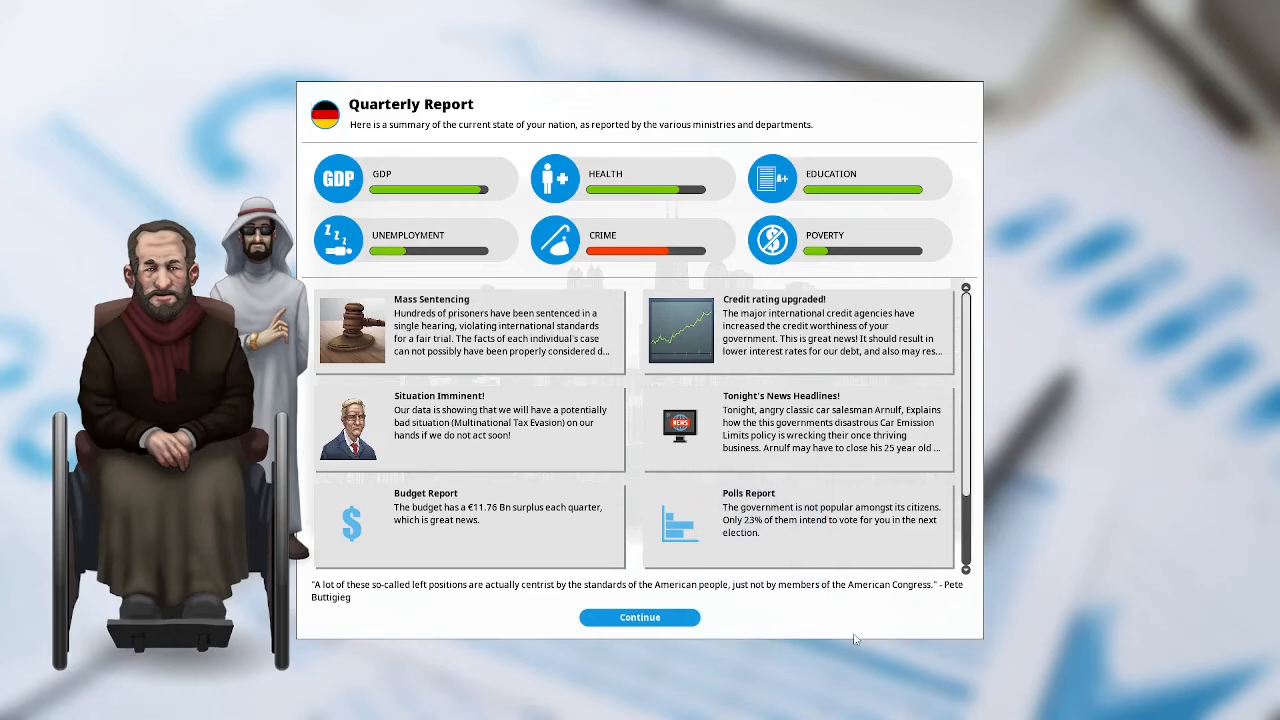
{"action": "mouse_move", "coordinate": [883, 655]}
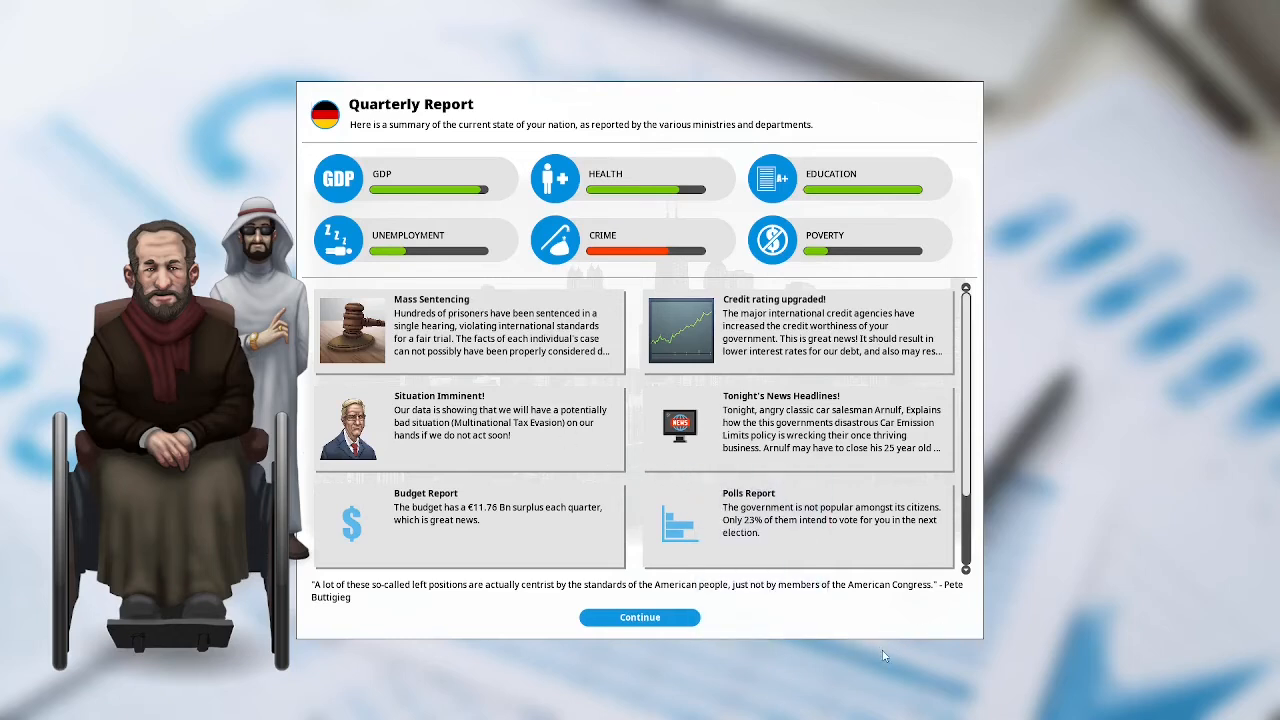
{"action": "mouse_move", "coordinate": [854, 631]}
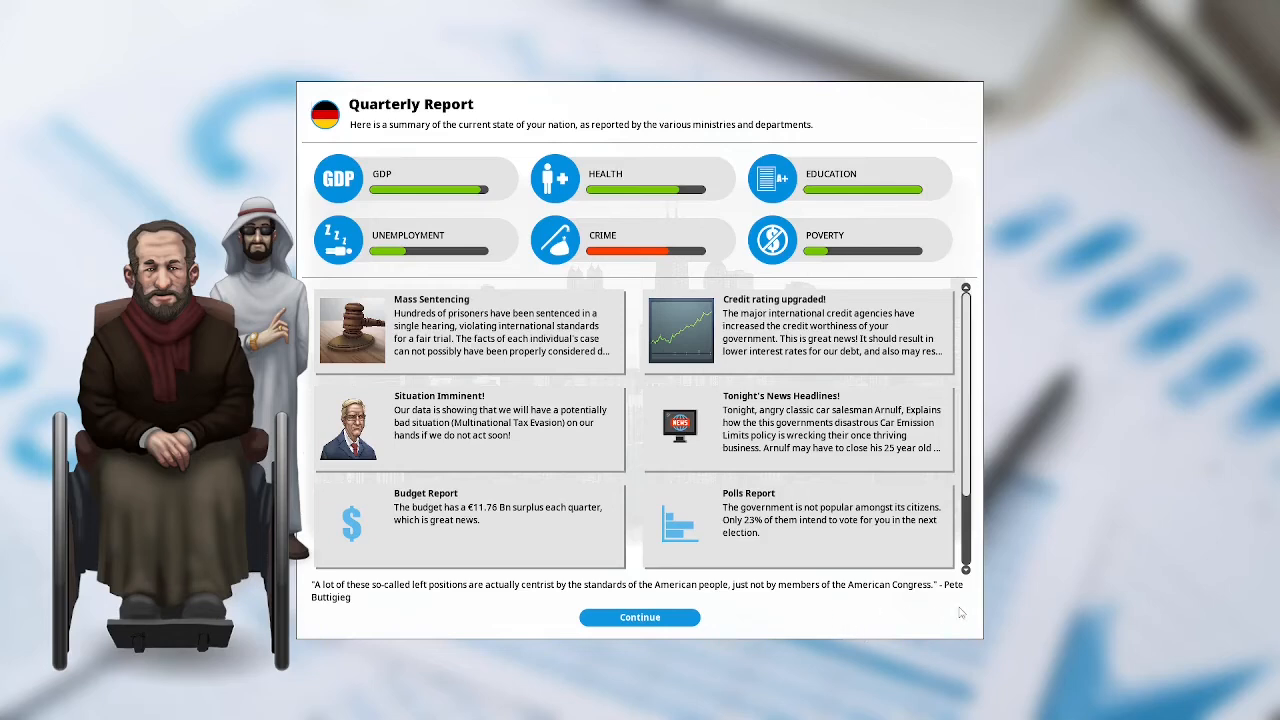
{"action": "mouse_move", "coordinate": [1022, 491]}
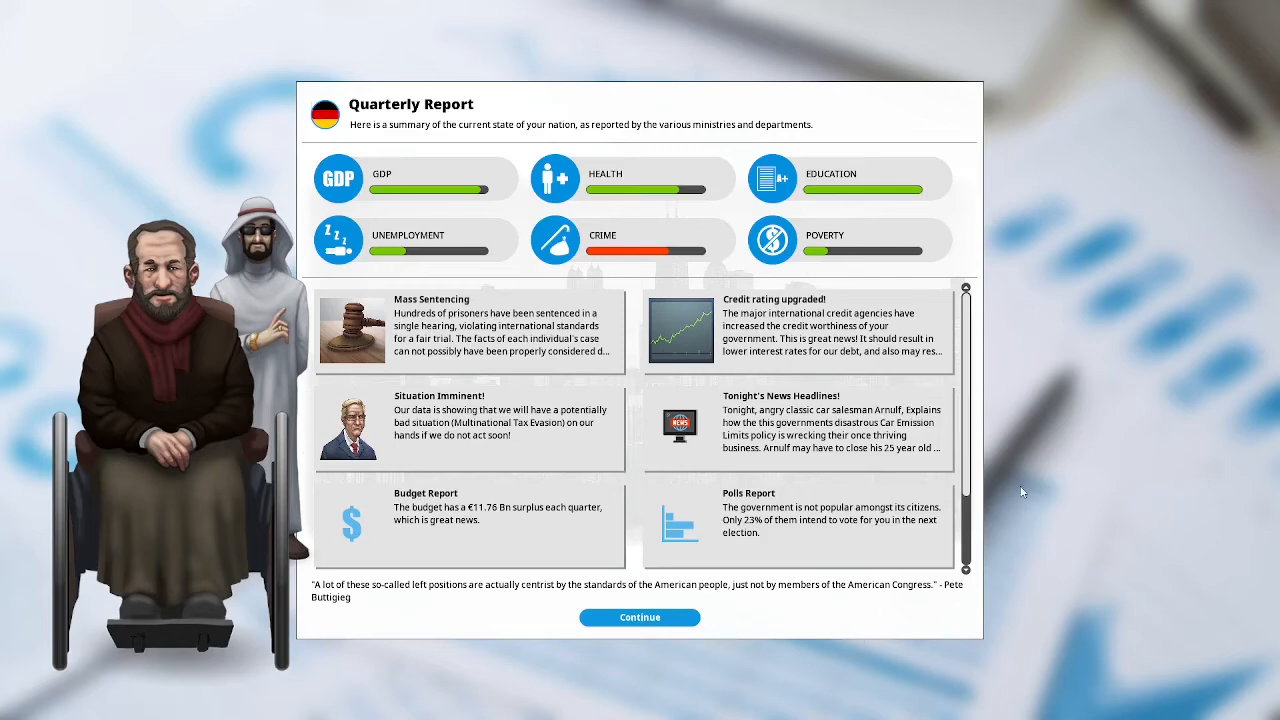
{"action": "mouse_move", "coordinate": [990, 464]}
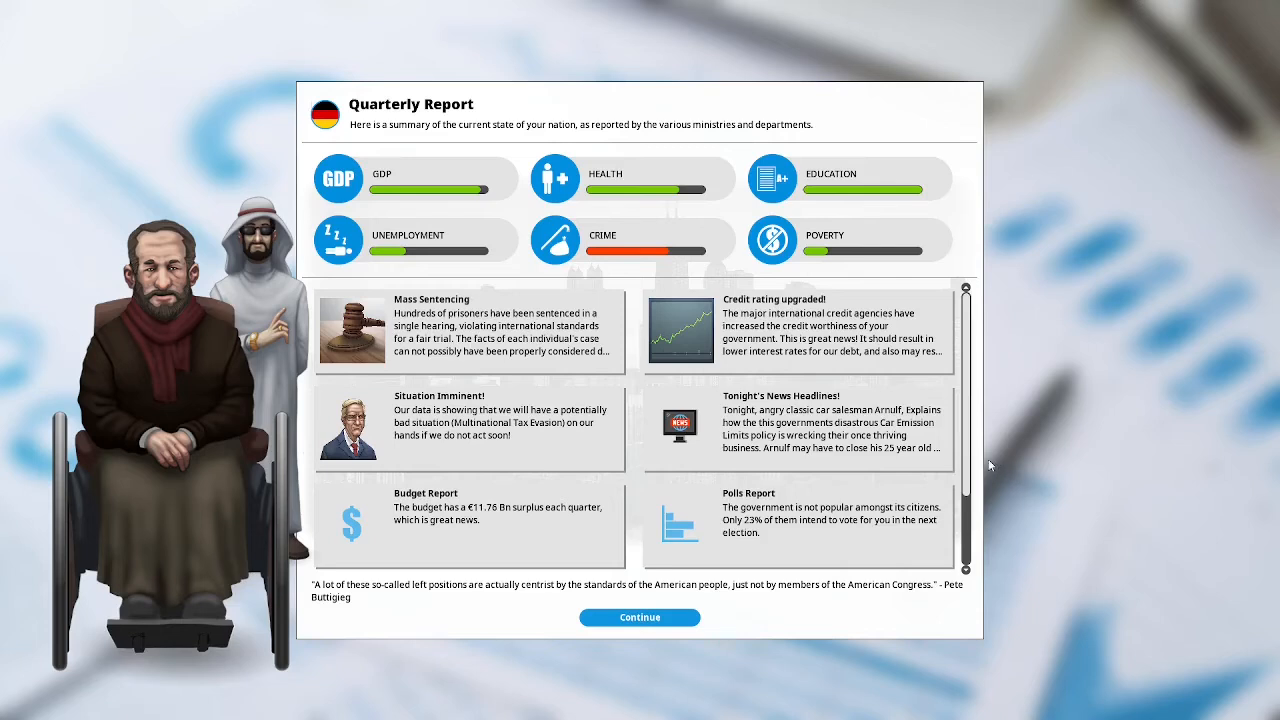
{"action": "mouse_move", "coordinate": [966, 497]}
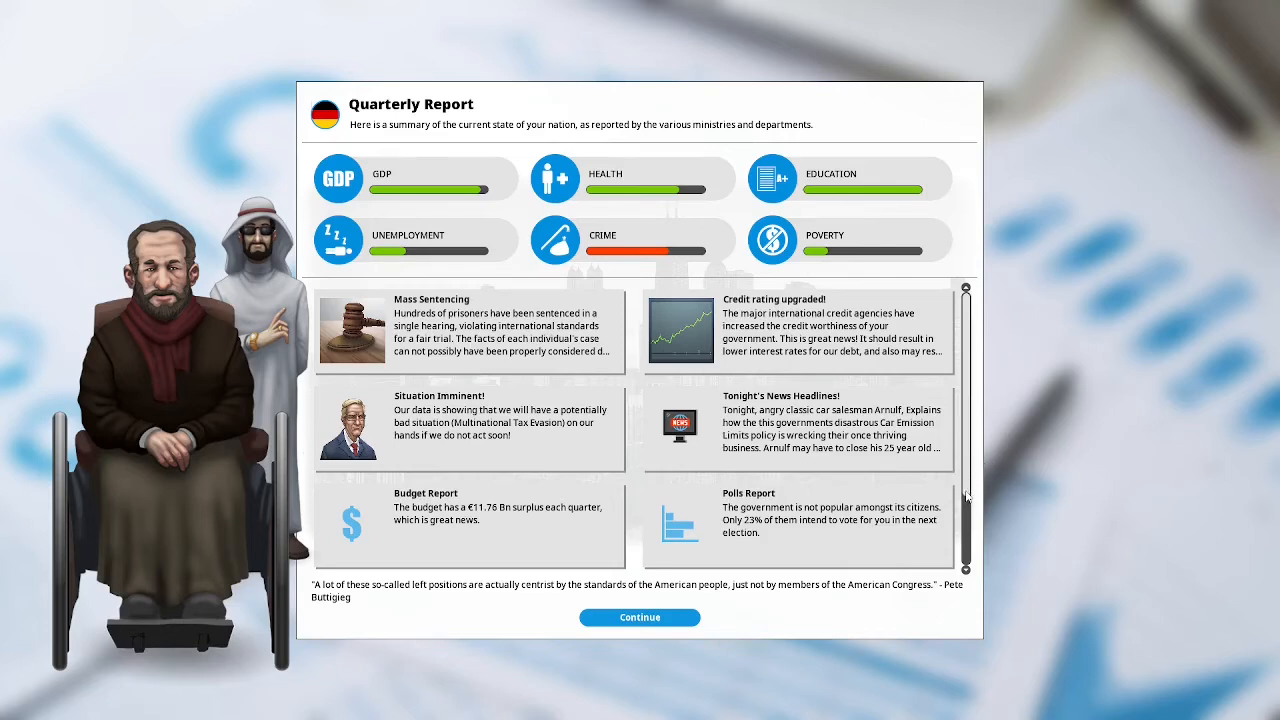
Scroll the quarterly report down to the Economic Forecast and Cabinet Report entries.
{"action": "scroll", "scroll_direction": "down", "scroll_amount": 3}
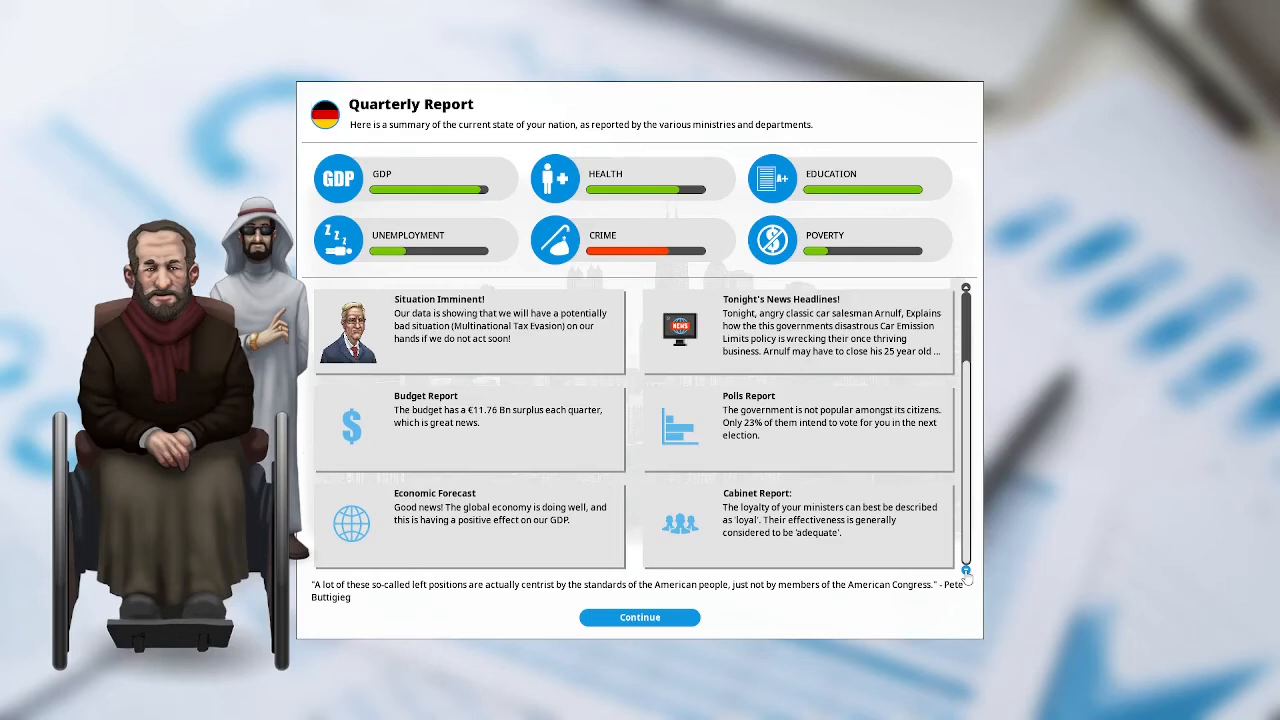
{"action": "mouse_move", "coordinate": [1079, 588]}
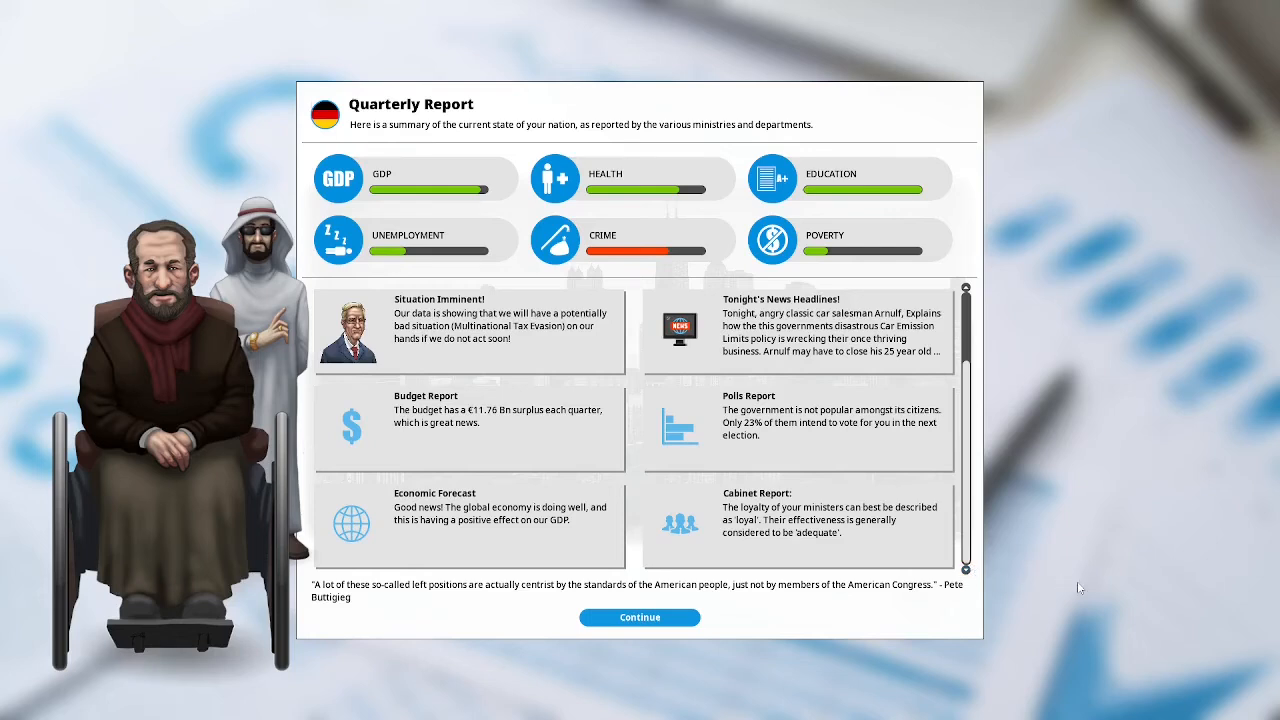
{"action": "mouse_move", "coordinate": [1037, 537]}
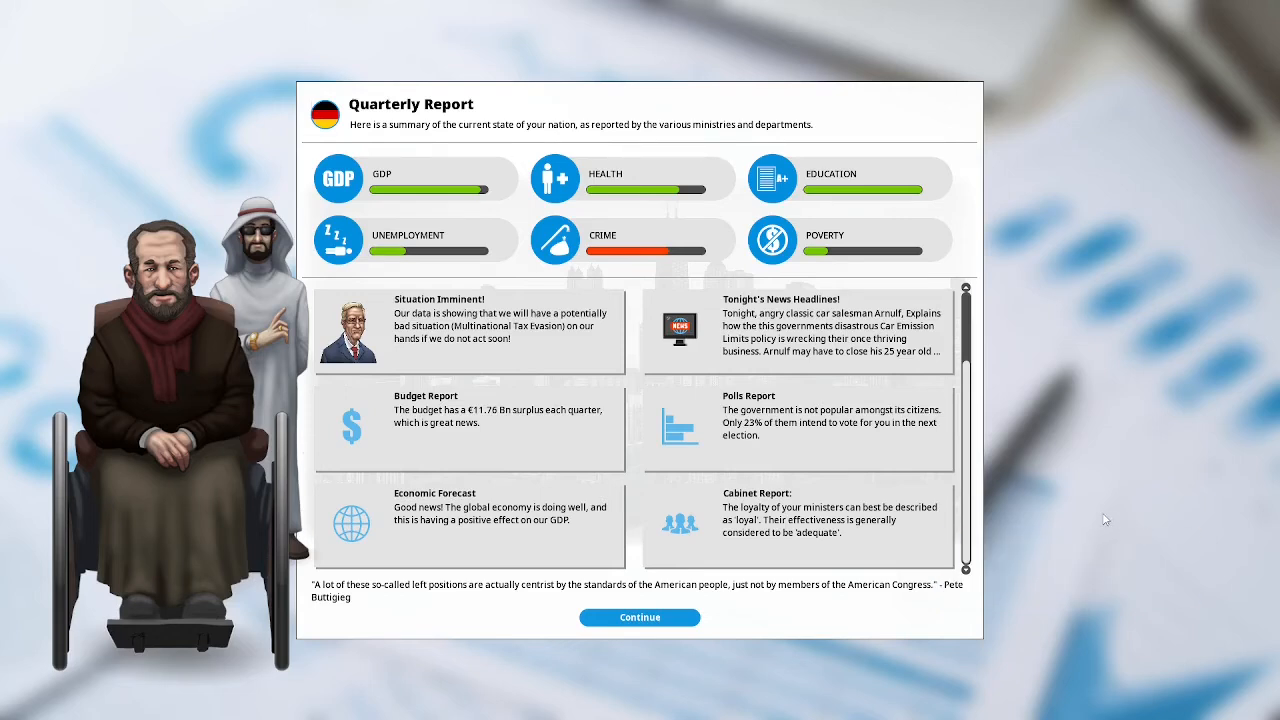
{"action": "mouse_move", "coordinate": [1094, 516]}
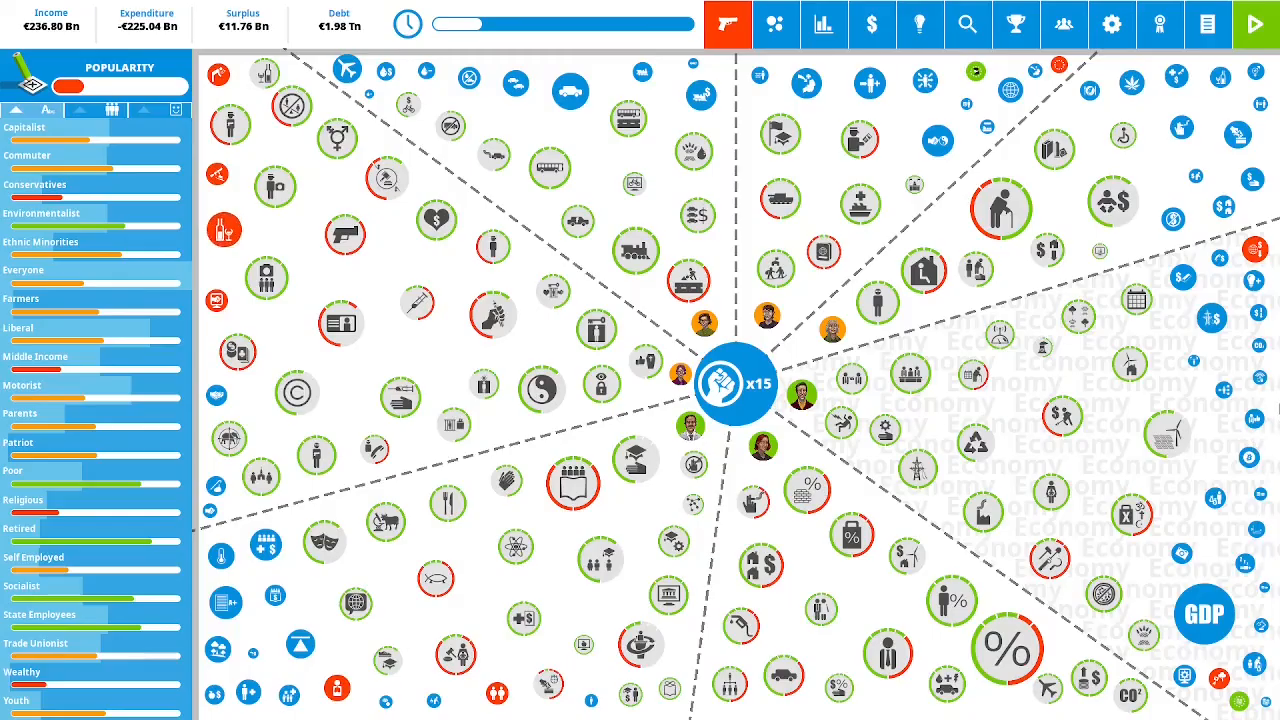
Set Judicial Independence from High to Maximum and apply it.
{"action": "left_click", "coordinate": [734, 385]}
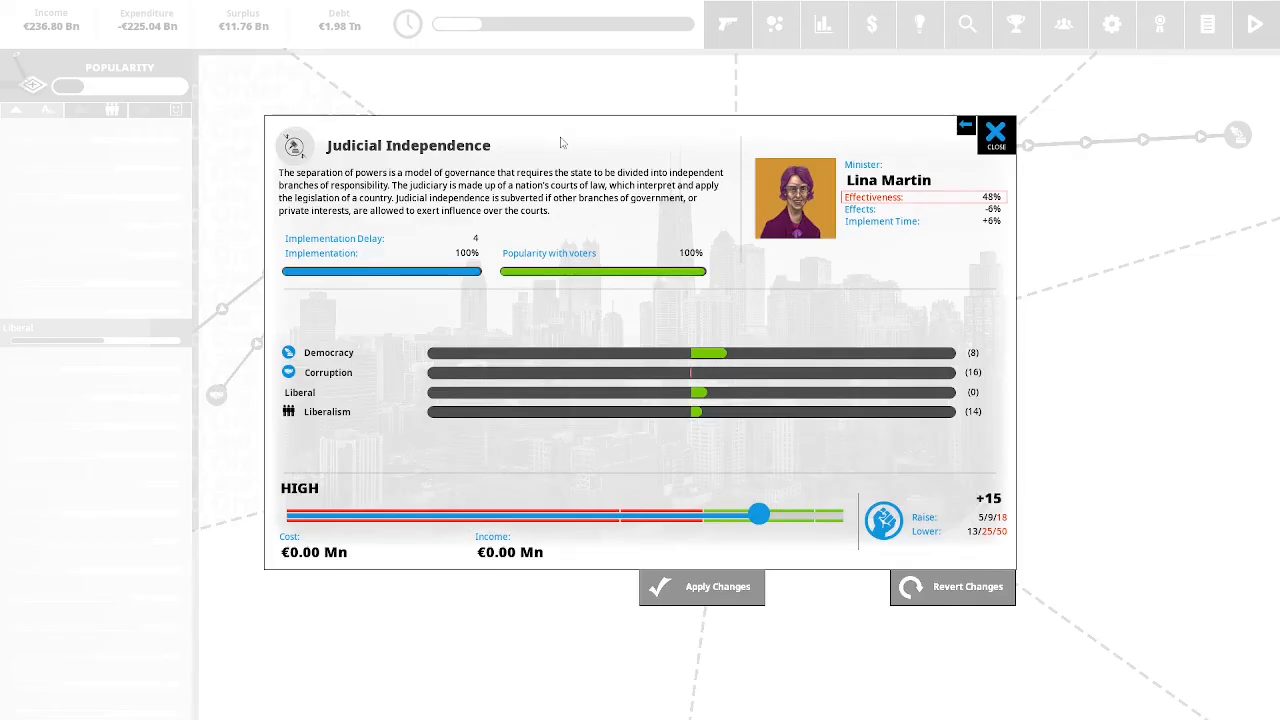
{"action": "mouse_move", "coordinate": [602, 144]}
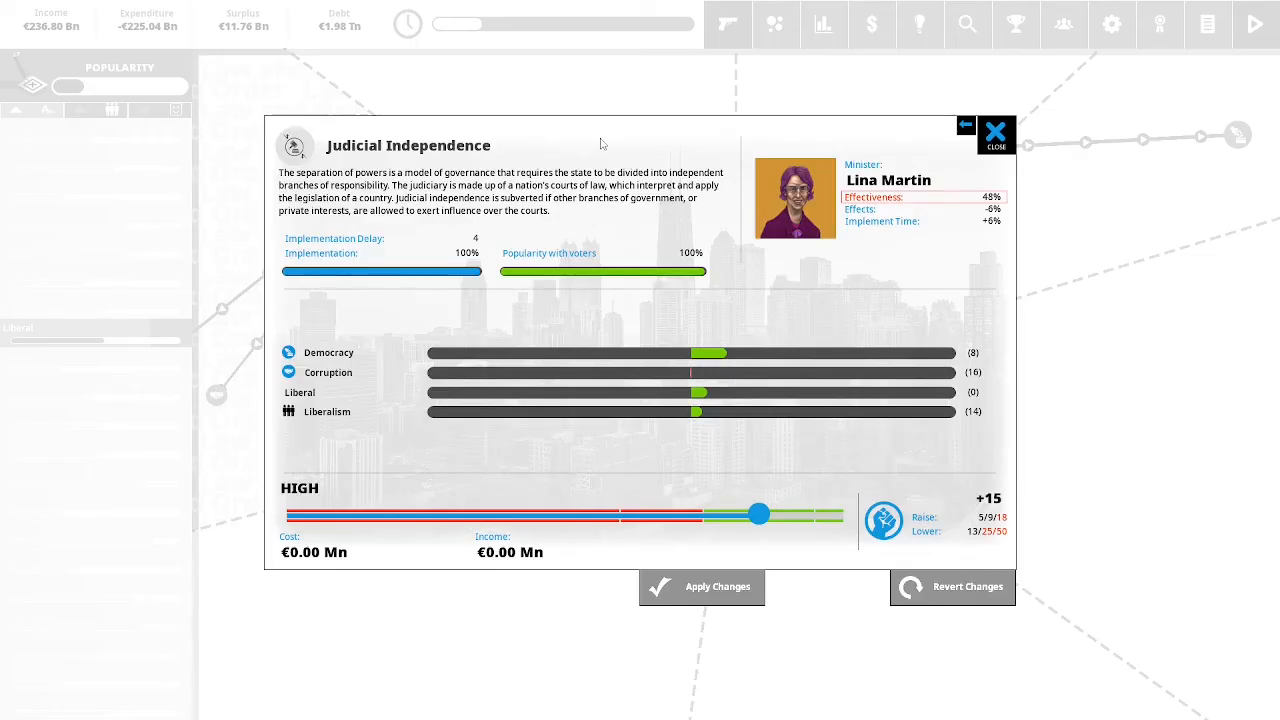
{"action": "mouse_move", "coordinate": [695, 141]}
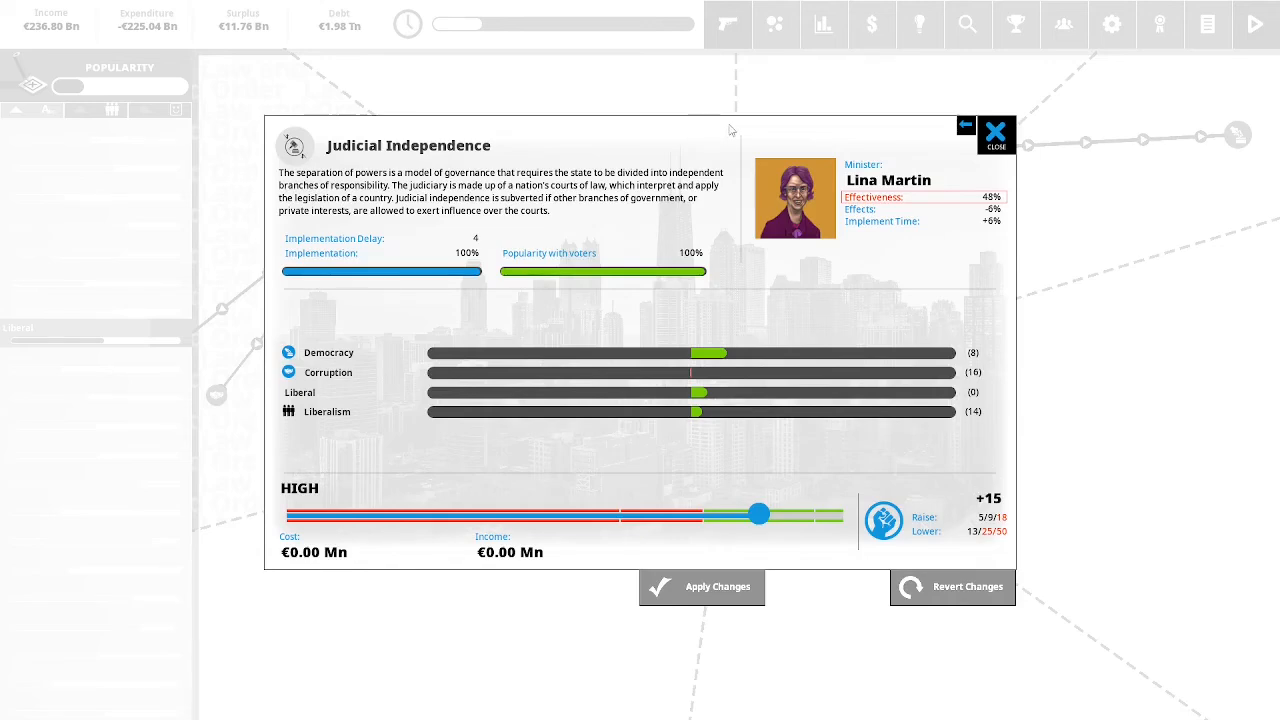
{"action": "mouse_move", "coordinate": [735, 127]}
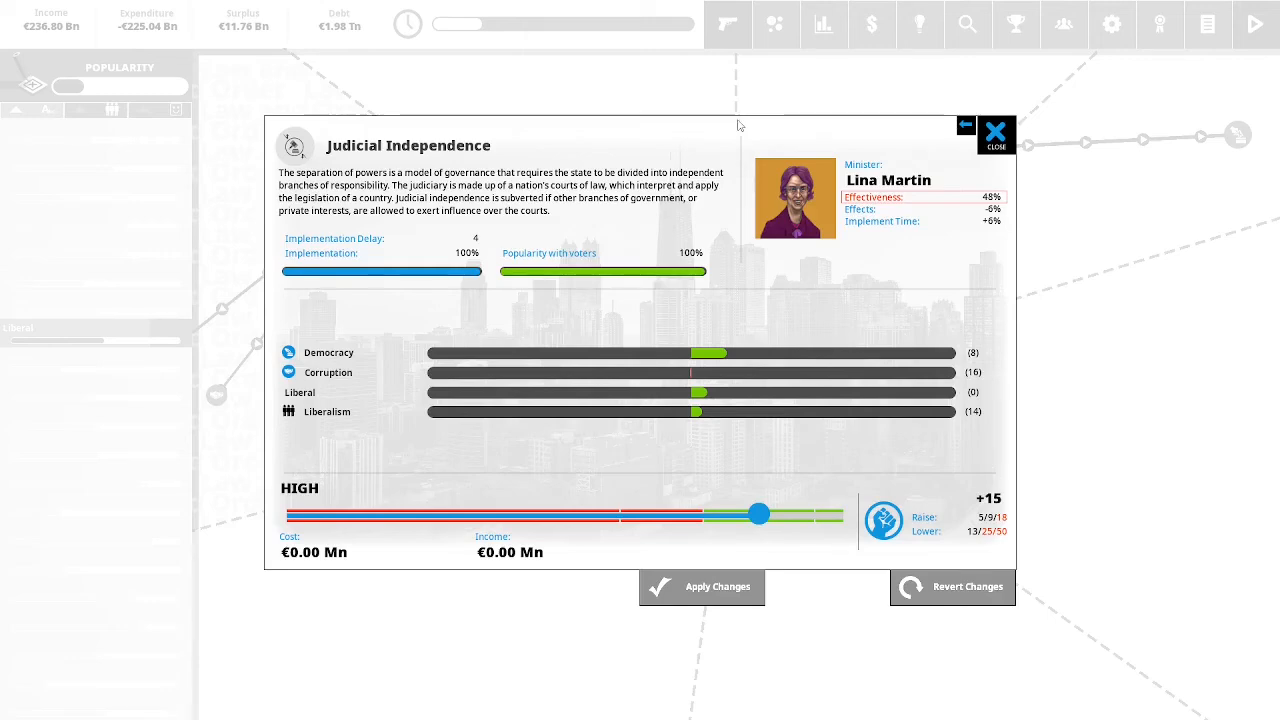
{"action": "left_click_drag", "start_coordinate": [760, 513], "coordinate": [805, 513]}
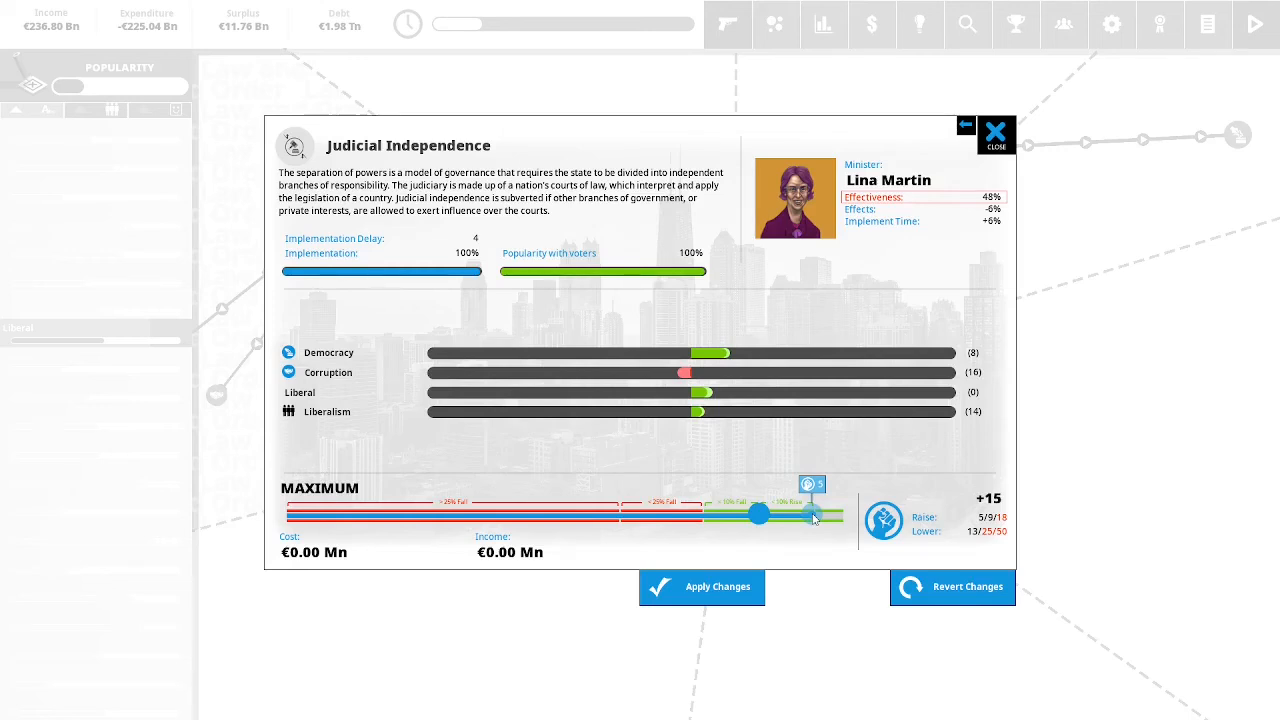
{"action": "left_click", "coordinate": [996, 135]}
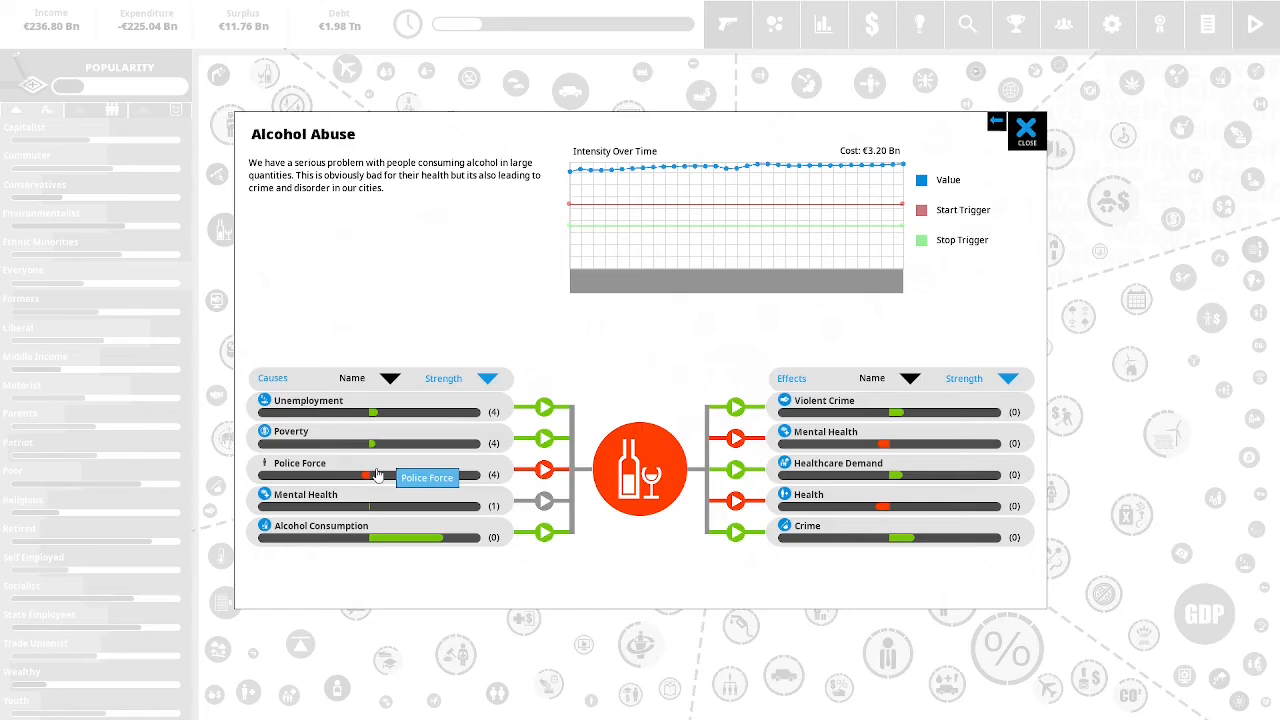
Open Police Force from Alcohol Abuse's causes and review its effects (Medium, €2.26 Bn).
{"action": "left_click", "coordinate": [297, 462]}
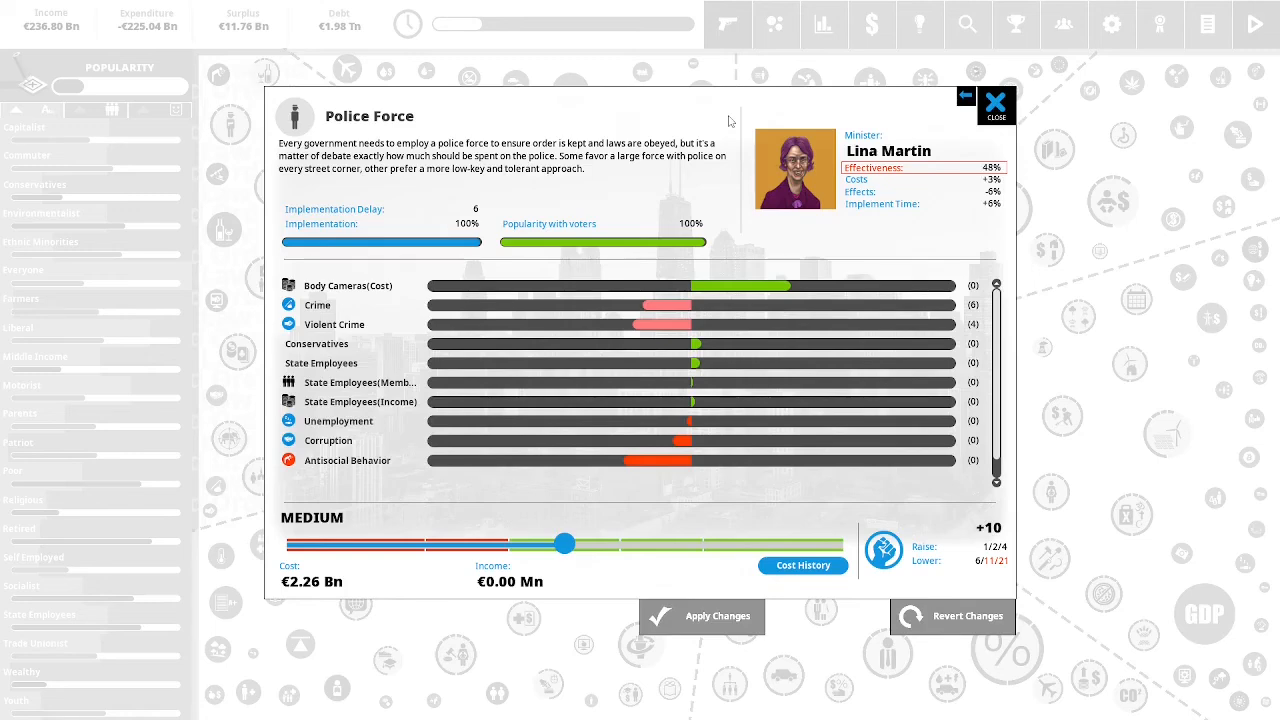
{"action": "mouse_move", "coordinate": [725, 153]}
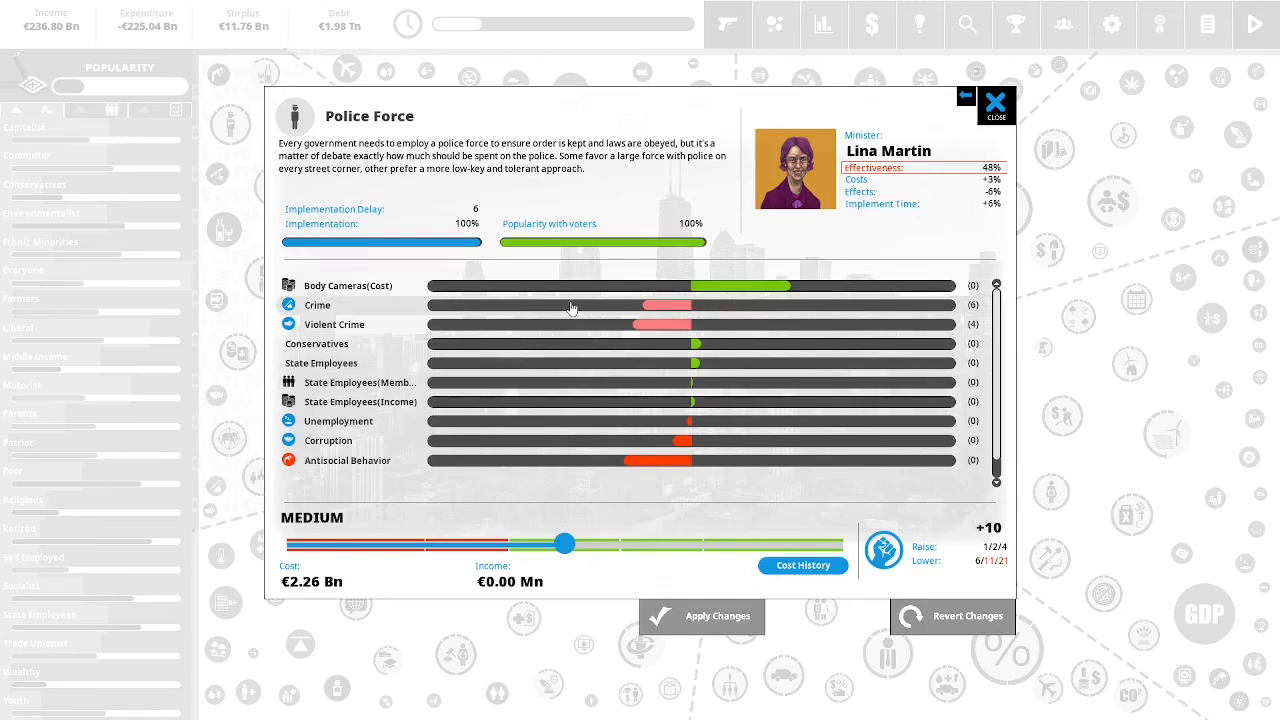
{"action": "mouse_move", "coordinate": [620, 426]}
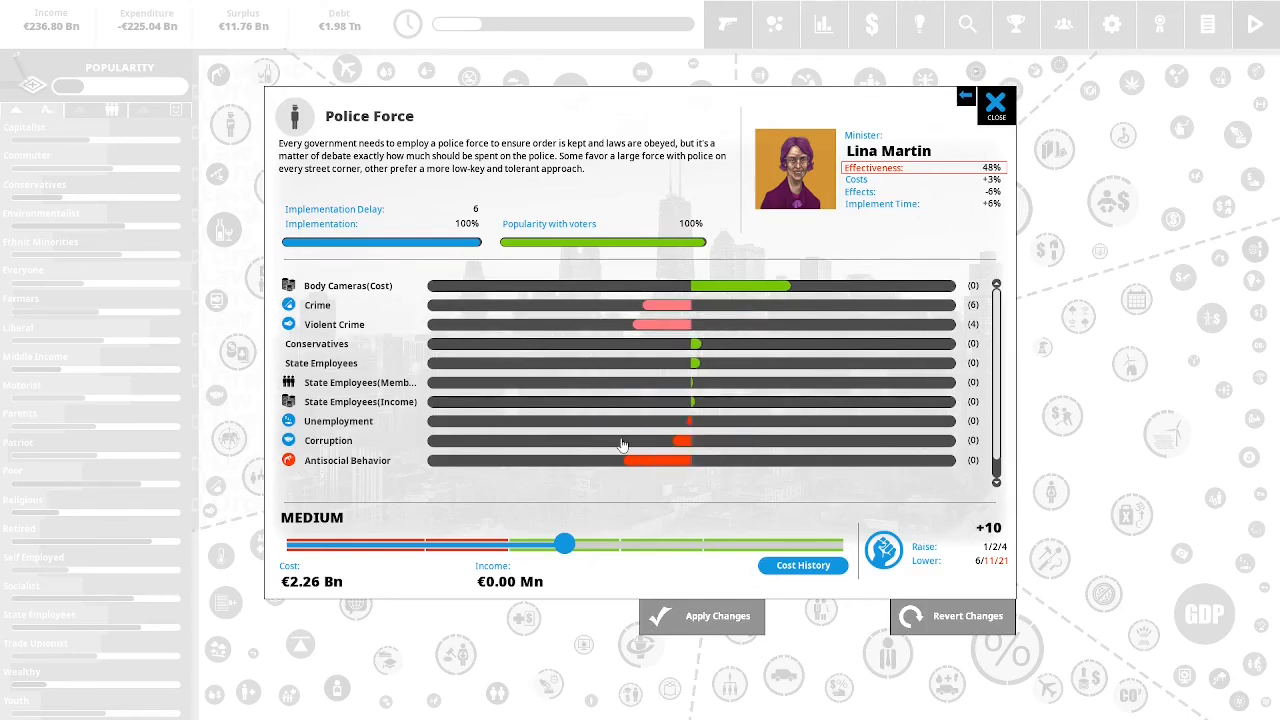
{"action": "scroll", "scroll_direction": "down", "scroll_amount": 3}
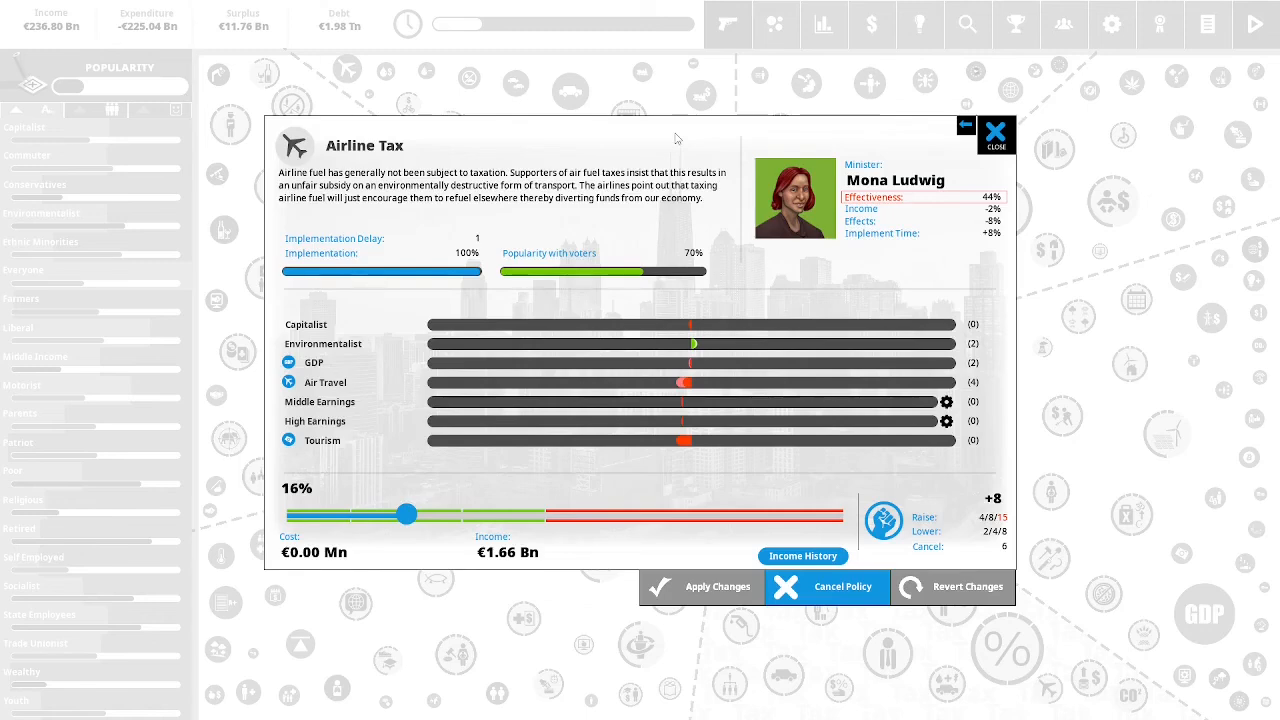
{"action": "mouse_move", "coordinate": [707, 160]}
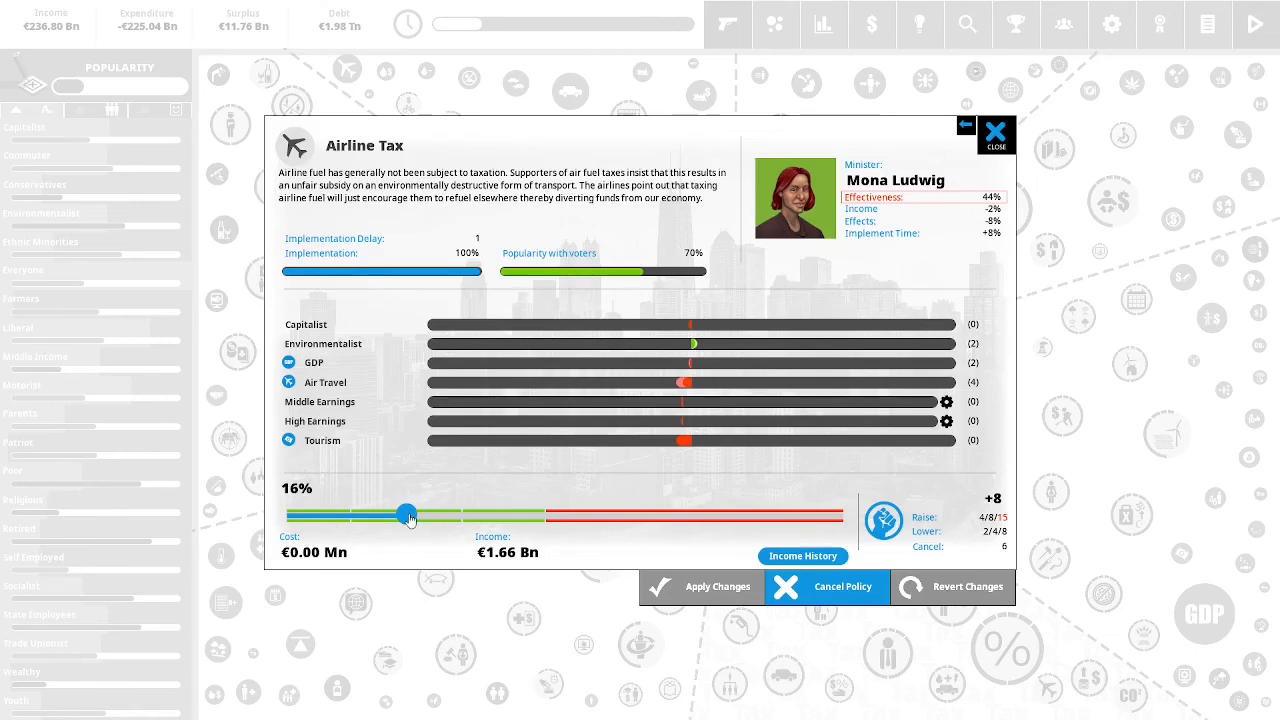
Raise Airline Tax to 23% (€2.34 Bn) and confirm spending 4 political capital.
{"action": "left_click_drag", "start_coordinate": [409, 514], "coordinate": [459, 514]}
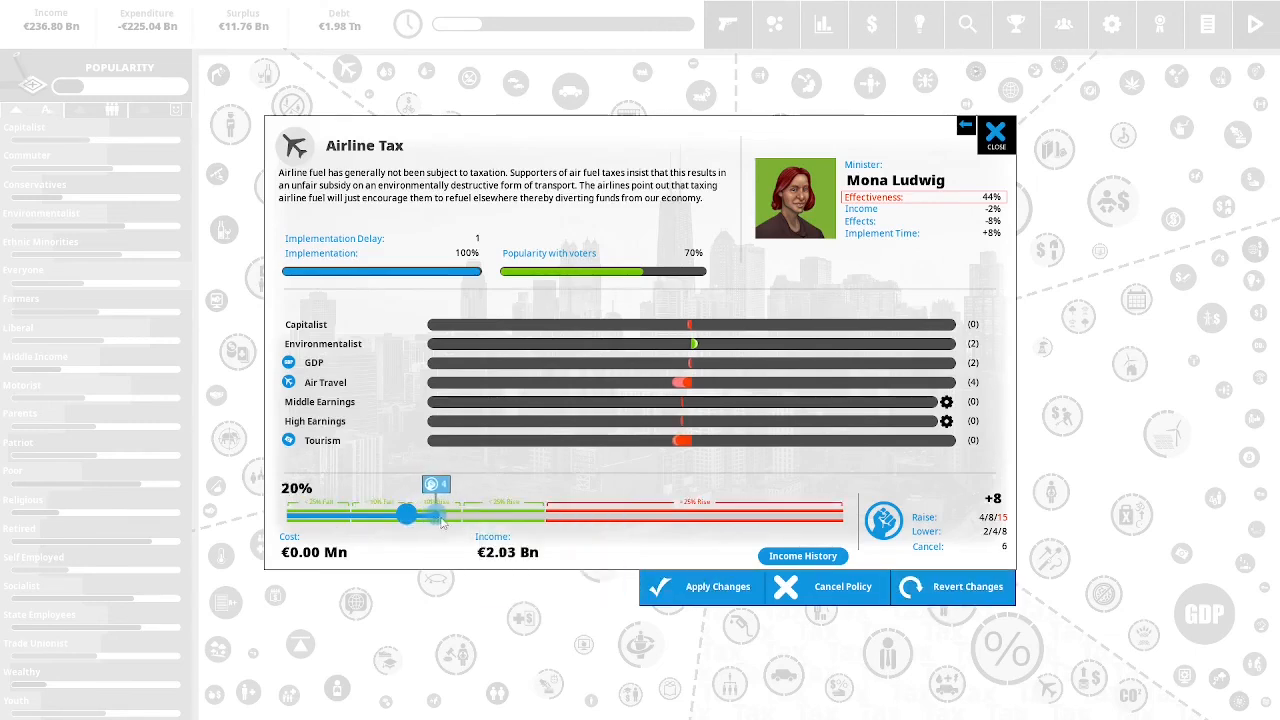
{"action": "left_click_drag", "start_coordinate": [402, 513], "coordinate": [460, 513]}
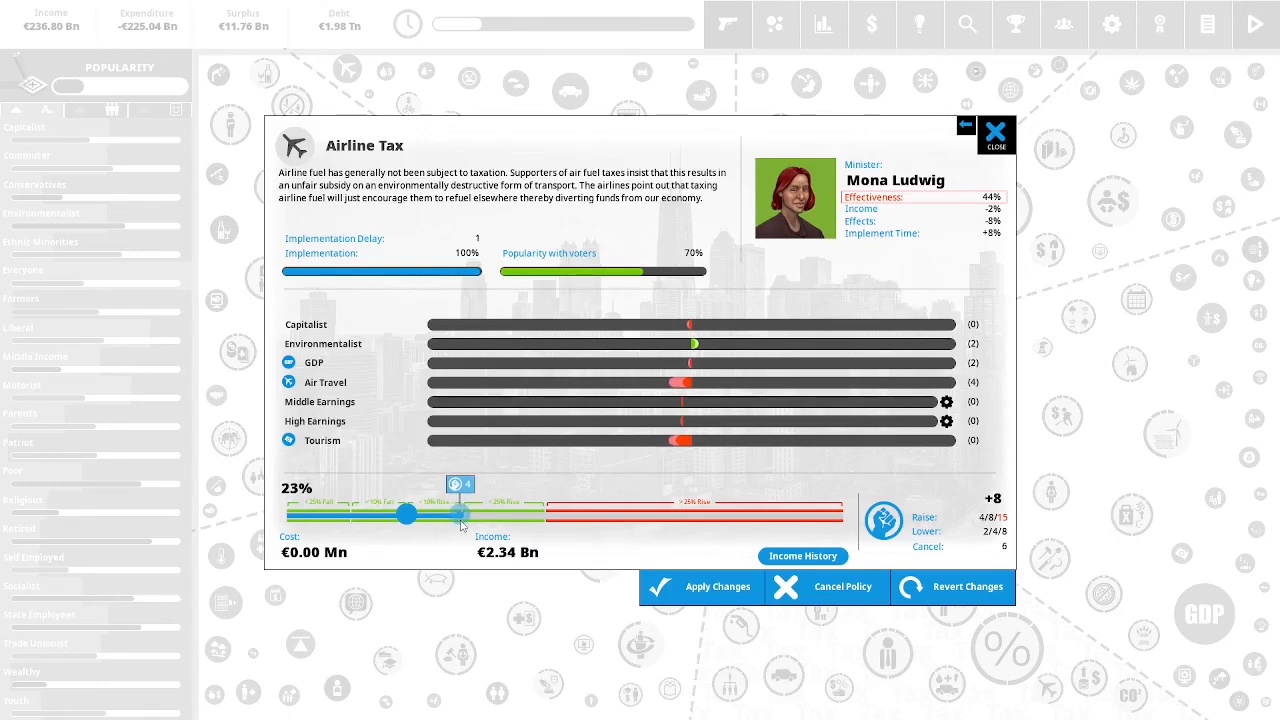
{"action": "left_click", "coordinate": [700, 587]}
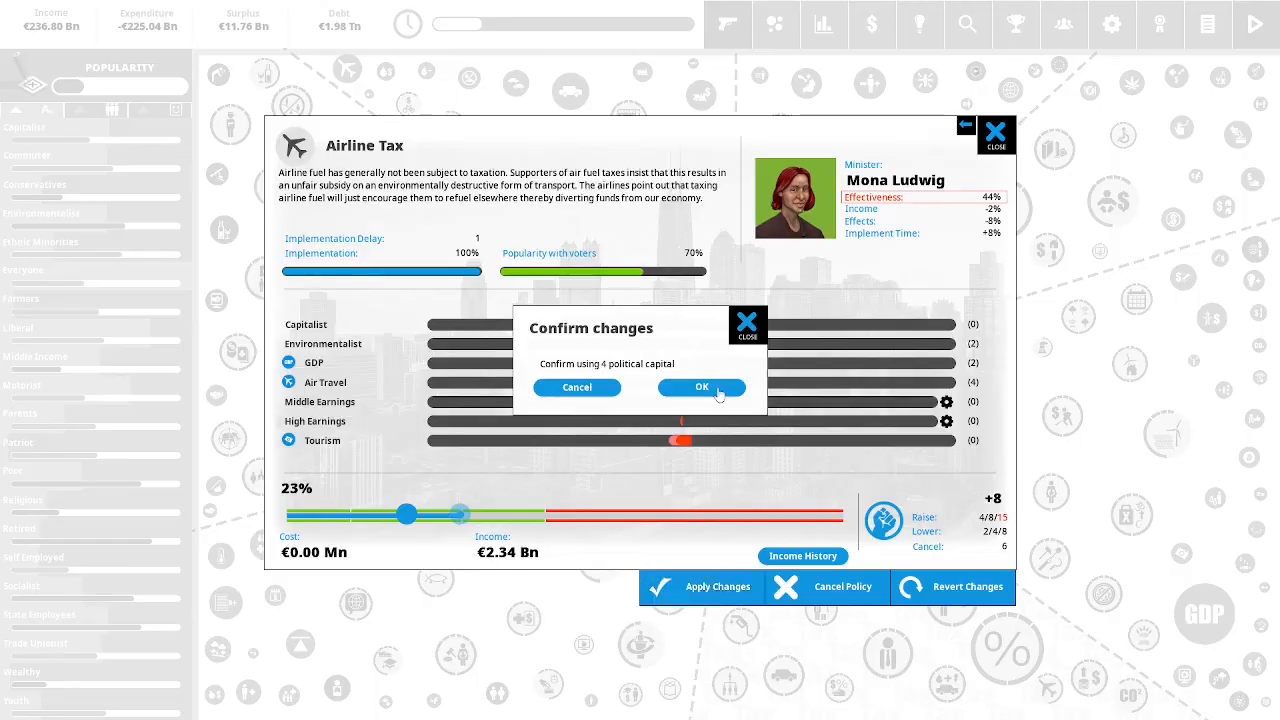
{"action": "left_click", "coordinate": [701, 387]}
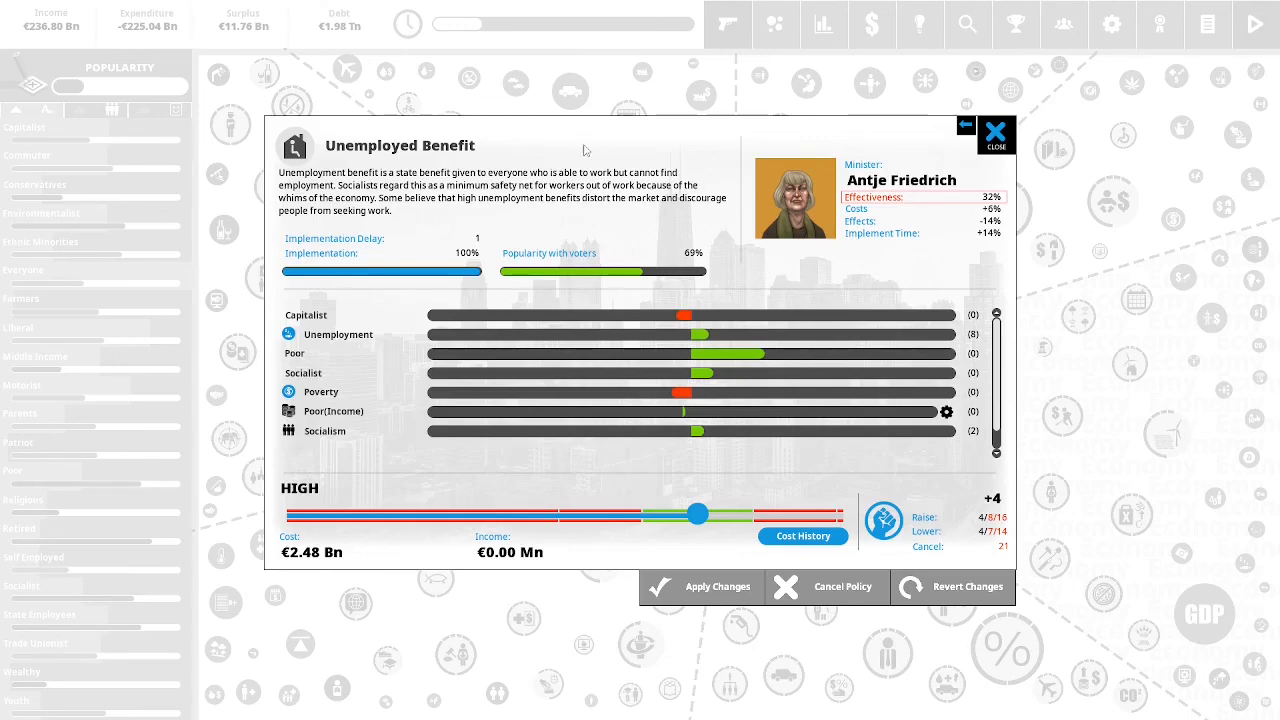
Preview an Unemployed Benefit cut to €2.19 Bn, still labelled High, without applying.
{"action": "left_click_drag", "start_coordinate": [697, 513], "coordinate": [695, 517]}
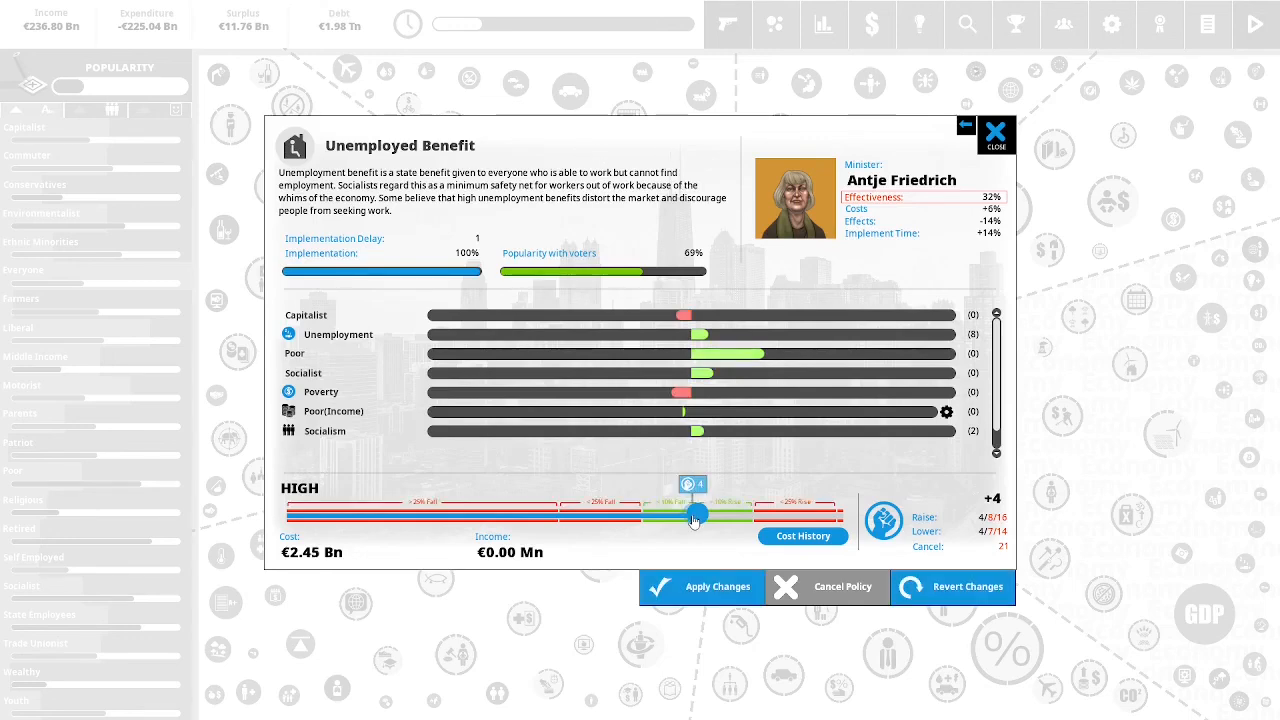
{"action": "left_click_drag", "start_coordinate": [695, 513], "coordinate": [640, 513]}
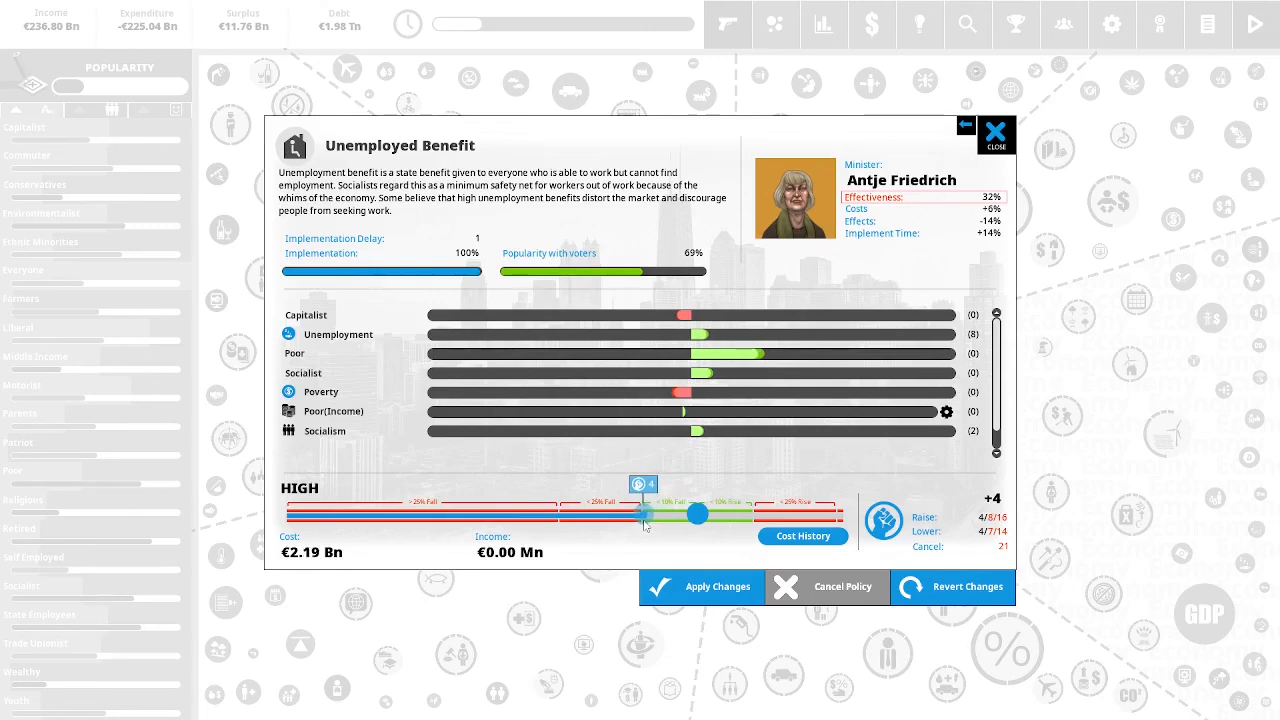
{"action": "left_click_drag", "start_coordinate": [640, 513], "coordinate": [697, 513]}
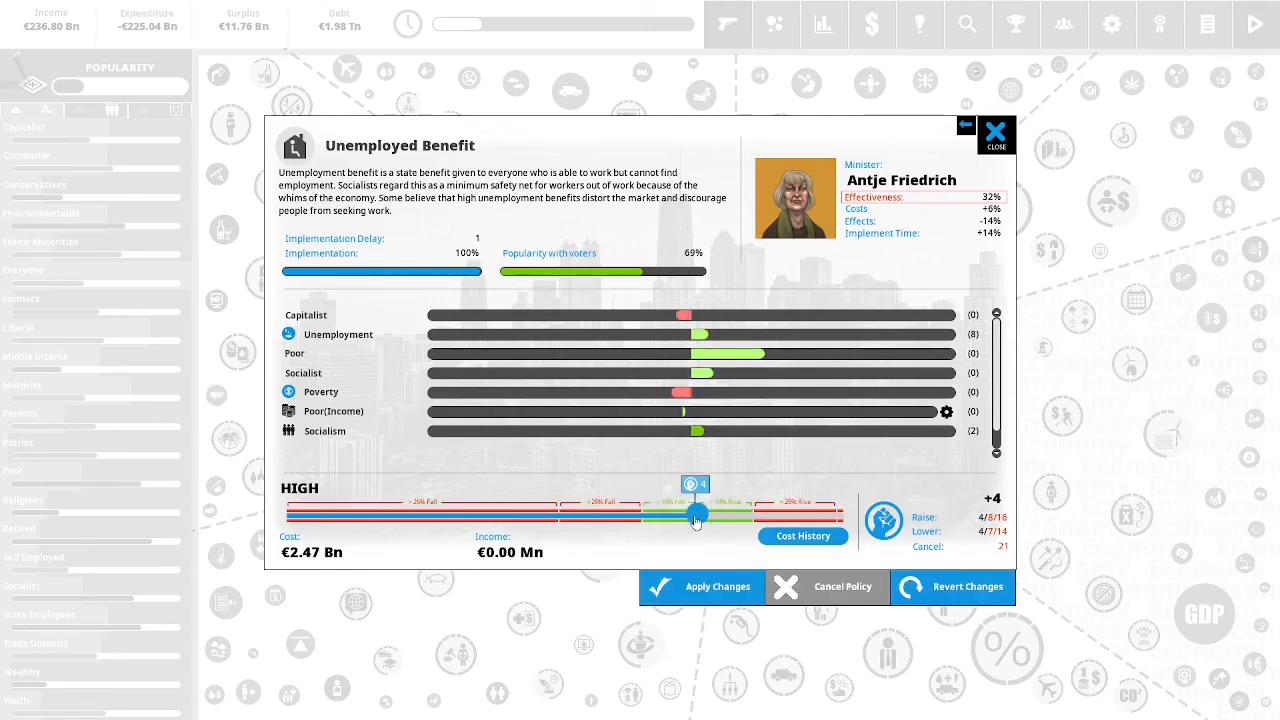
{"action": "left_click_drag", "start_coordinate": [695, 513], "coordinate": [640, 513]}
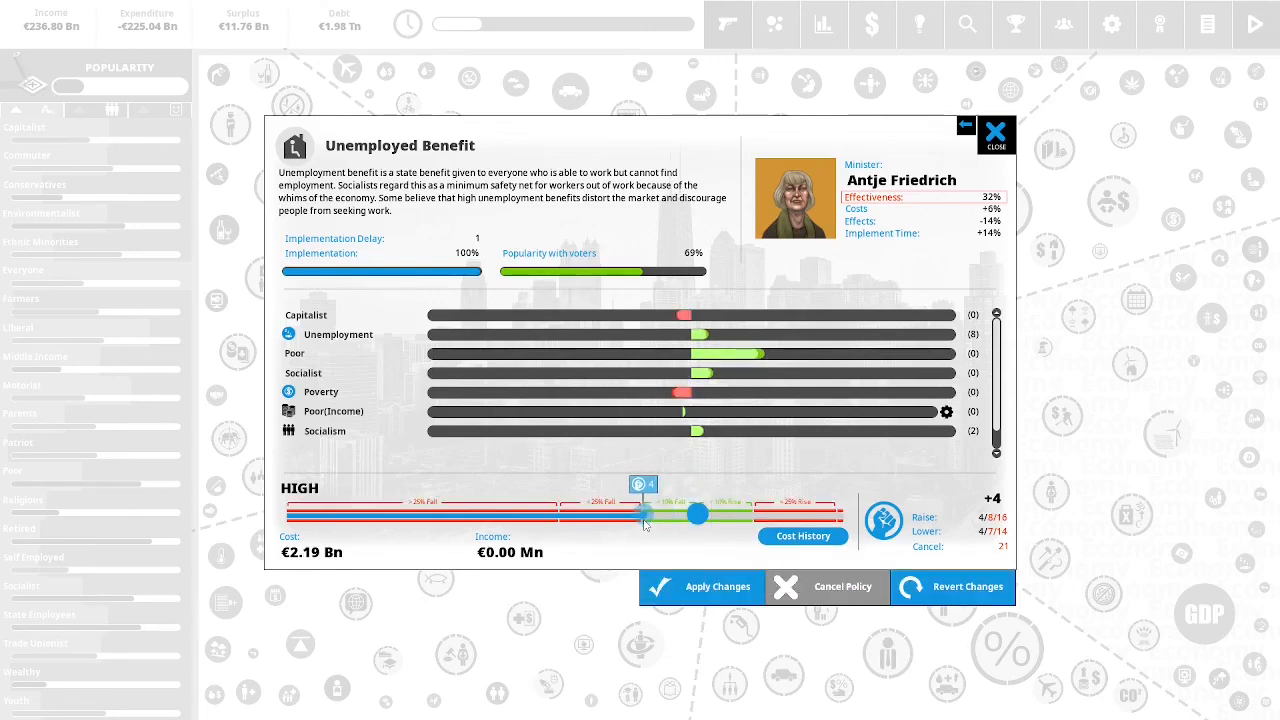